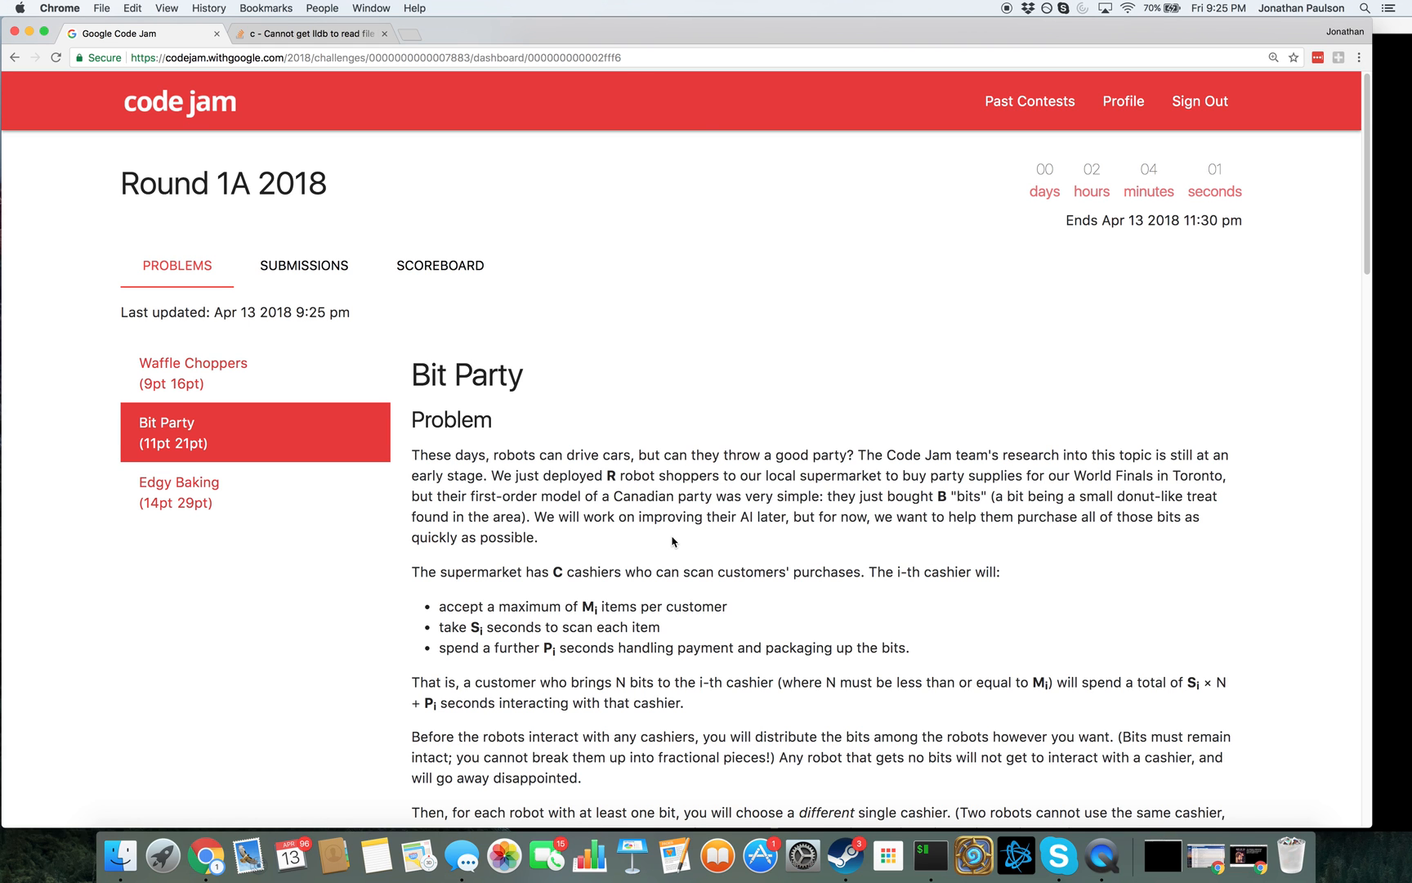
Scroll through the Bit Party problem statement toward the Limits section
scroll(down, 3)
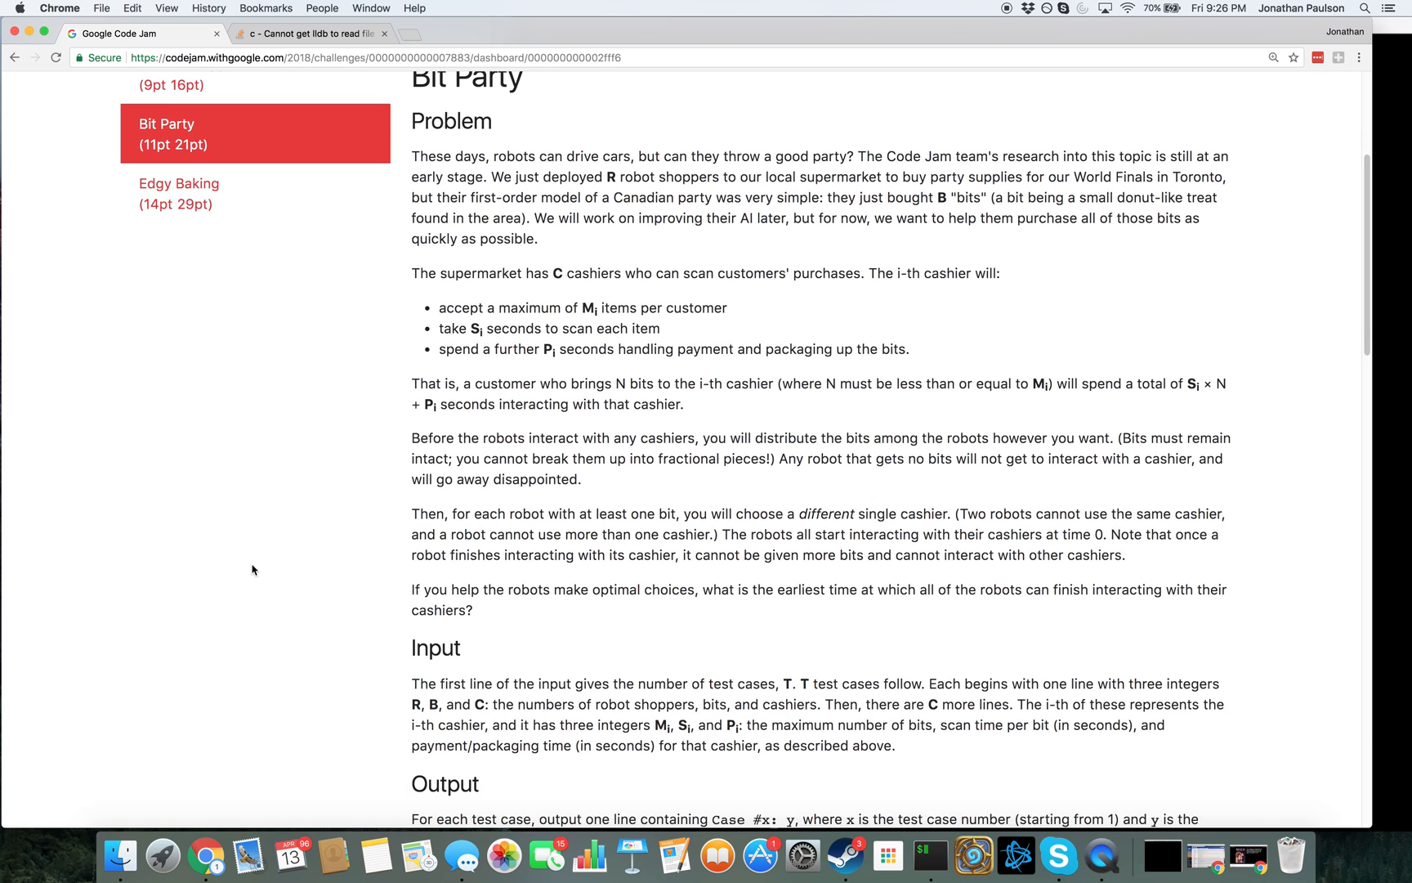
scroll(down, 3)
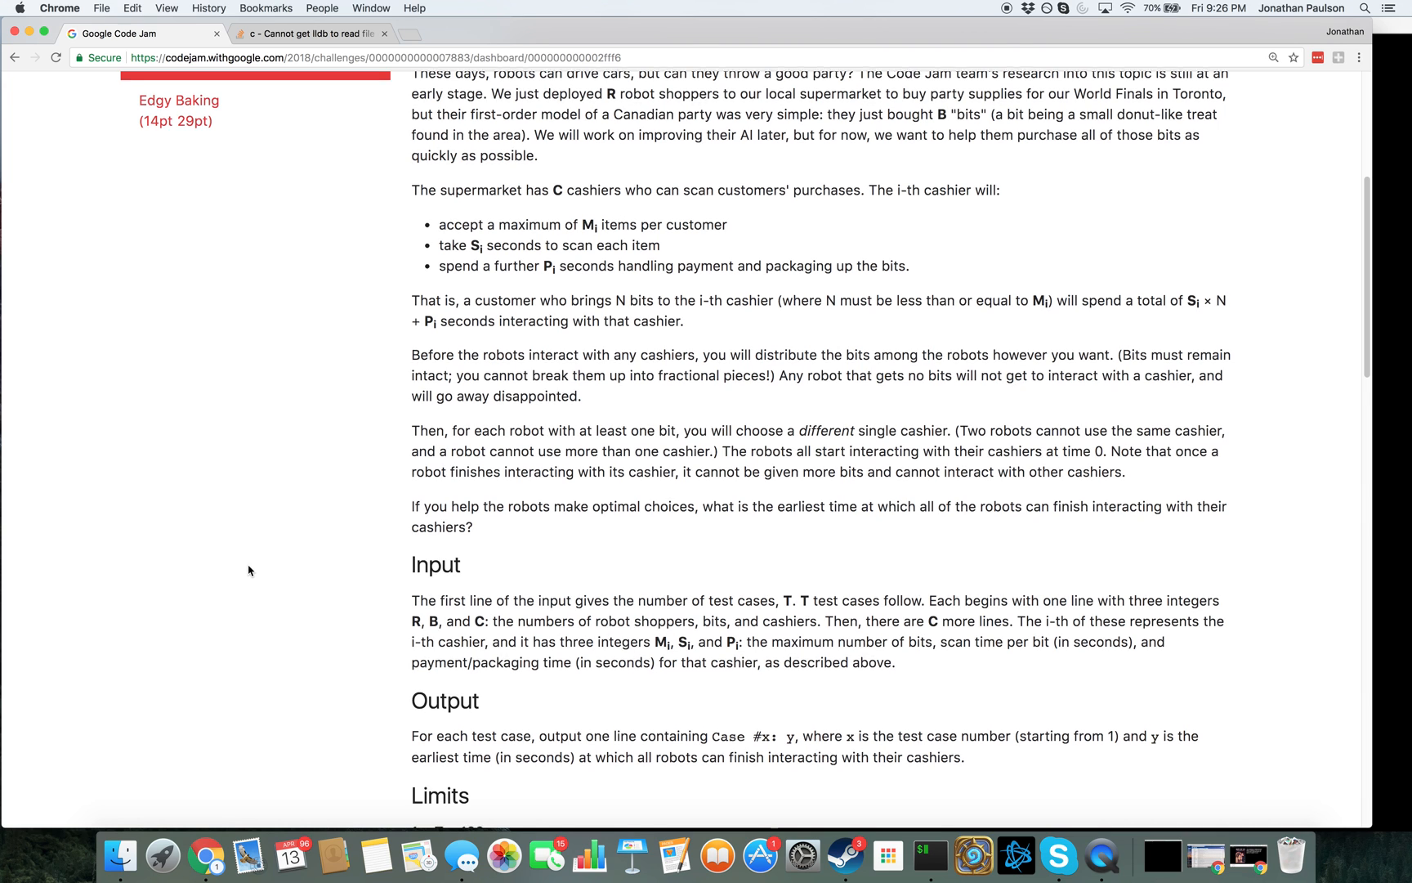
scroll(down, 3)
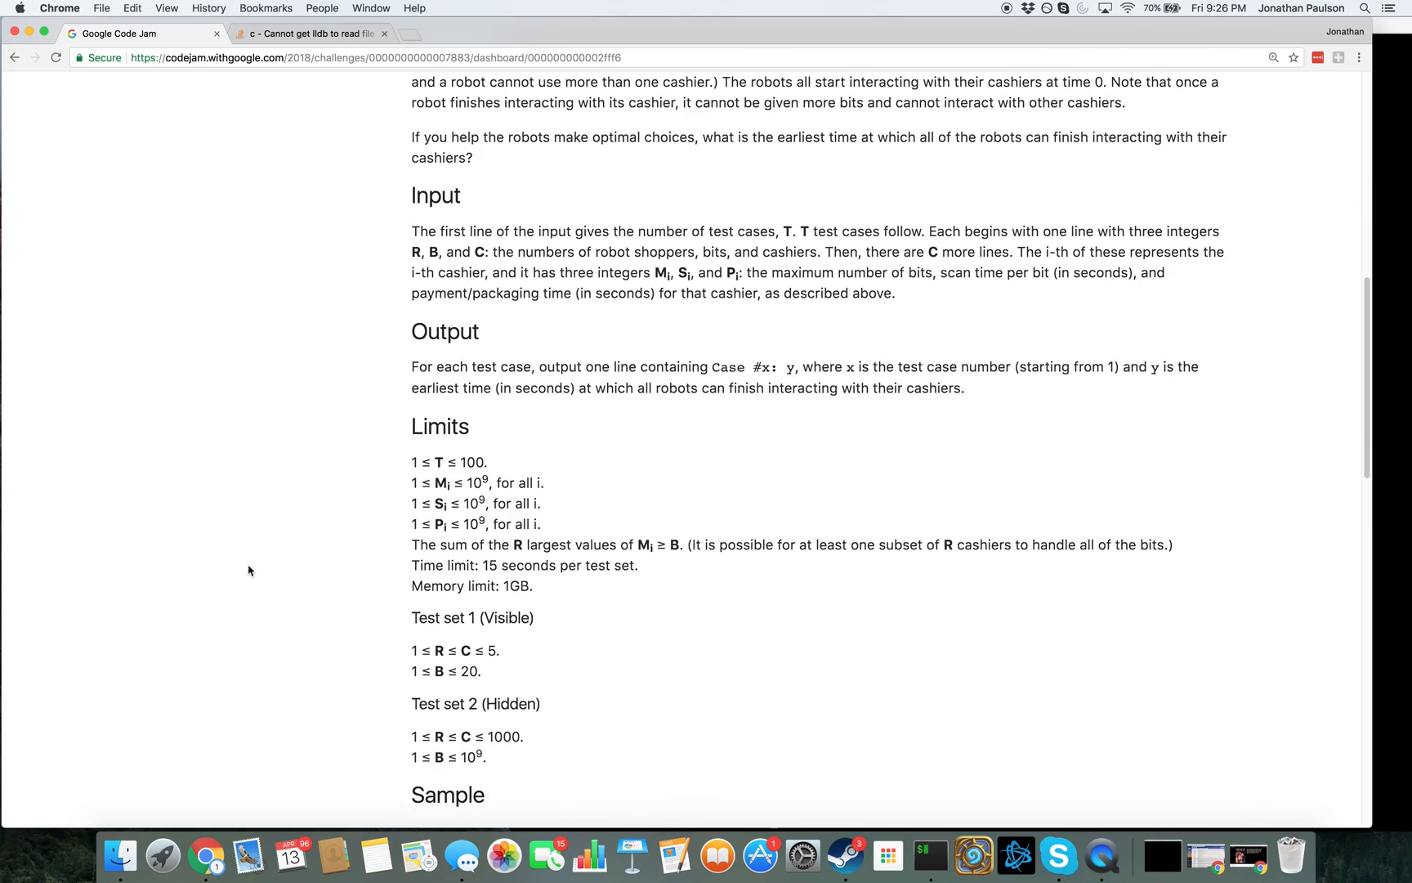
scroll(up, 3)
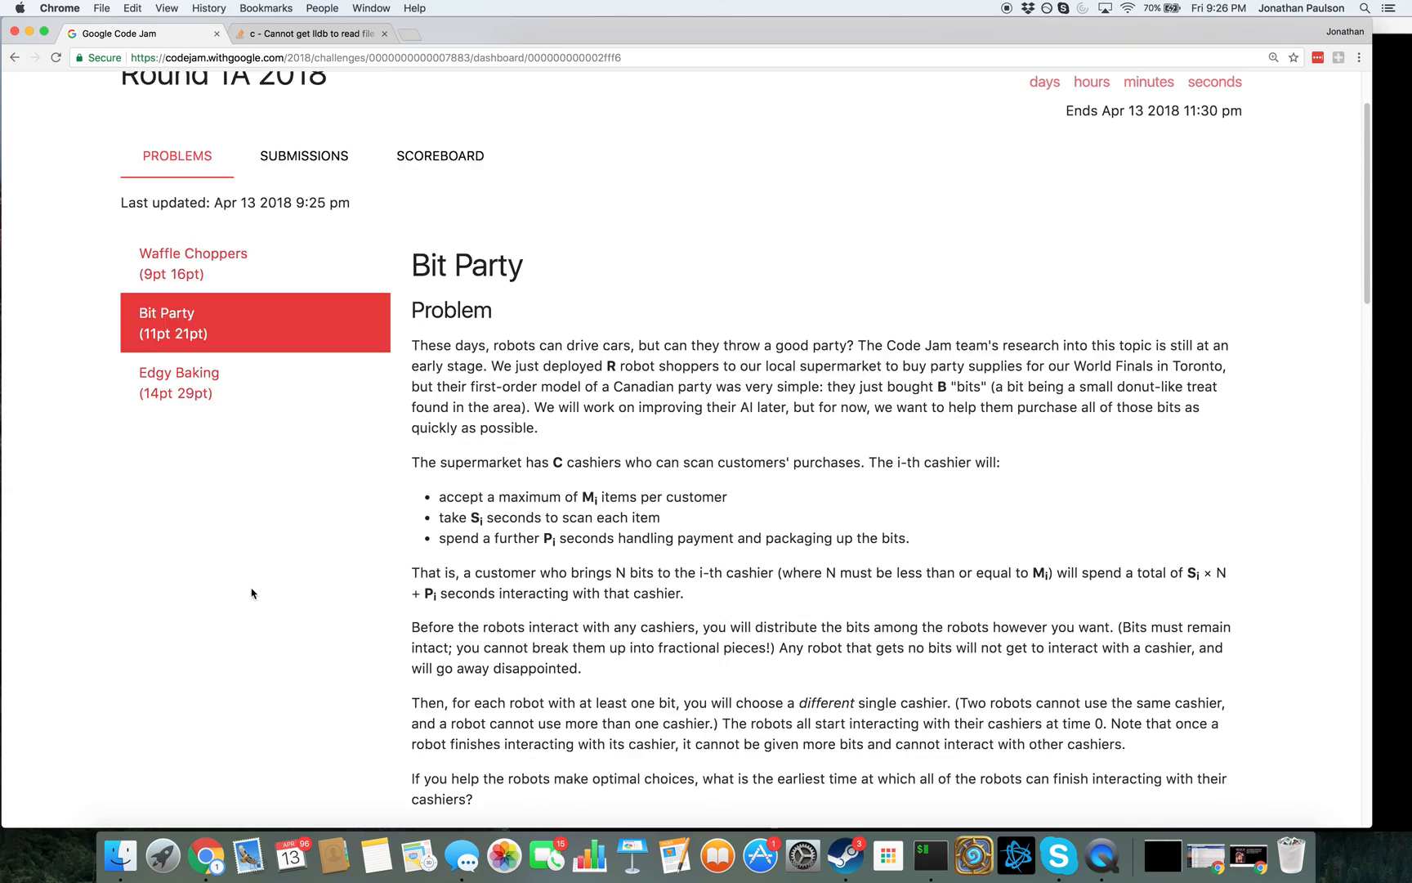
scroll(down, 3)
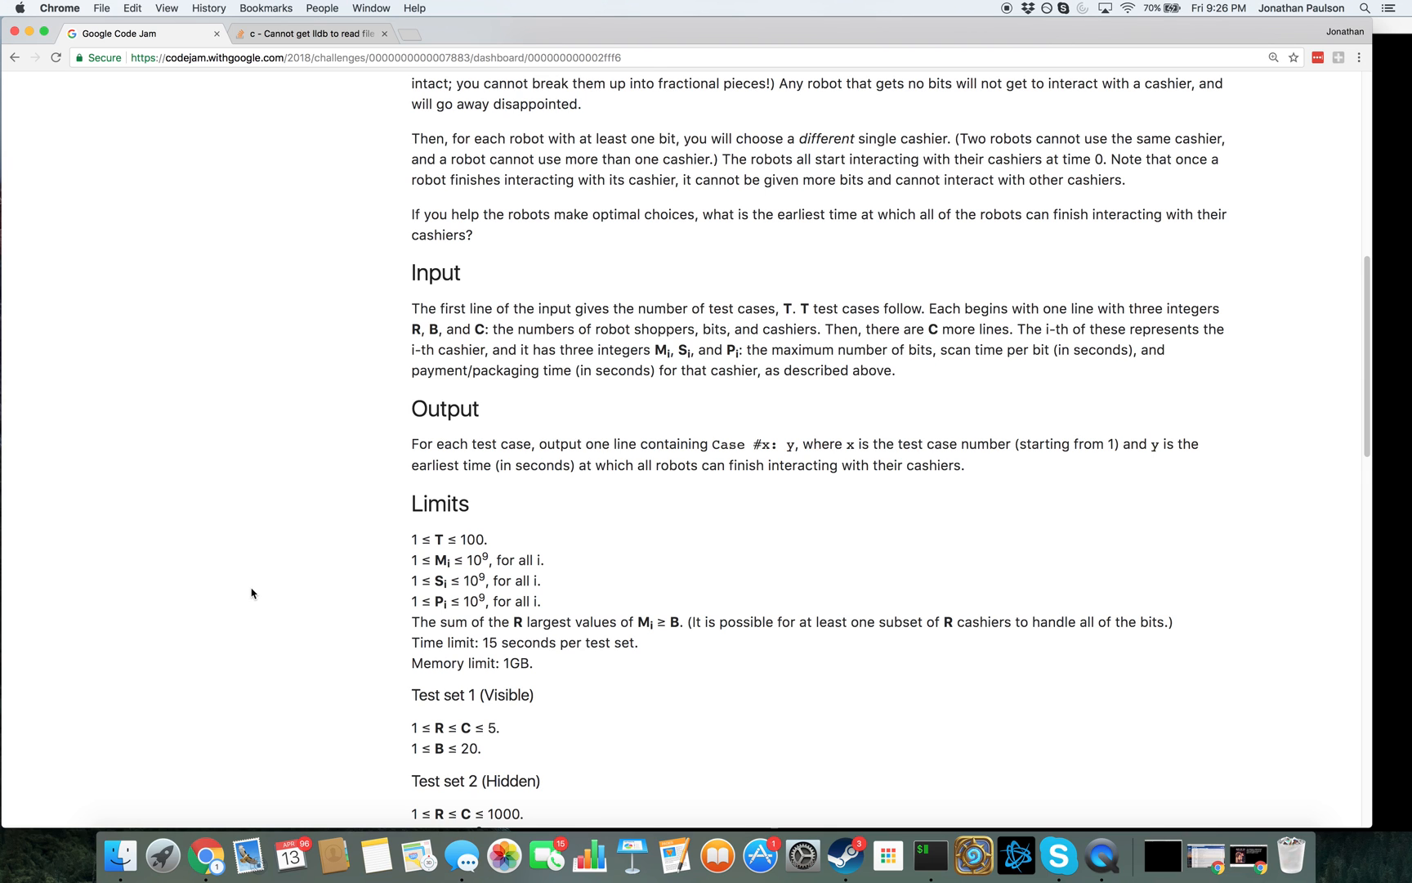
scroll(down, 3)
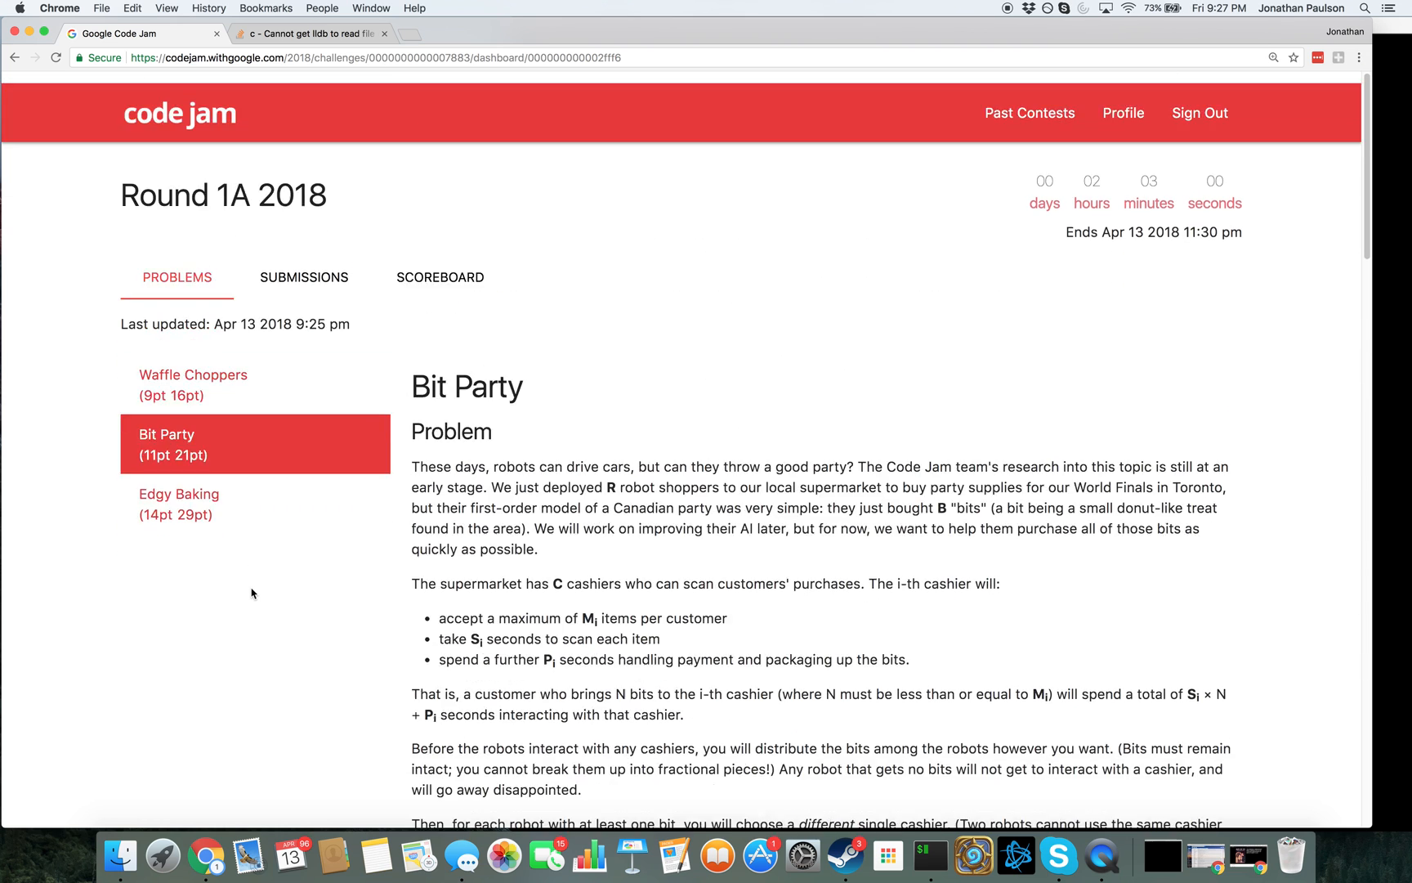
scroll(down, 3)
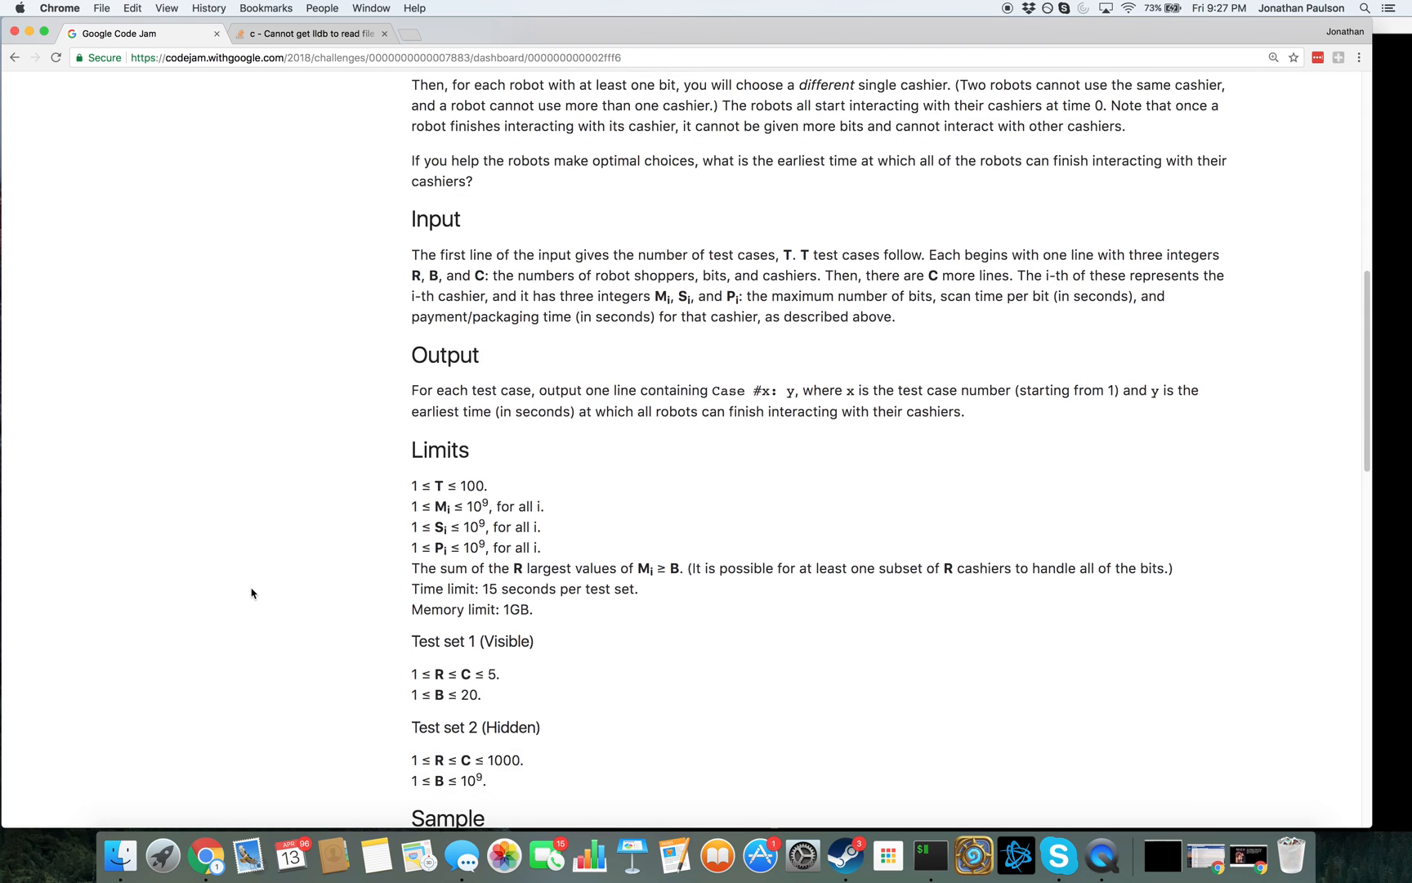
scroll(up, 3)
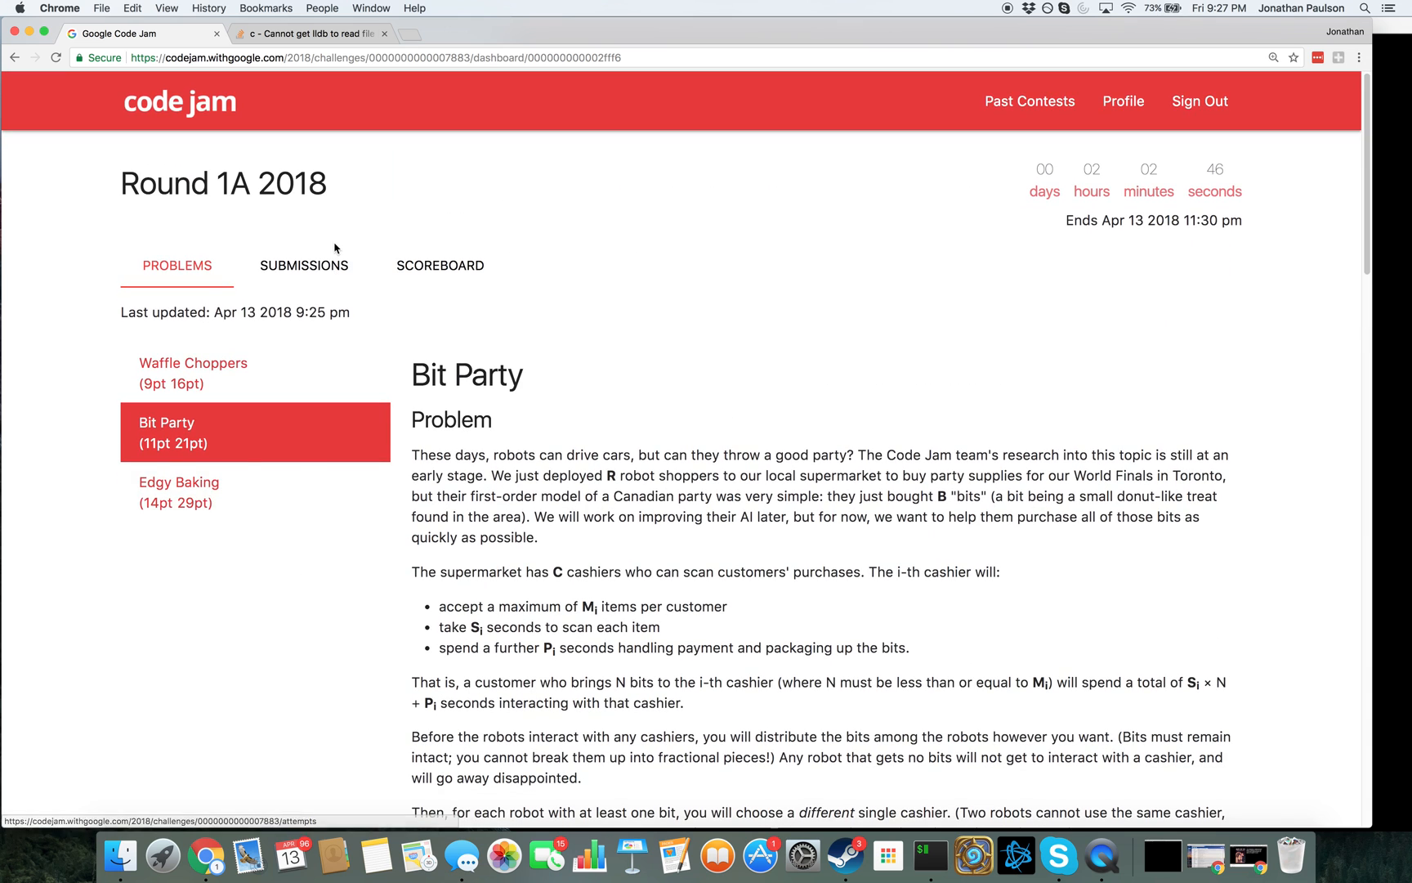
Check the round's Submissions tab, return to Problems and scroll to the Sample cases
click(304, 265)
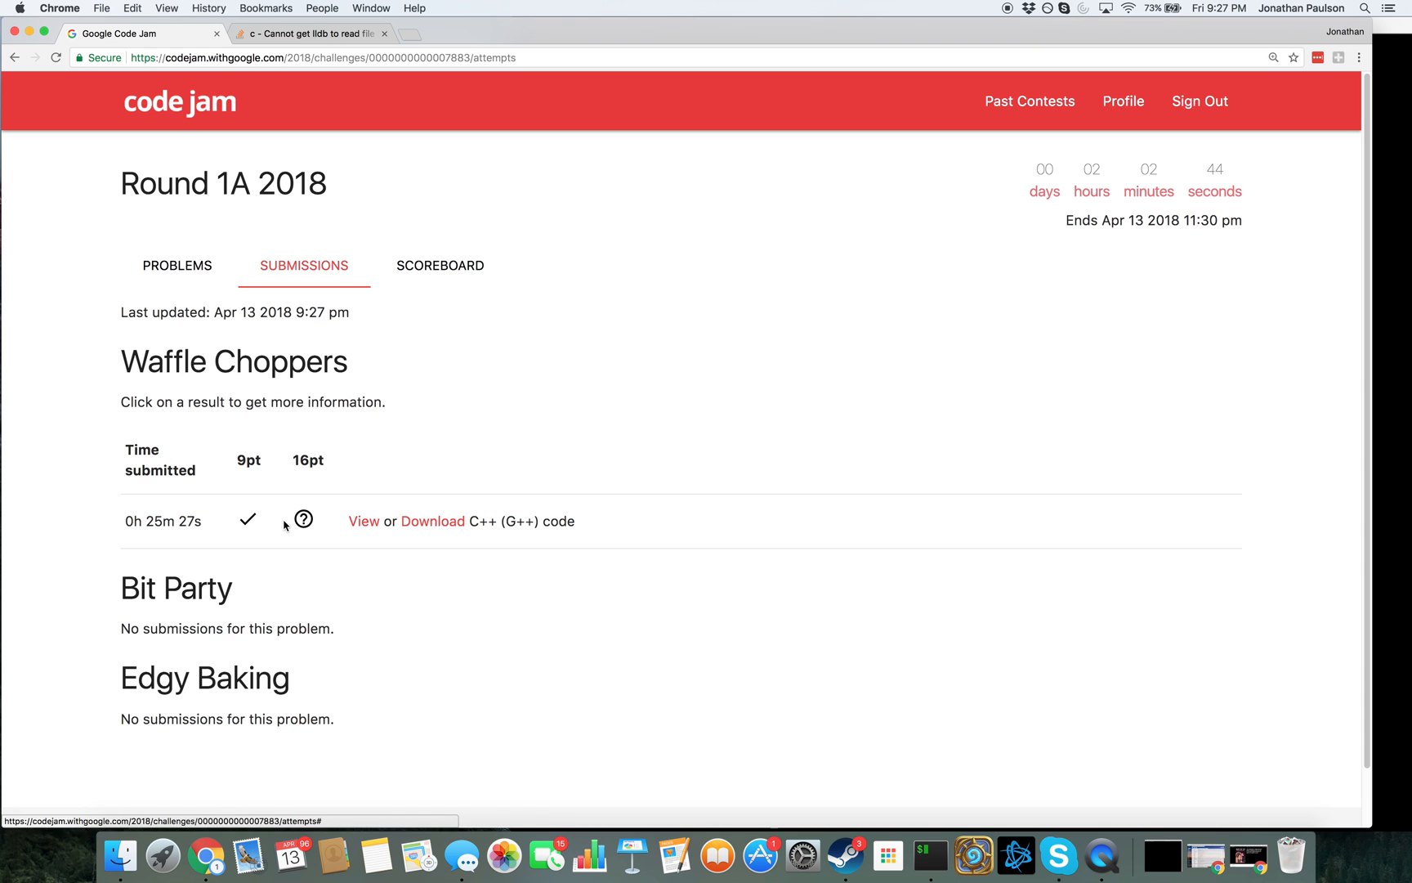
click(177, 265)
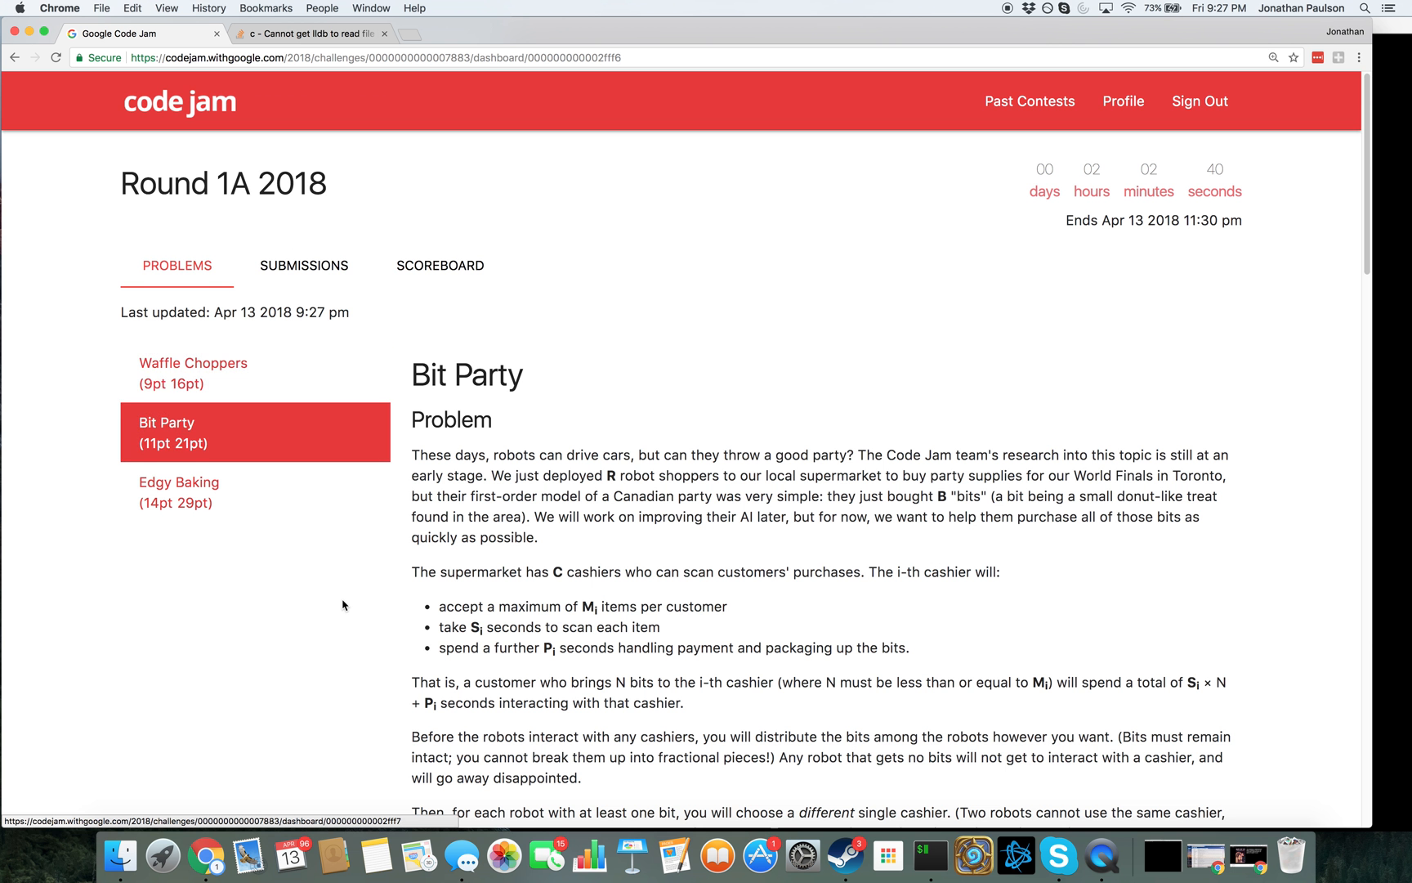
scroll(down, 3)
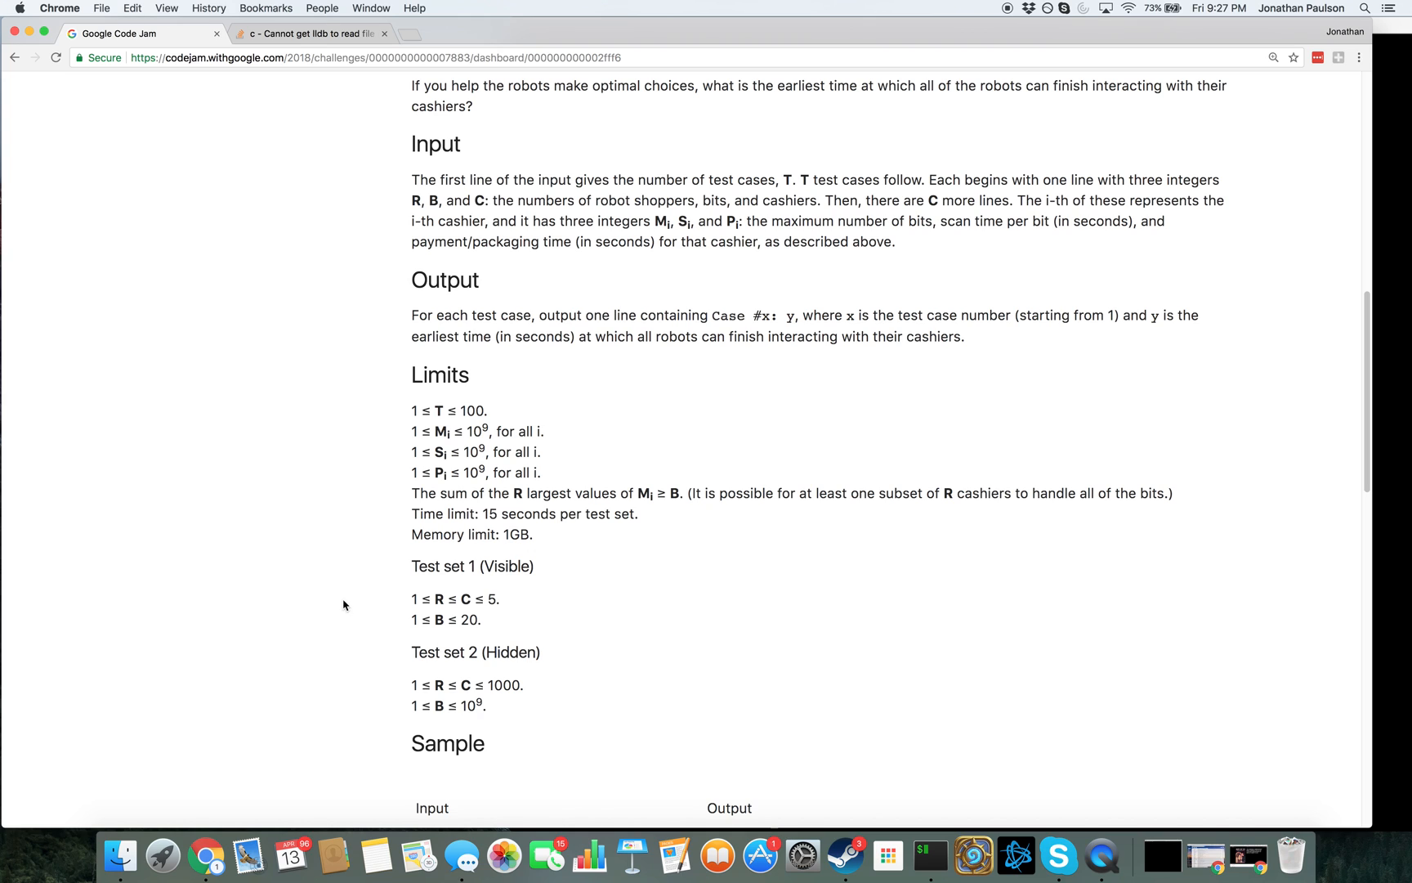
mouse_move(820, 557)
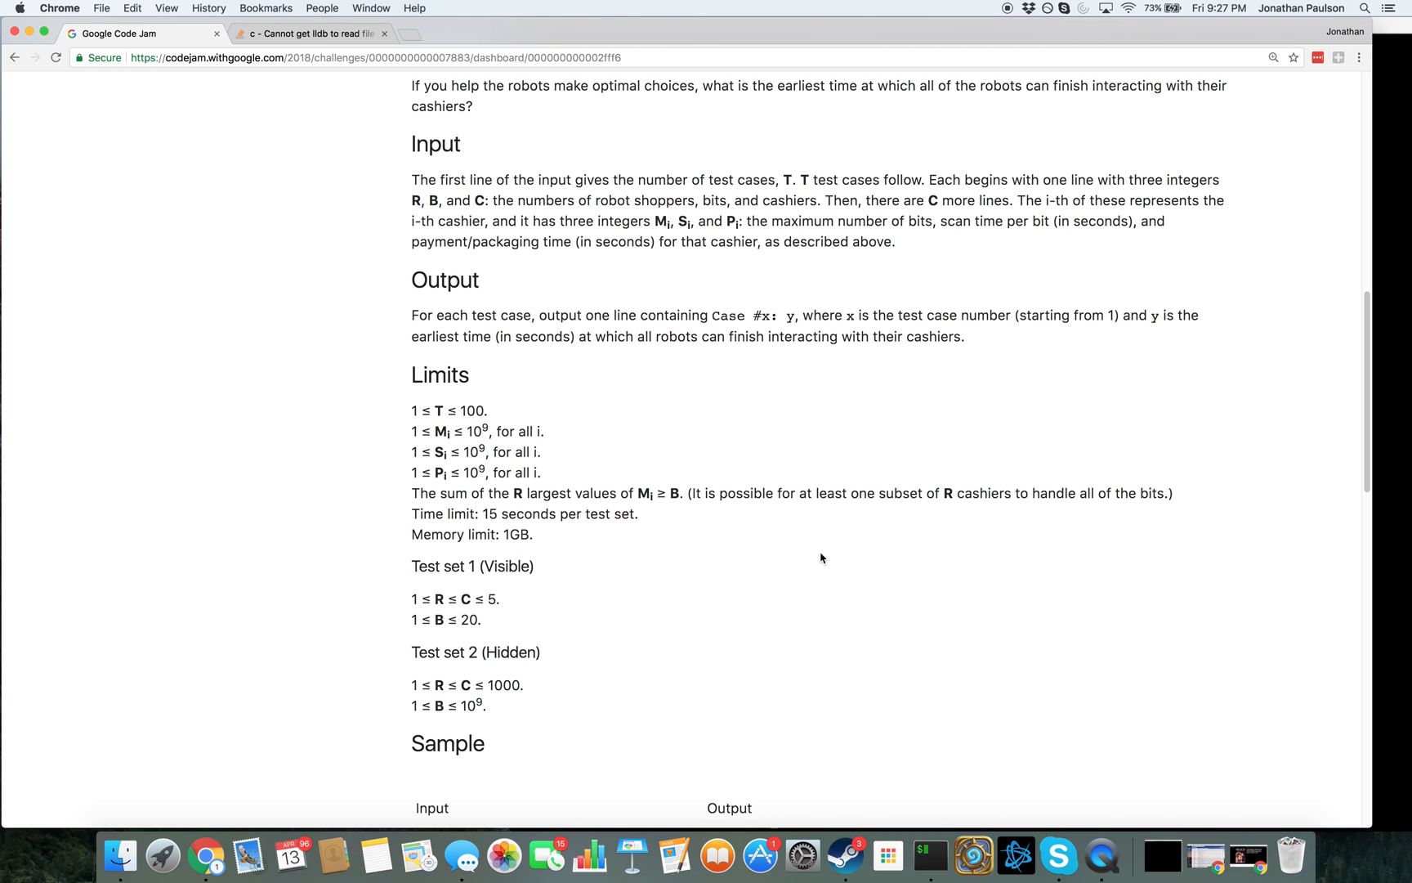
mouse_move(377, 517)
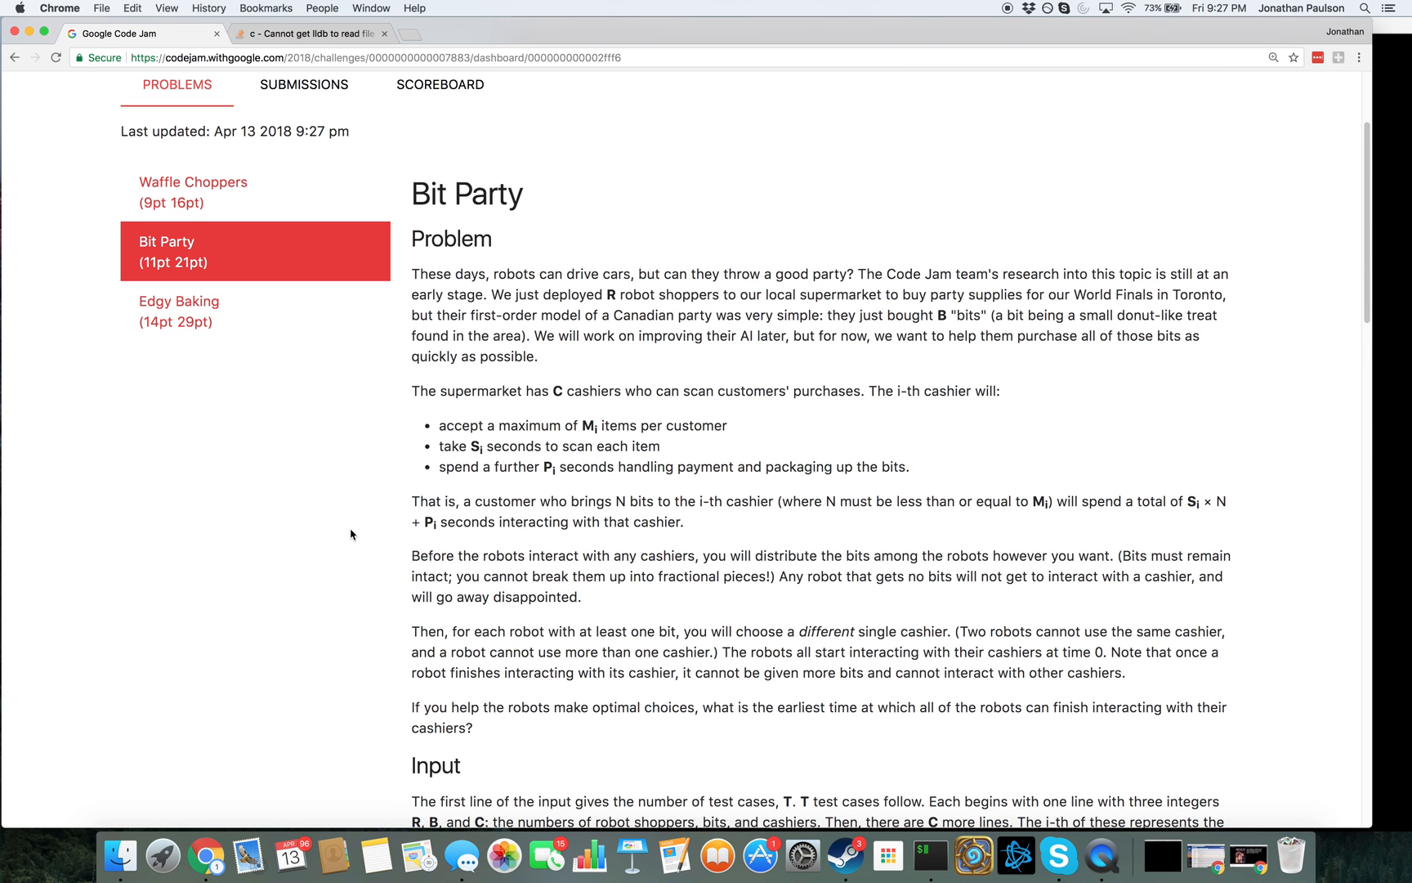
scroll(down, 3)
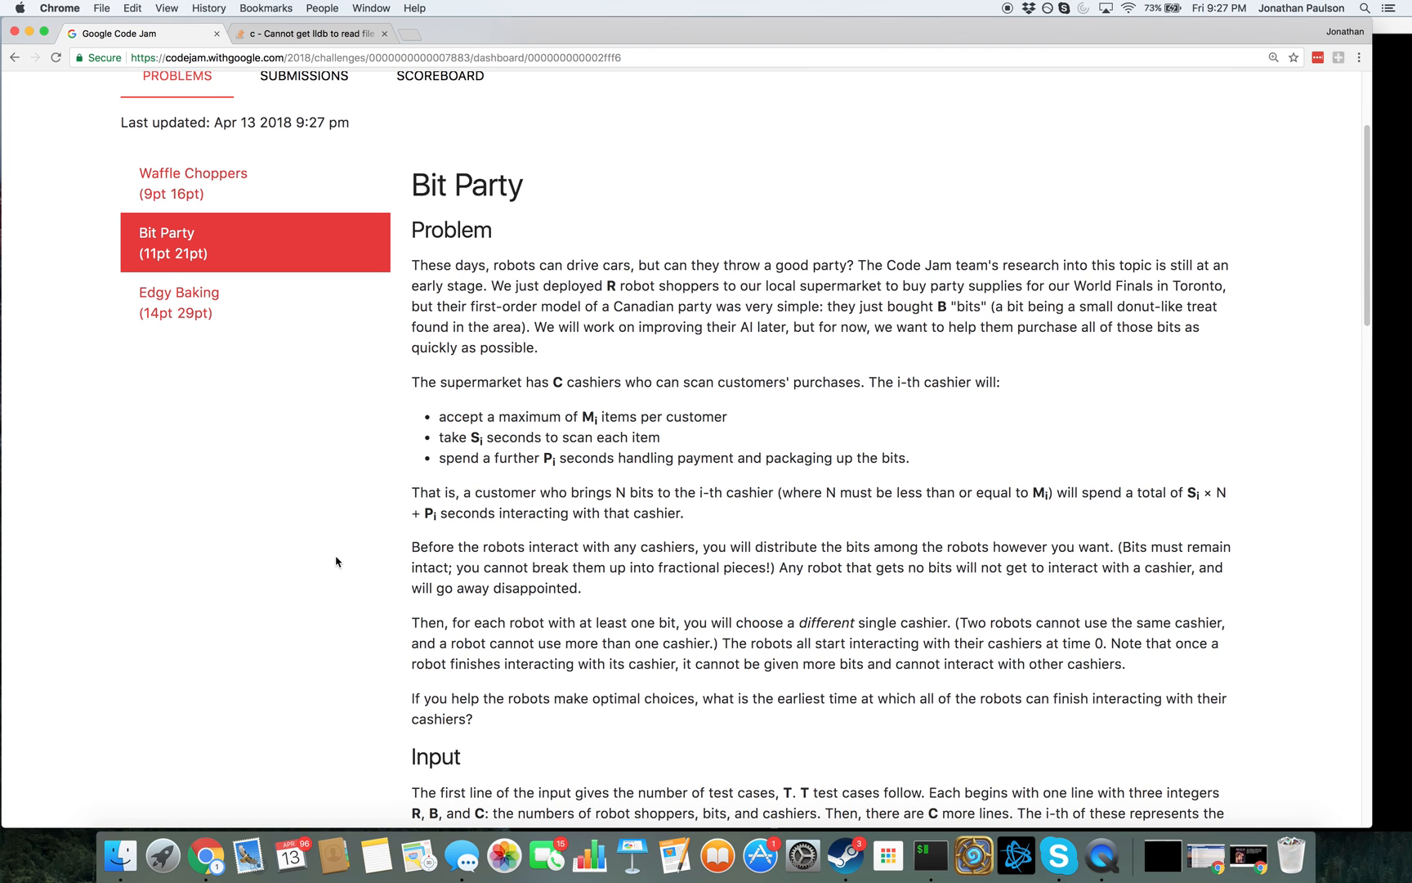
scroll(down, 3)
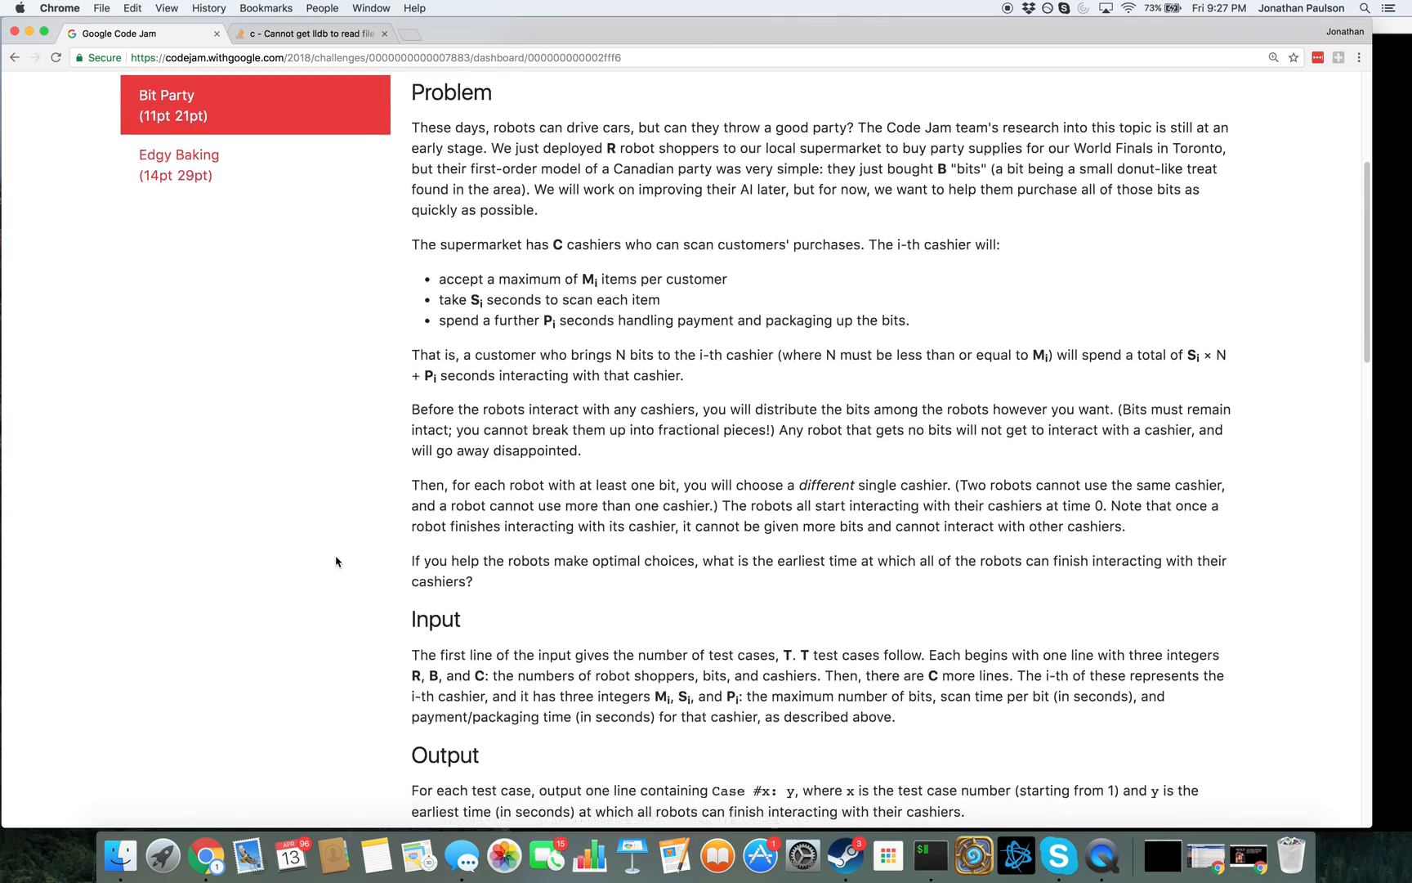
scroll(down, 3)
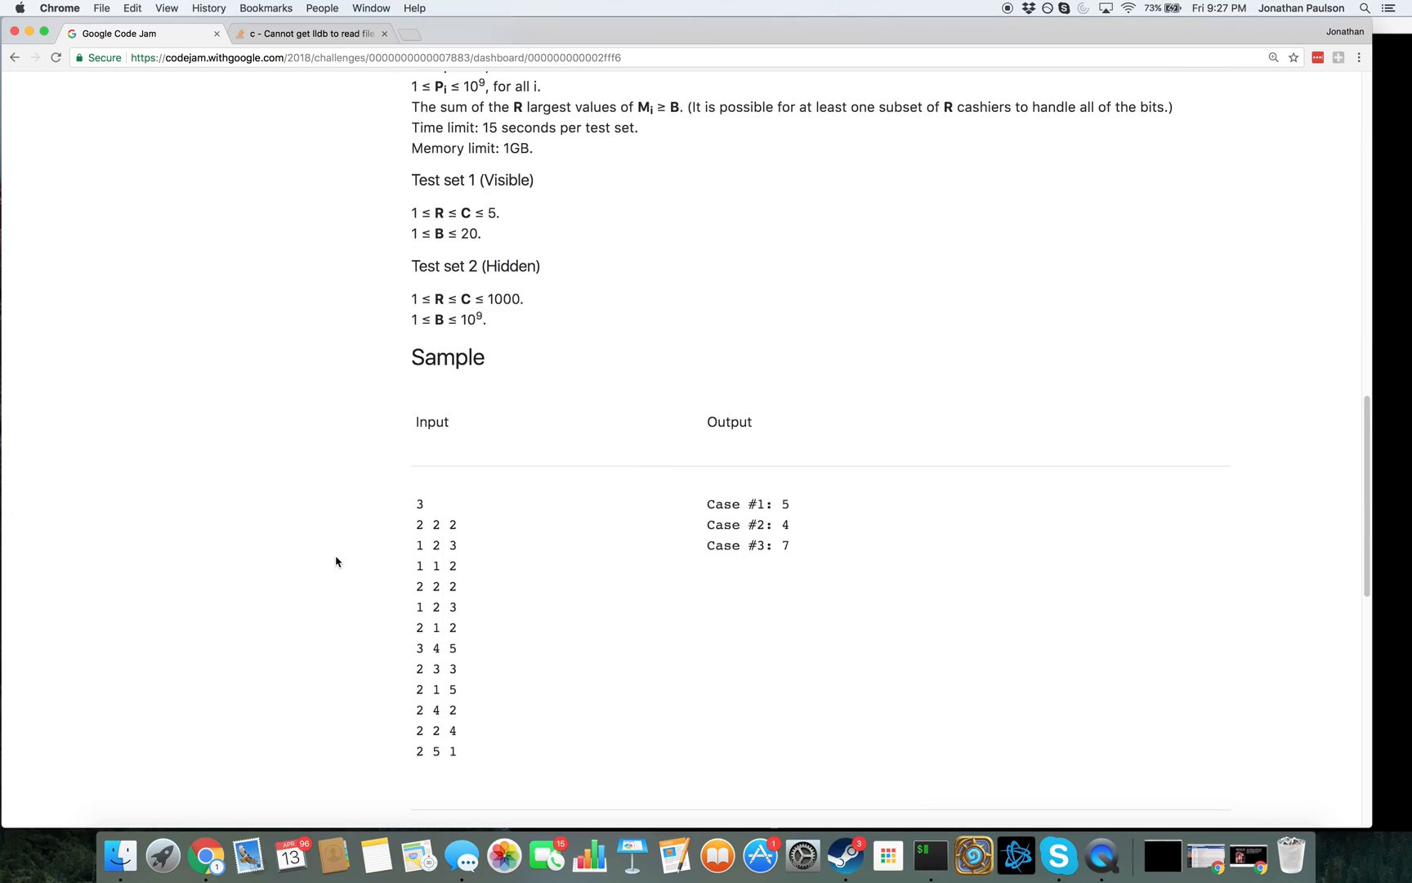
scroll(up, 3)
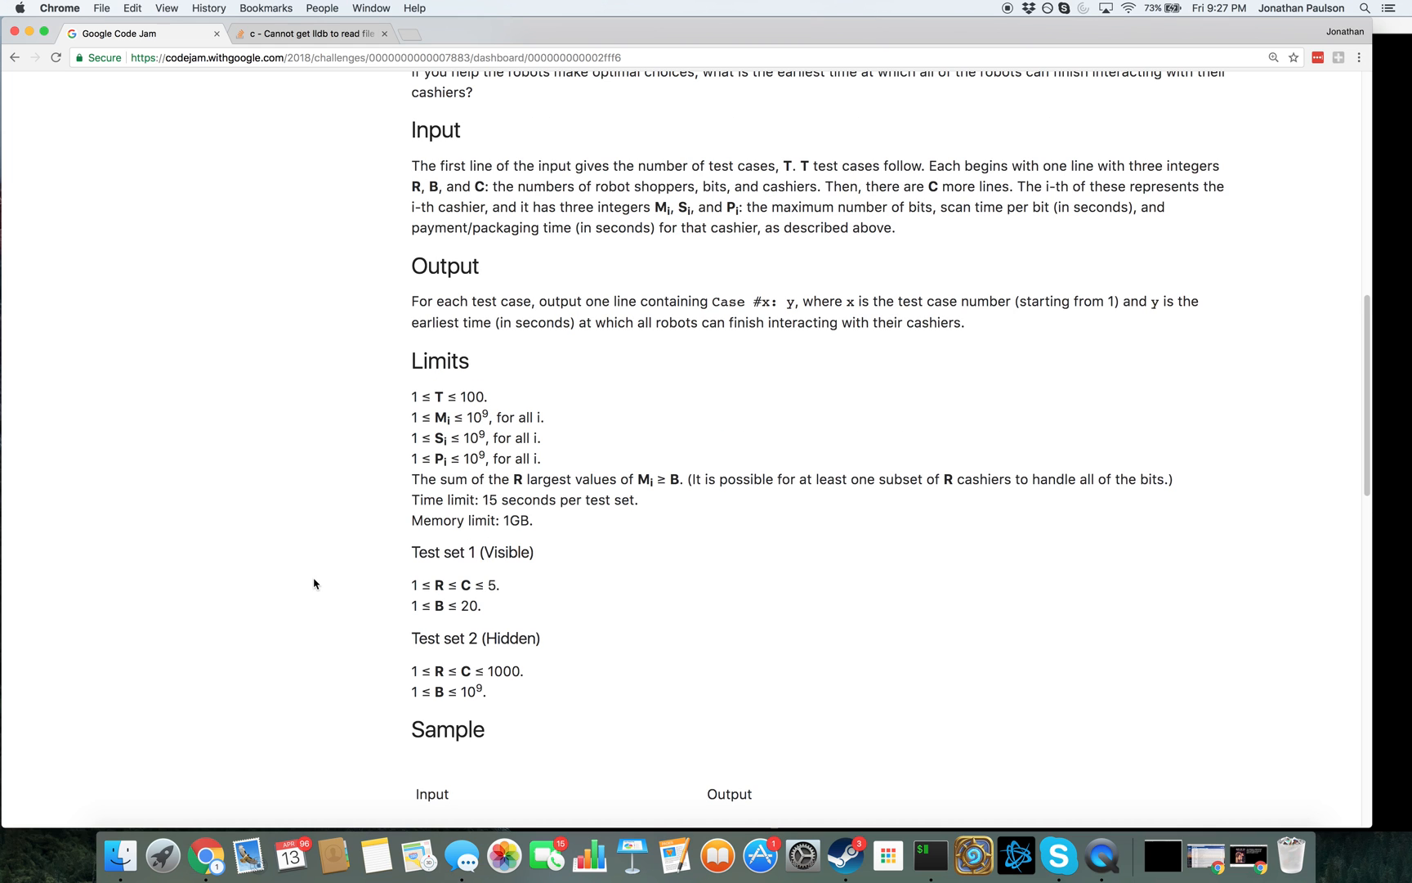
scroll(down, 3)
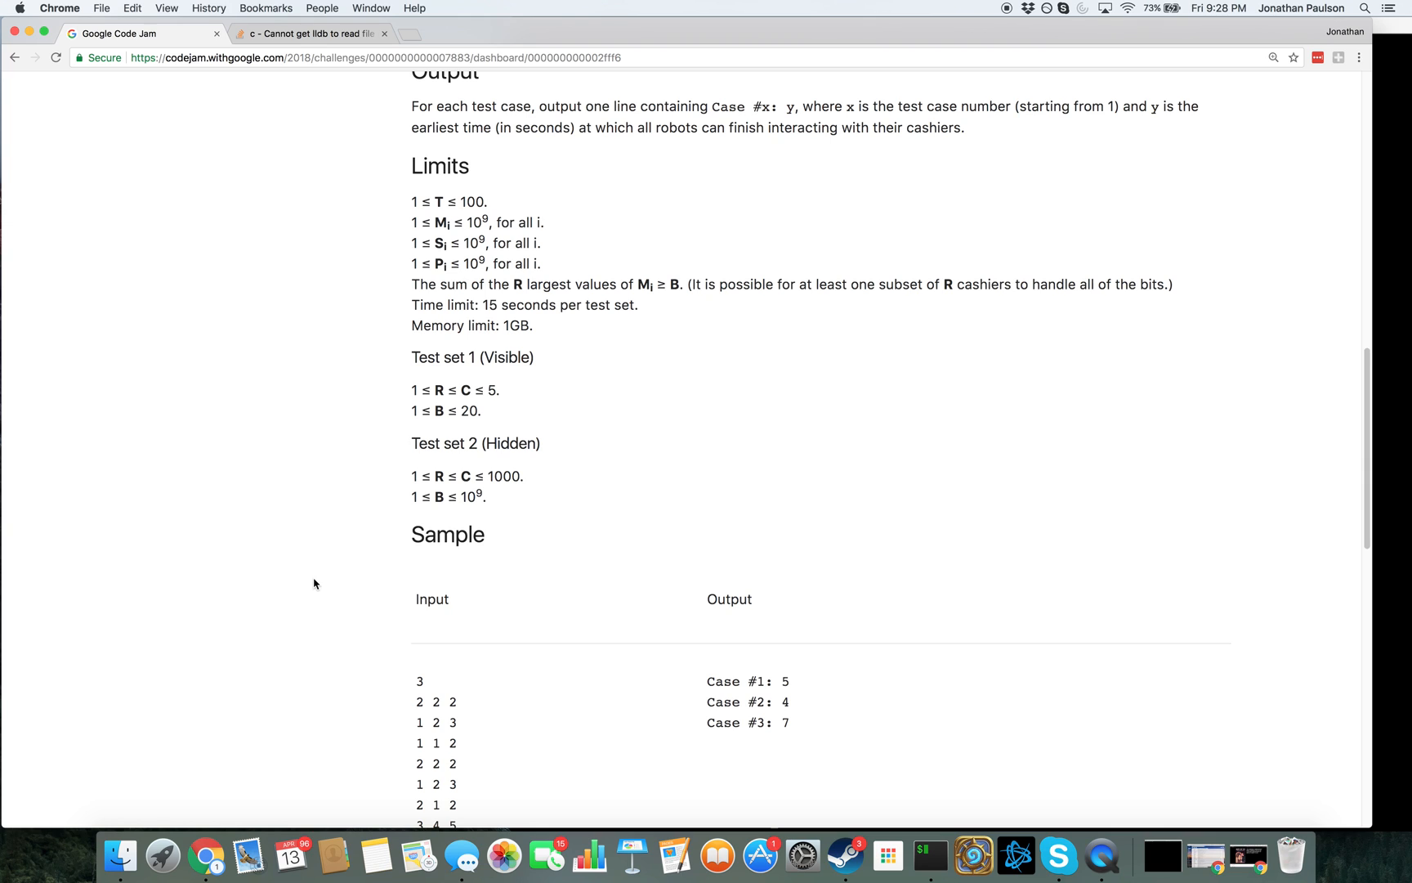
scroll(up, 3)
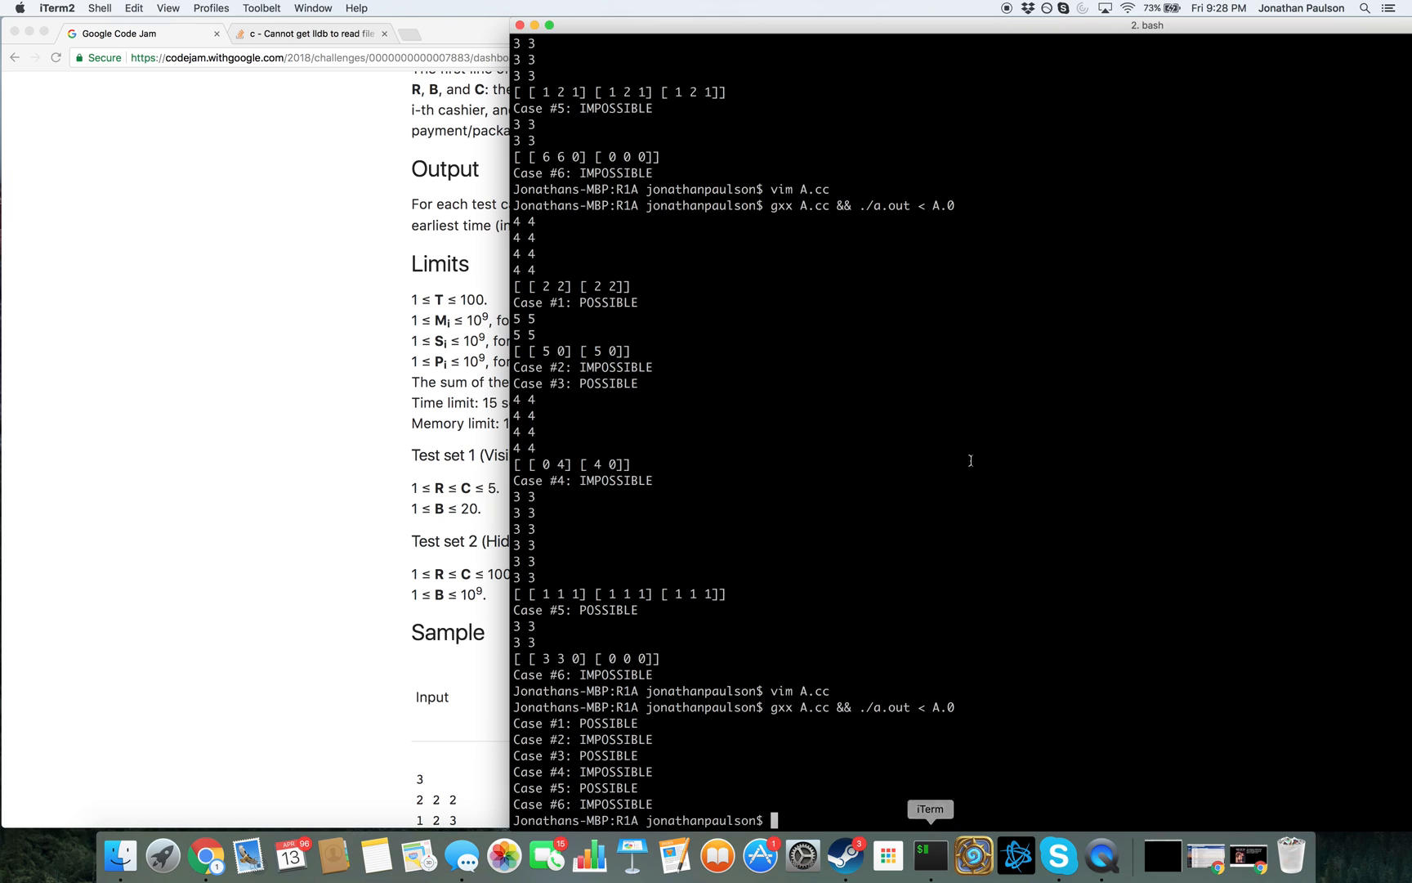
Copy A.cc to B.cc, open it in vim and read R, B, C per test case
text(vim)
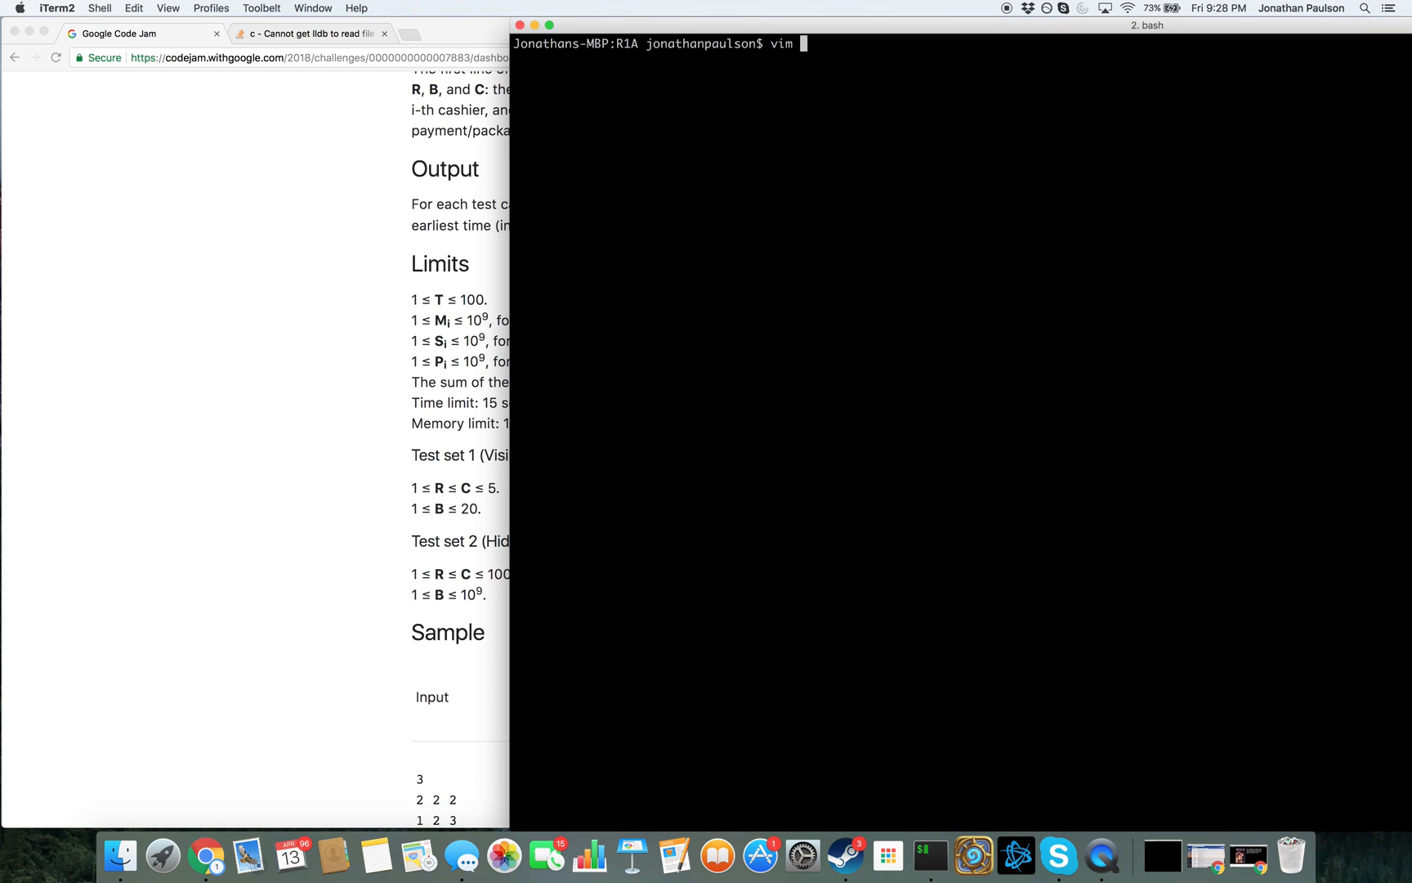
text(cp A.cc B.c)
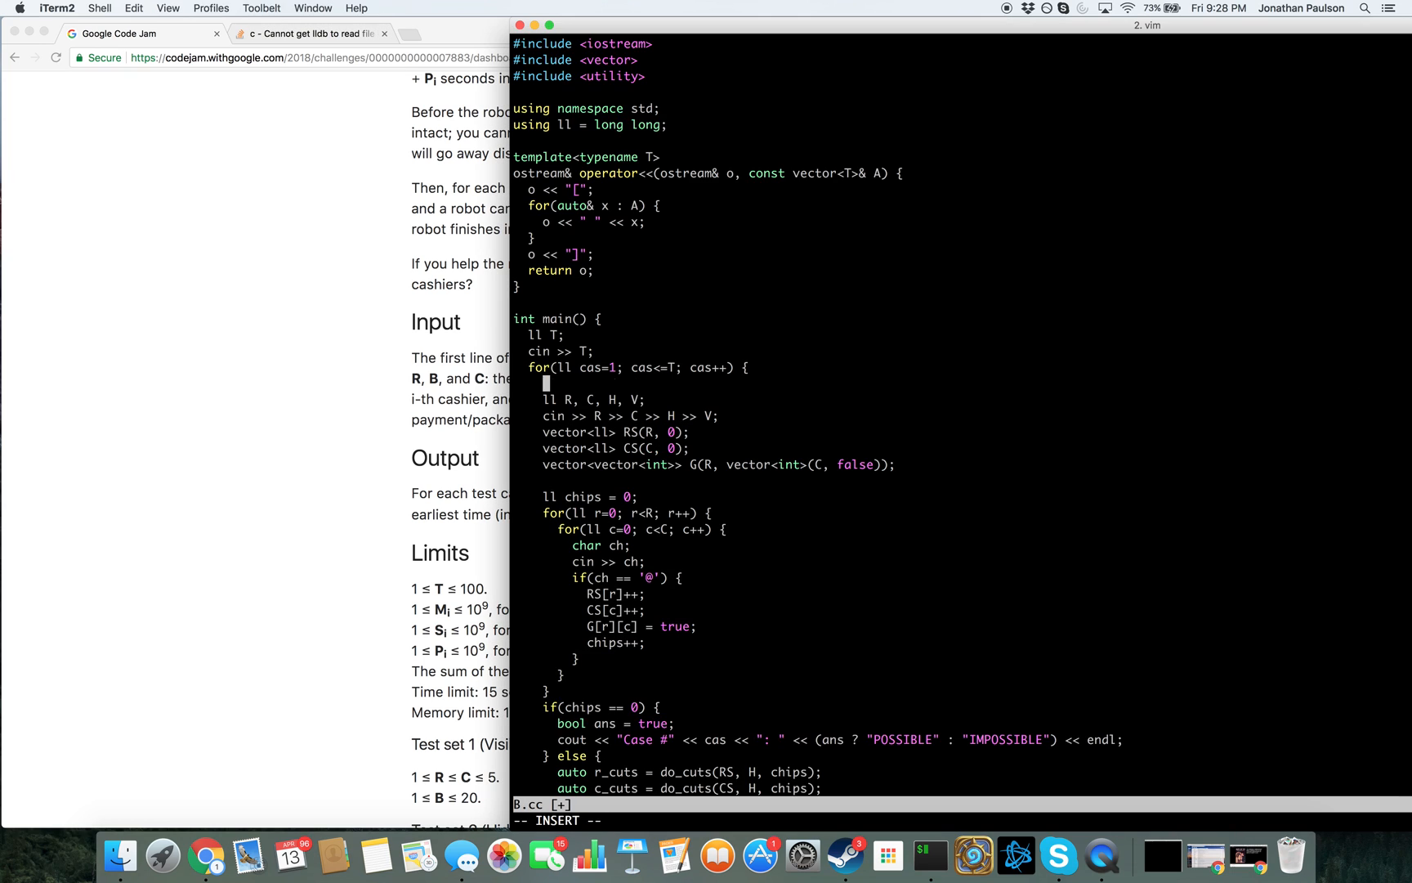
text(ll R, B, C;)
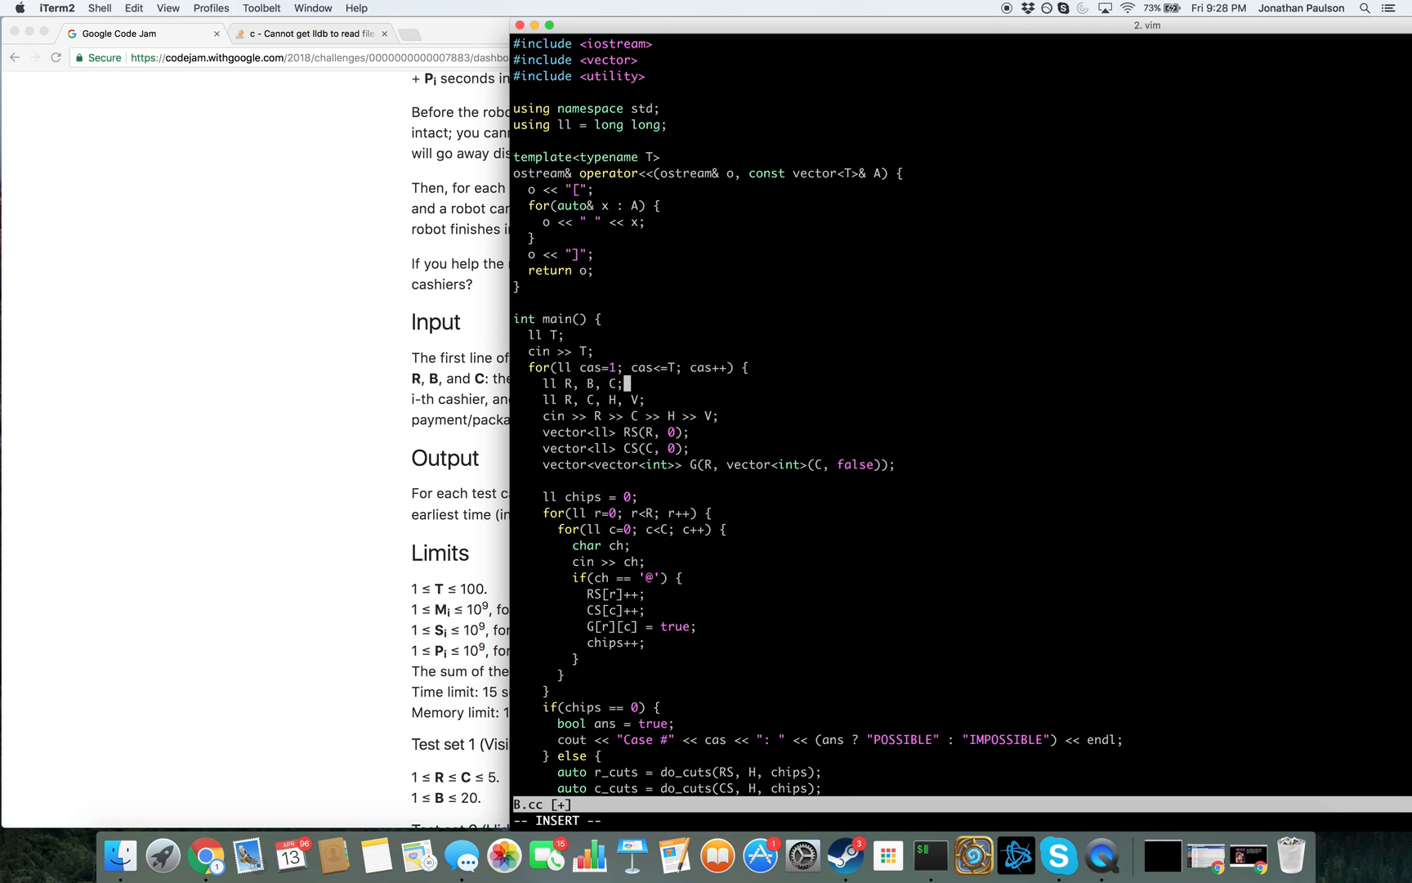
text(cin >> R >> B >> C;)
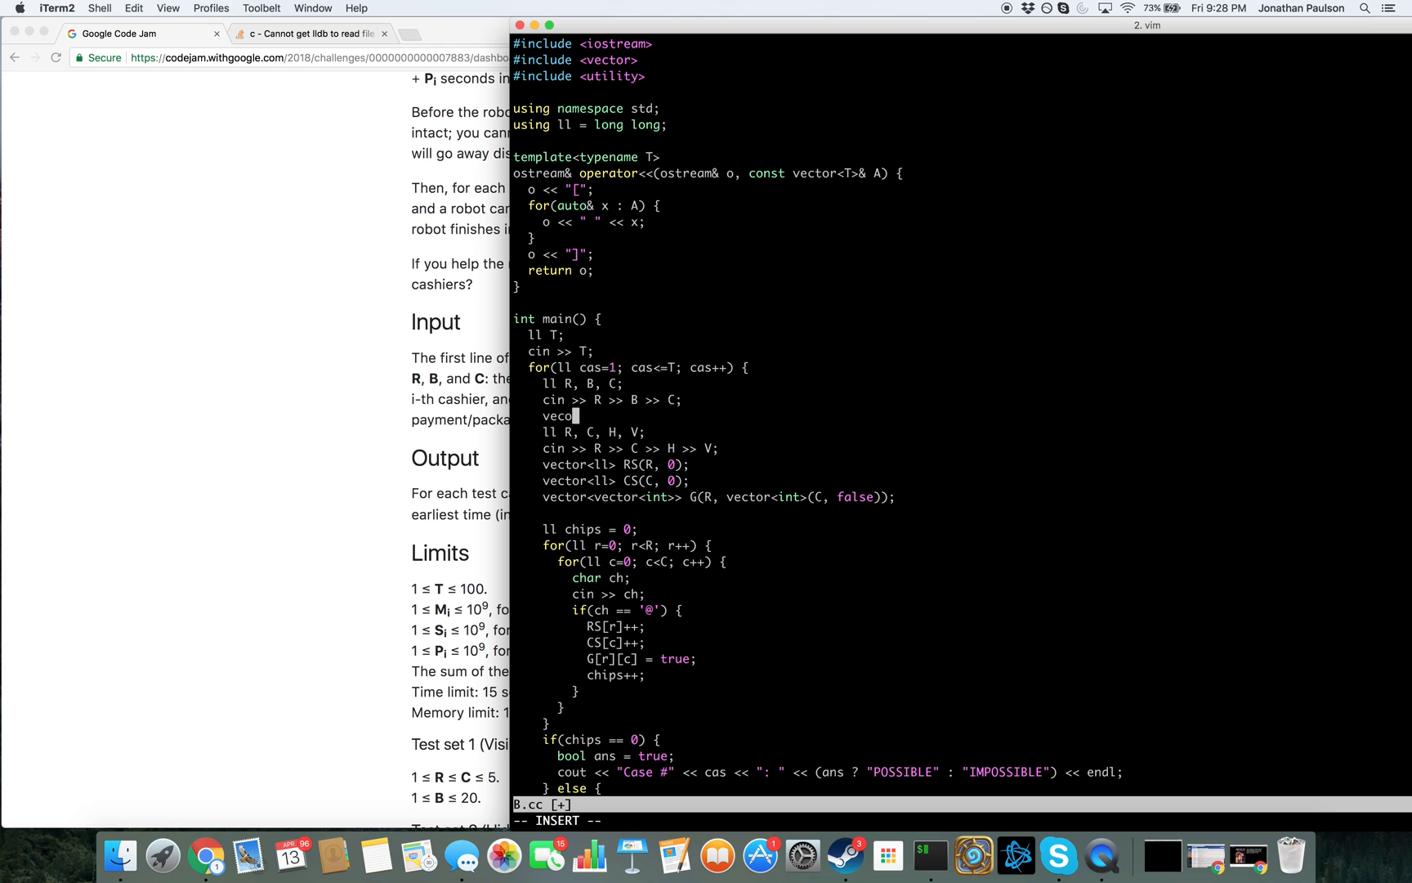
Declare vectors M, S, P of size C and read each cashier's values in a loop
text(vector<ll> M;)
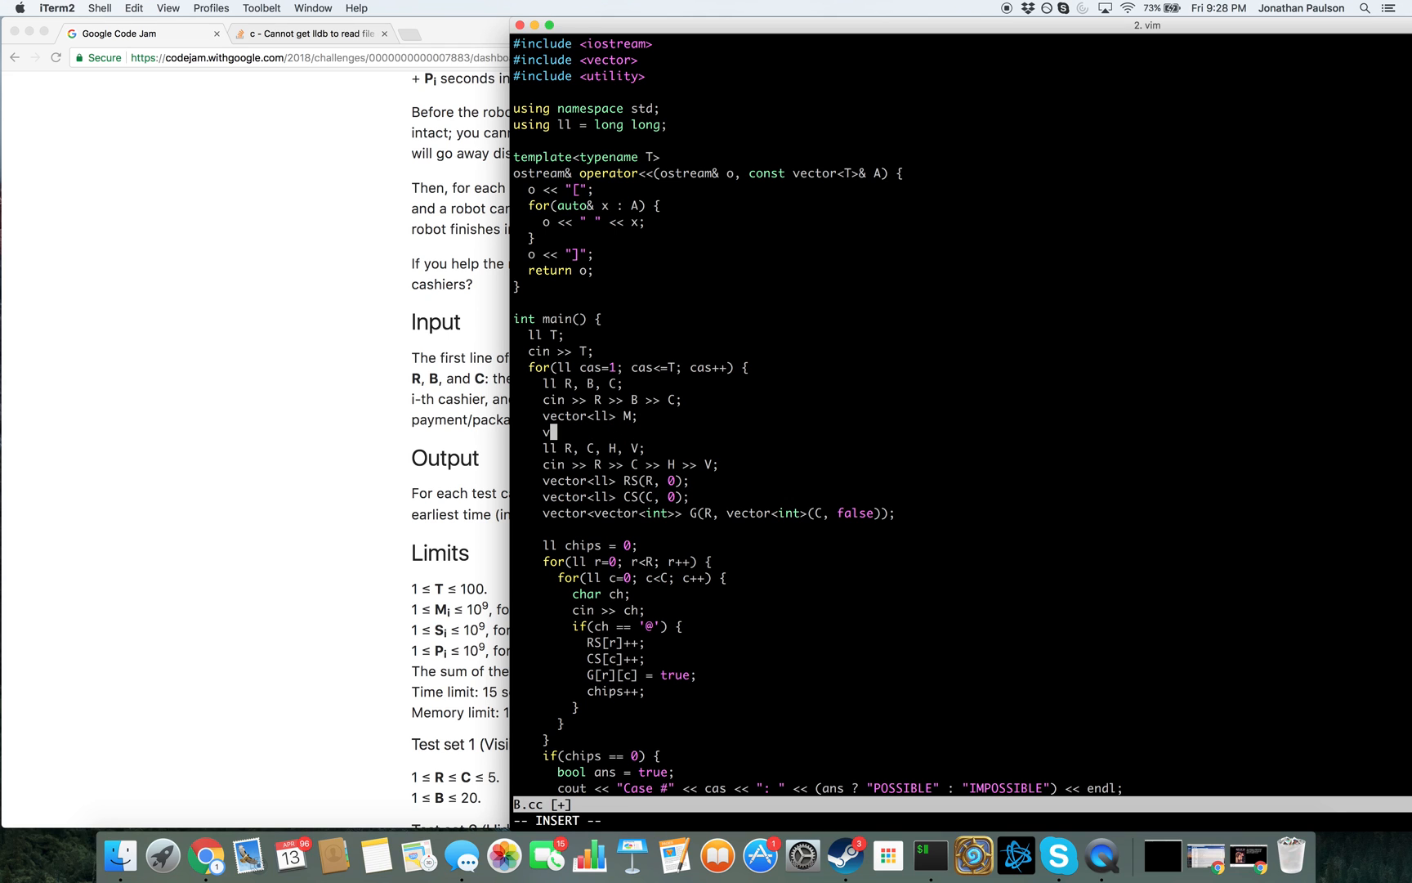
text(vector<ll> S()
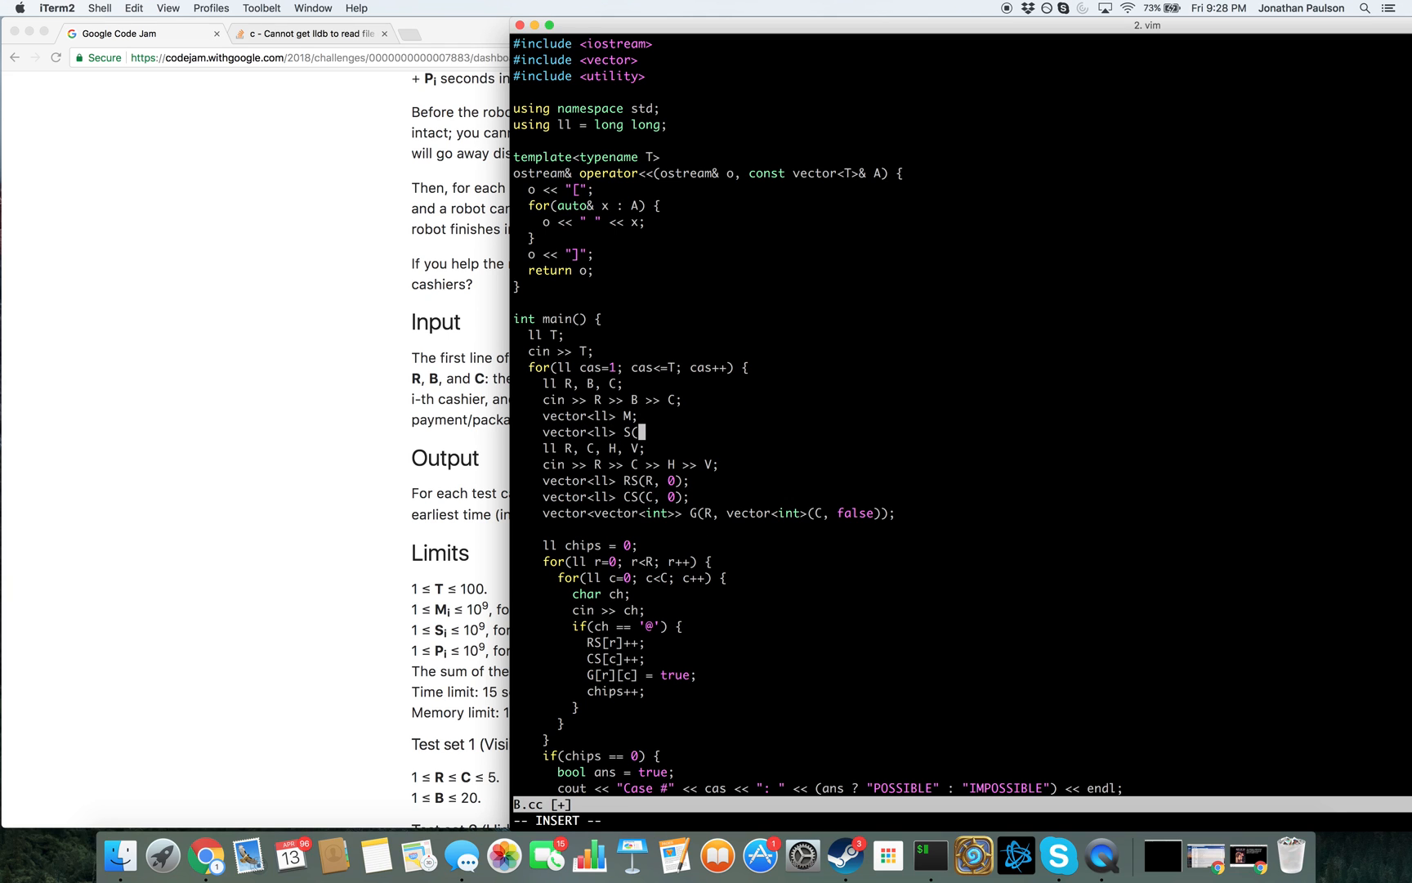
text(C,)
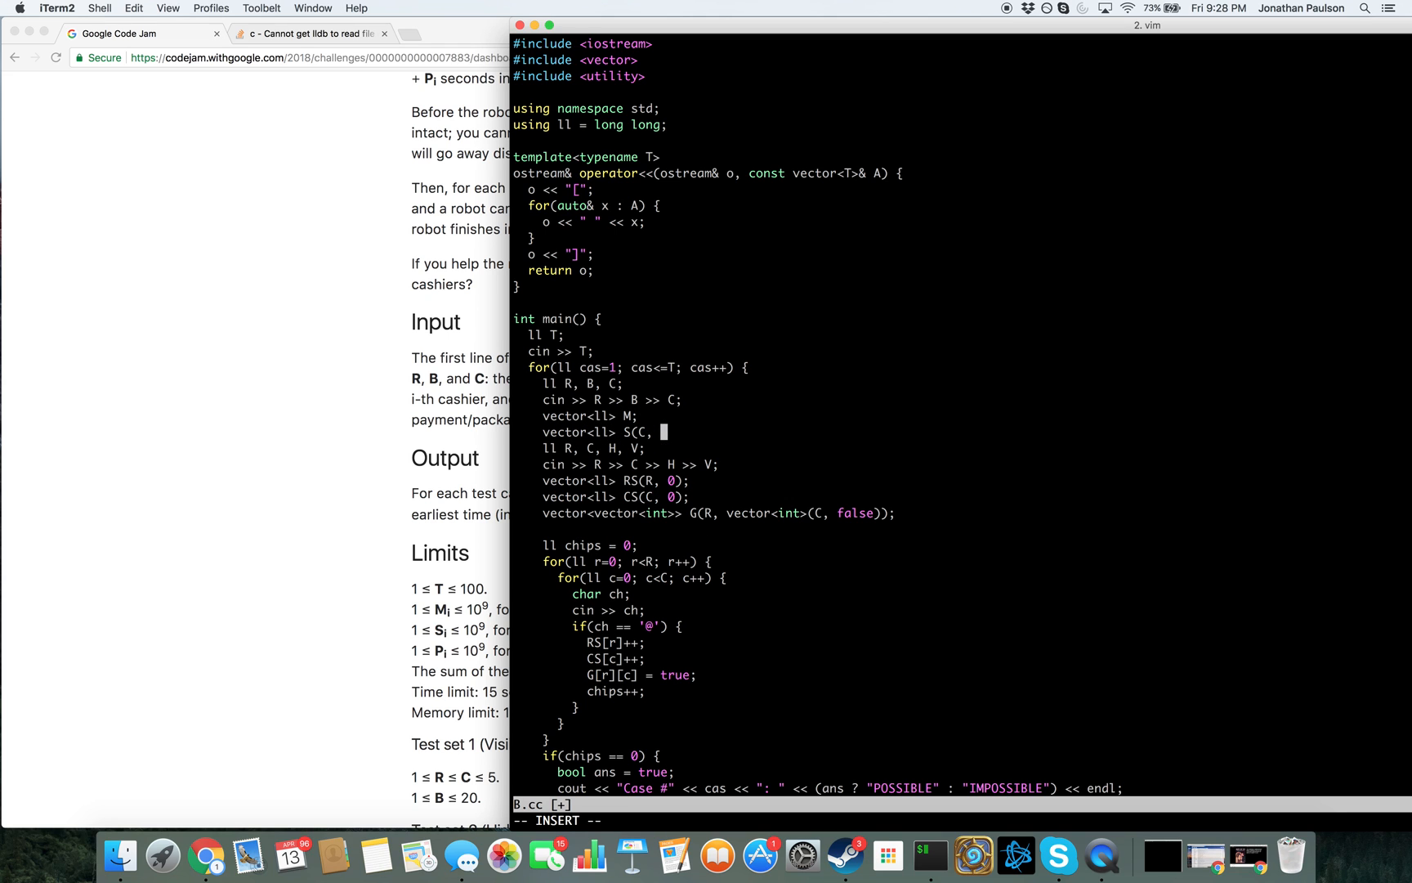
text(C, 0)
text(vector)
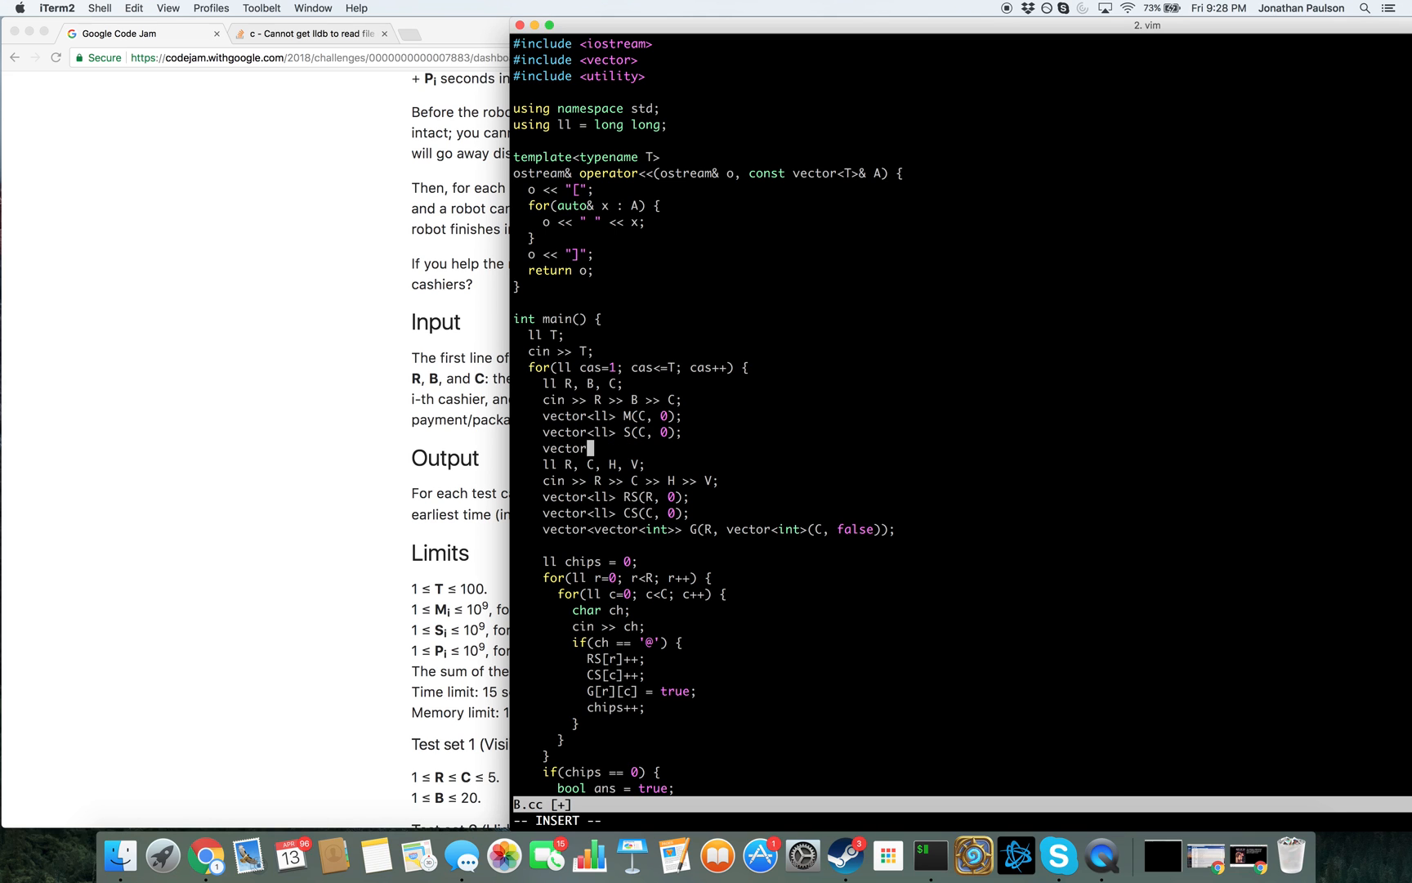
text(P(C, 0);)
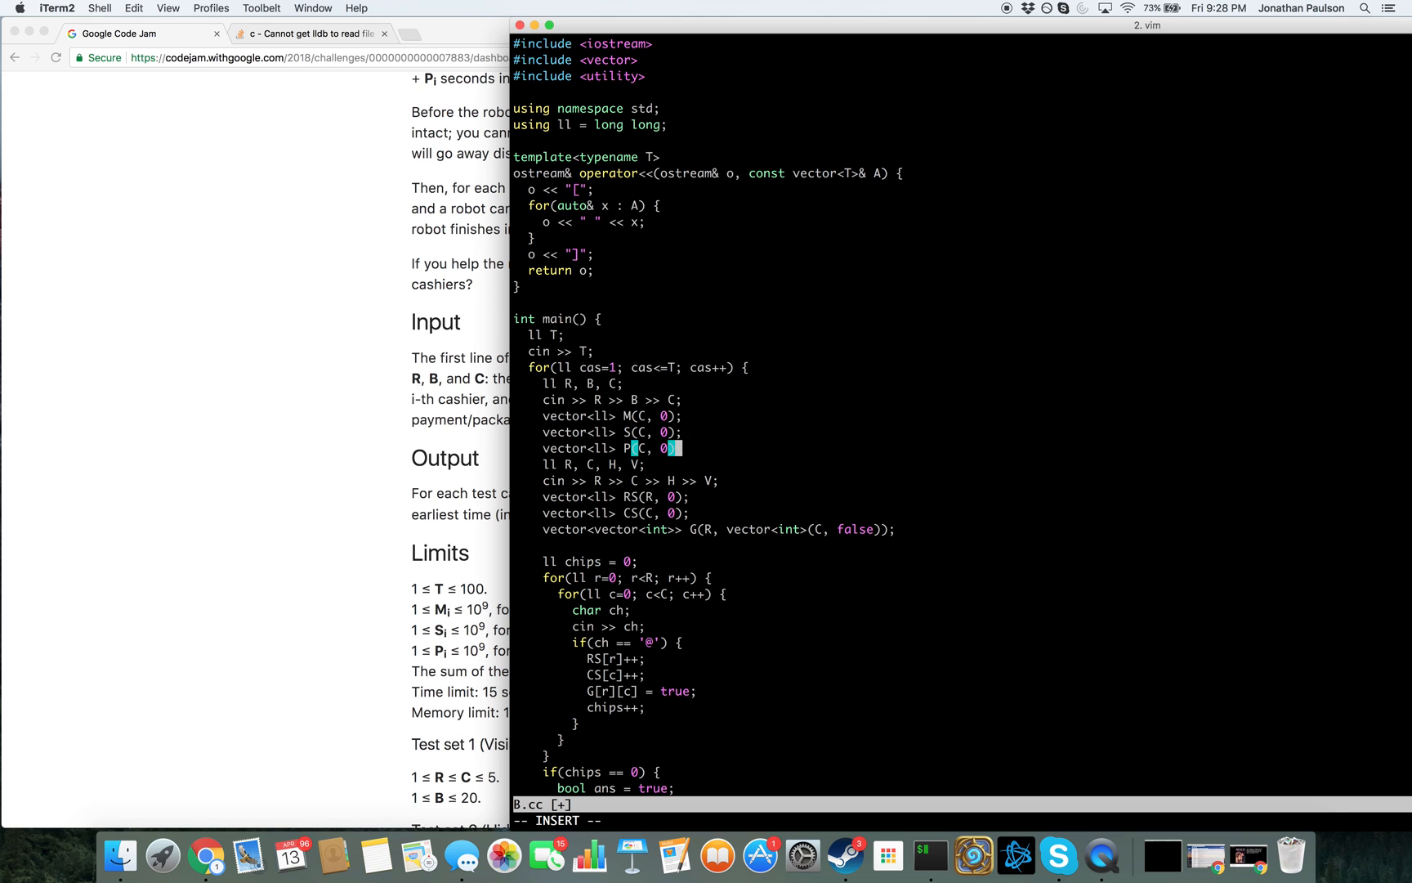
text(for(ll i=0; i<C; i++) {)
text(cin >> M[i] >> S[i] >> P)
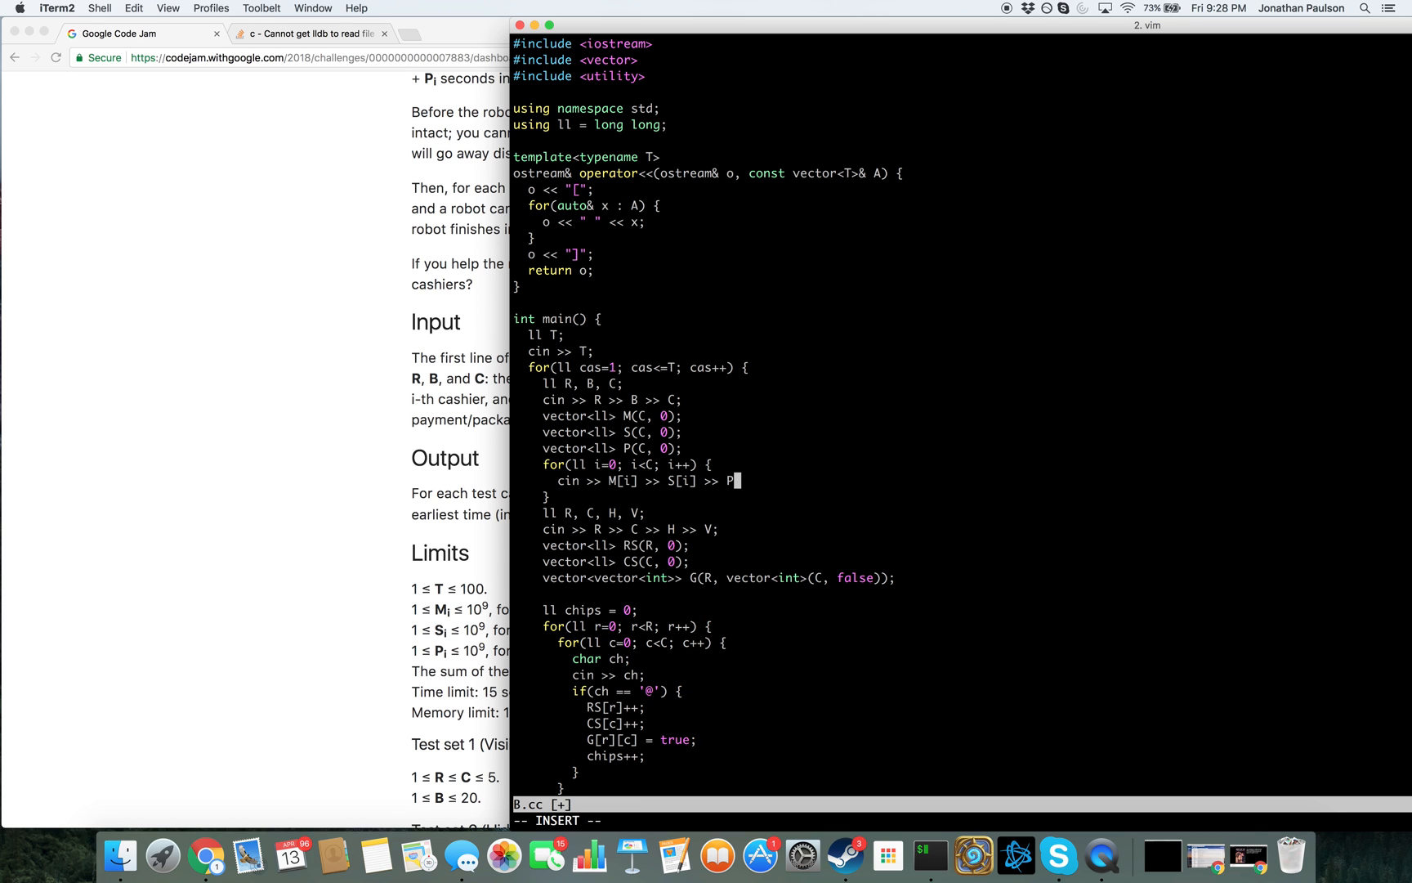
text([i];)
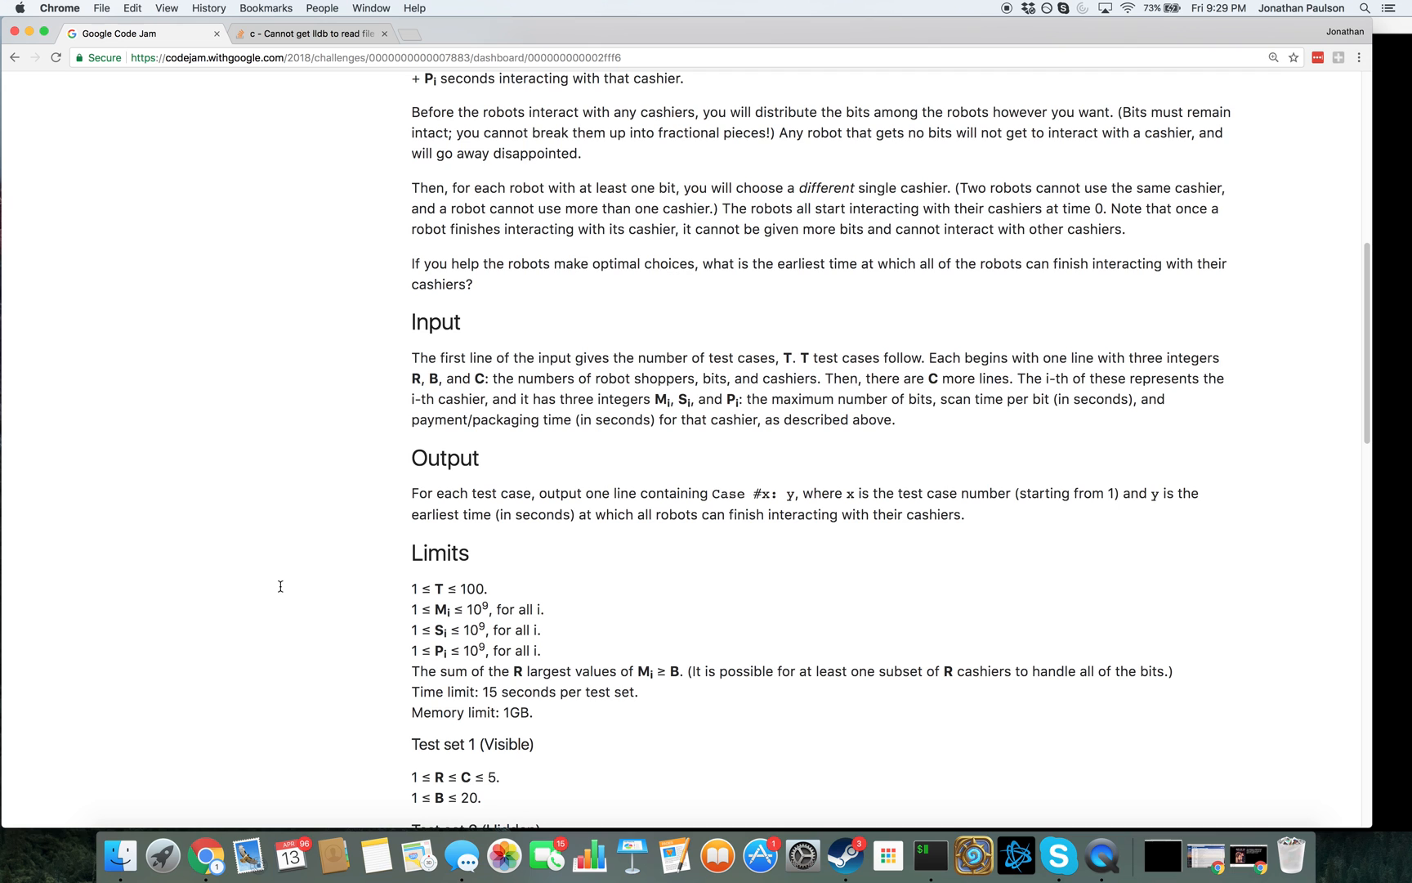
scroll(down, 3)
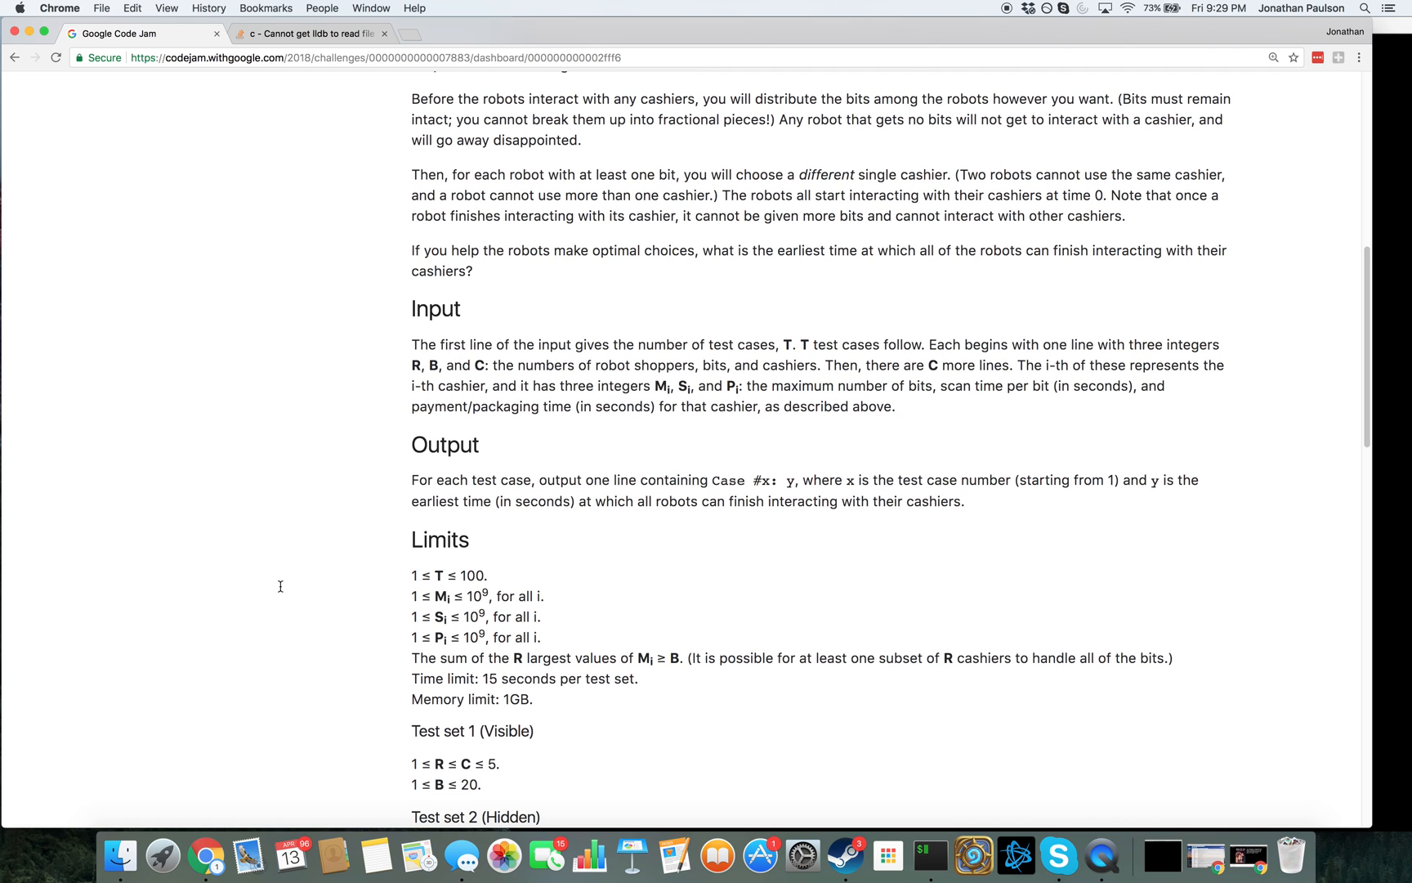
scroll(down, 3)
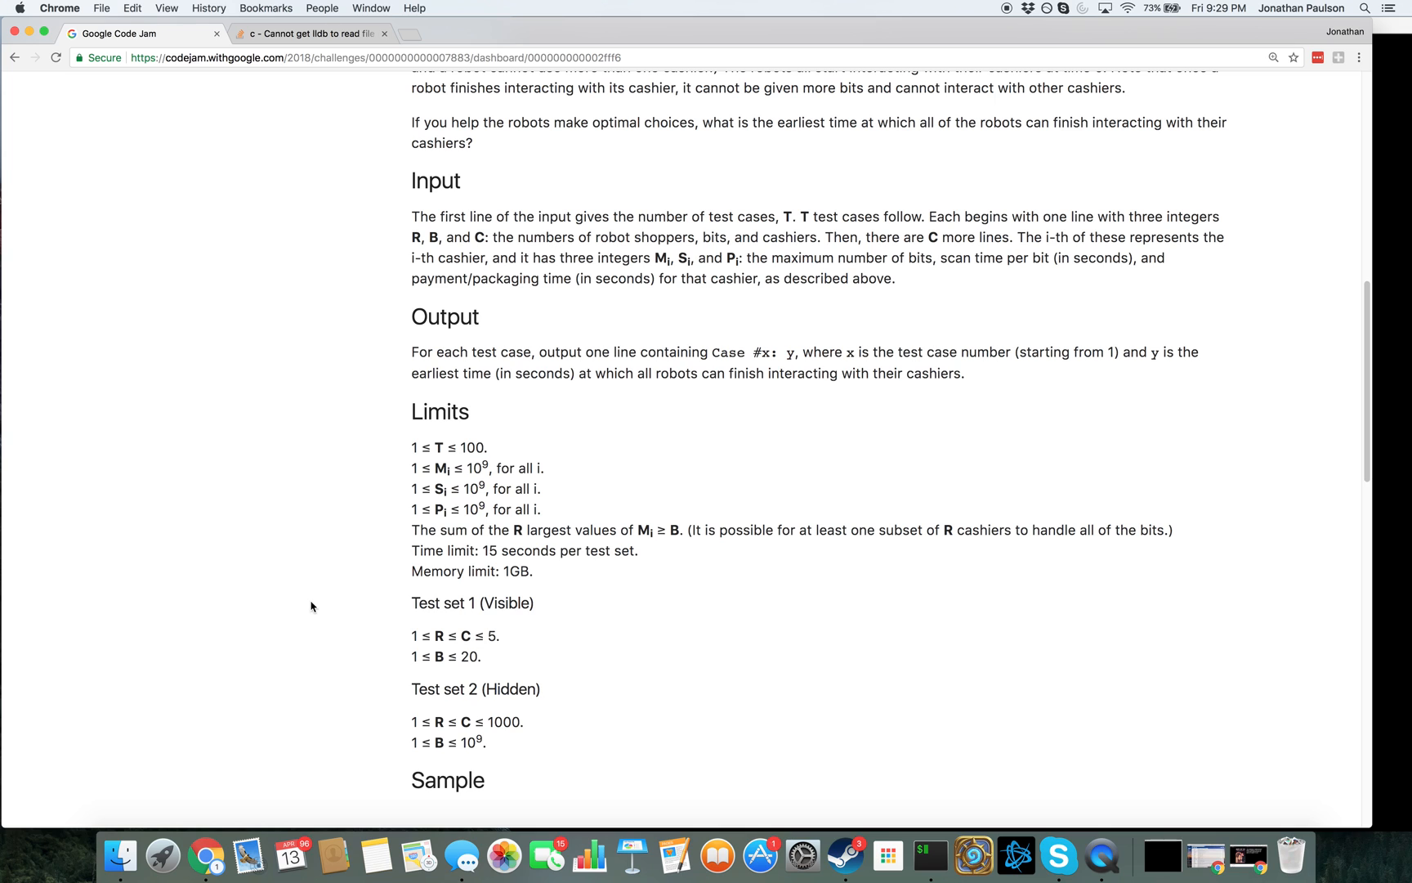
mouse_move(324, 606)
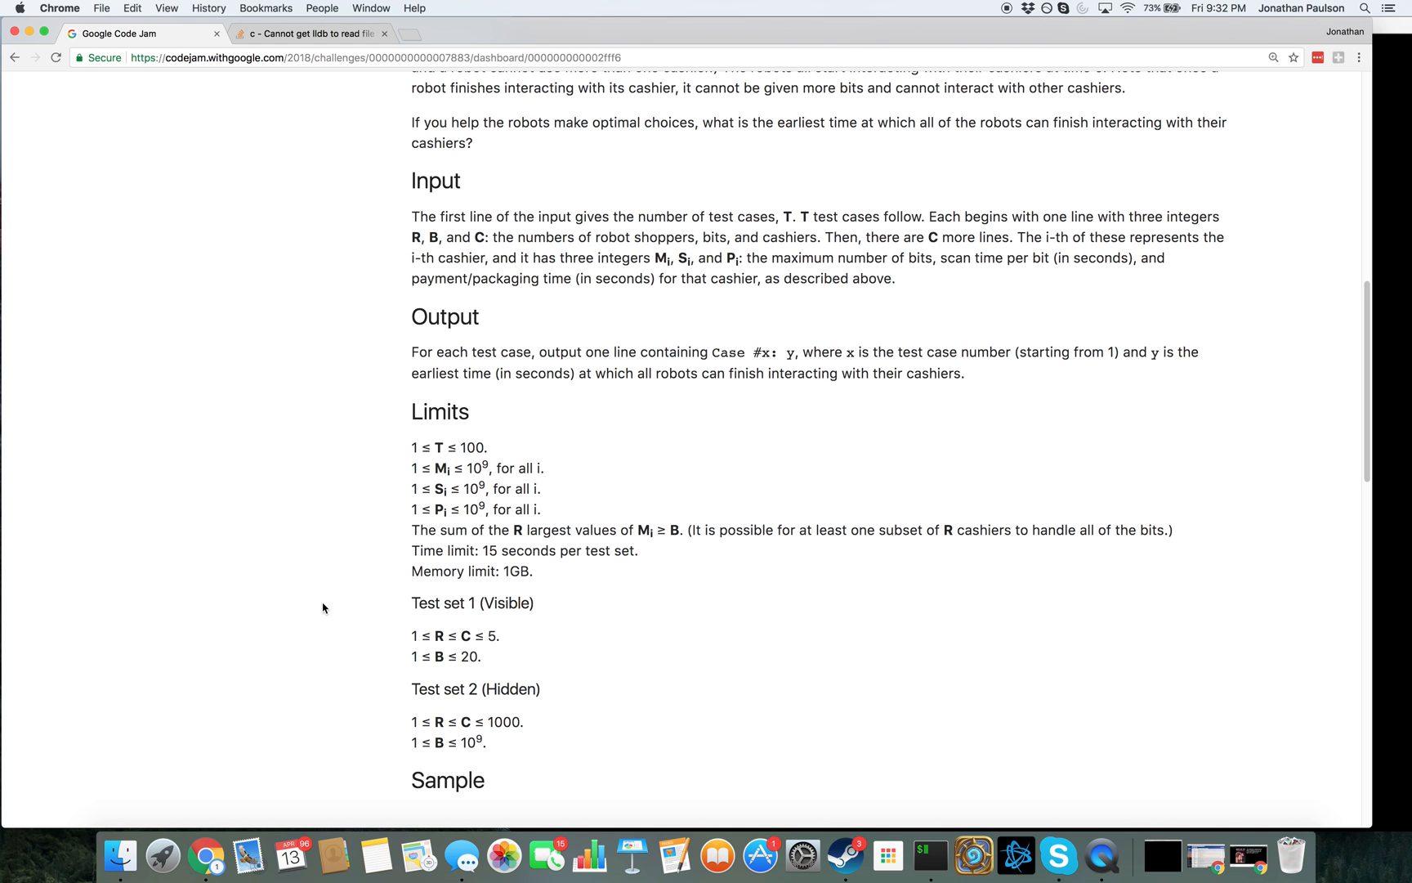
View the Round 1A 2018 scoreboard with contestant ranks and times
click(444, 264)
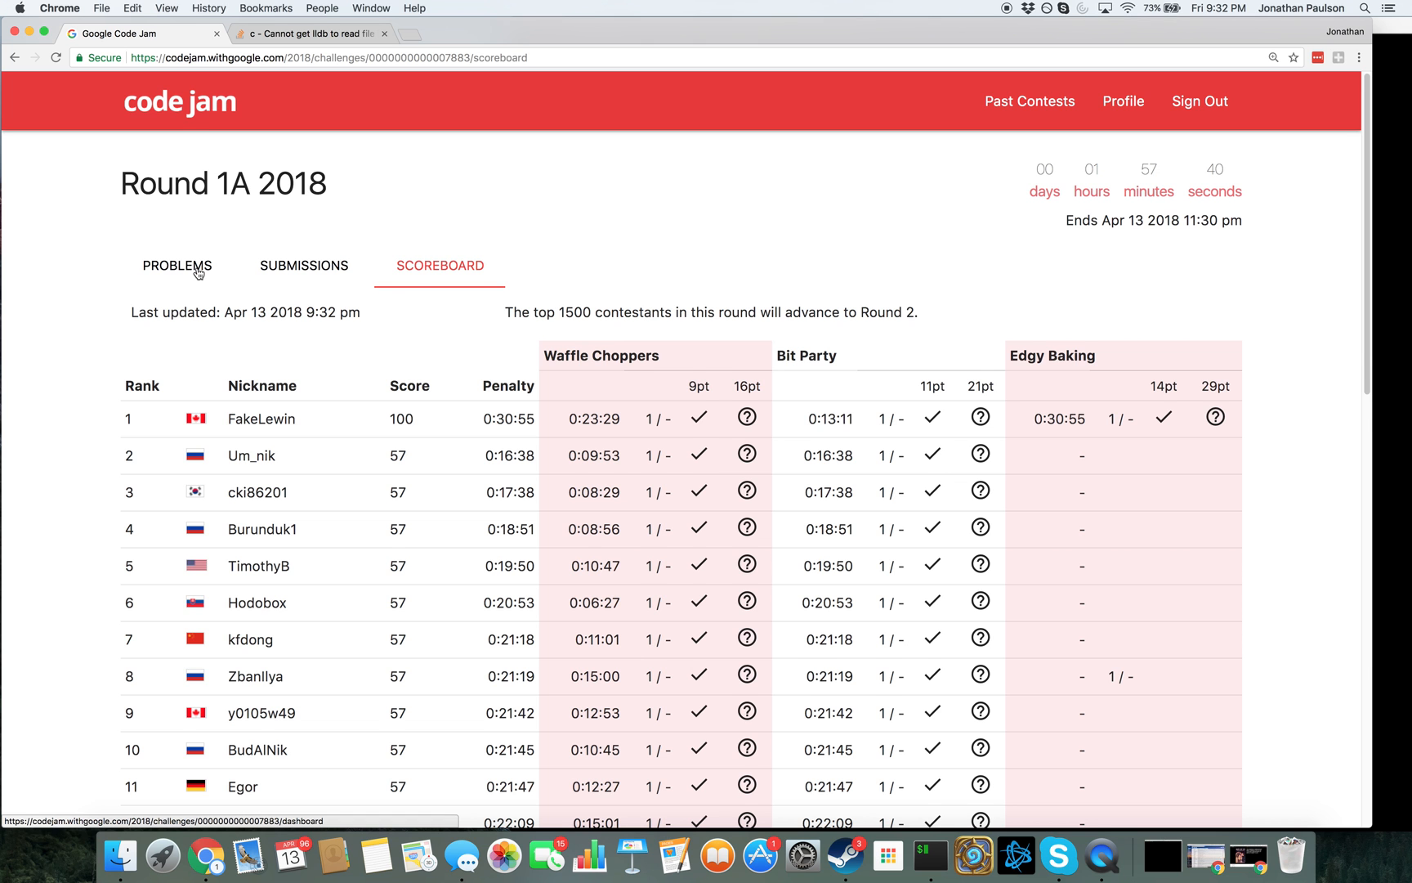
scroll(down, 3)
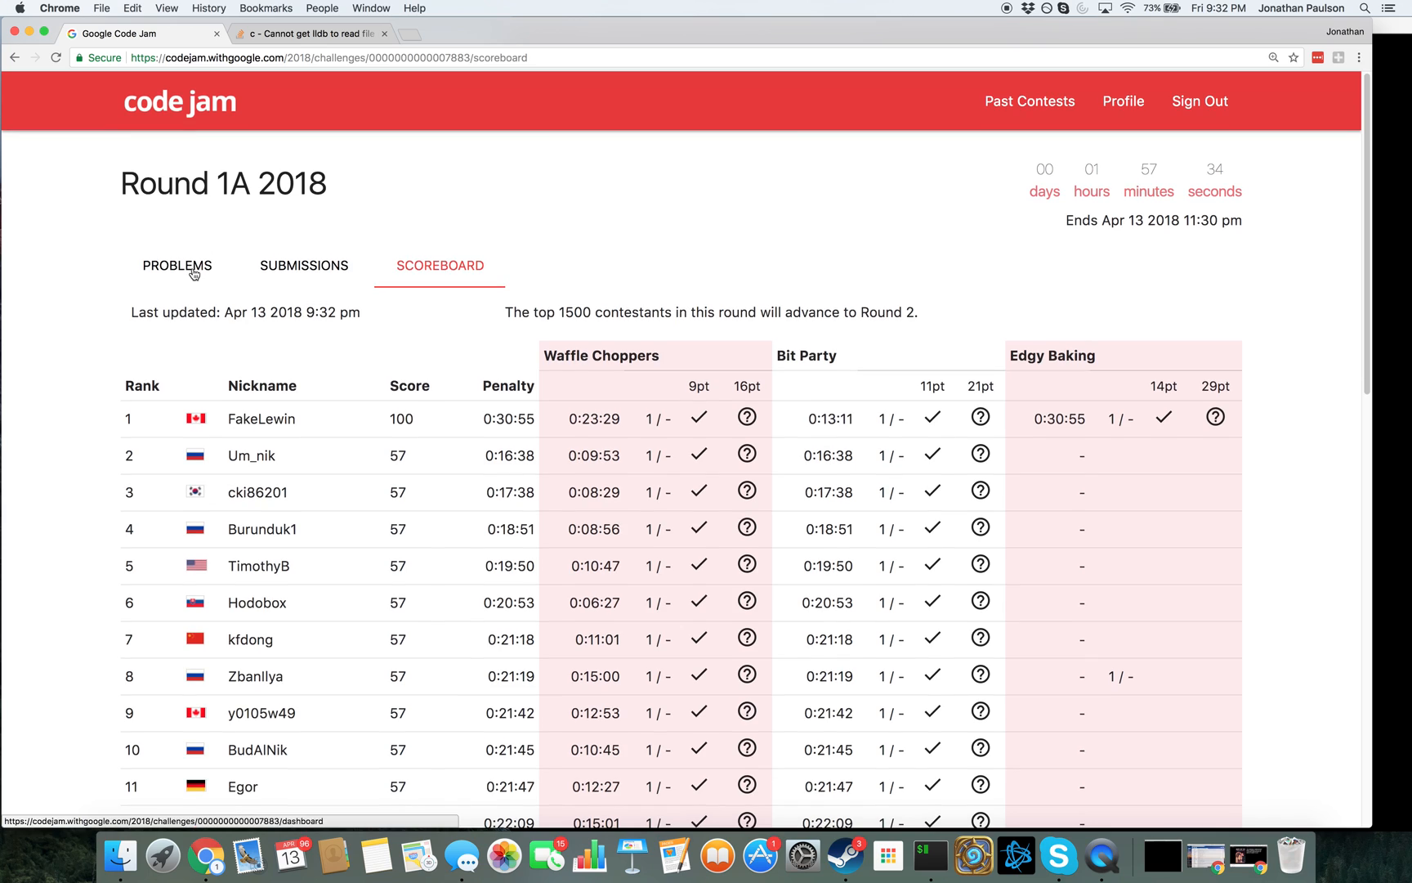
Return to the Bit Party problem and scroll to its Sample section
click(177, 265)
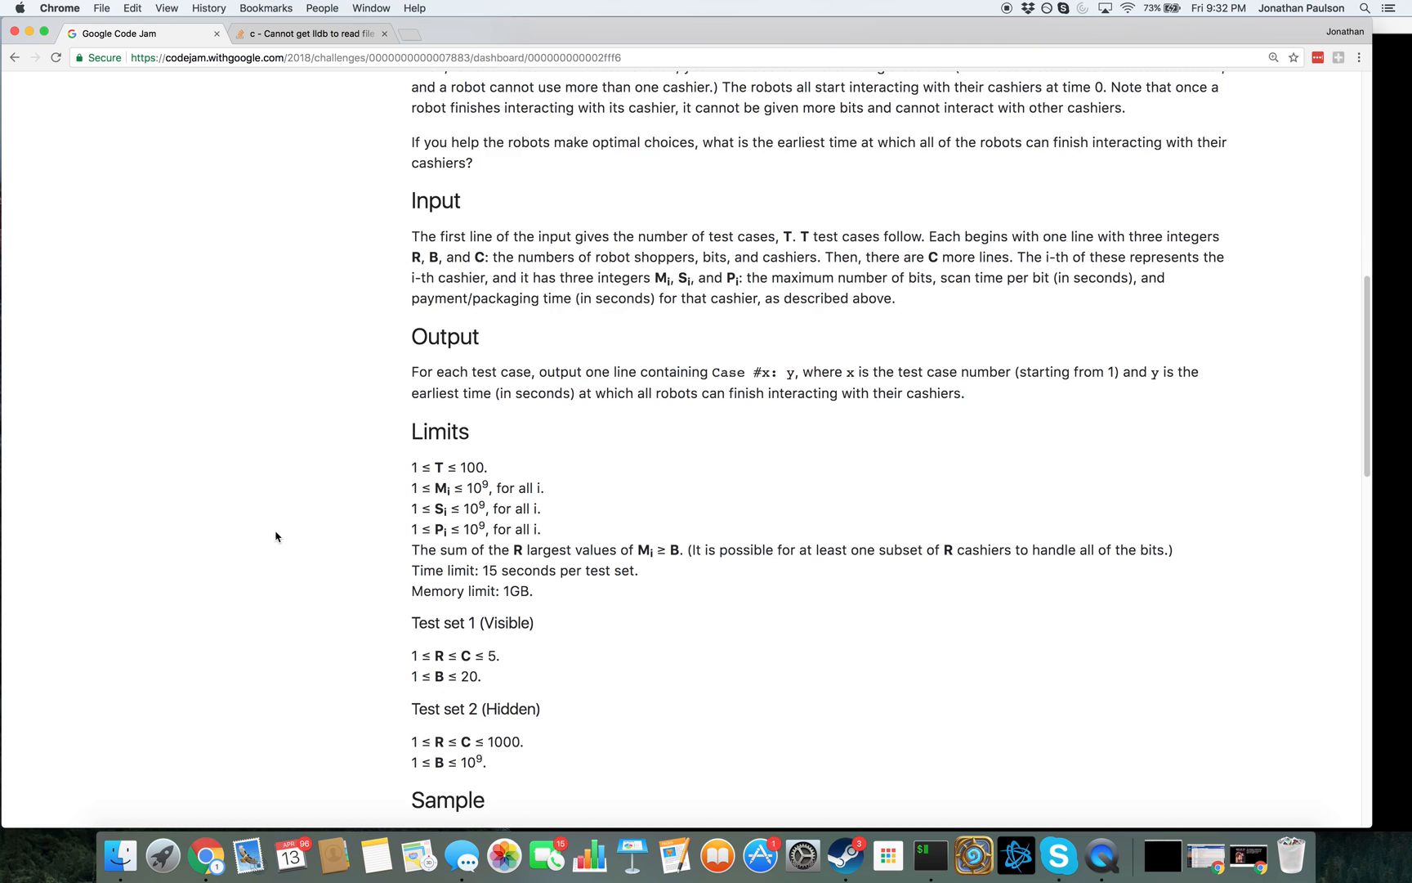
scroll(down, 3)
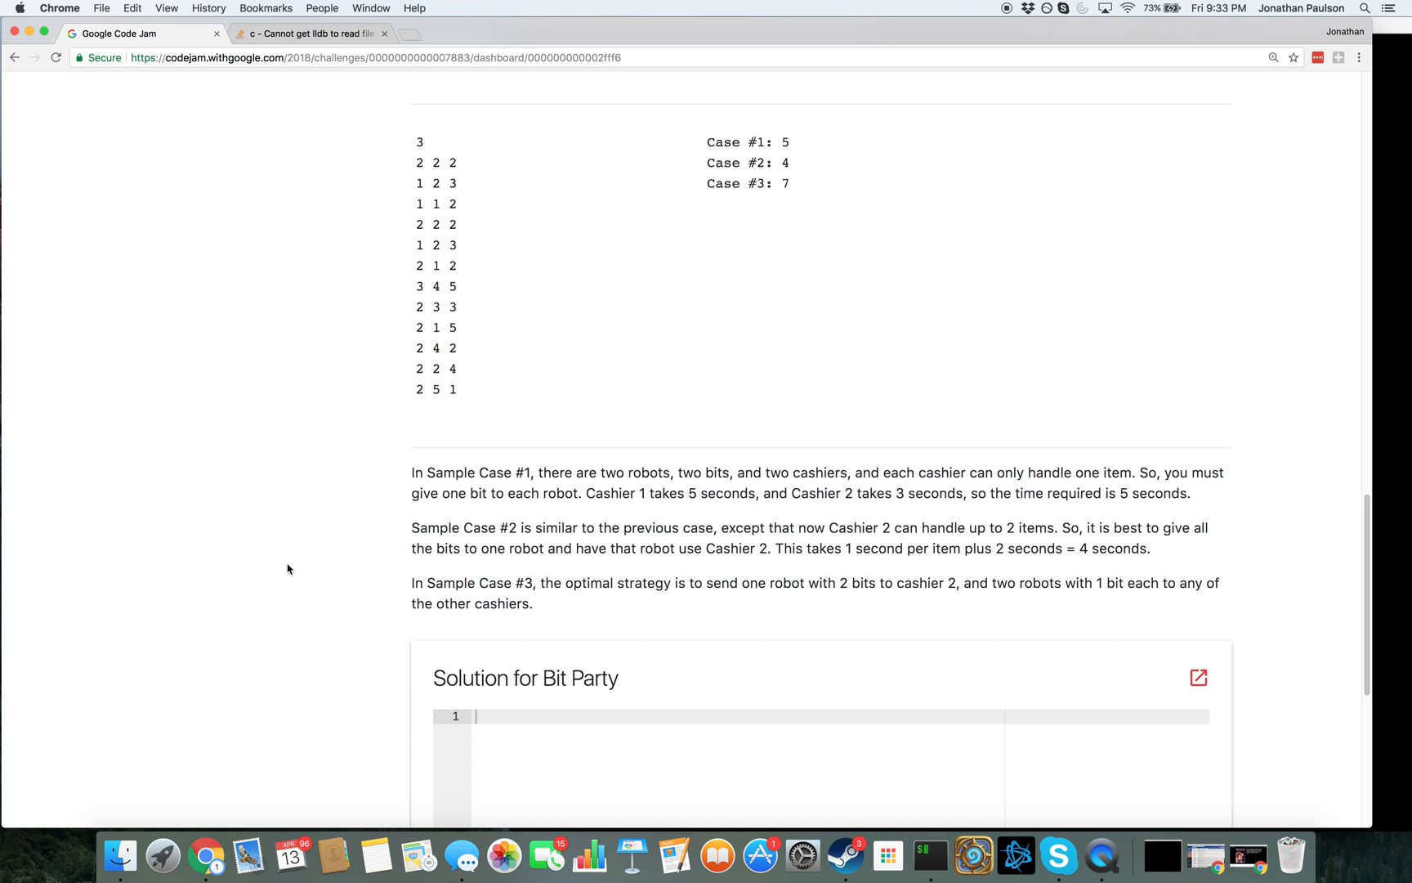
Select the third sample case's input lines from 3 4 5 through 2 5 1 and reread the statement
drag(420, 142, 455, 225)
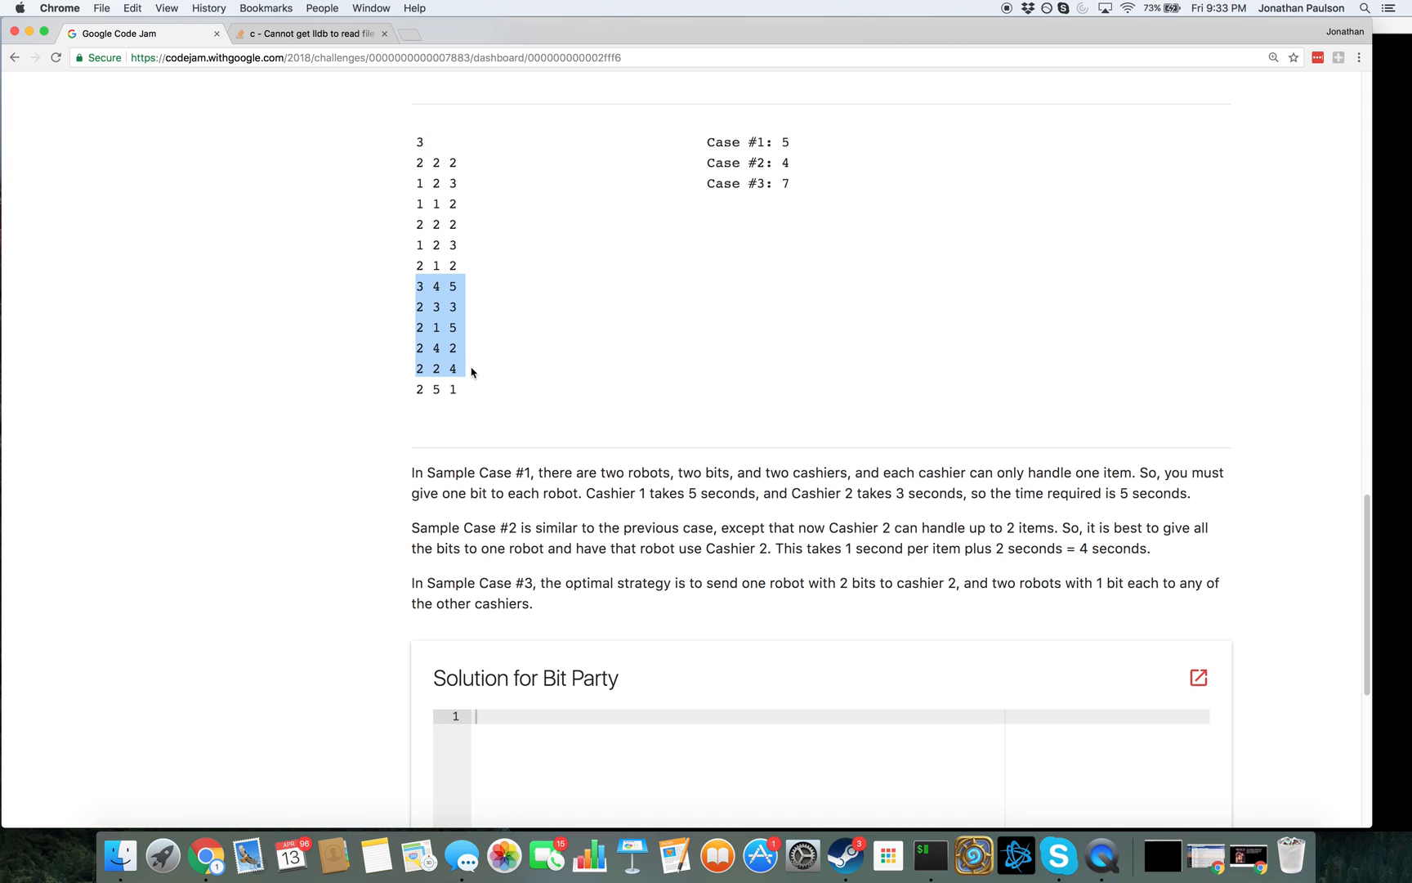
drag(471, 372, 418, 410)
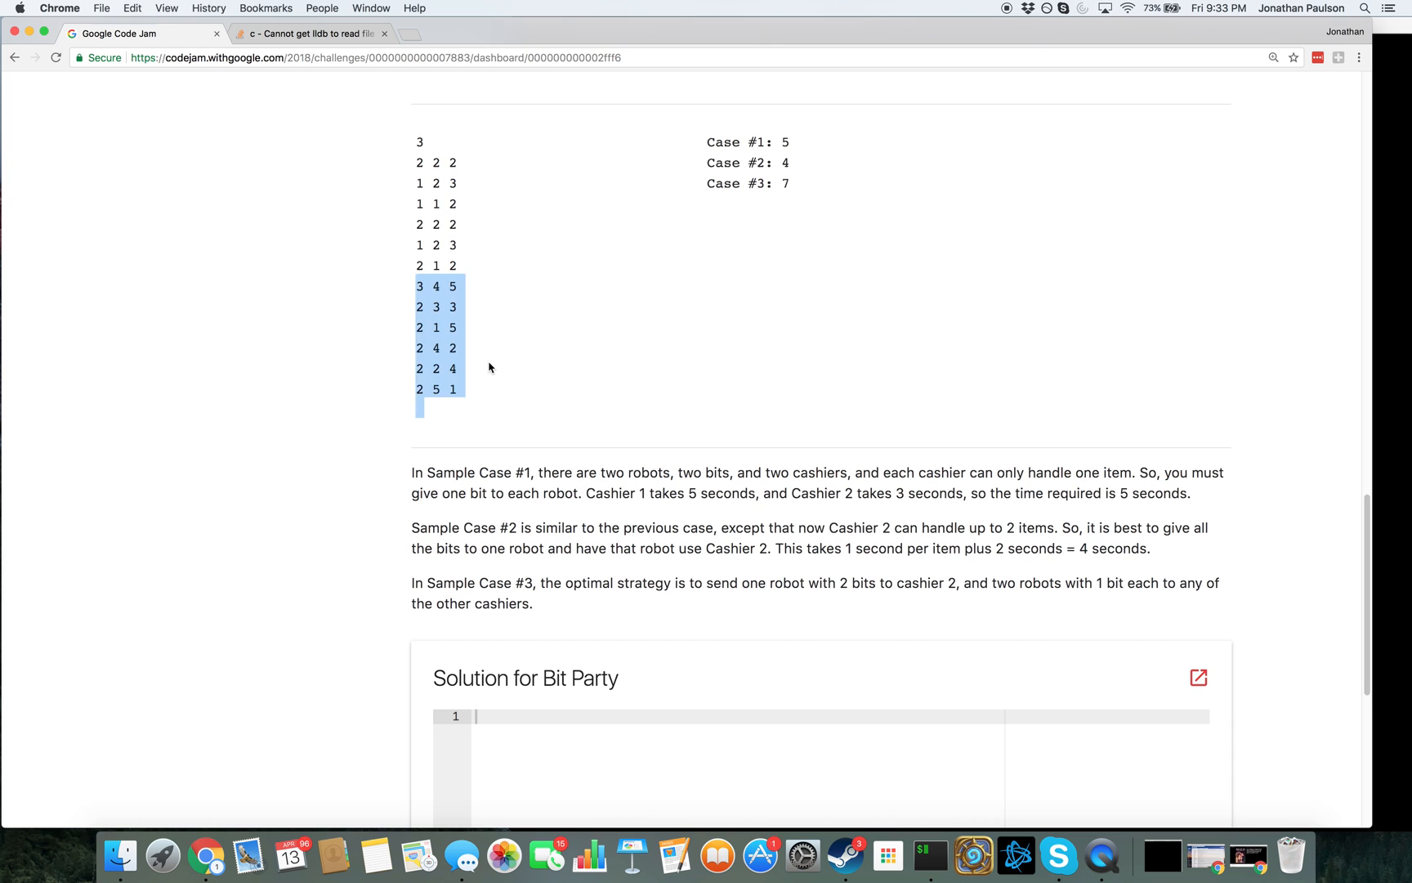
scroll(up, 3)
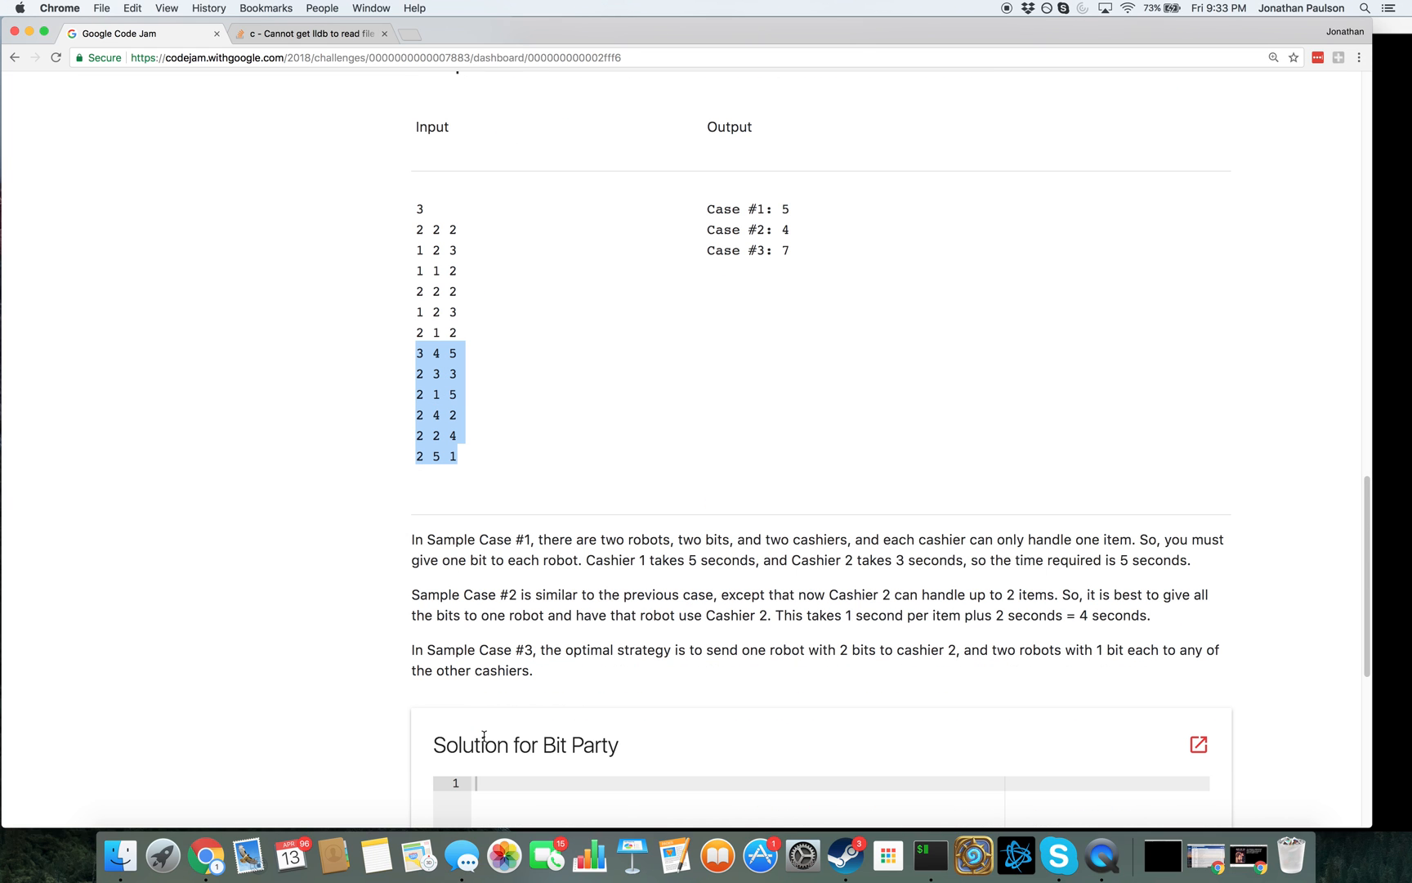
mouse_move(286, 646)
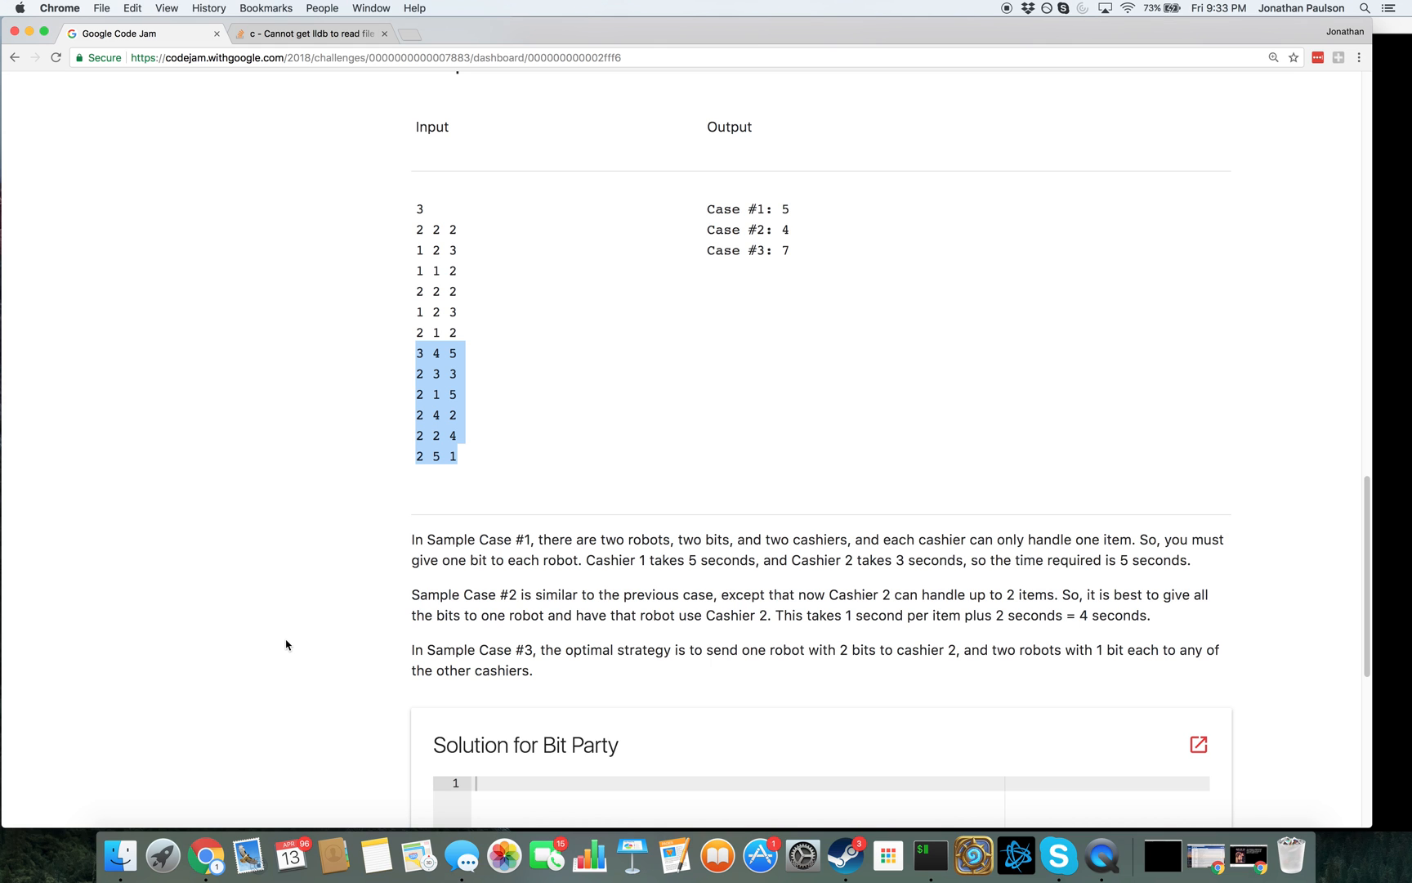
scroll(up, 3)
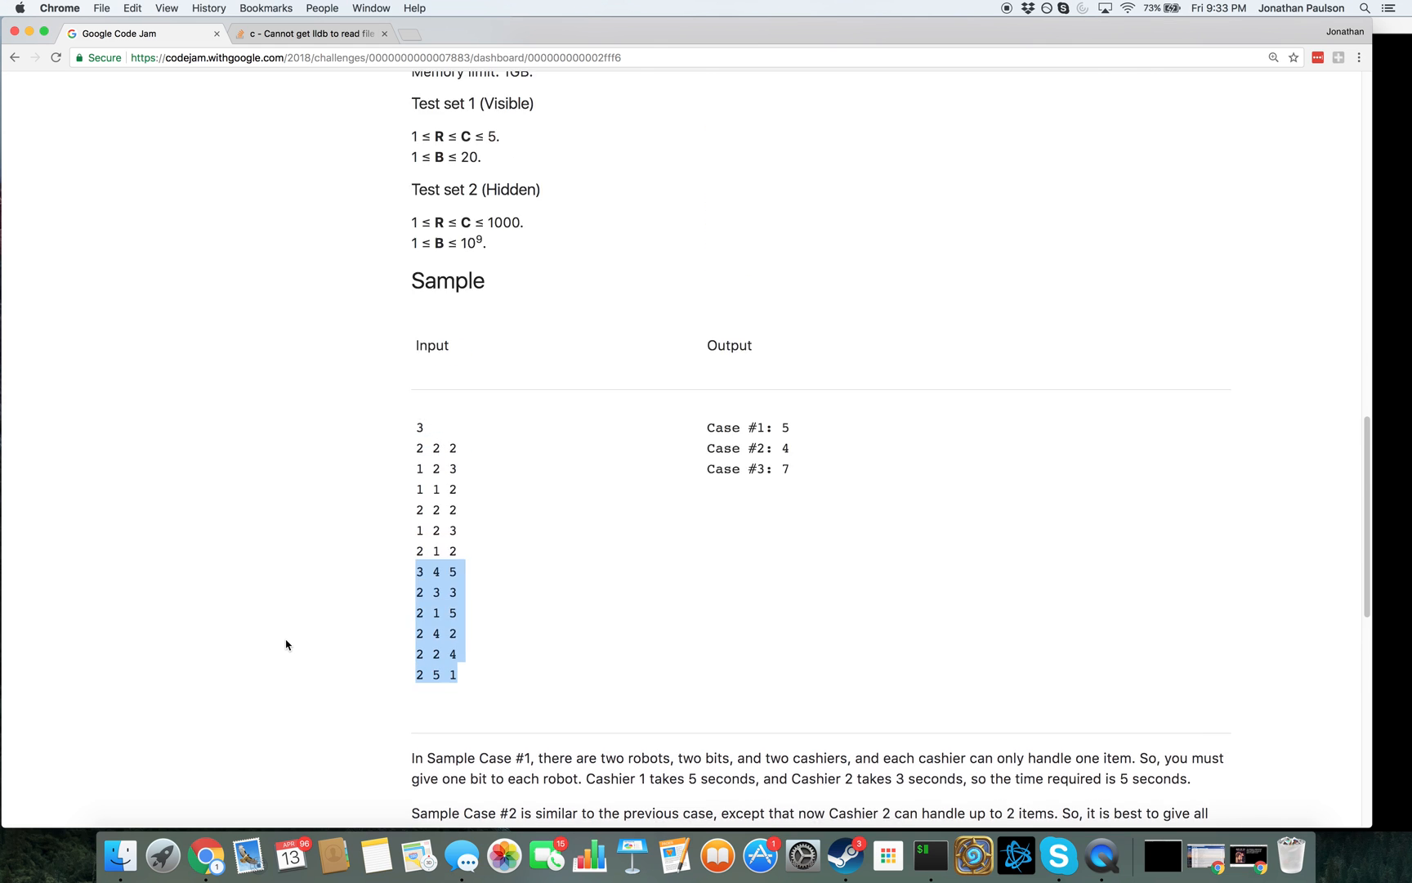
scroll(up, 3)
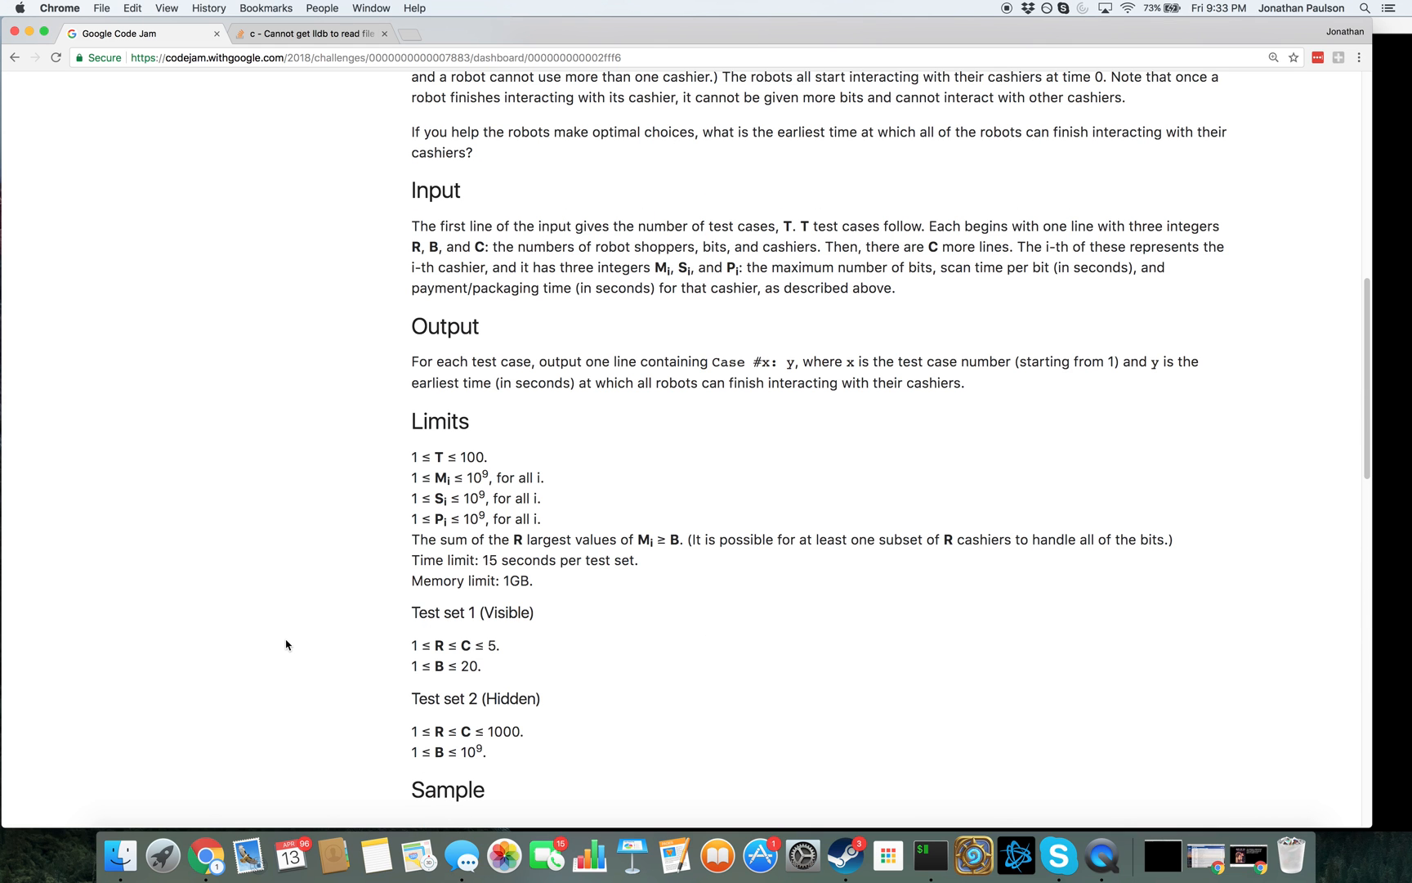
scroll(down, 3)
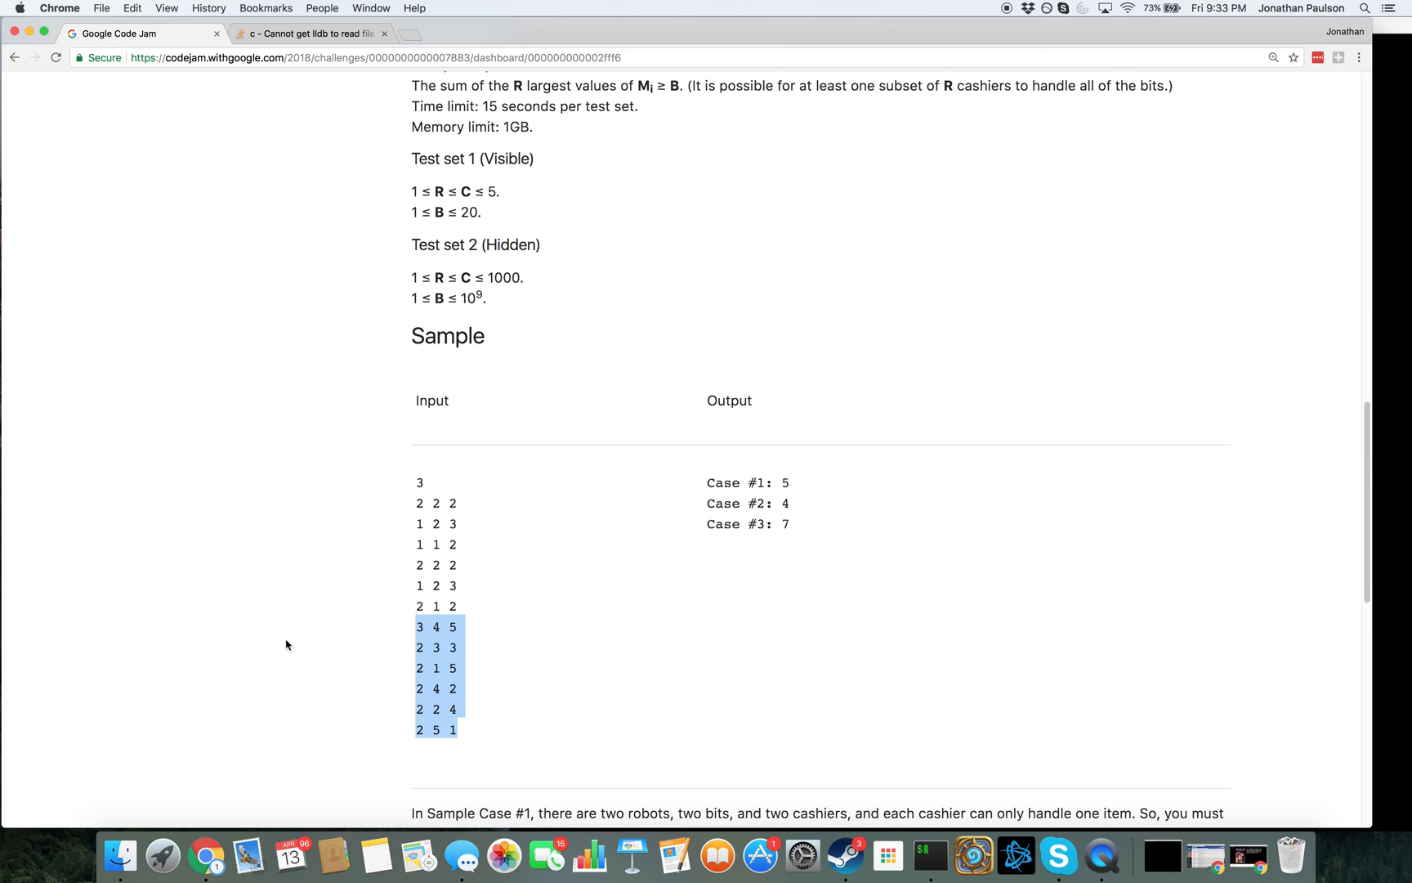
scroll(down, 3)
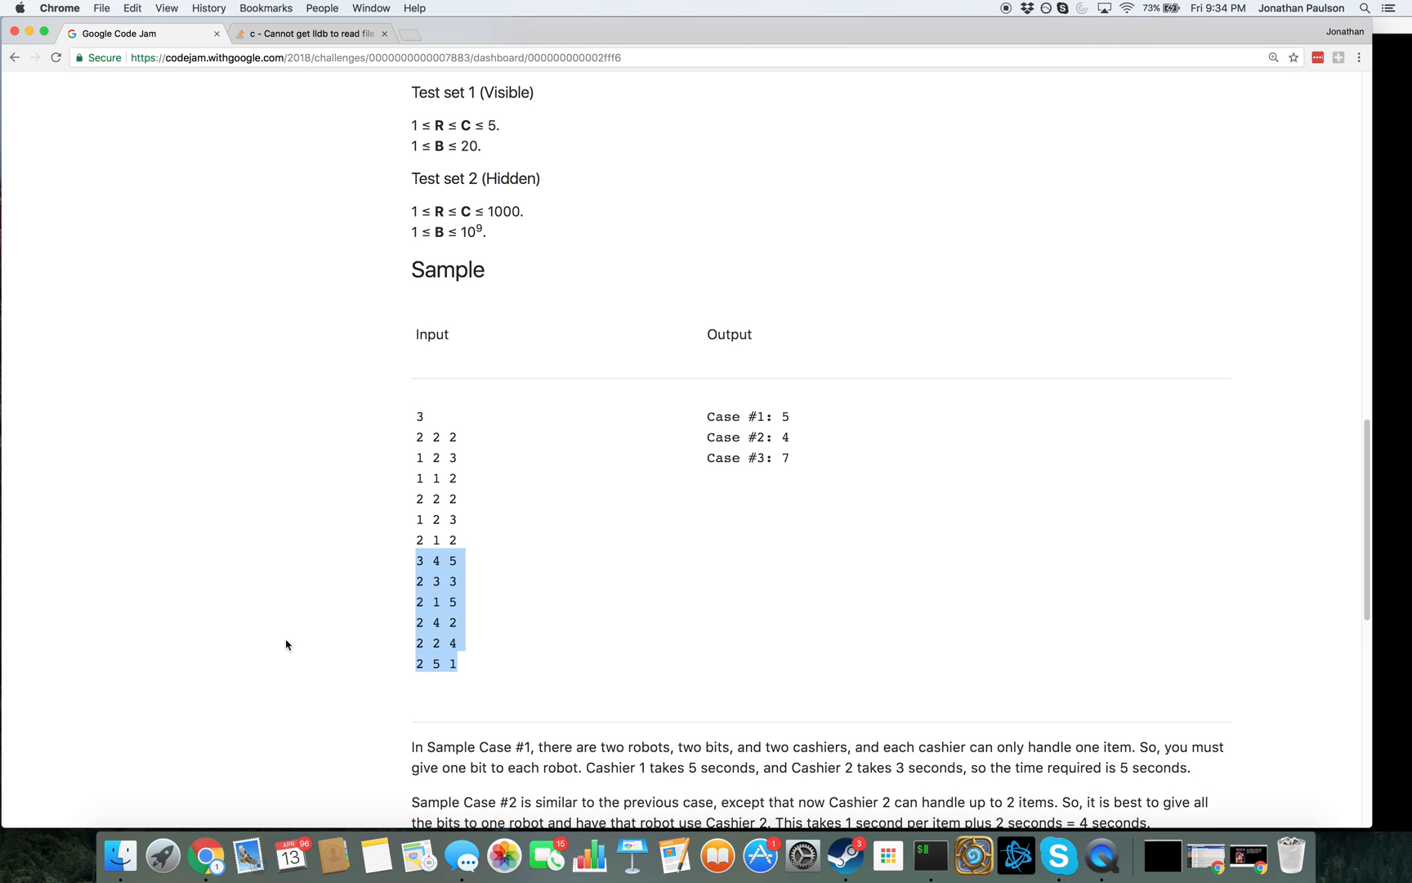
scroll(up, 3)
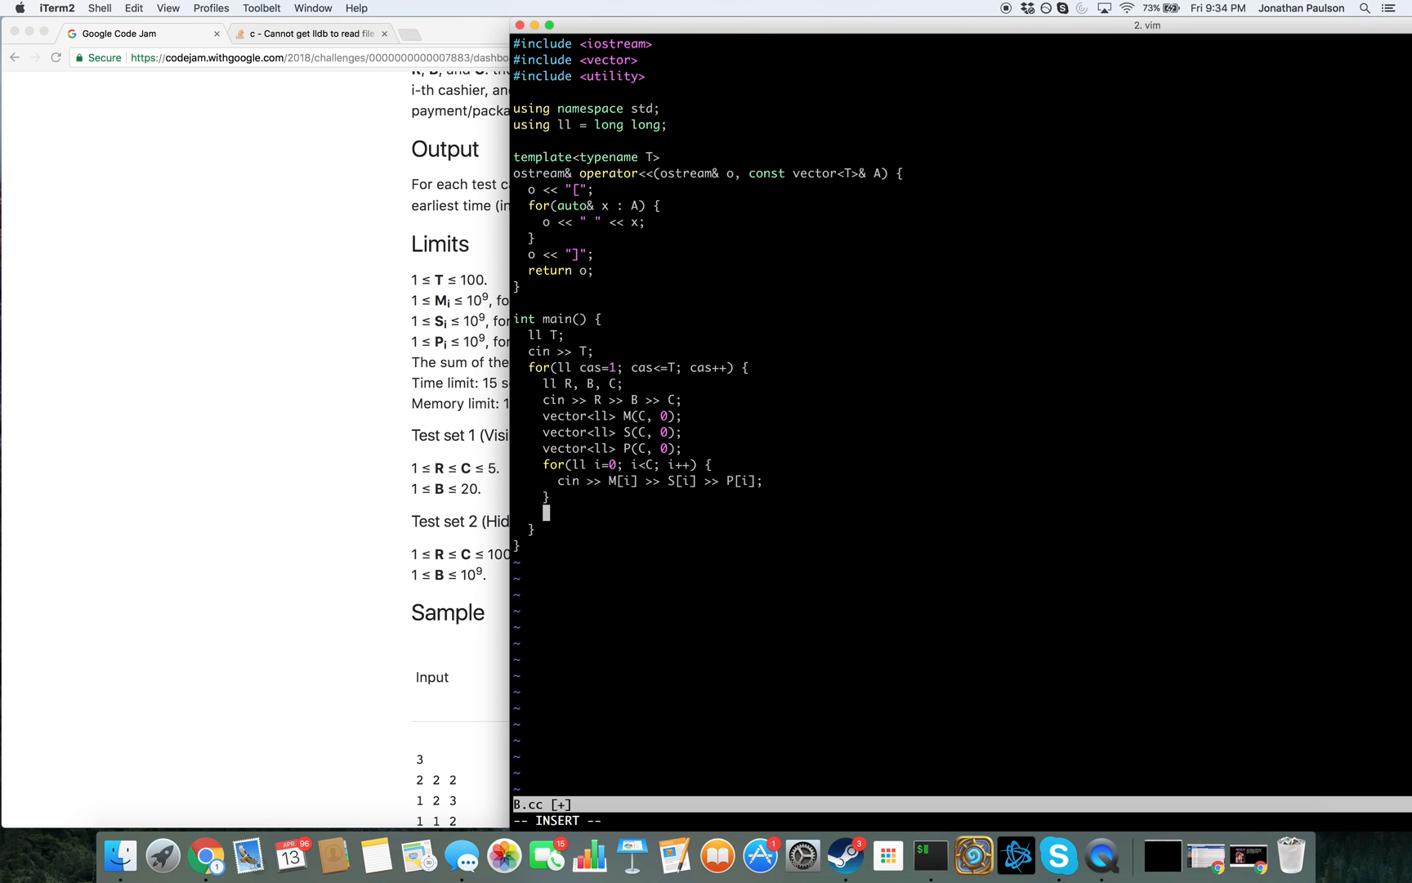
Write the binary-search skeleton: lo, hi, while(lo < hi) and mid = (lo+hi)/2
text(ll lo = 0;)
text(ll hi = 1e9;)
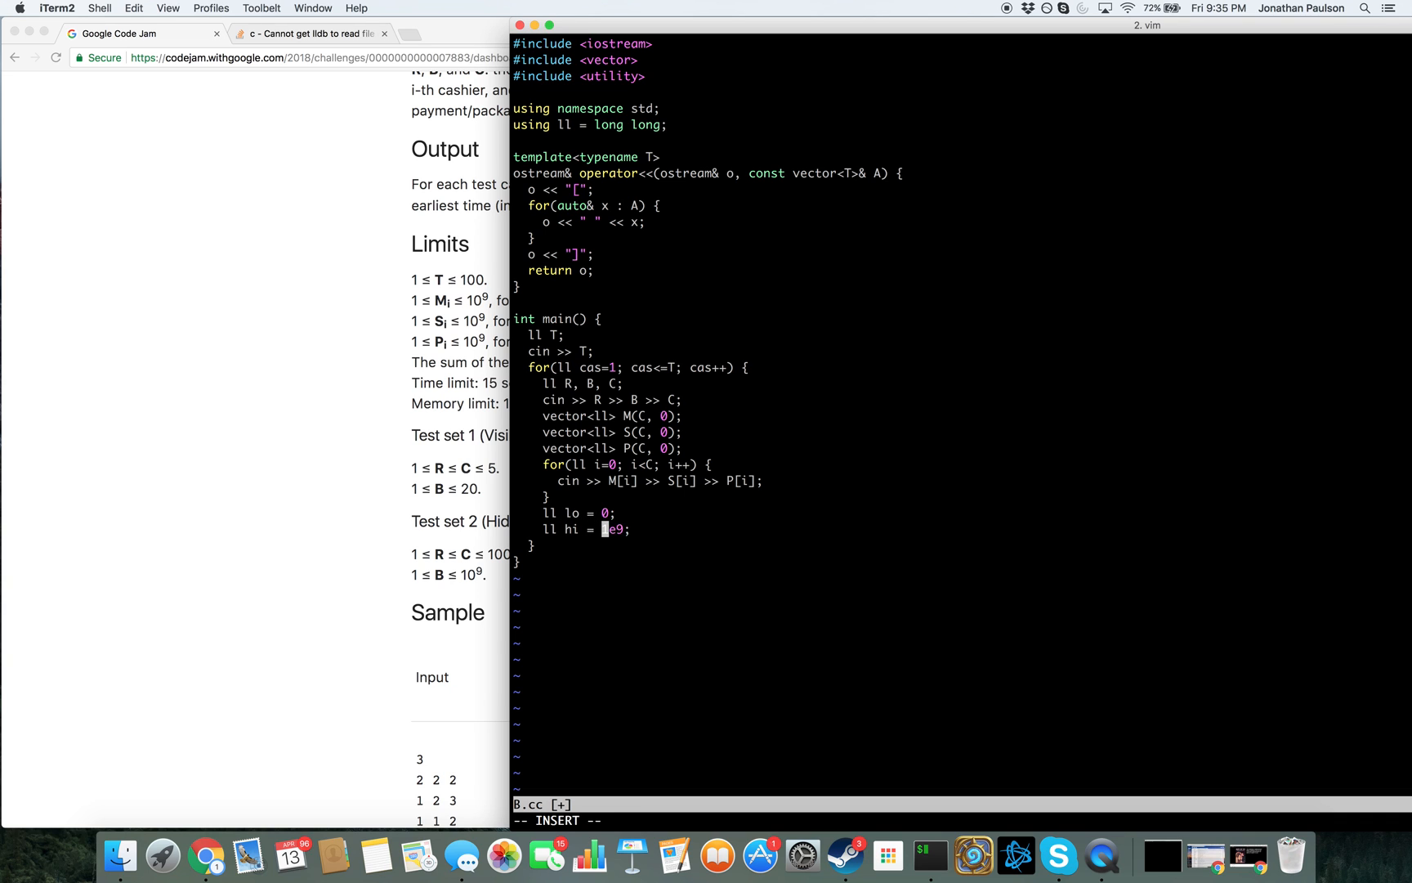
text(static_cast<ll>()
text(while(lo)
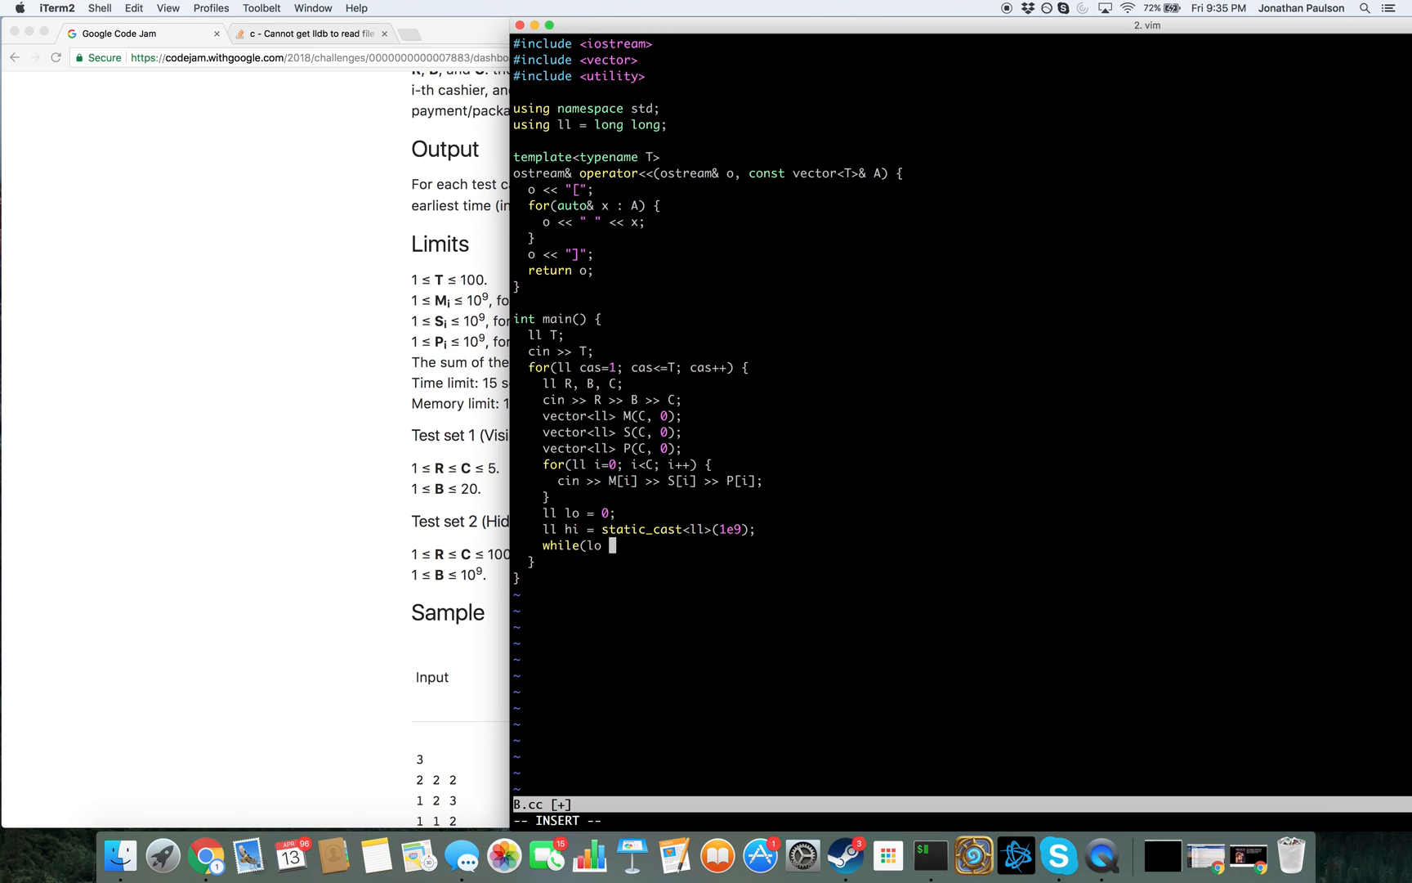
text(< hi) {)
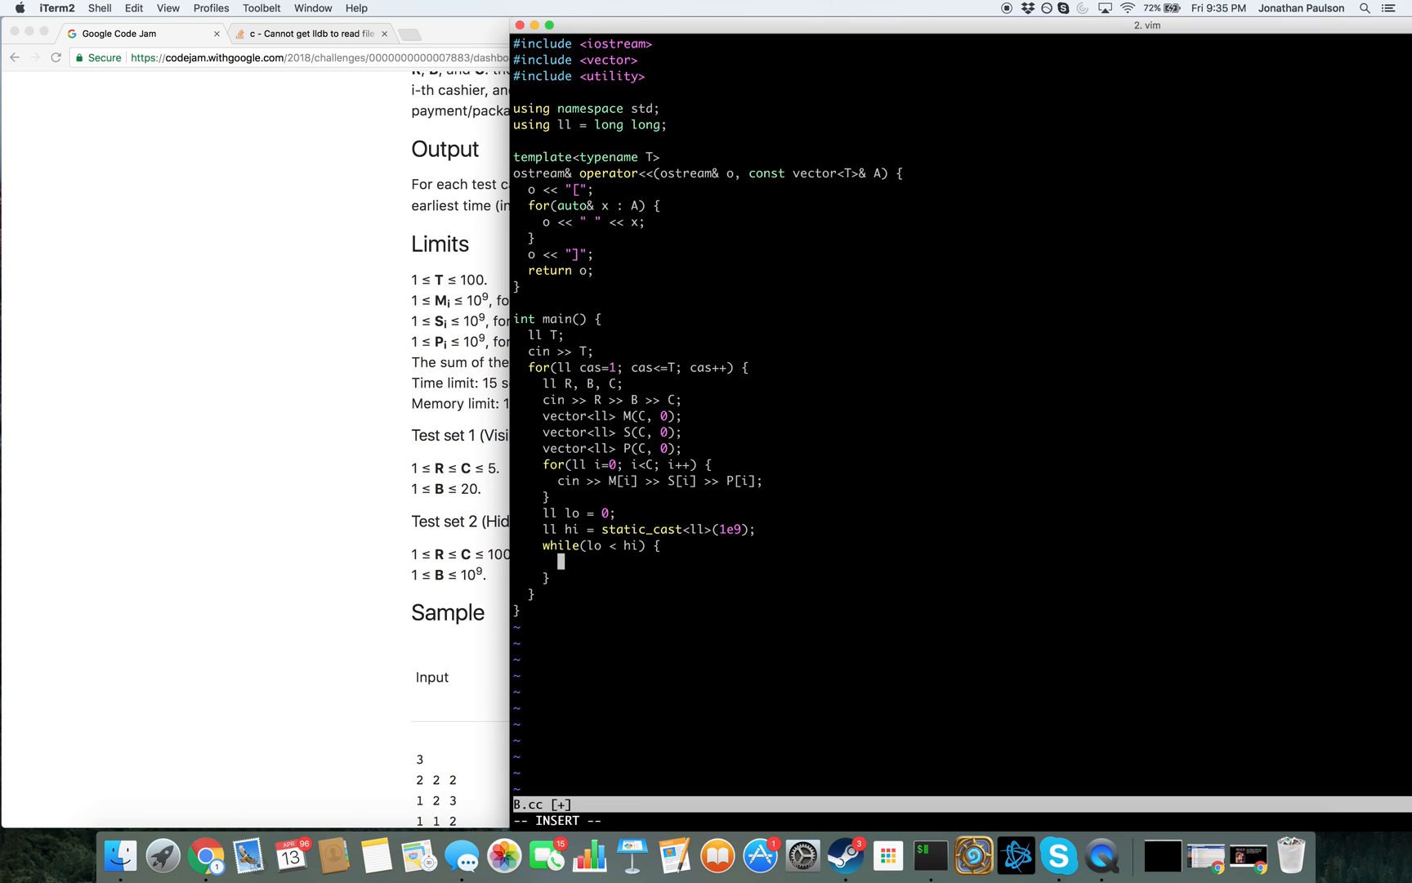
text(ll mid = (lo)
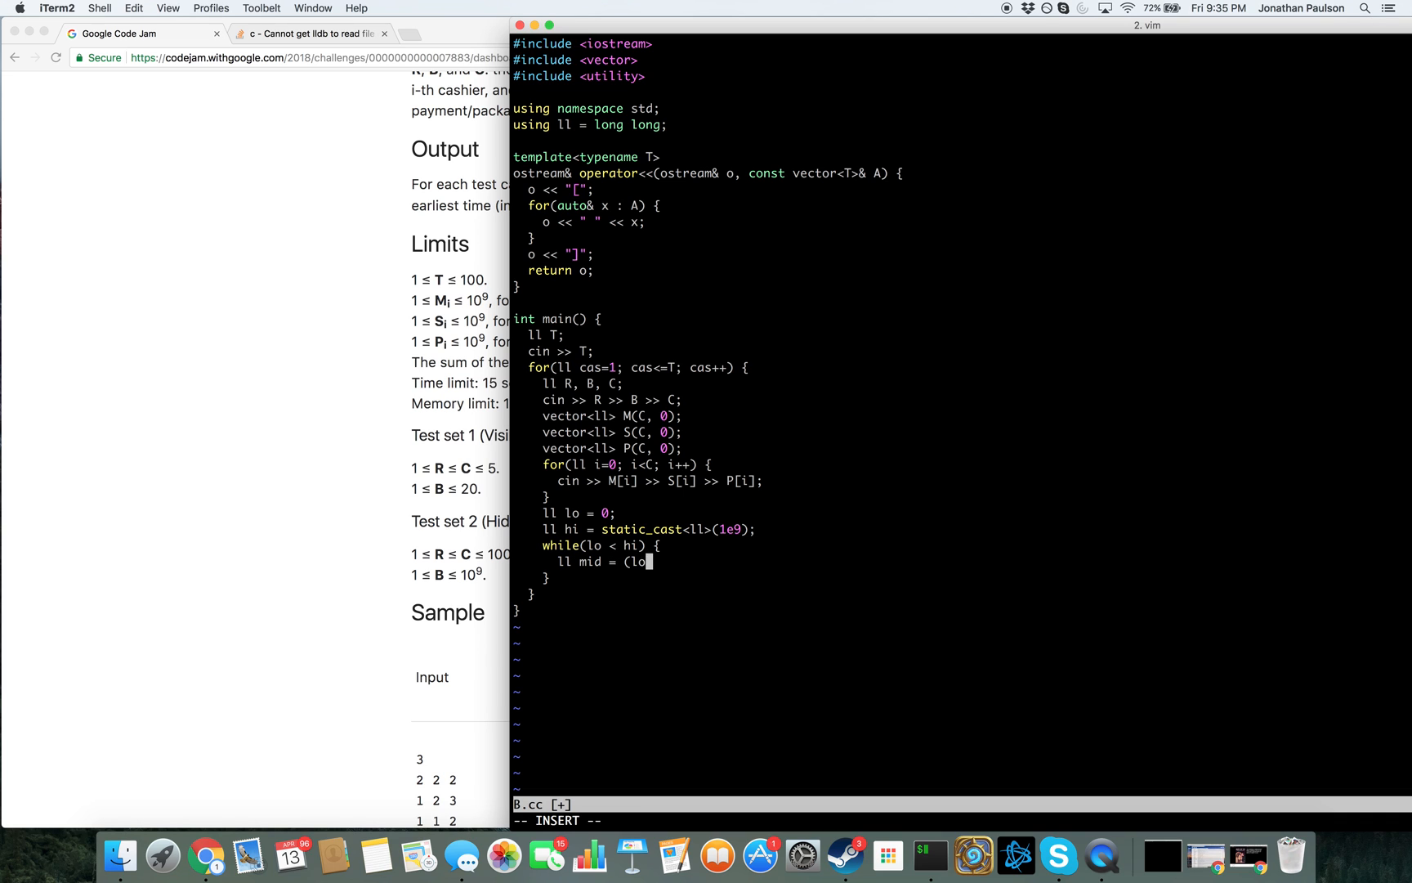
text(+hi)/2;)
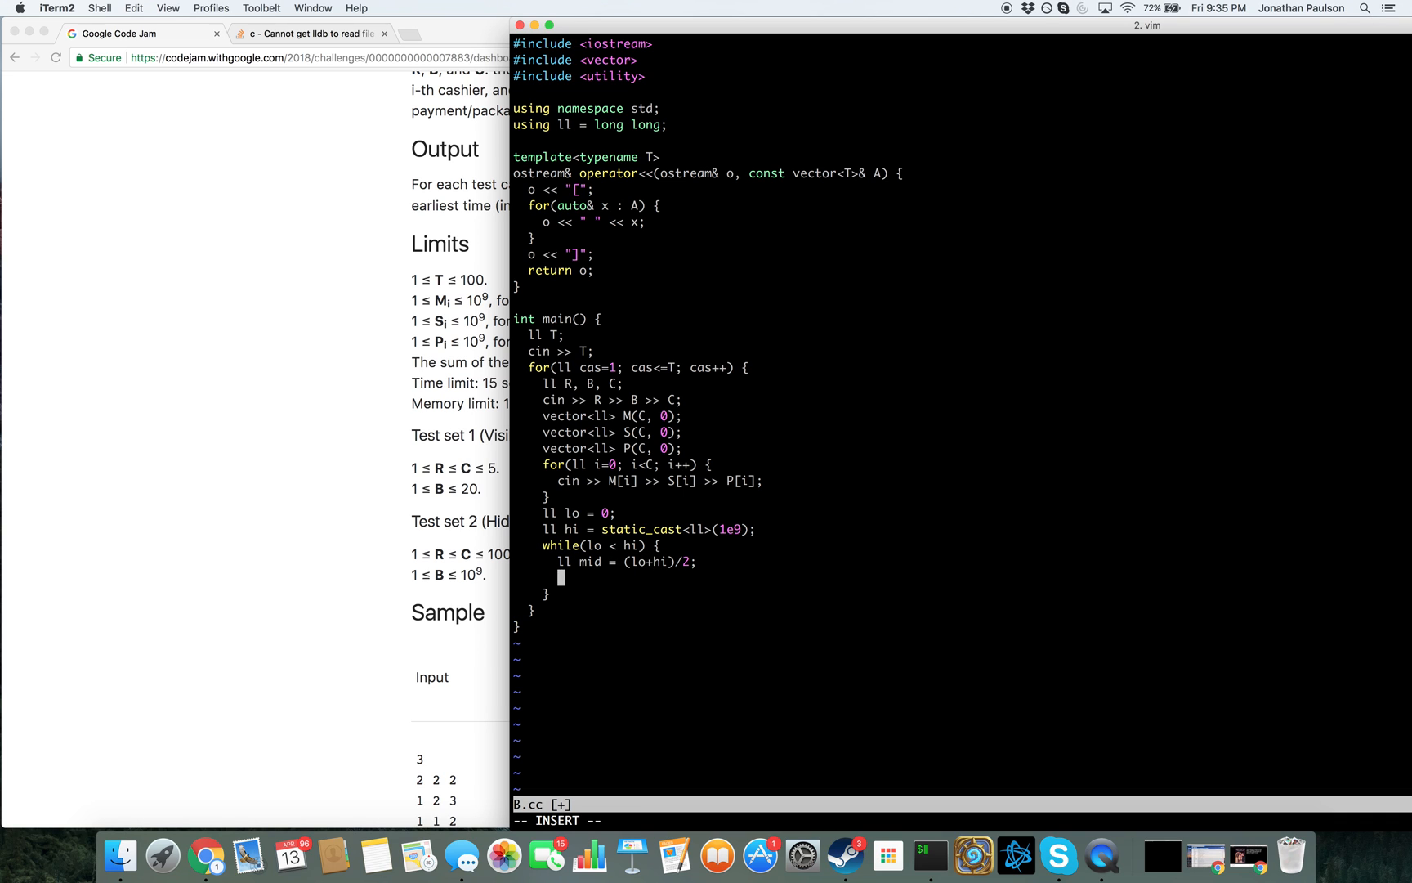
text(bool ok =)
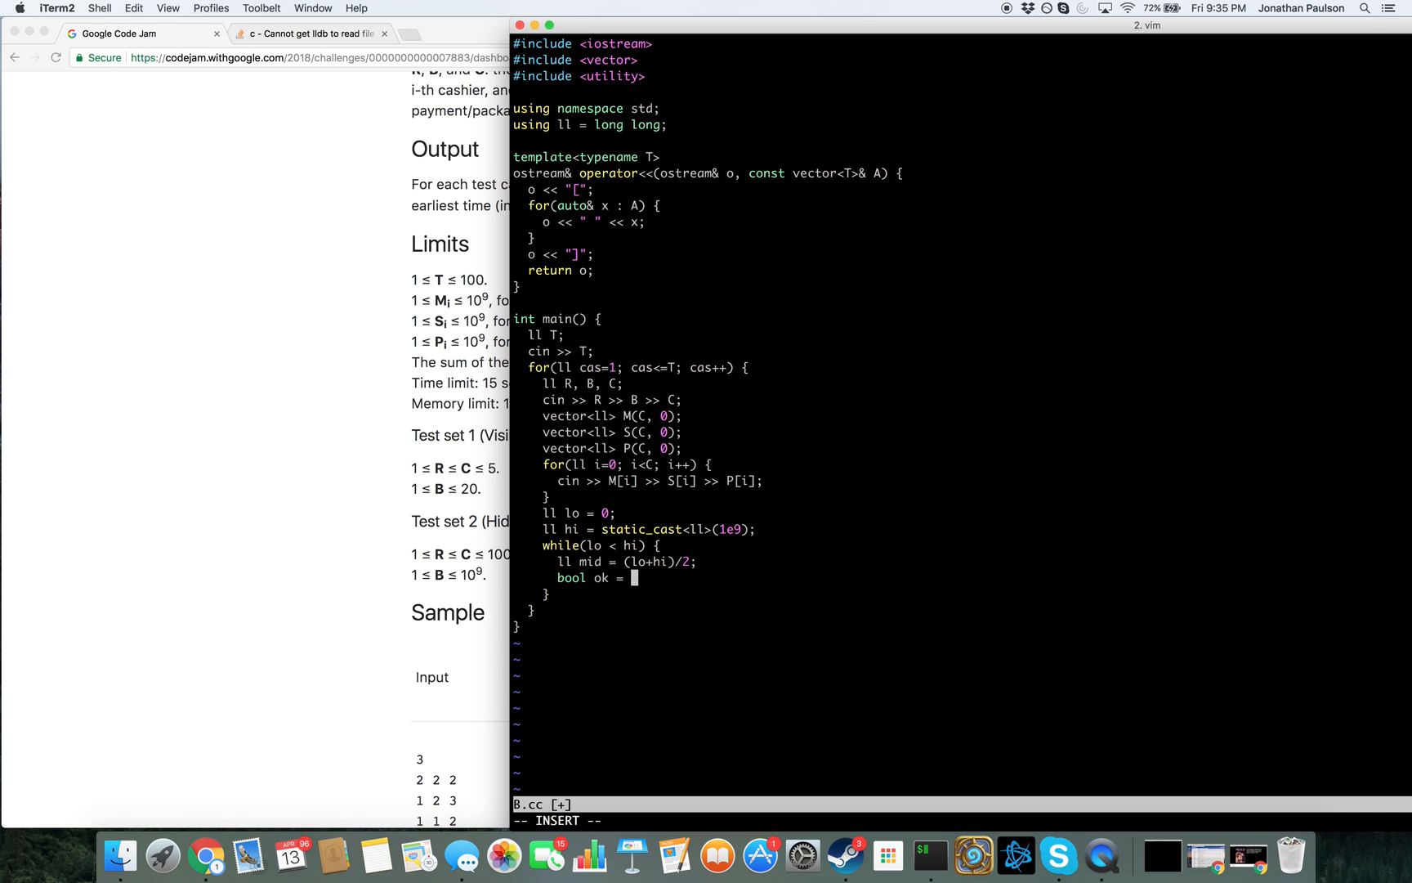
Add if(ok(mid, M, S, P, B, R)) setting lo = ans, else hi = ans-1
text(if(ok()
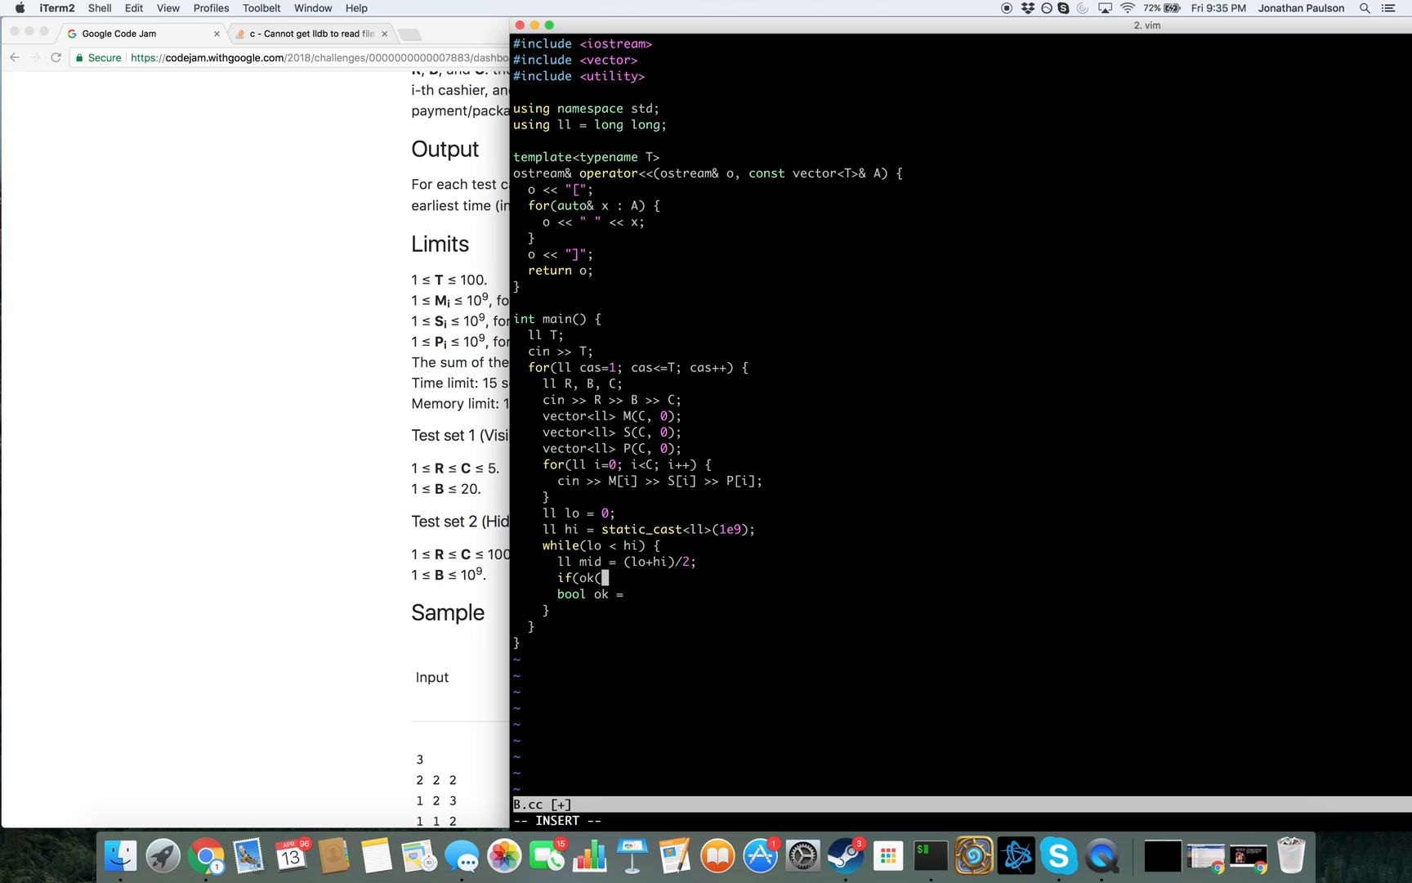
text(mid,)
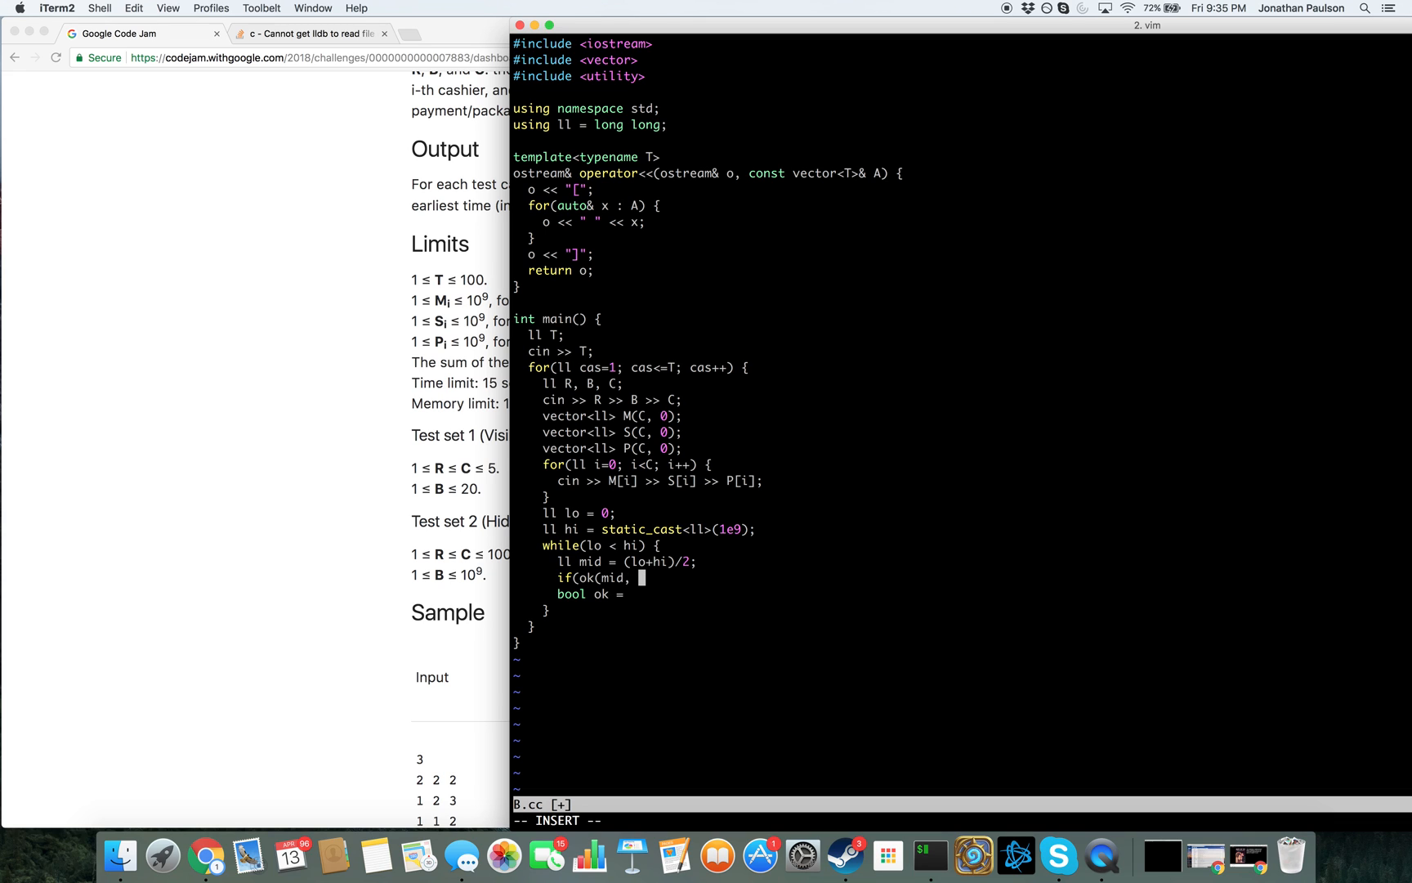
text(M, S,)
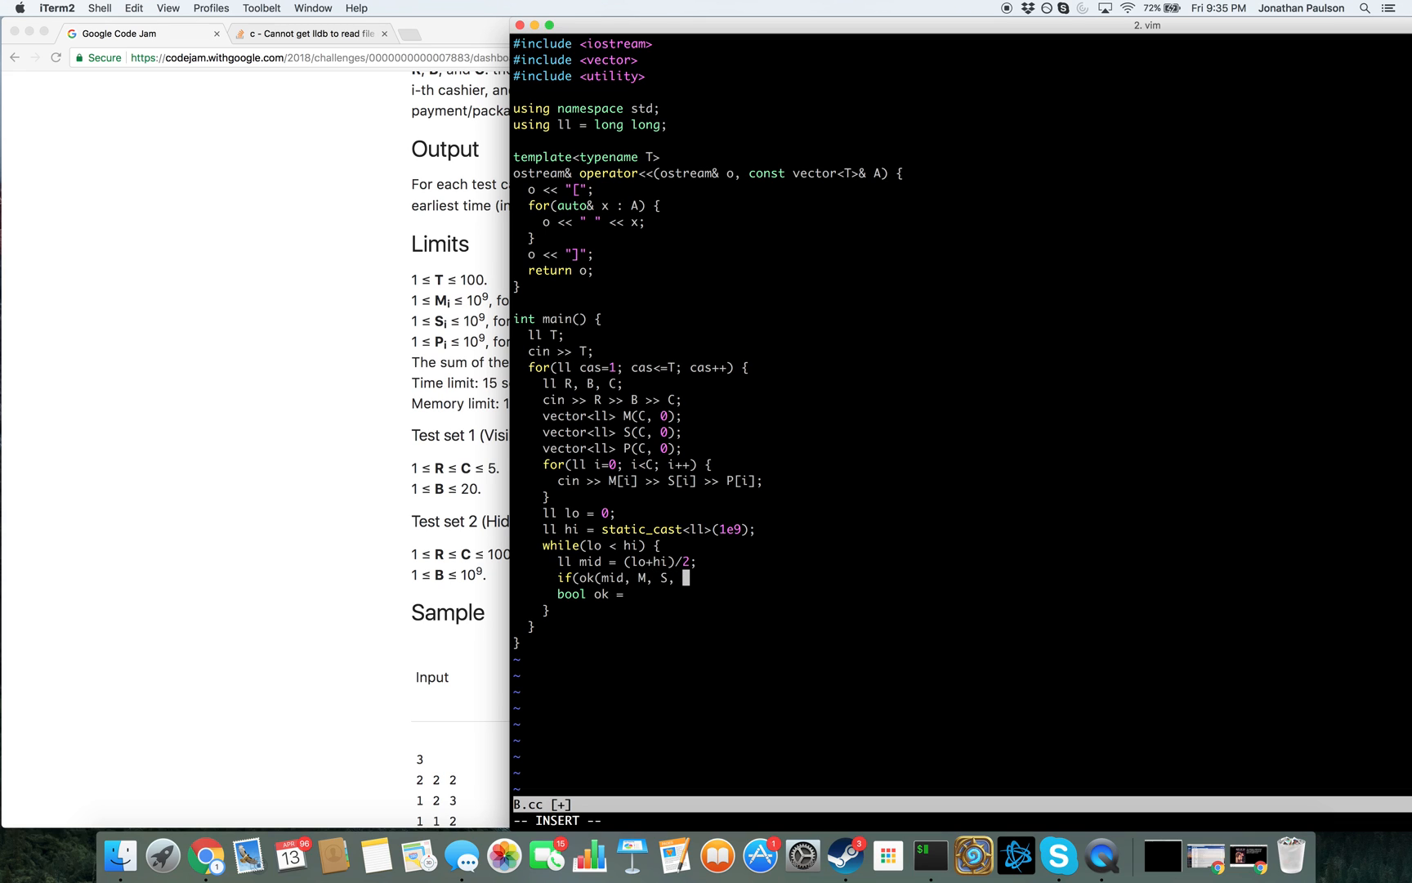
text(P)
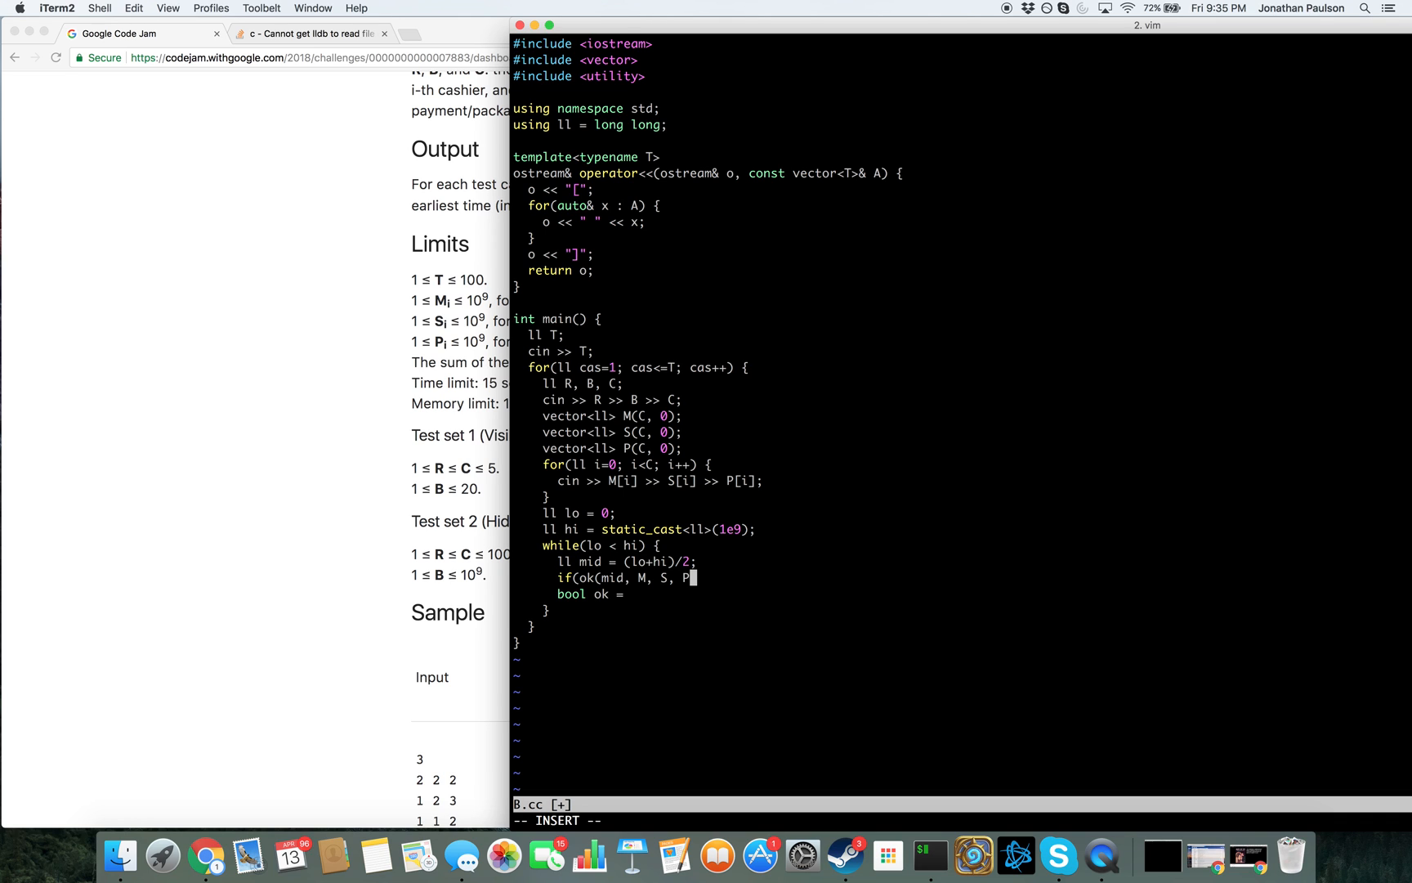
text(, B)
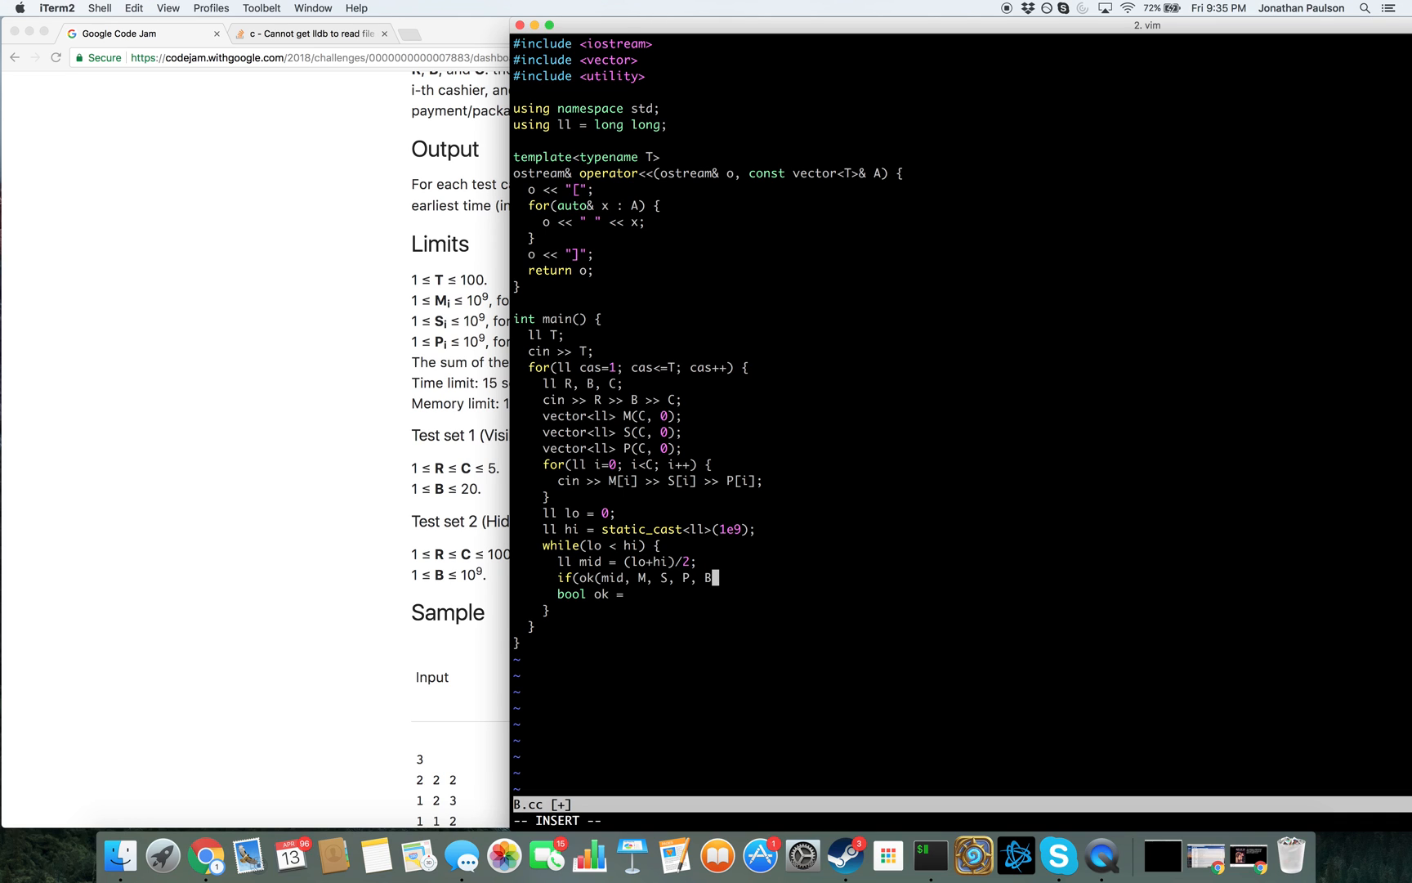
text(", ")
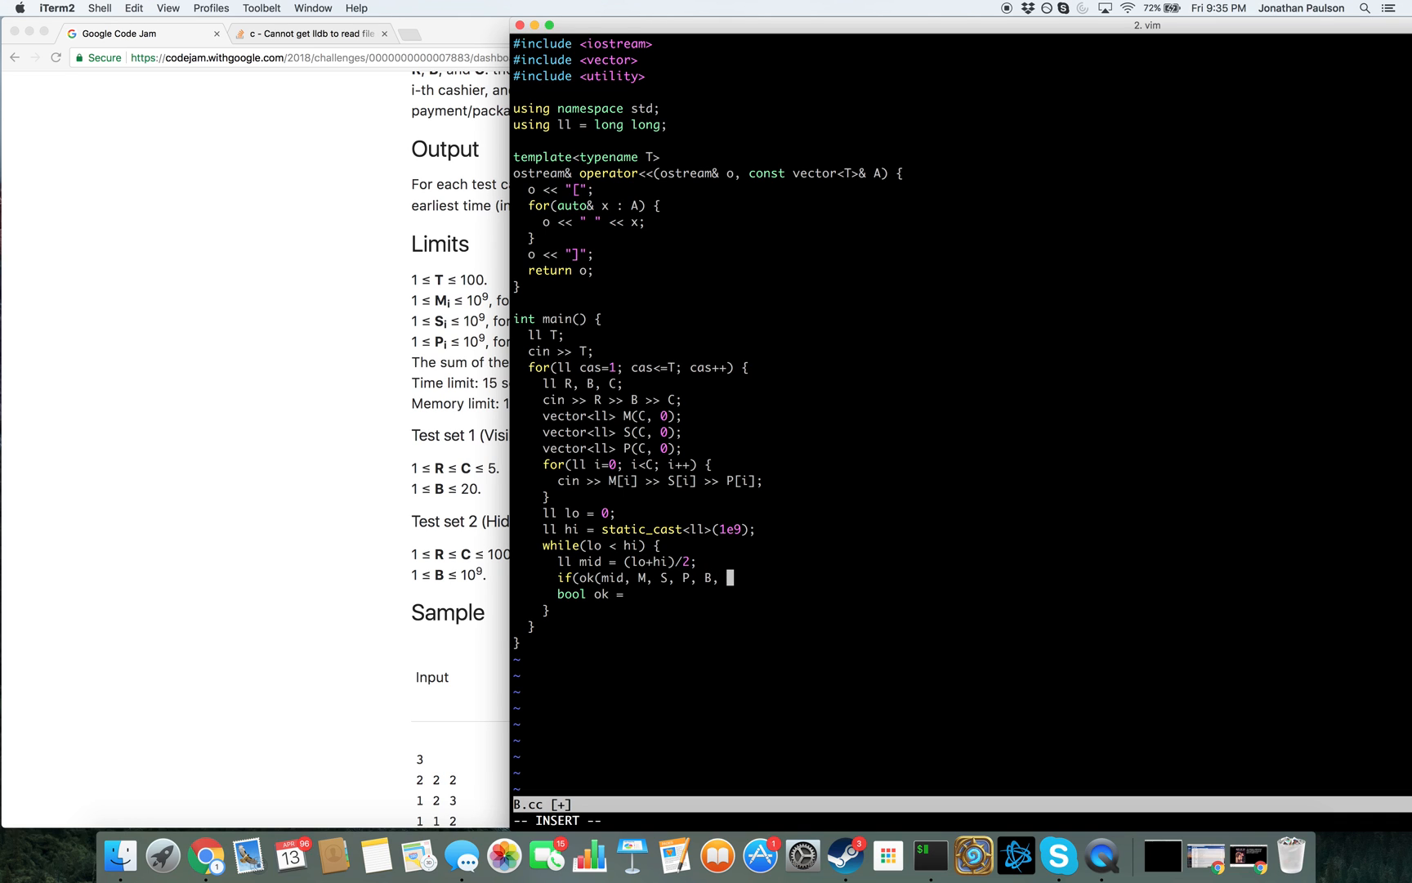
text(R)) {)
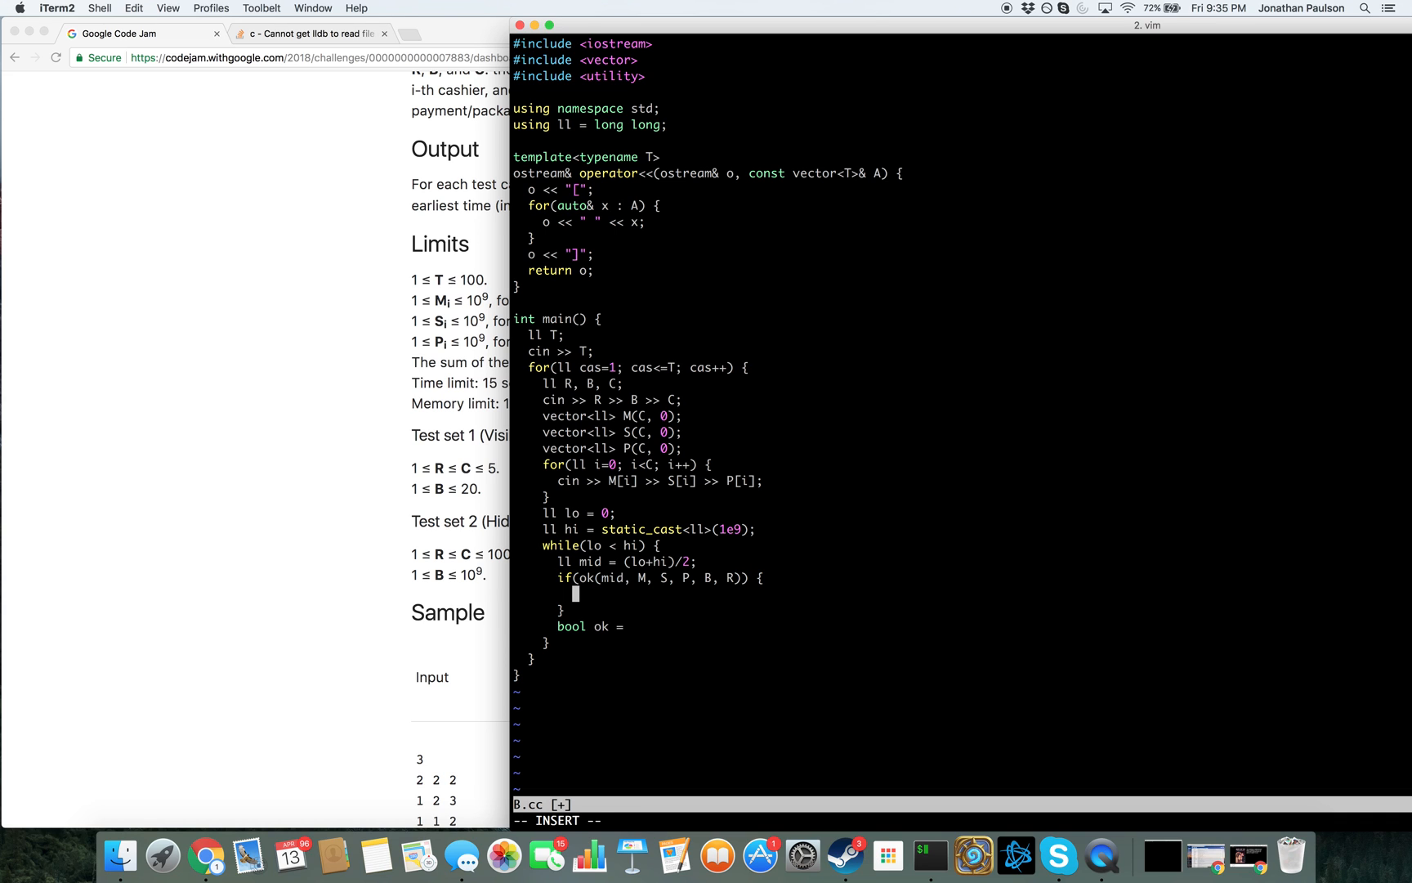
text(lo = ans;)
text(} else {)
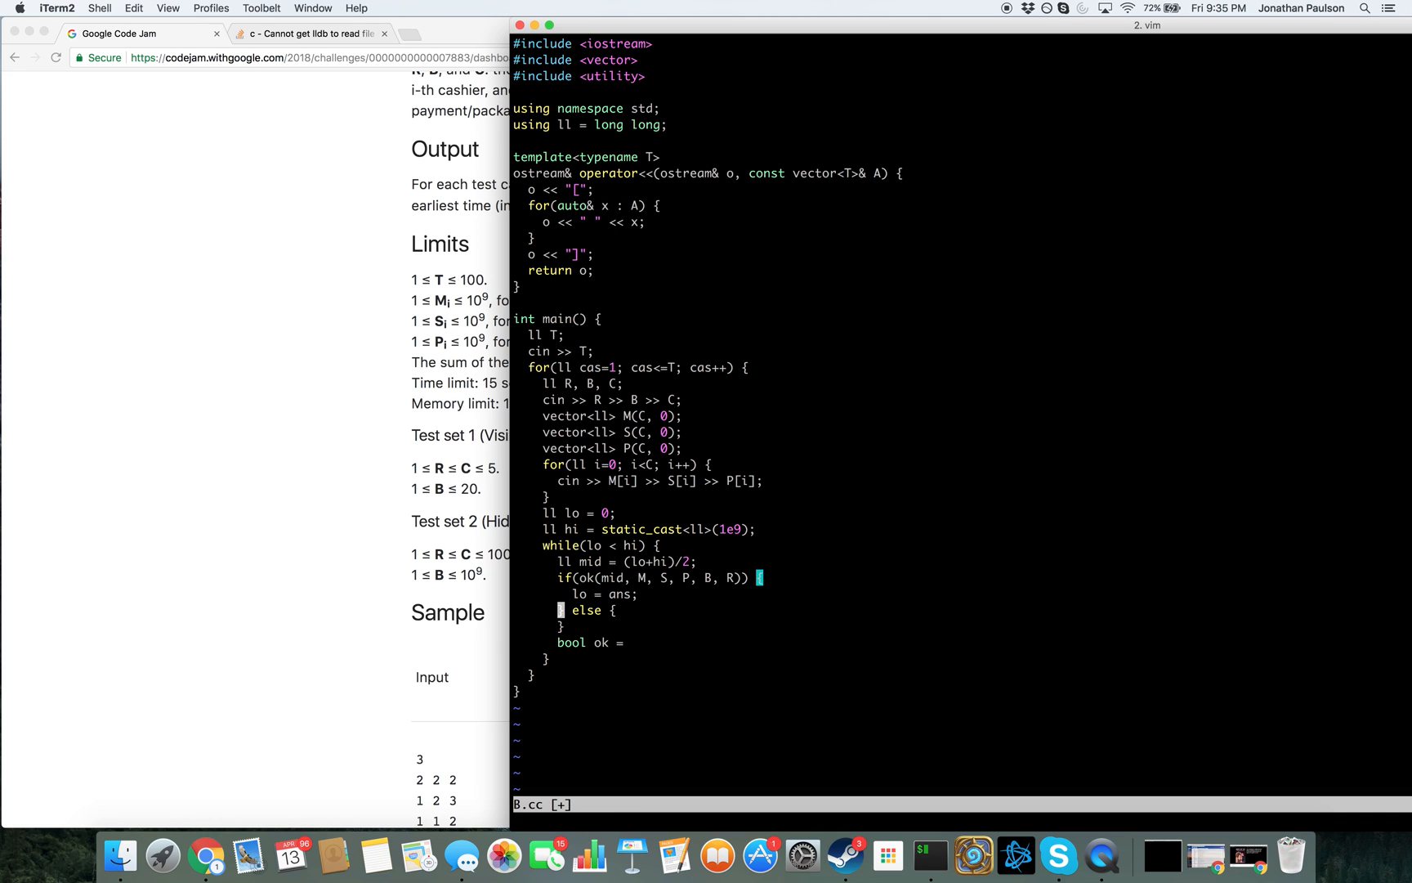
text(a)
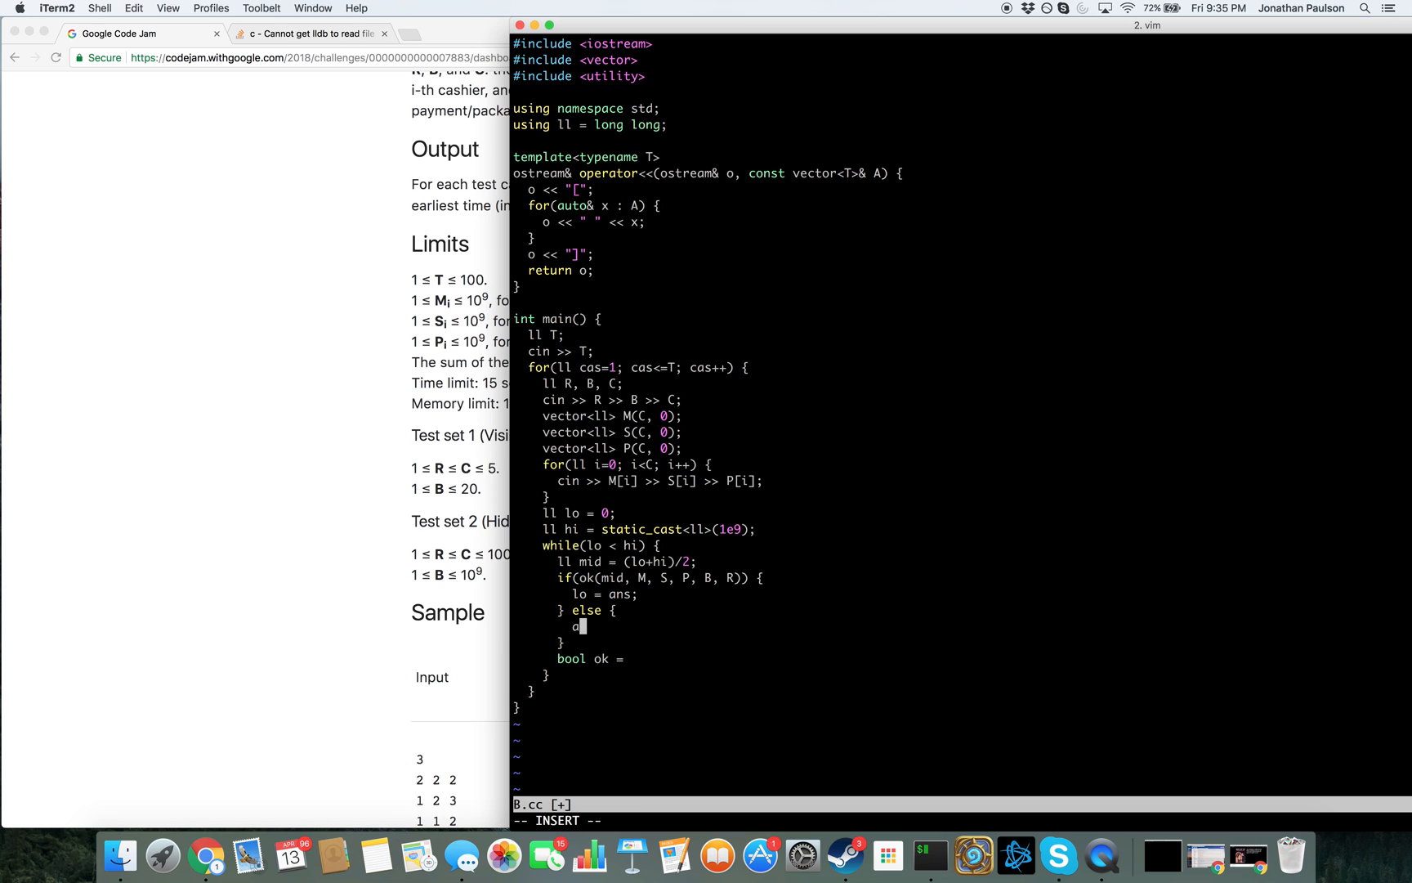
text(hi = ans-1;)
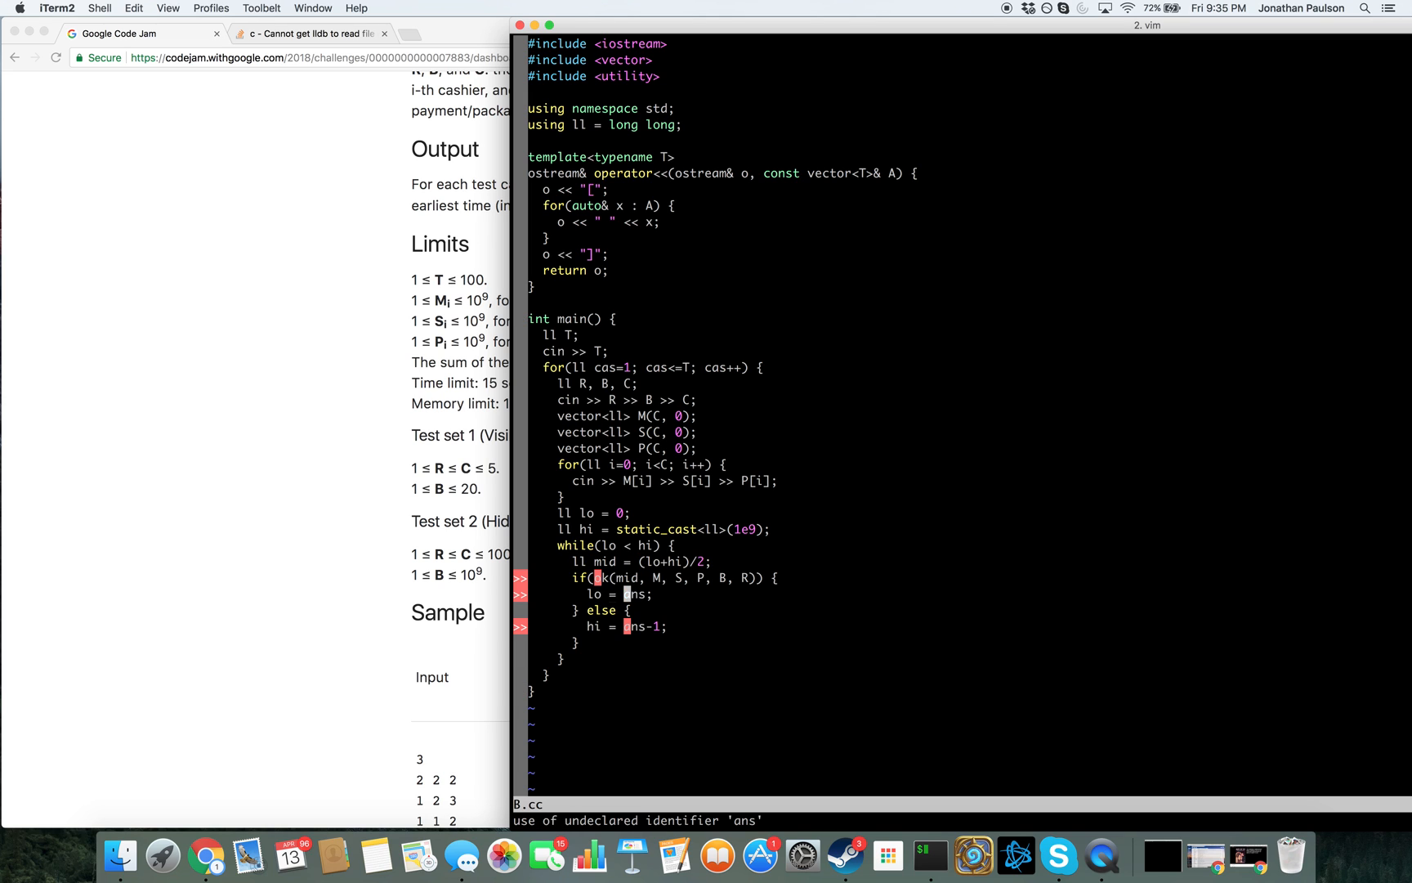
Replace ans with mid in both branches and compute mid as (lo+hi+1)/2
text(mid)
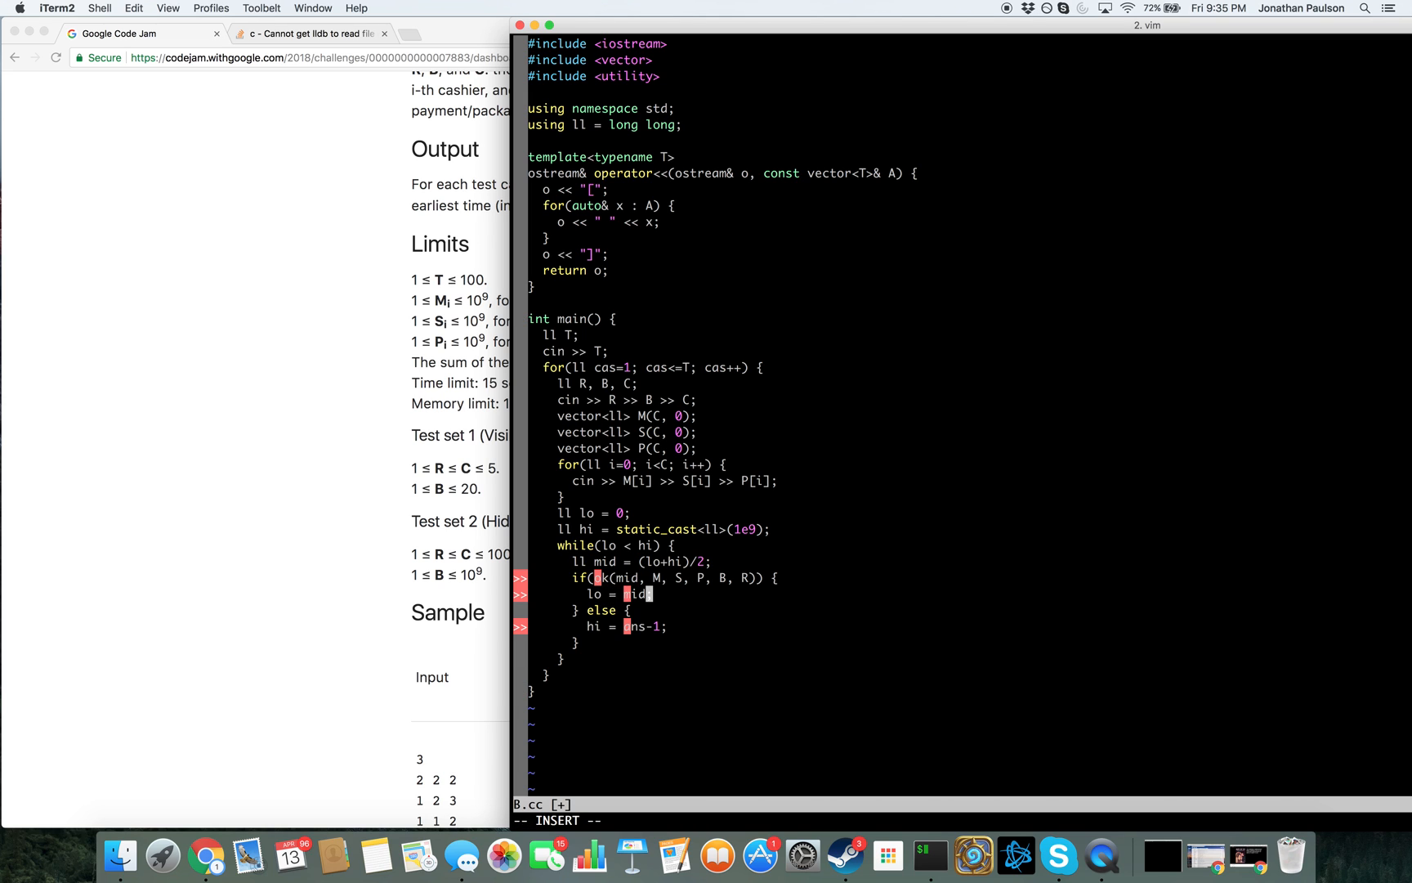
key(Escape)
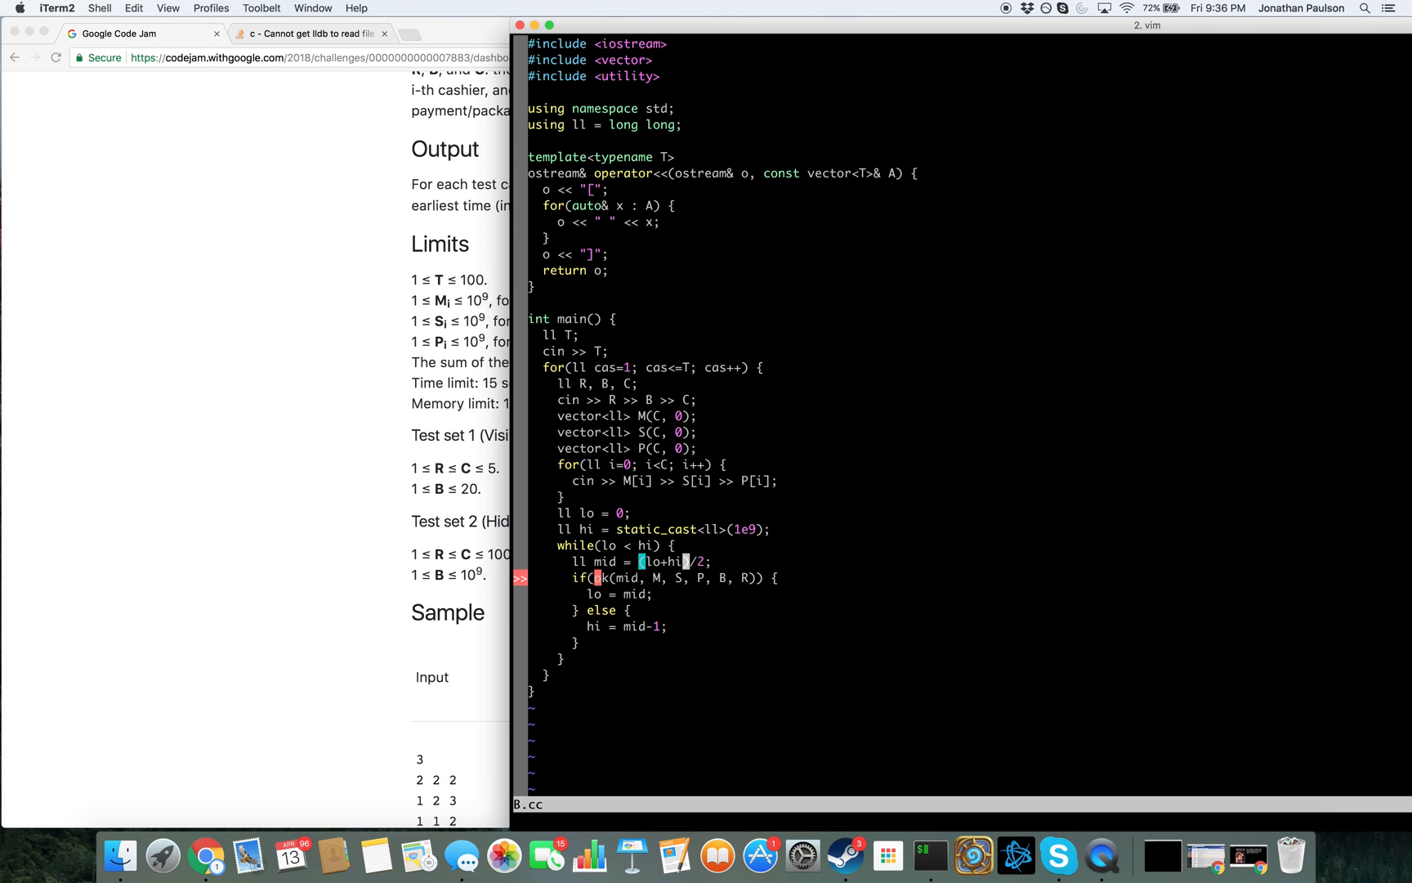
key(i)
text(+1)
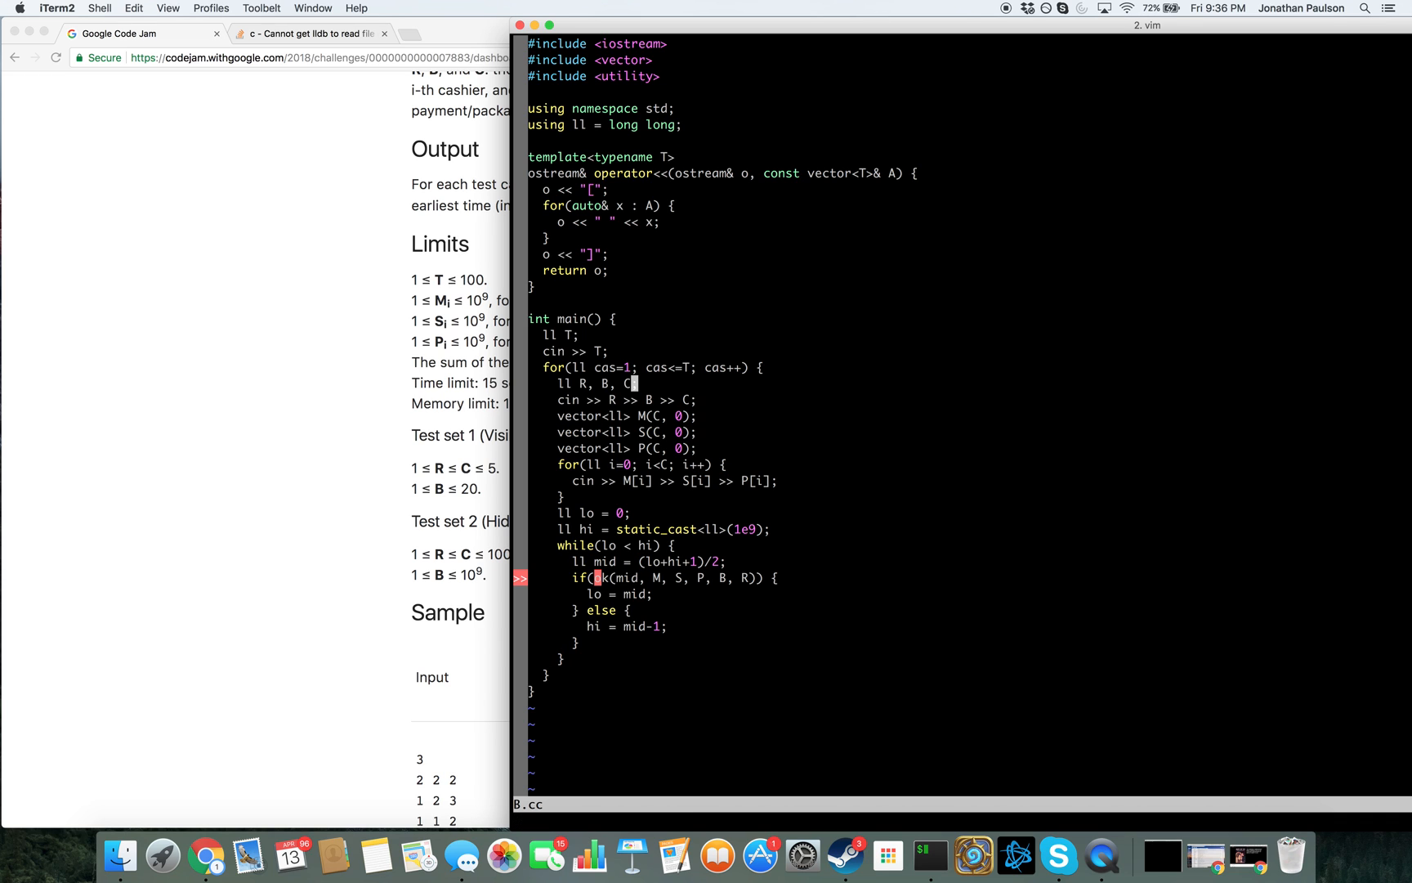
Declare bool ok(ll cutoff, const vector<ll>& M, S, P, ll goal, ll r)
text(bool o)
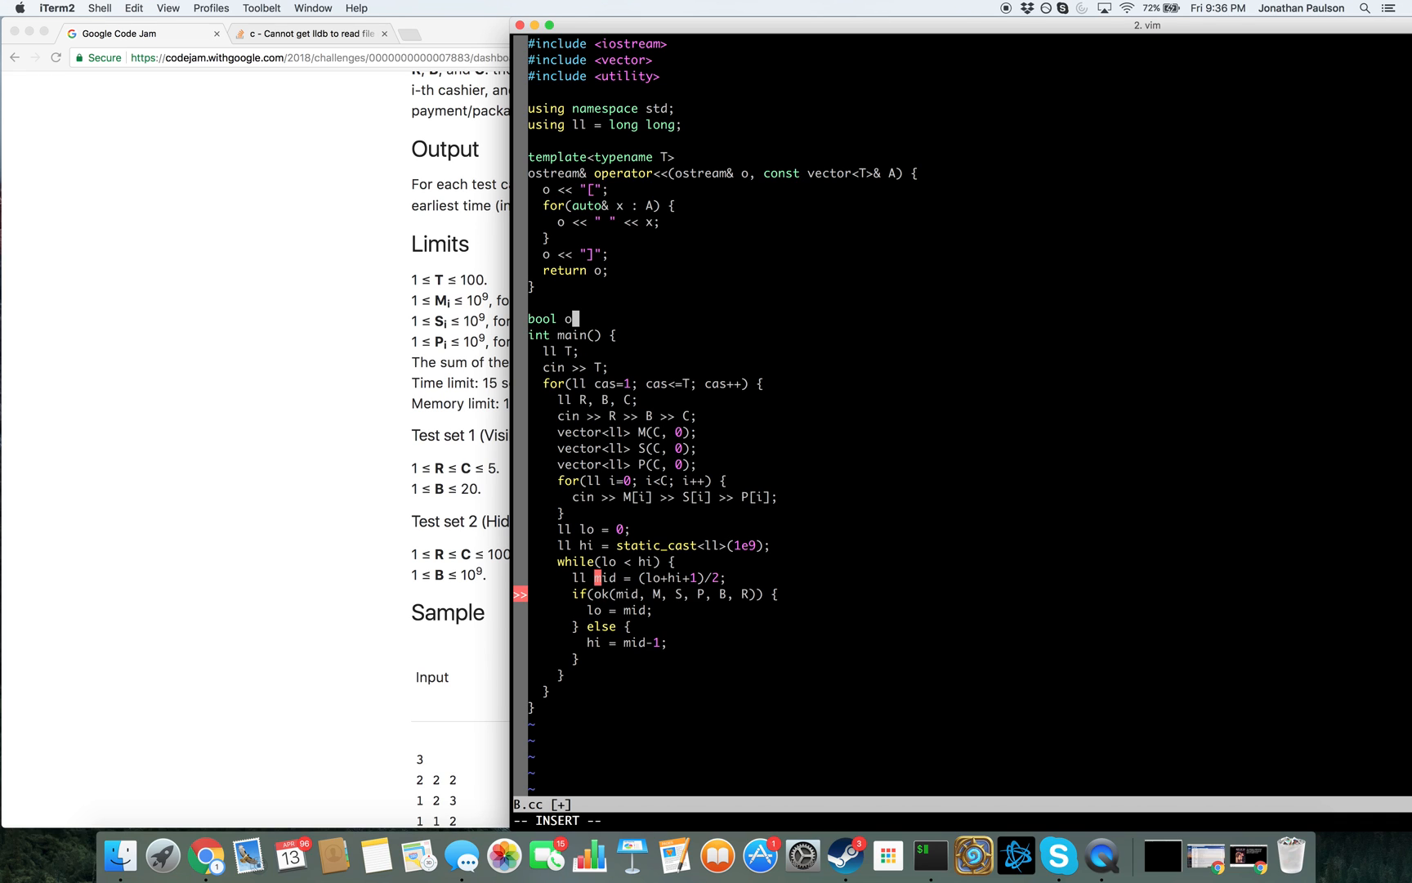
text((ll ans)
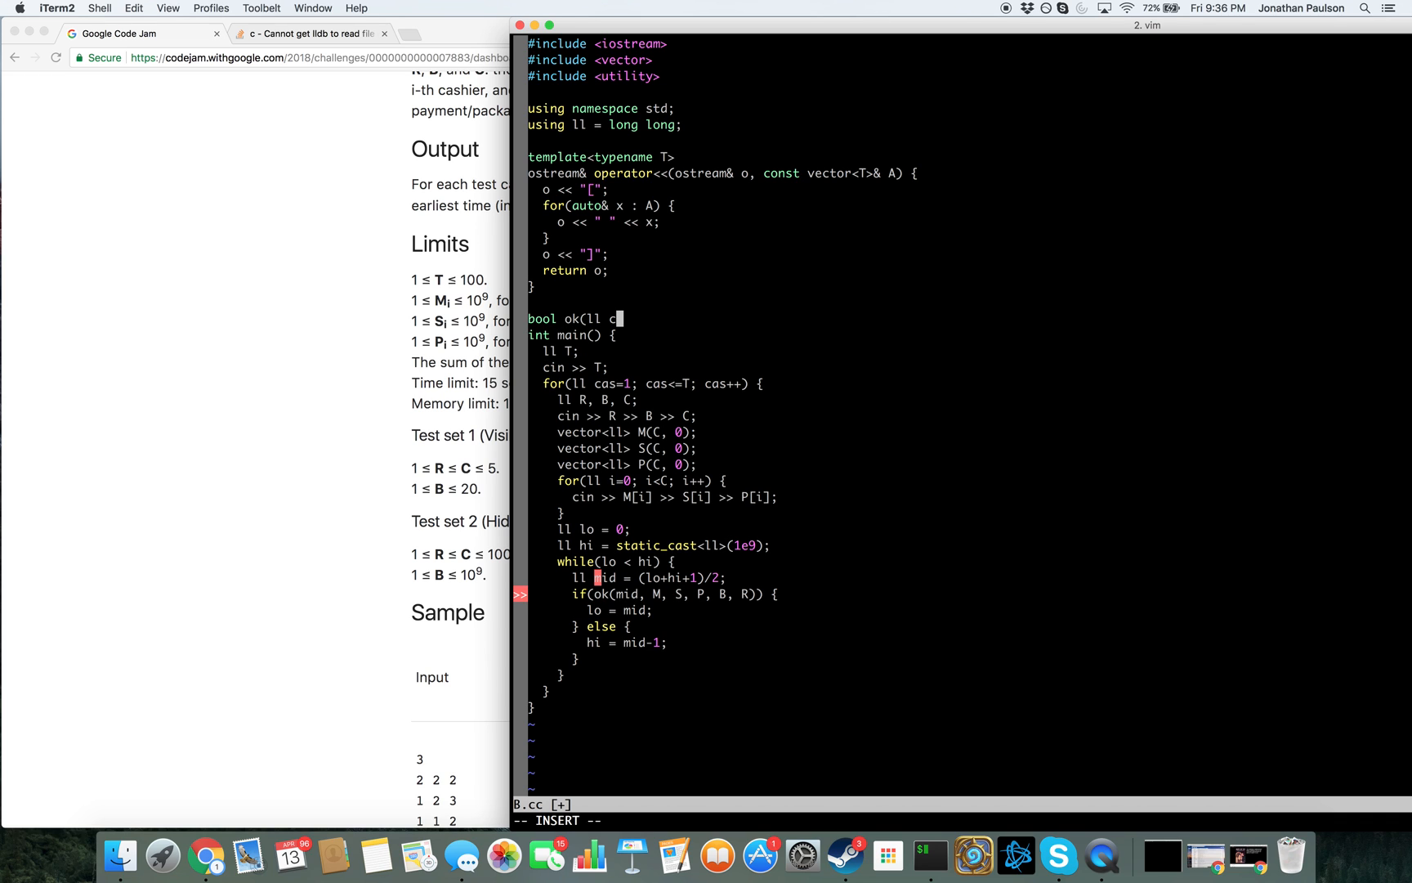
text(utoff,)
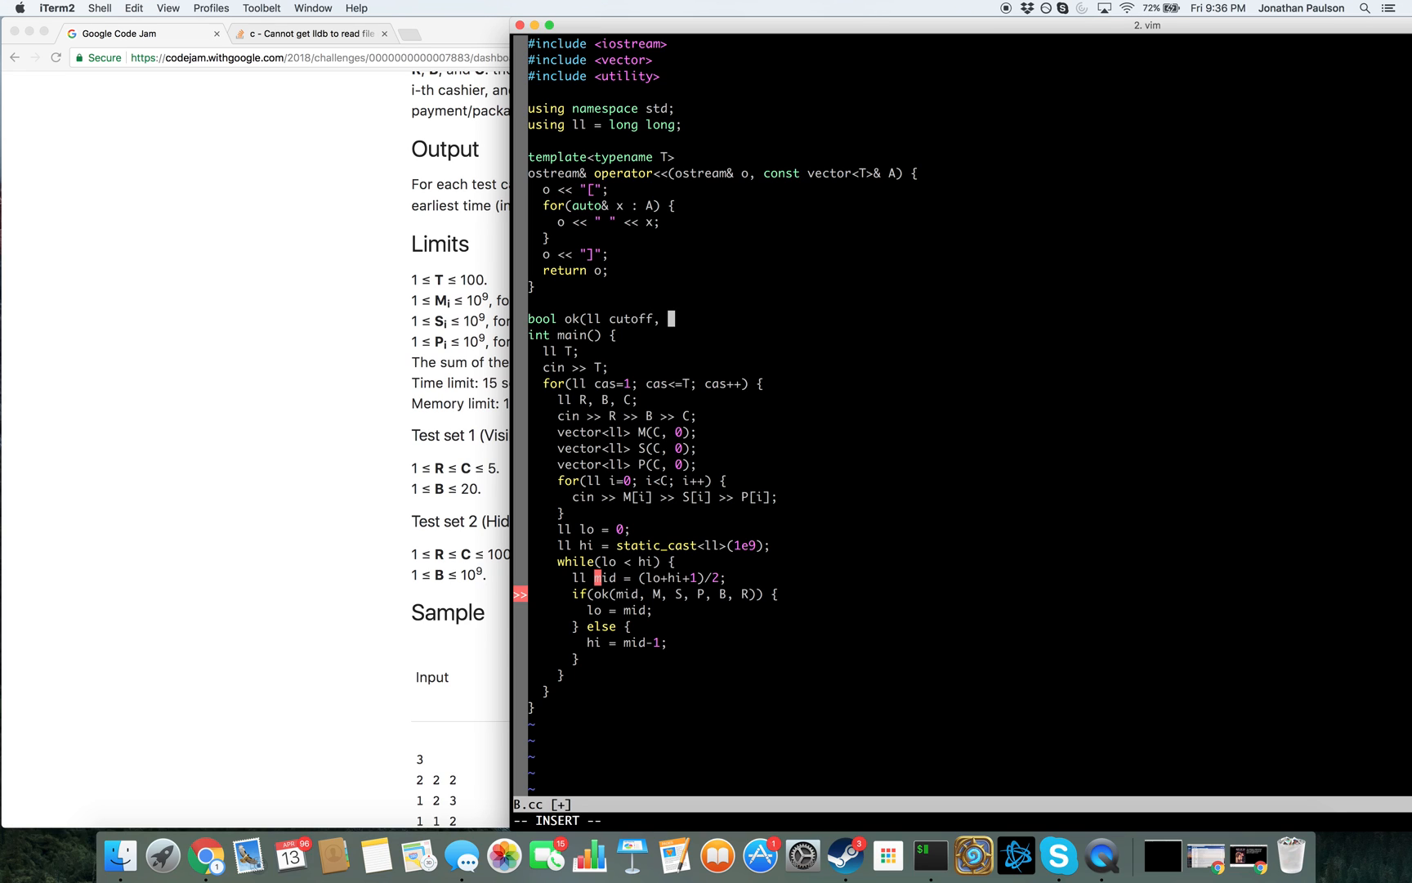
text(co)
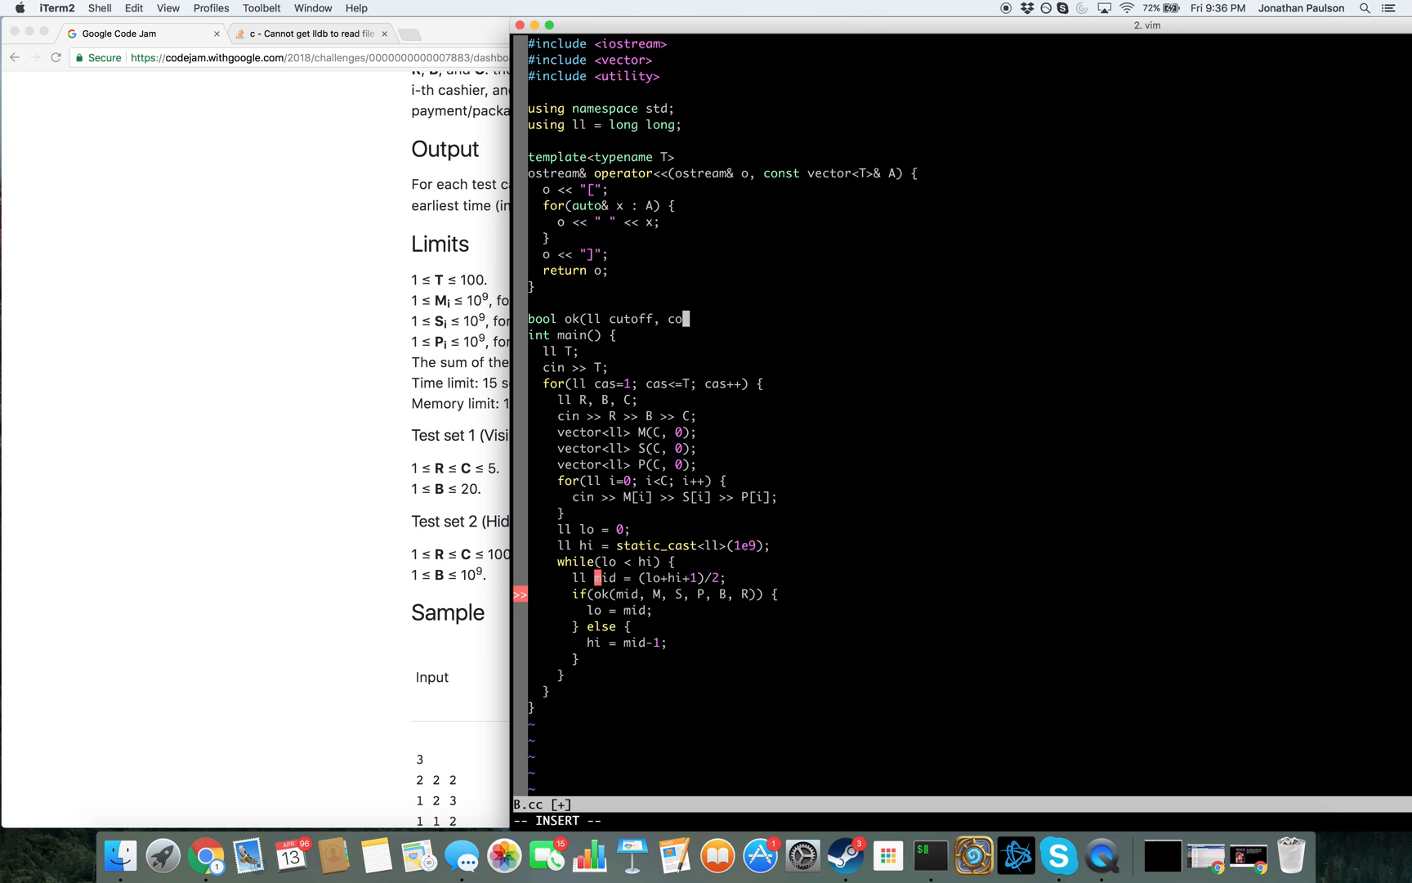
text(nst vector<ll>& M)
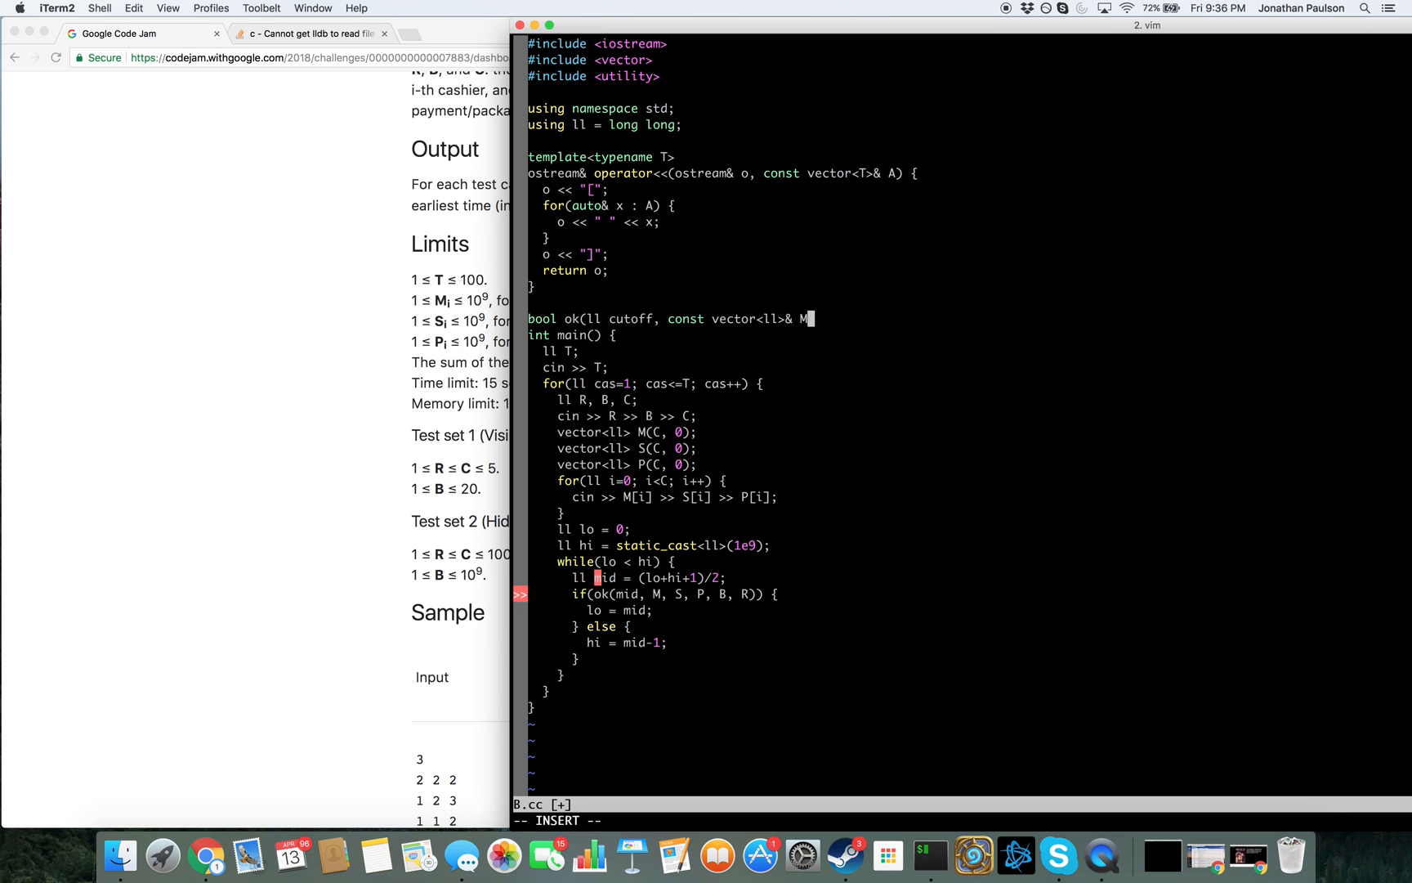
text(, const ve)
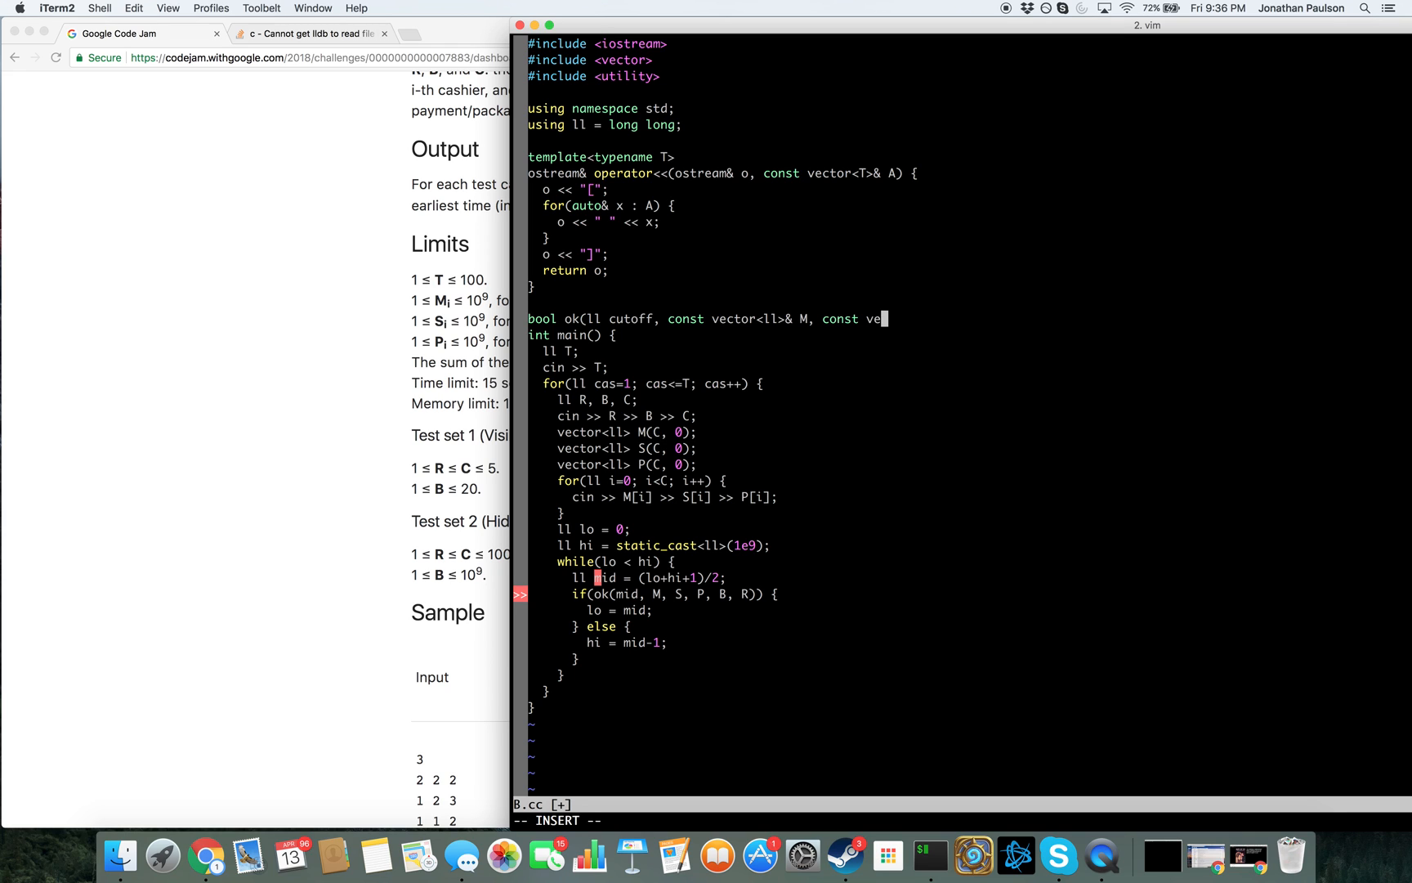
text(ctor<ll>& S,)
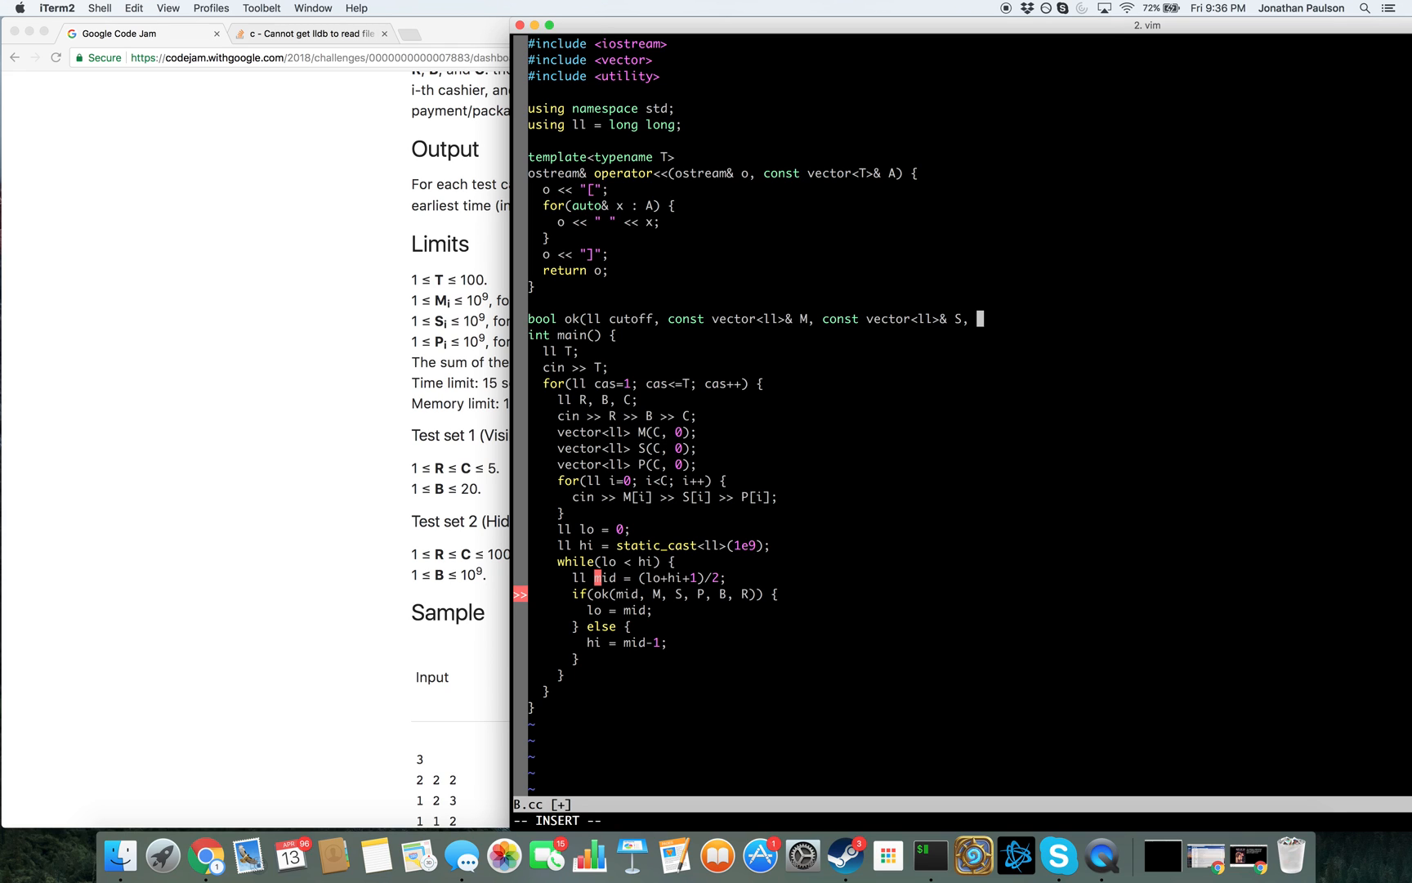
text(const vector<ll>& P, ll)
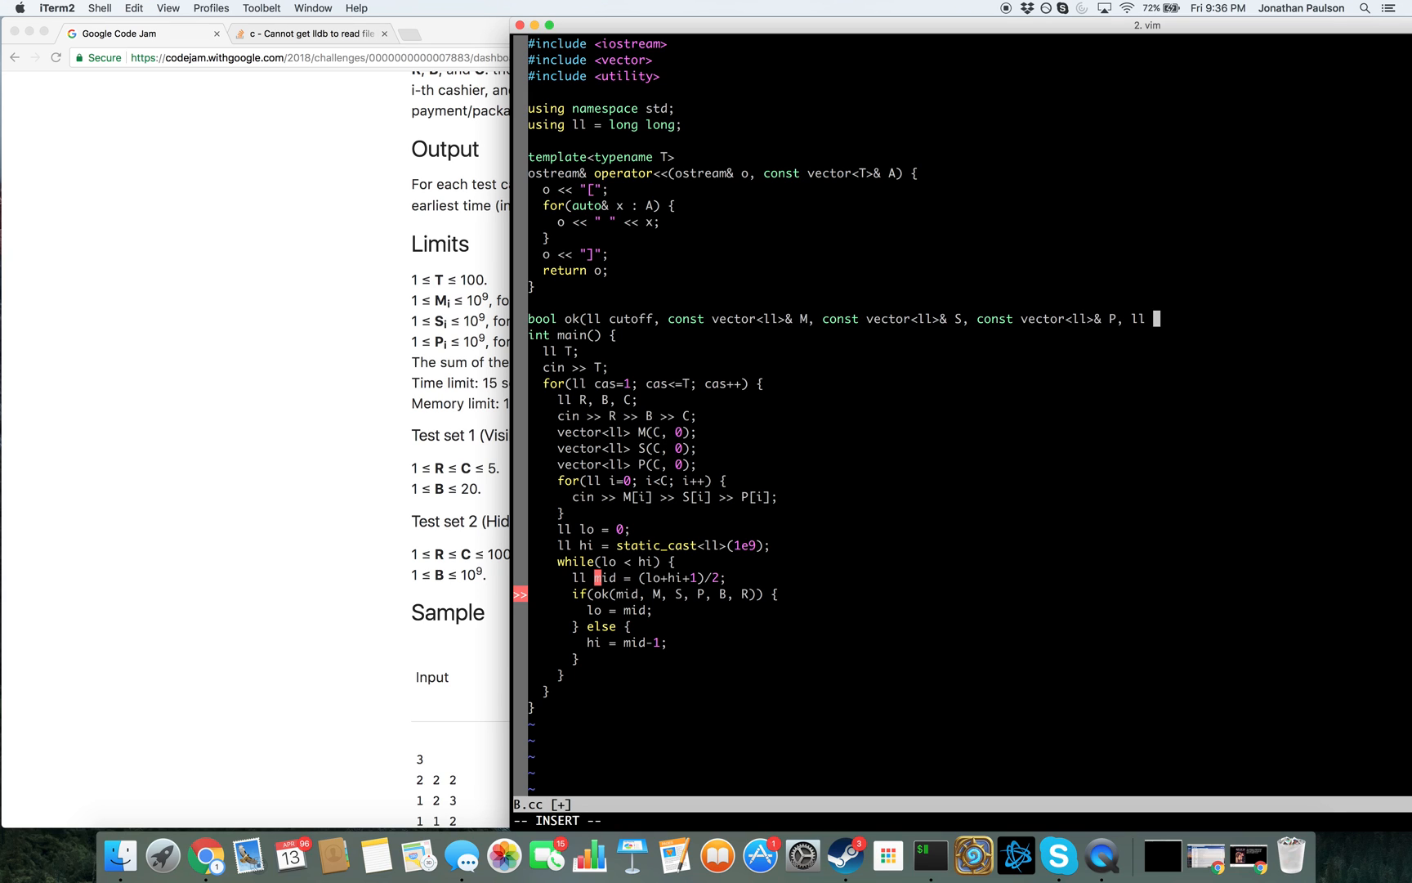
text(goal, ll)
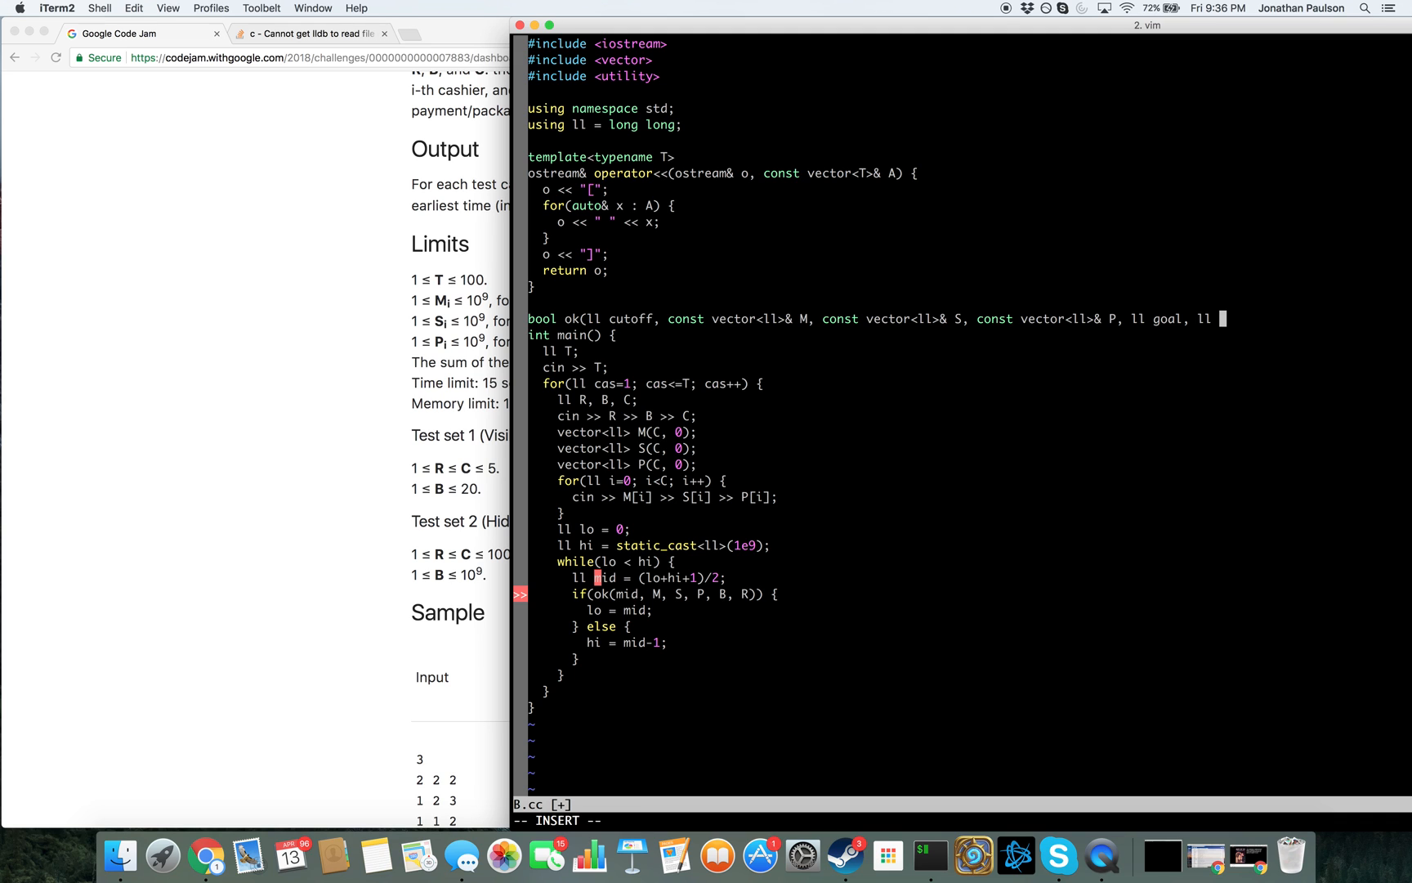
text(r) {)
text(vector<ll>)
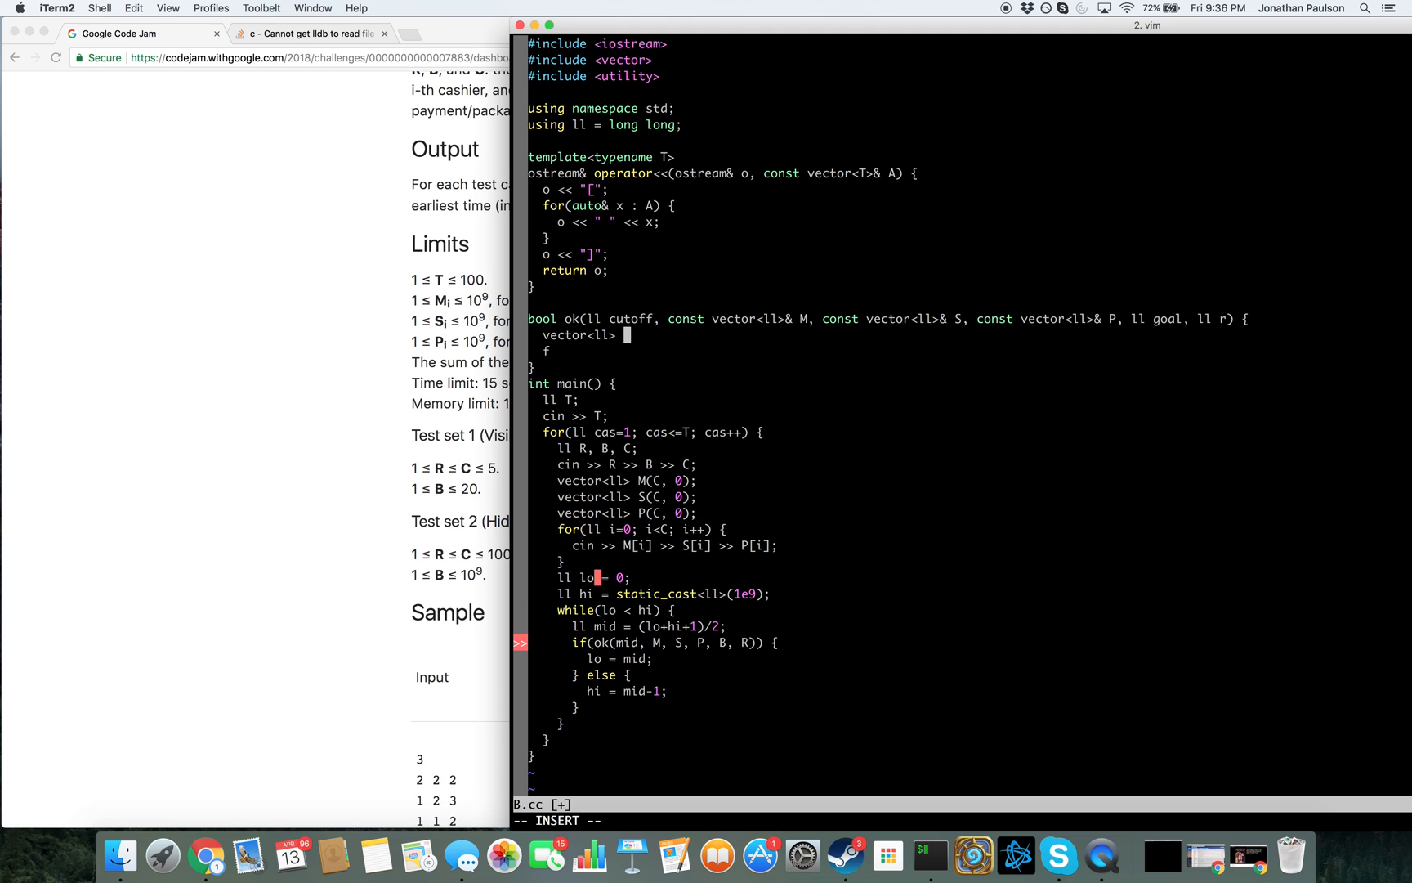
Loop over cashiers computing cap = min(M[i], (cutoff-P[i])/S[i]) and push it into vector A
text(A;)
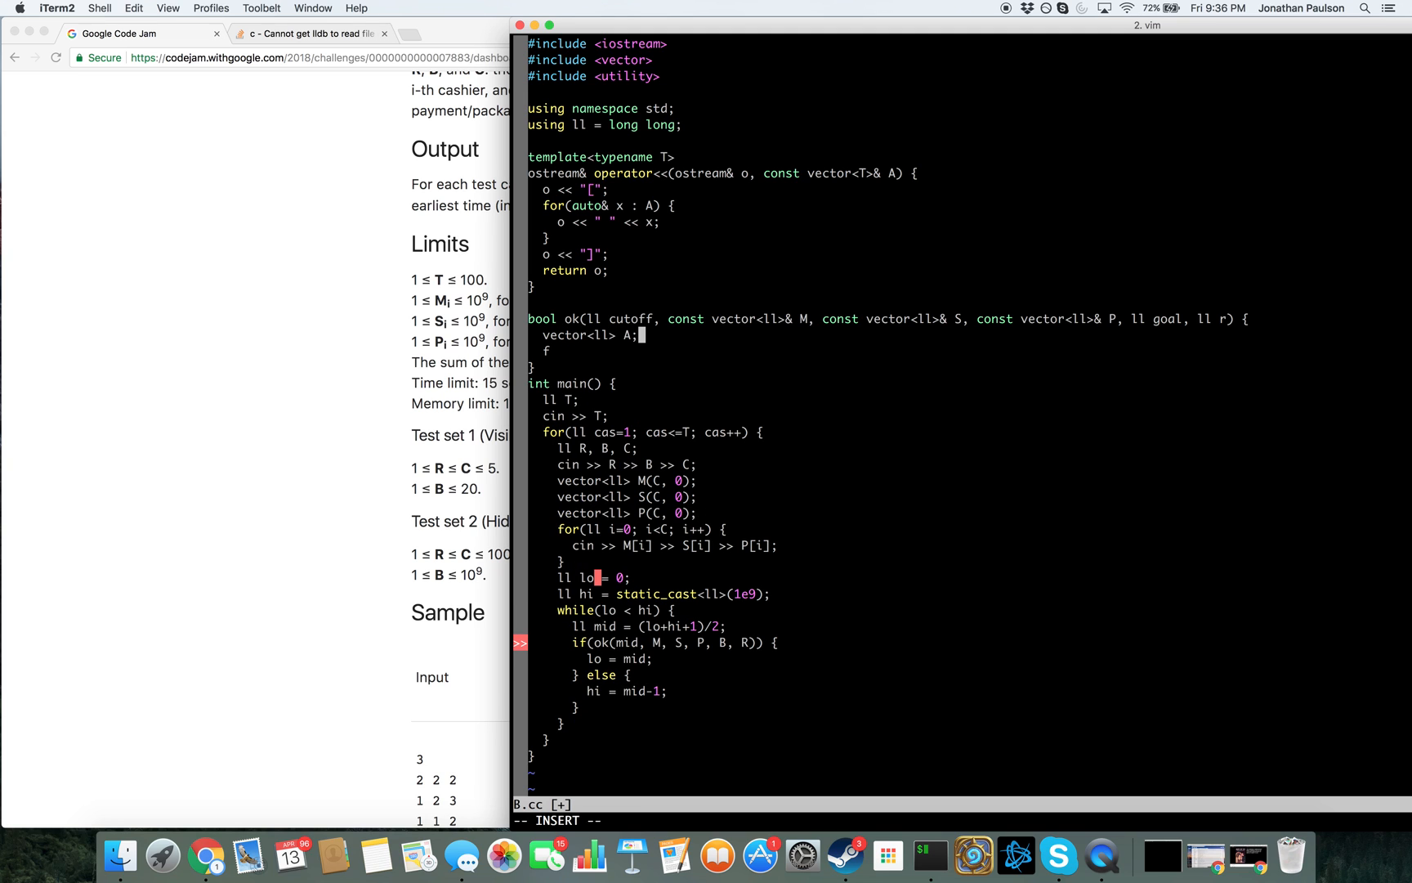
text(for(auto)
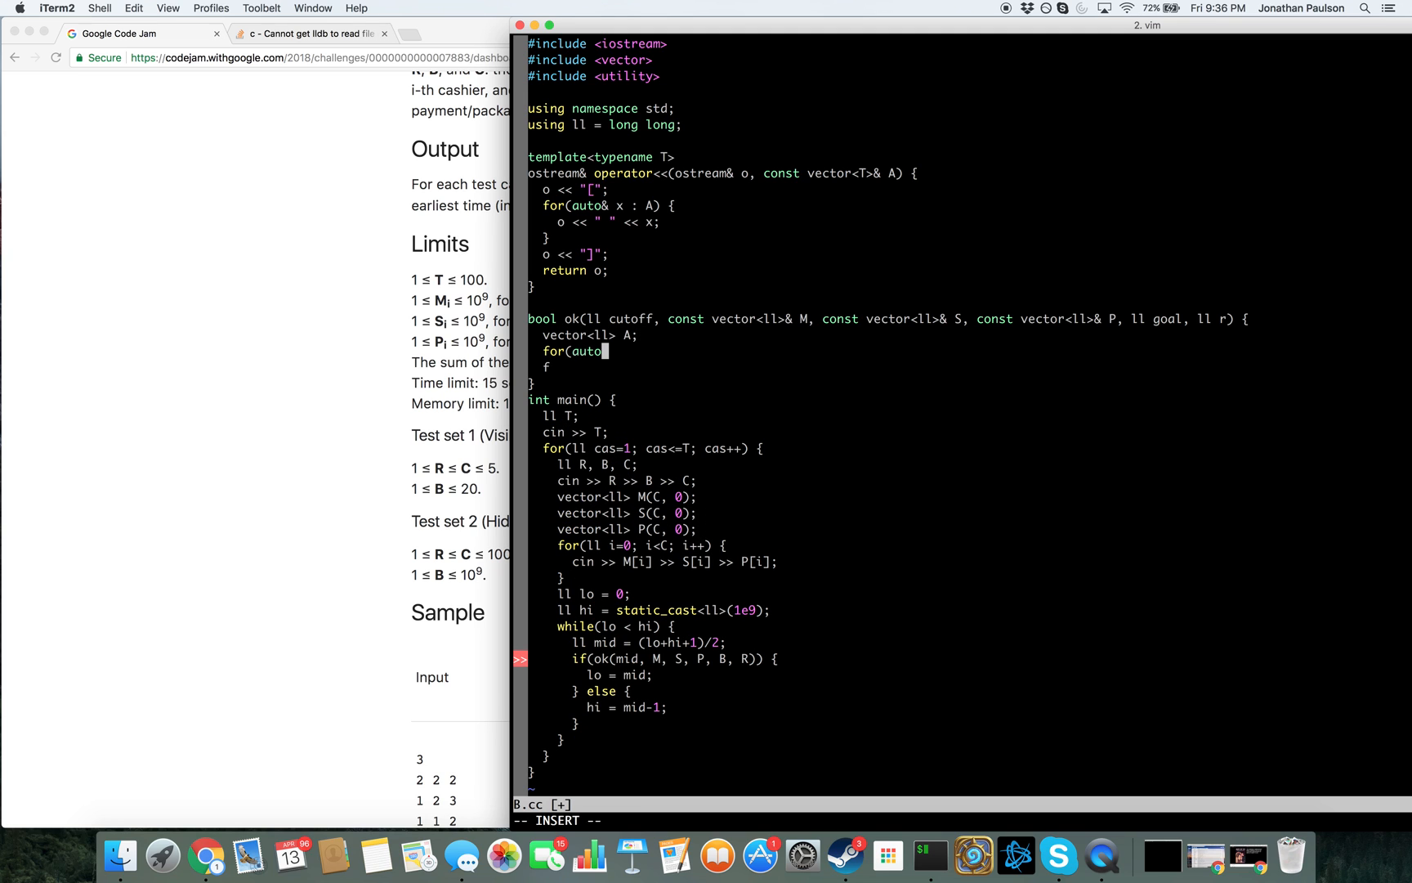
text(&)
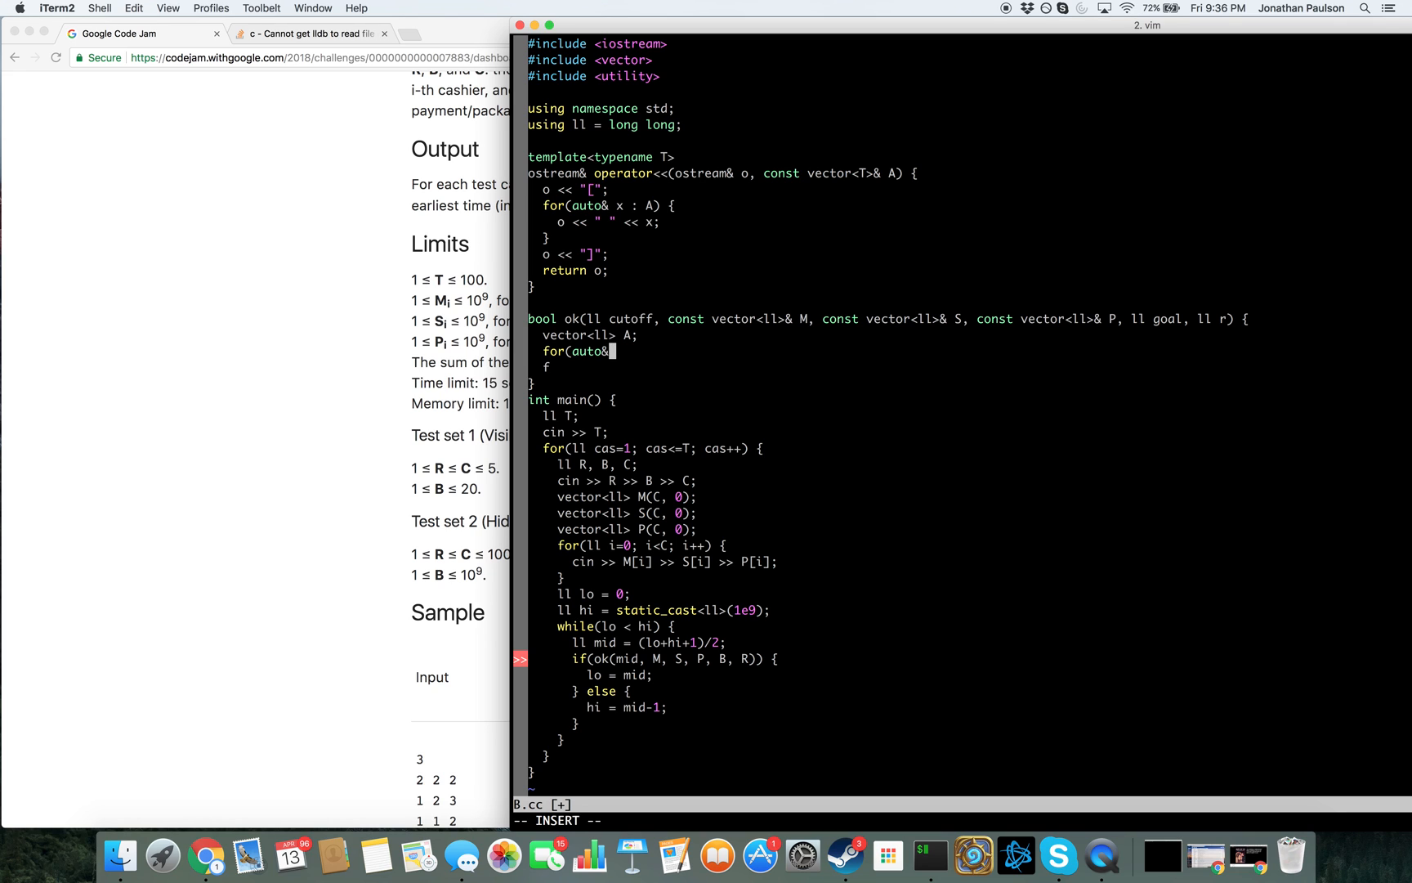
text(size_t i=0; i<A;)
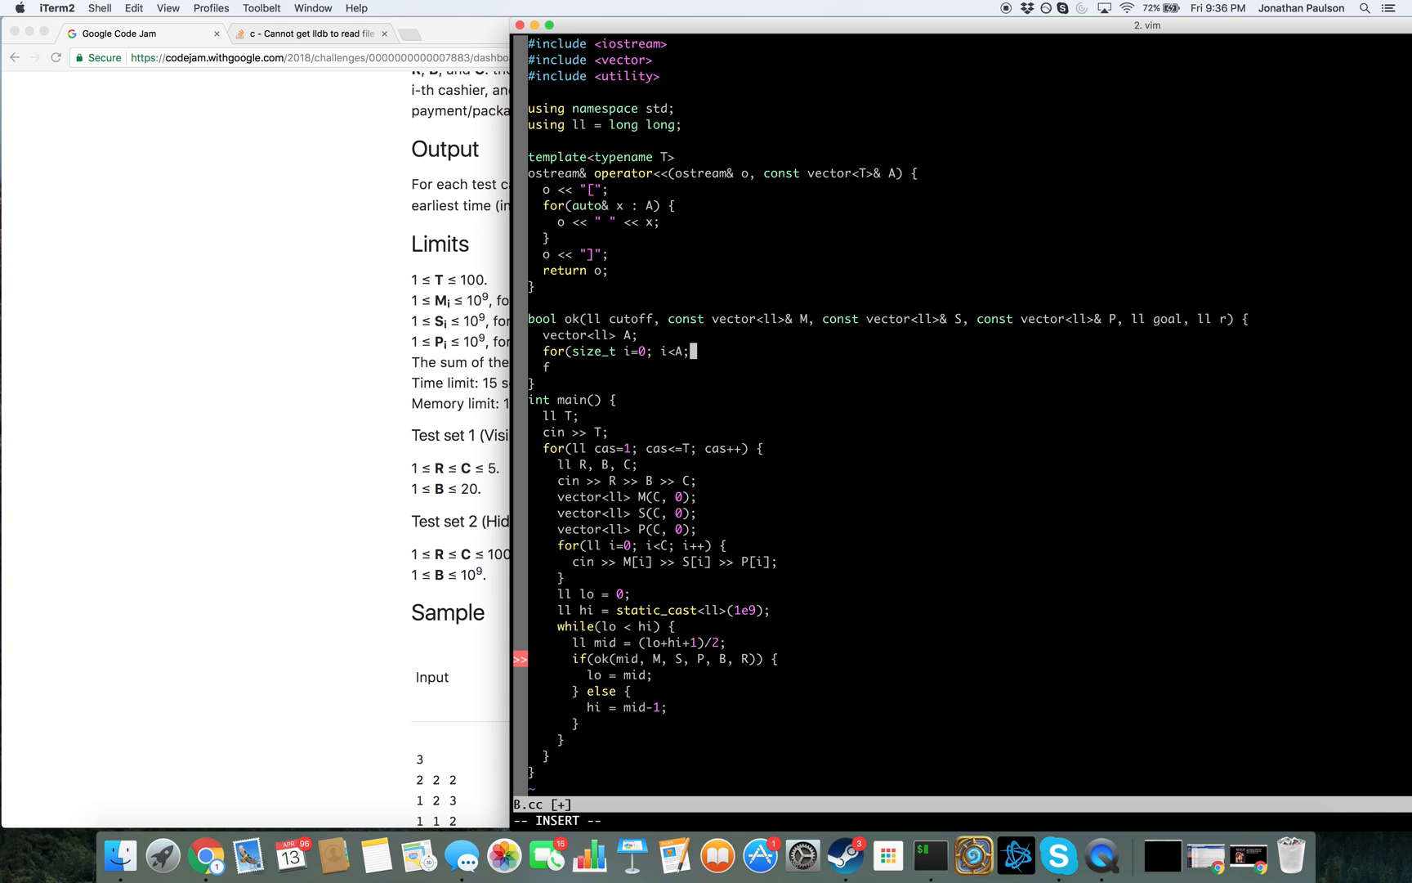
key(backspace)
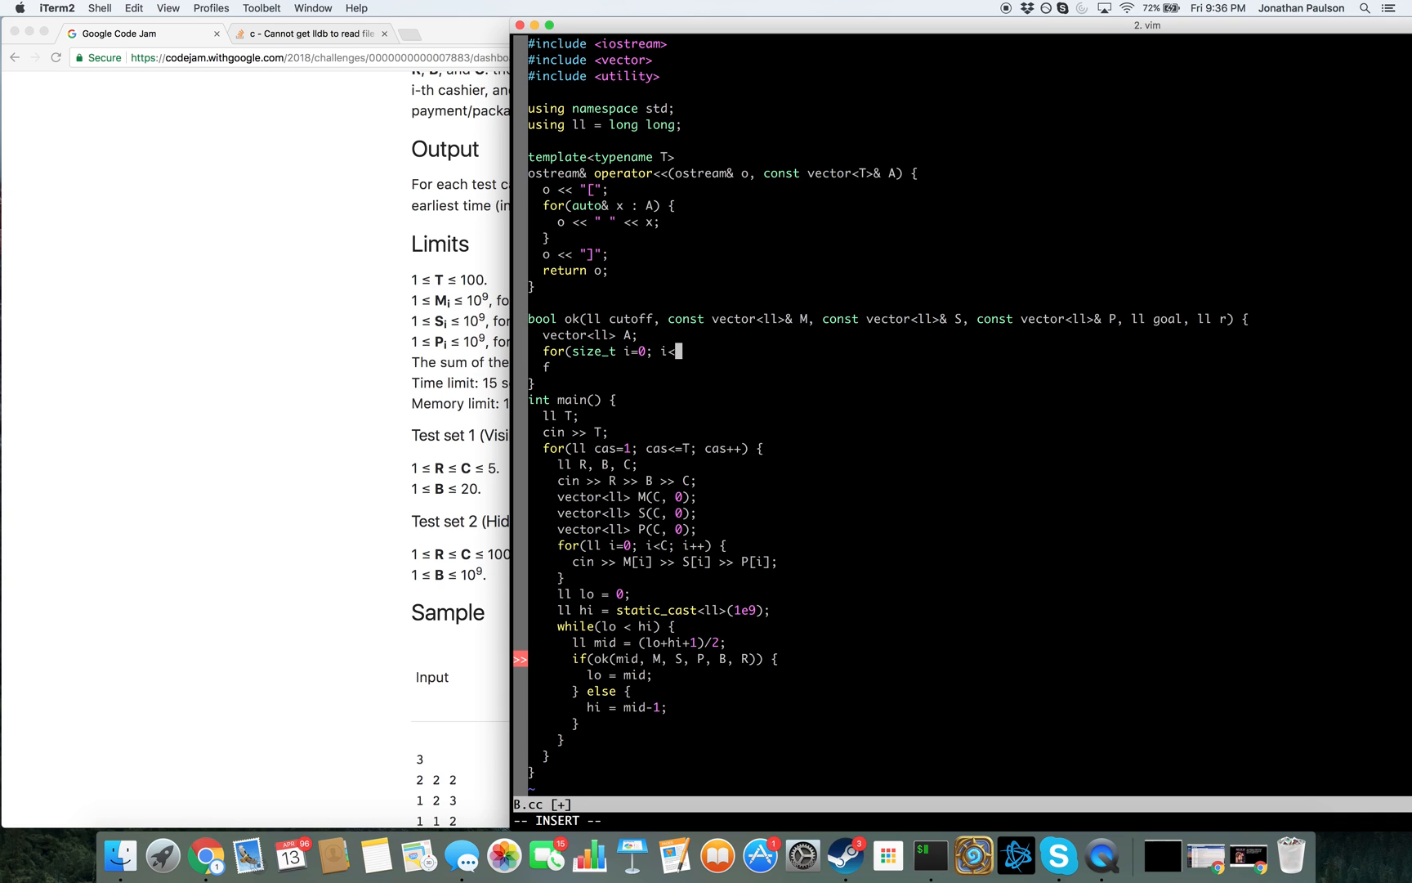
text(M.siz()
text(ll cap = std::min()
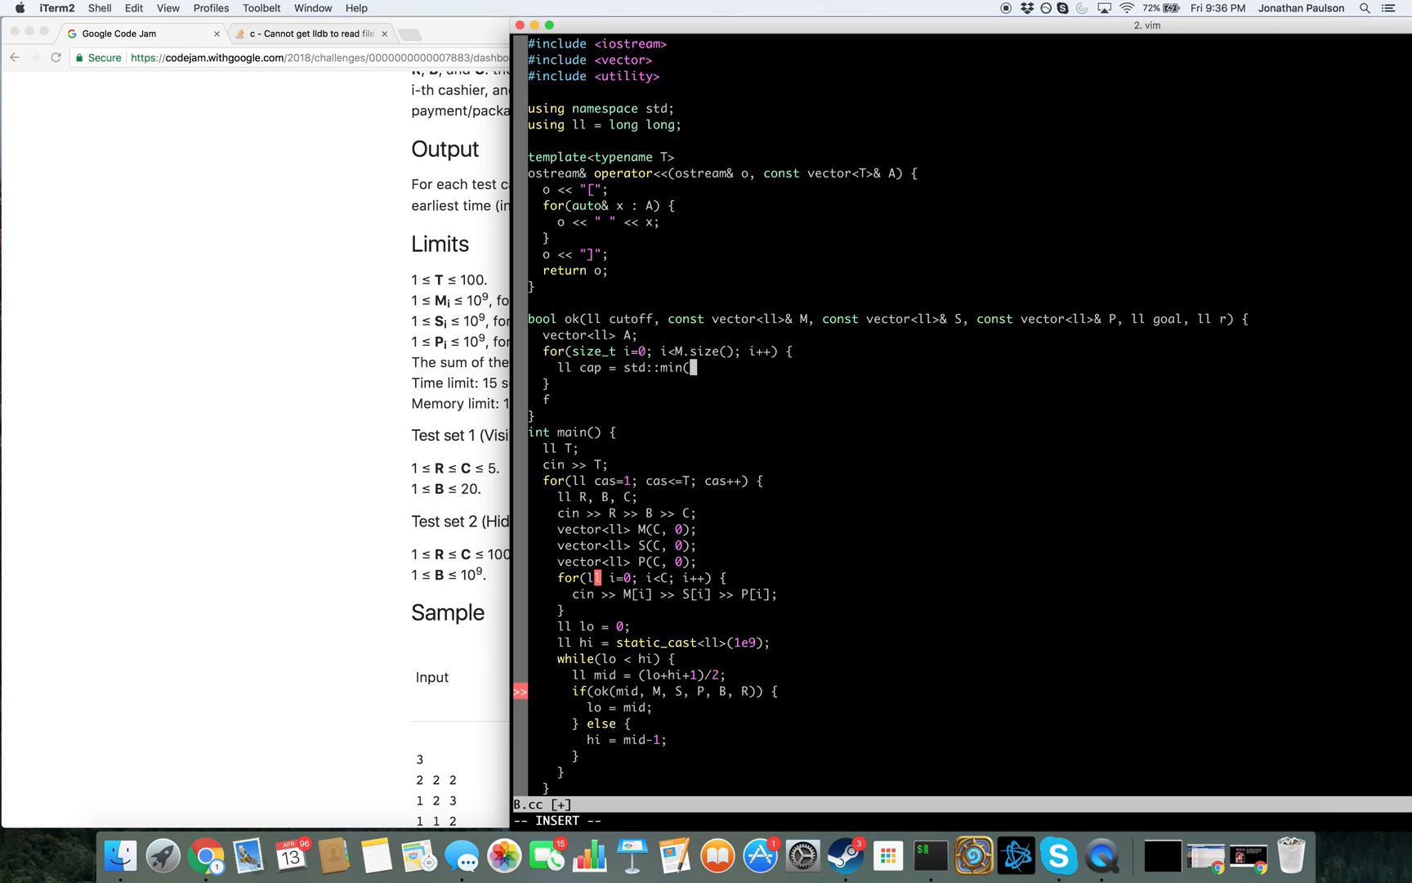
text(M[i],)
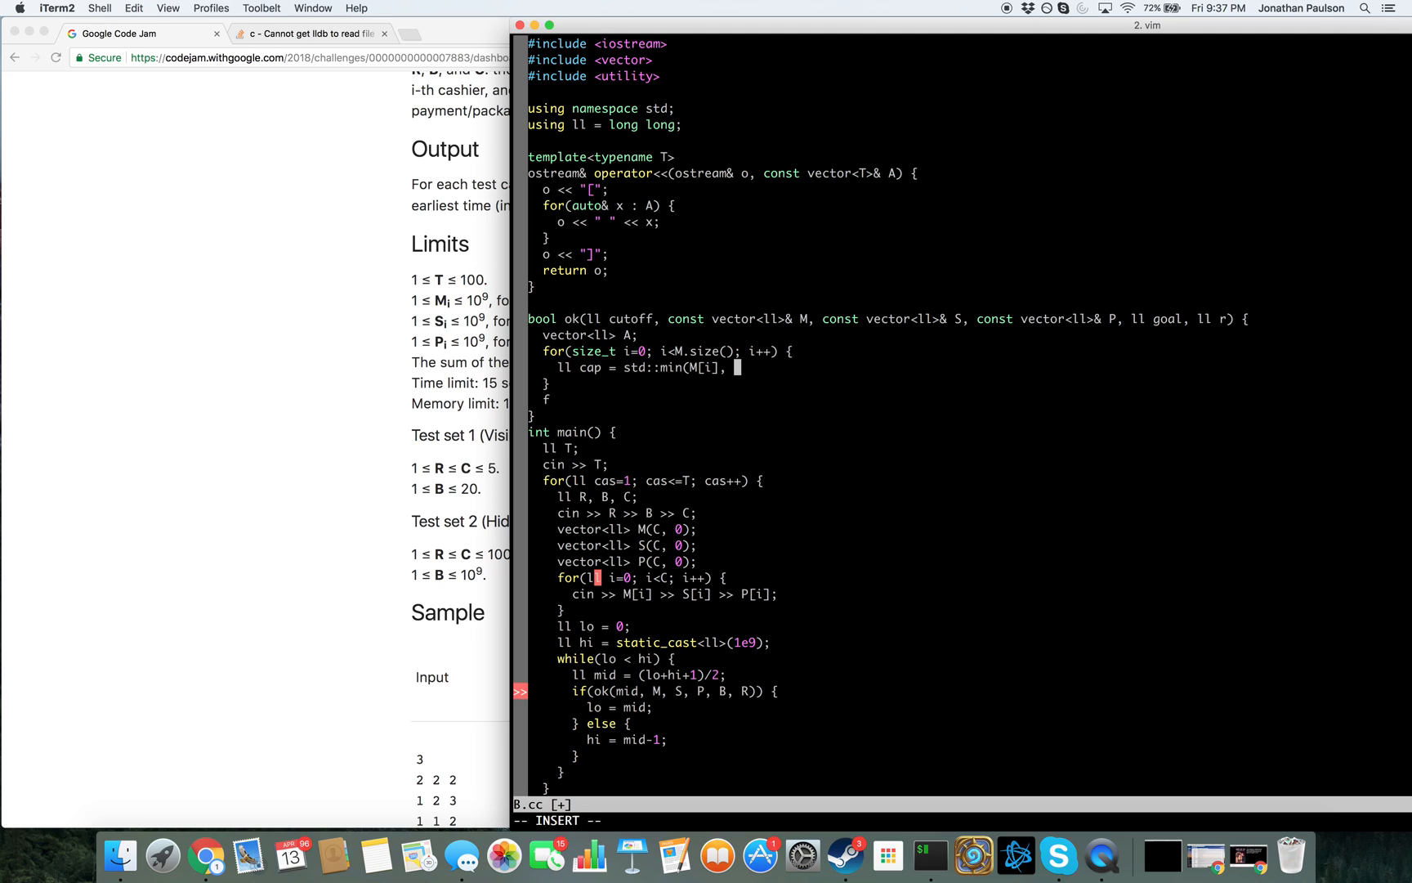
text(cutoff-P)
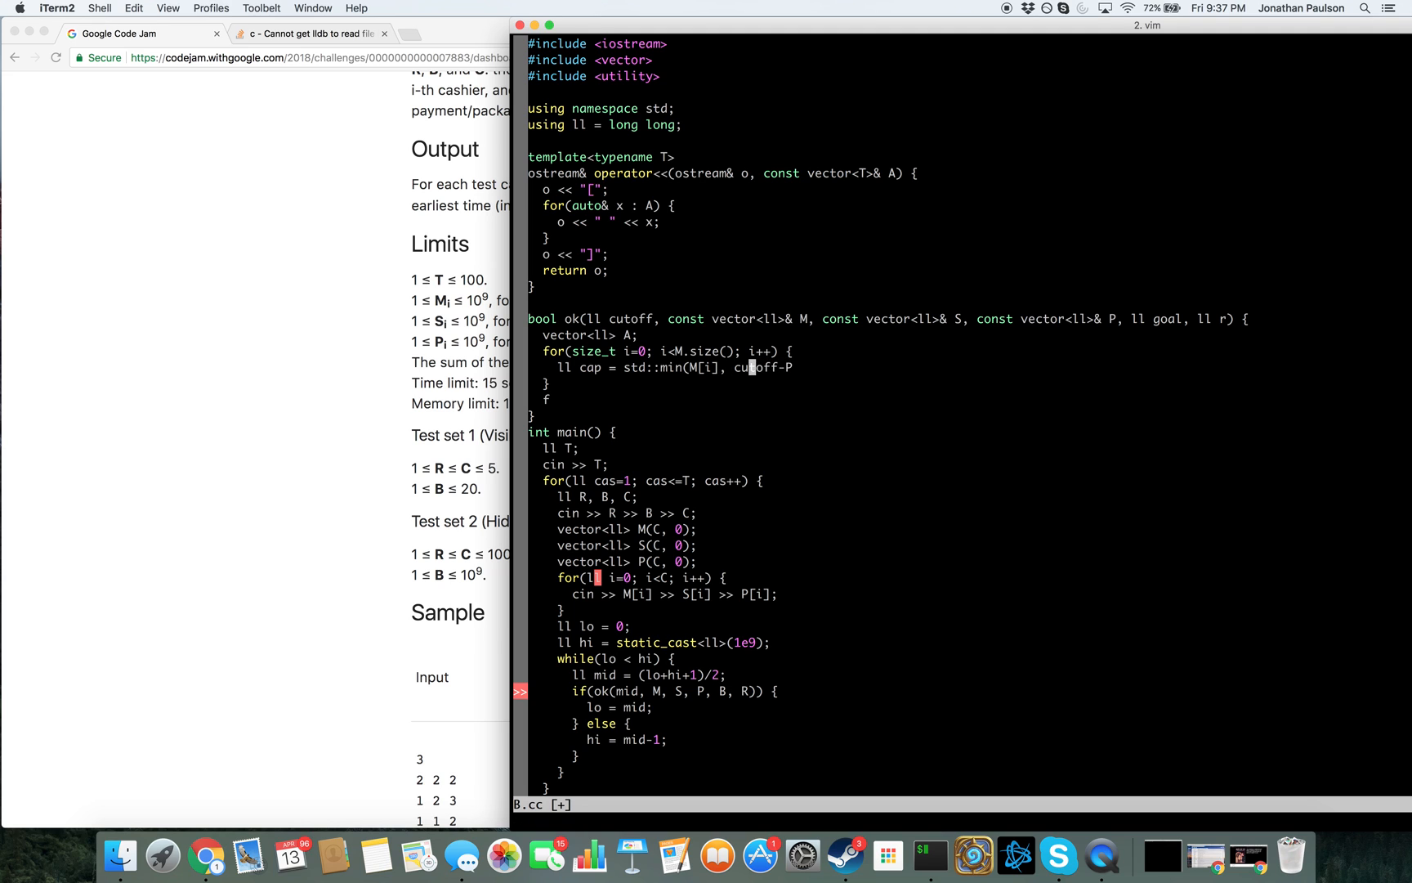
text(//)
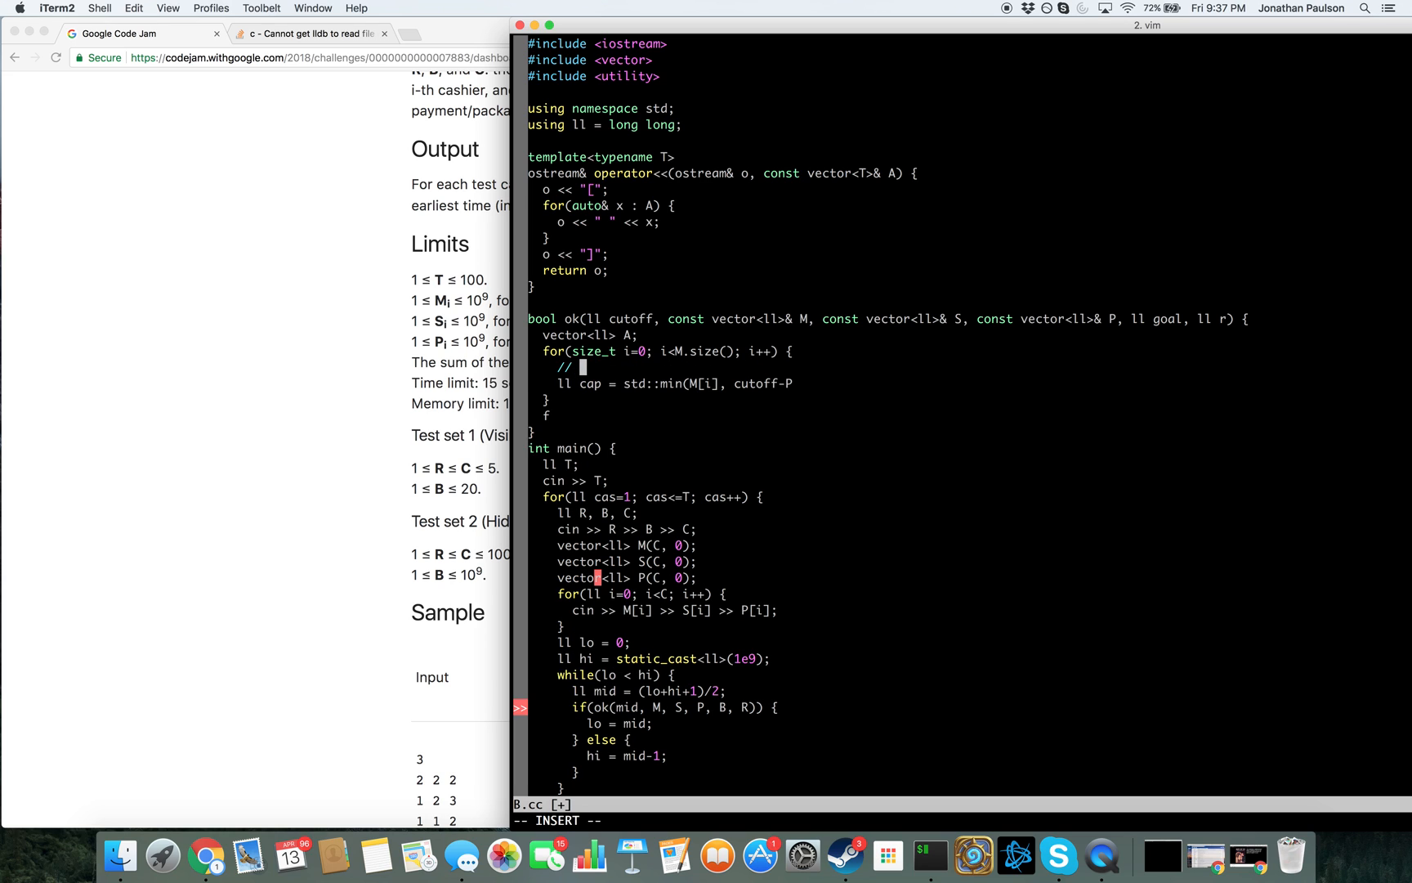
text(P+S*)
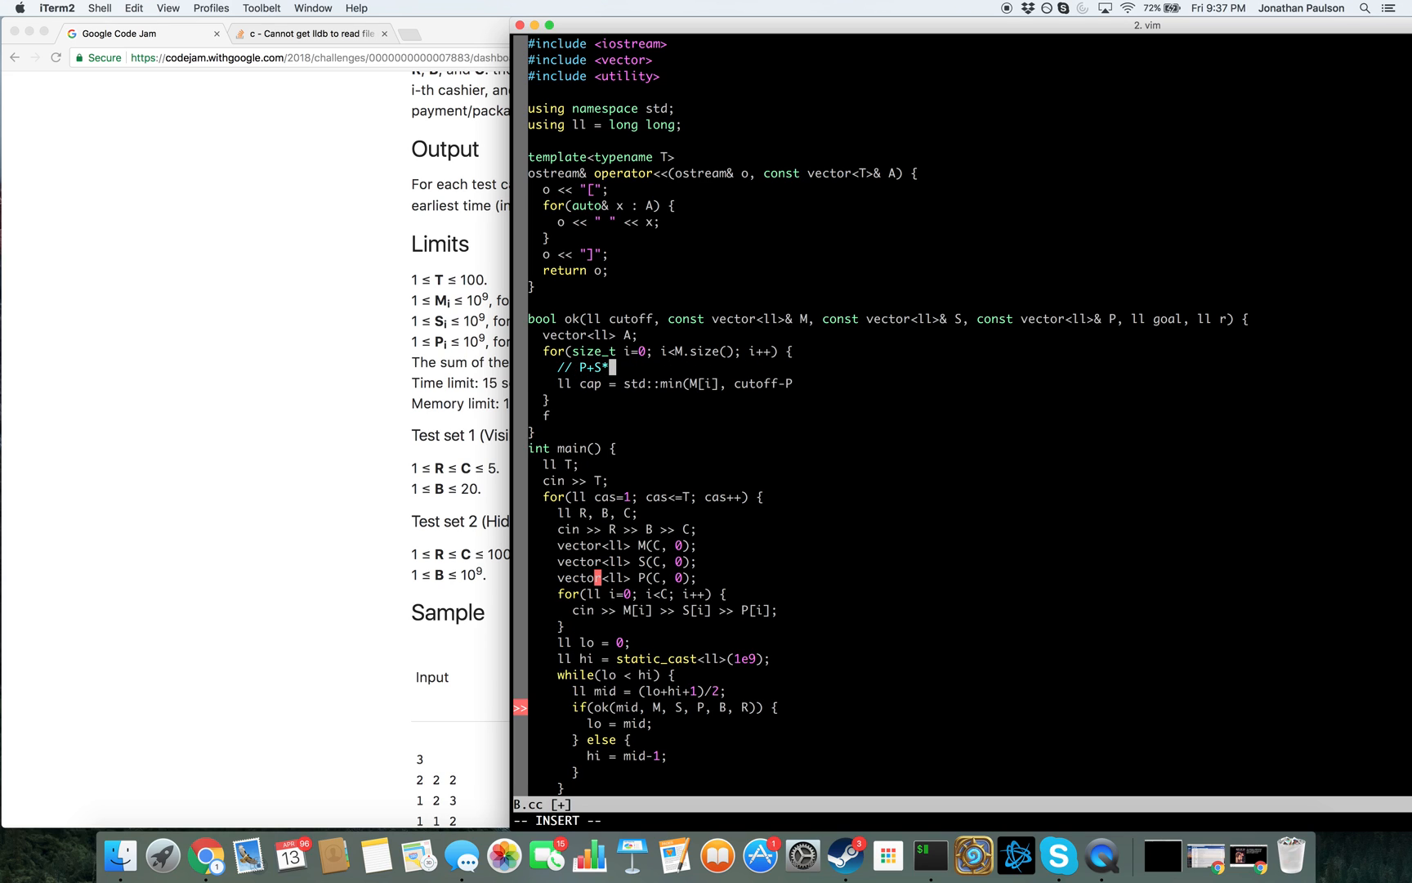
text(cap <=)
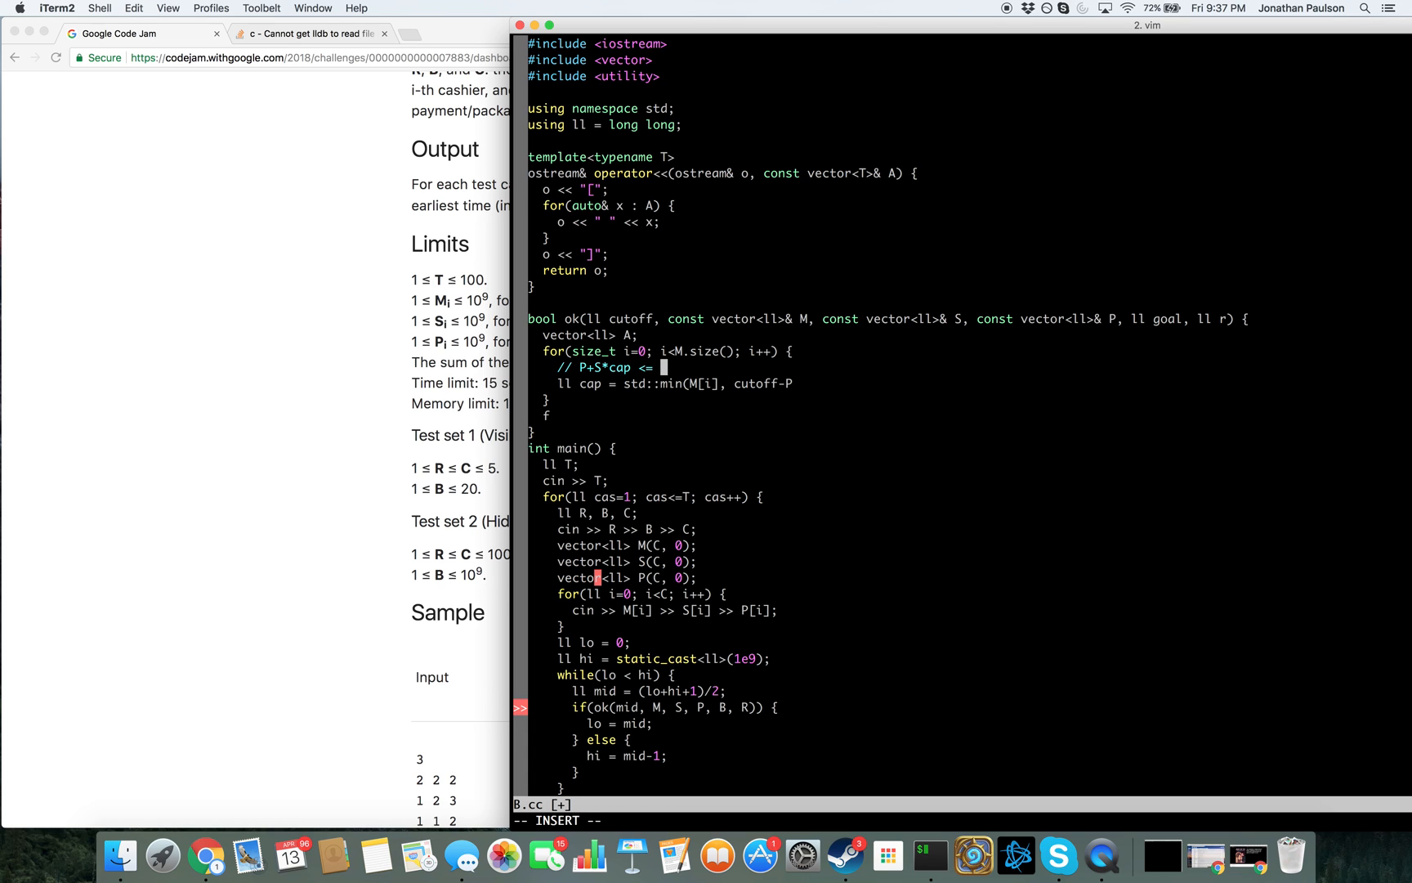
text(cutoff)
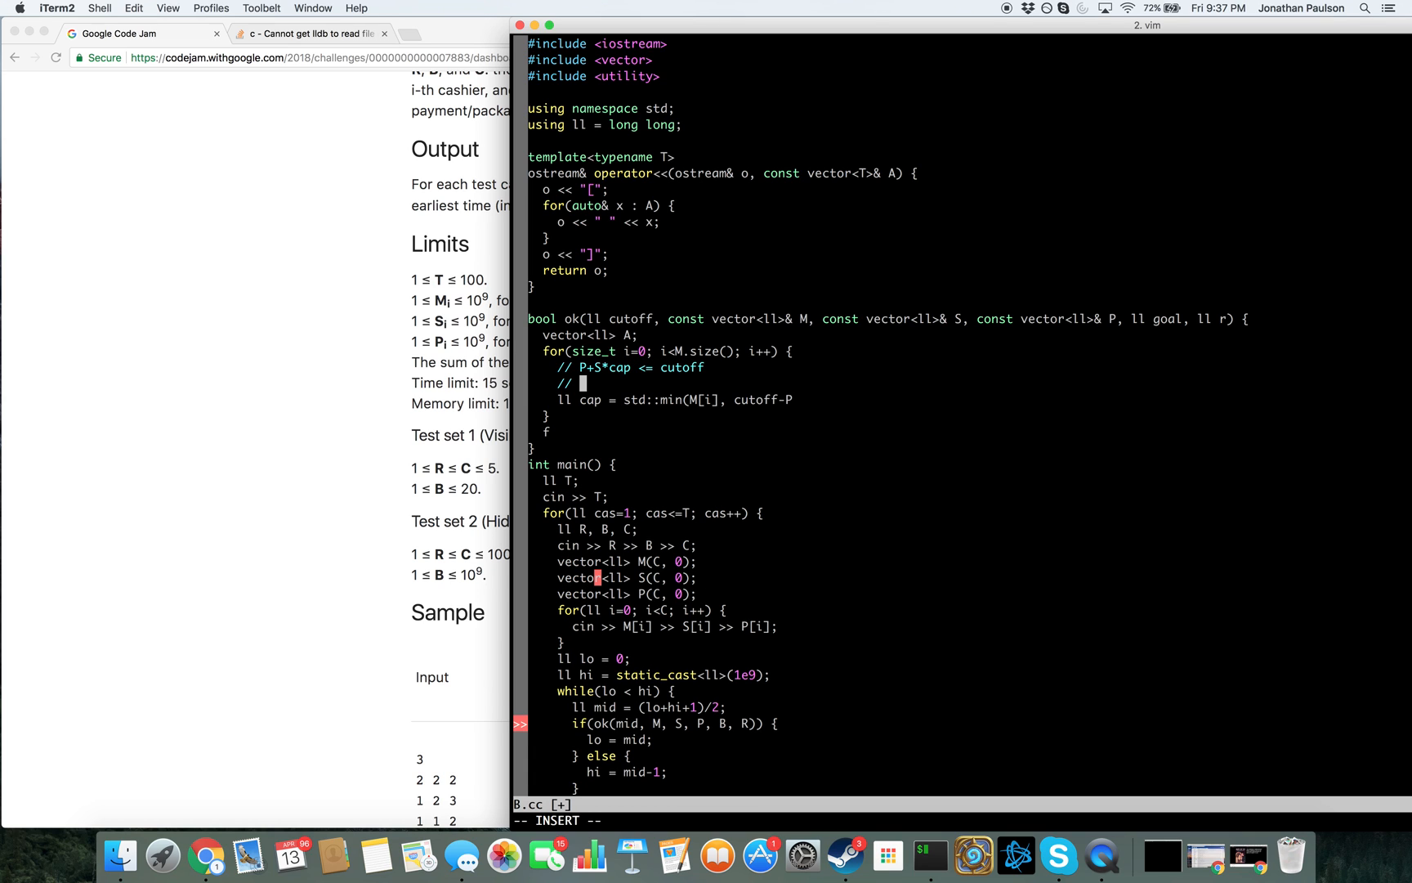
text(cap <=)
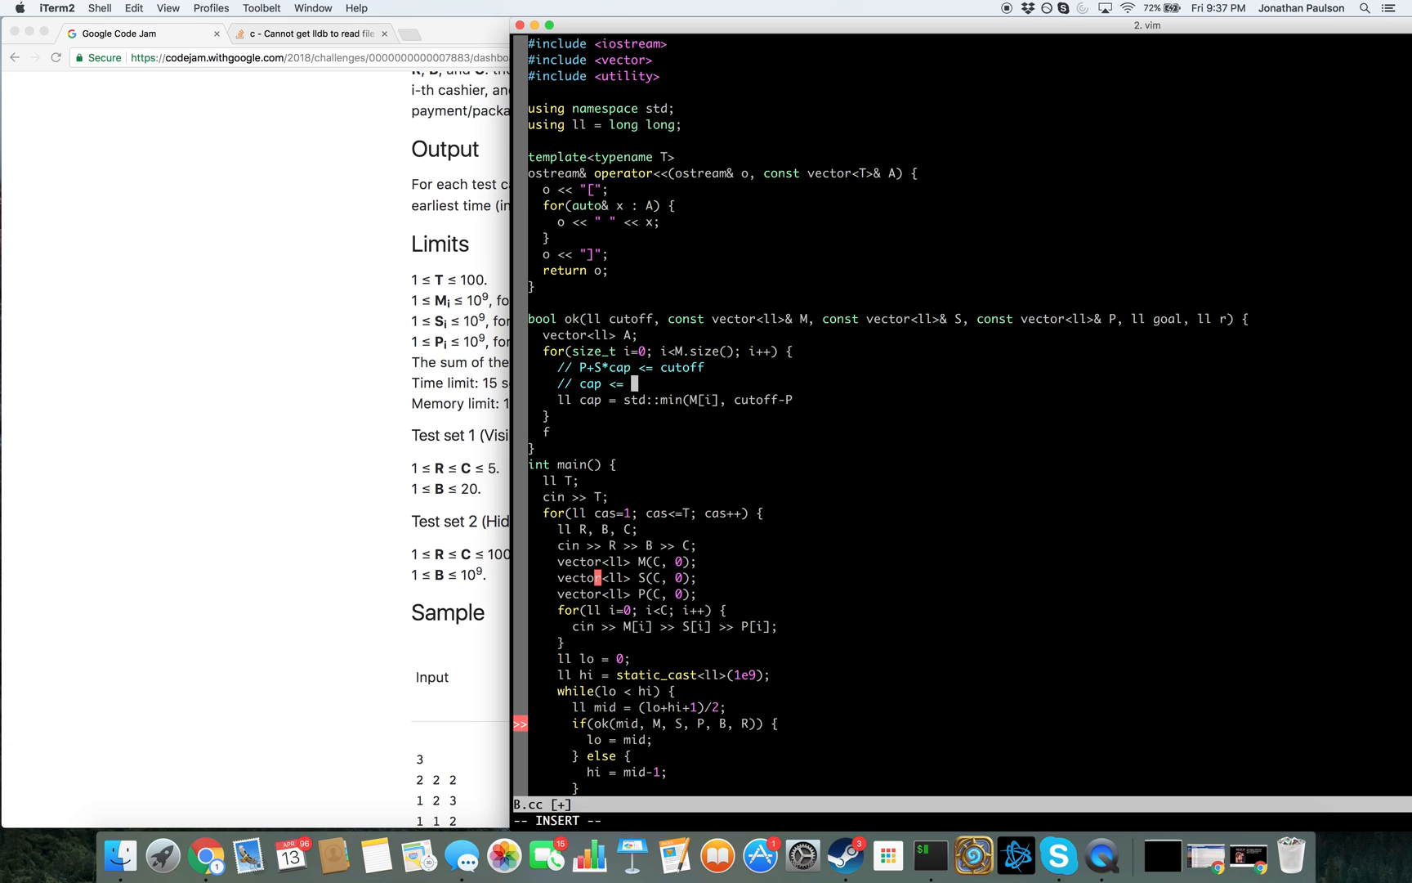
text((cutoff-P)
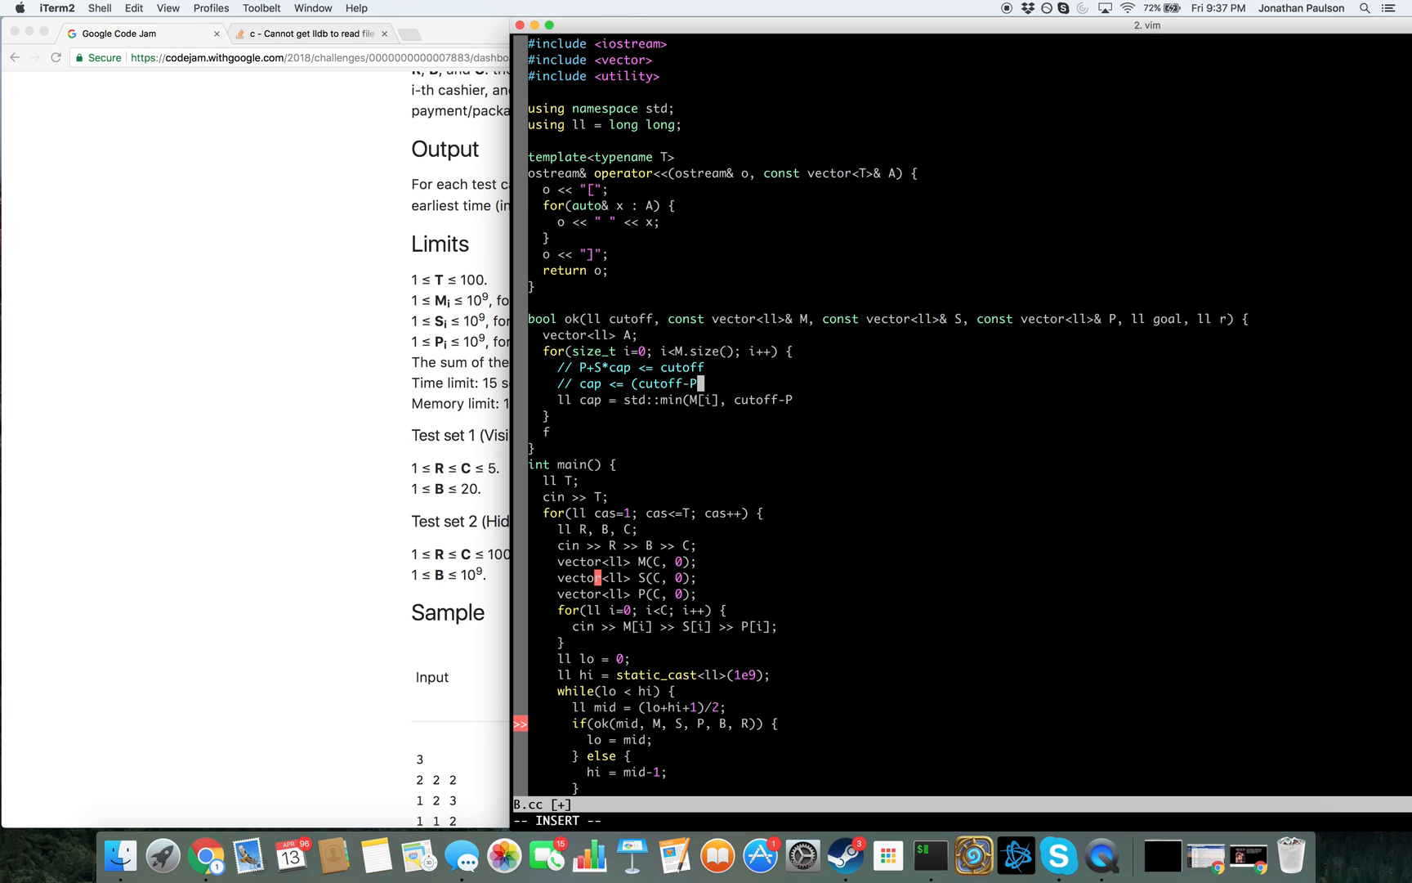
text(/S)
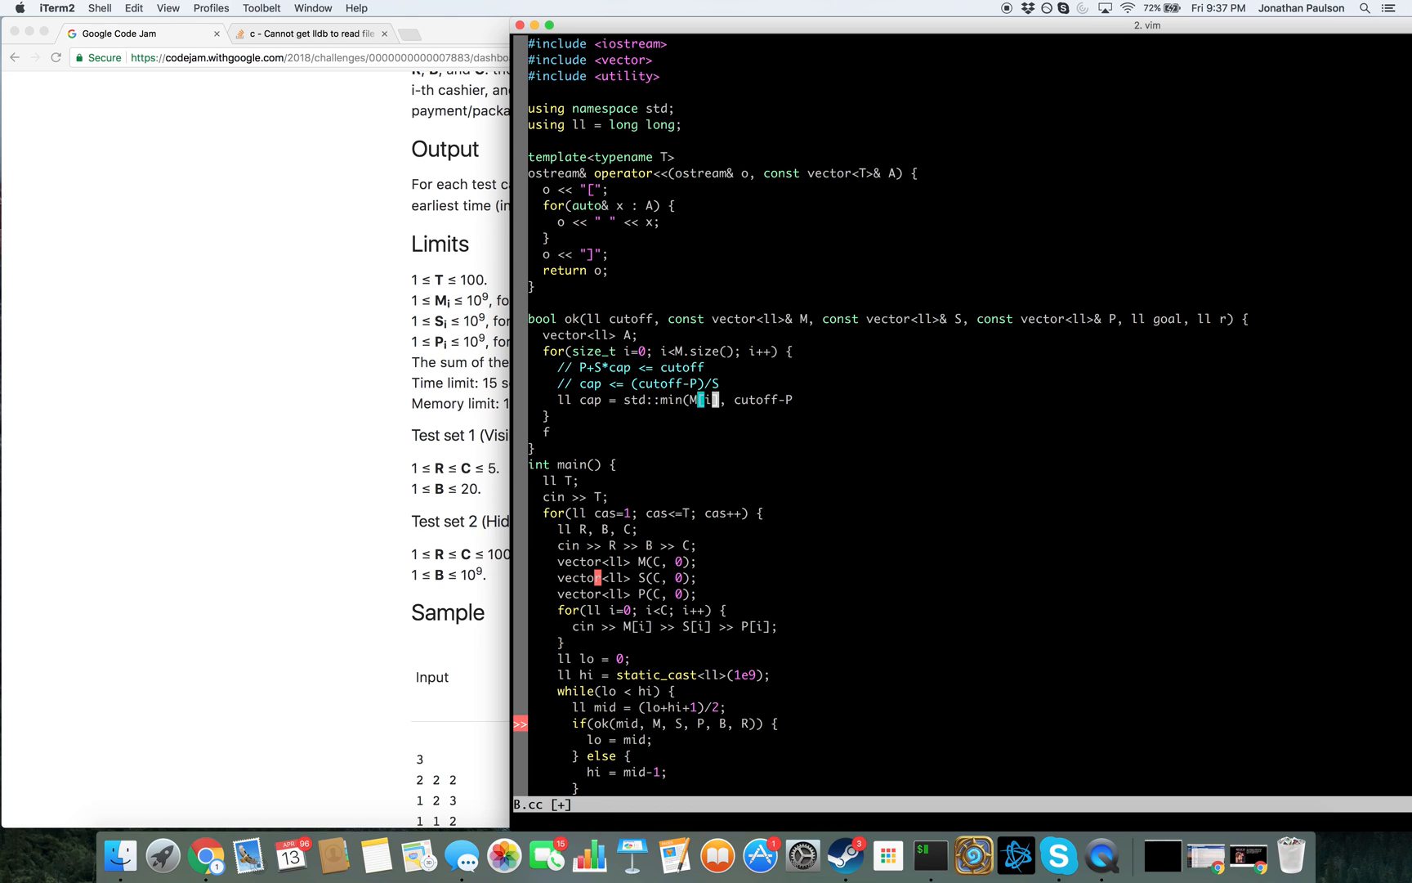
text((cutoff-)
text(A.p)
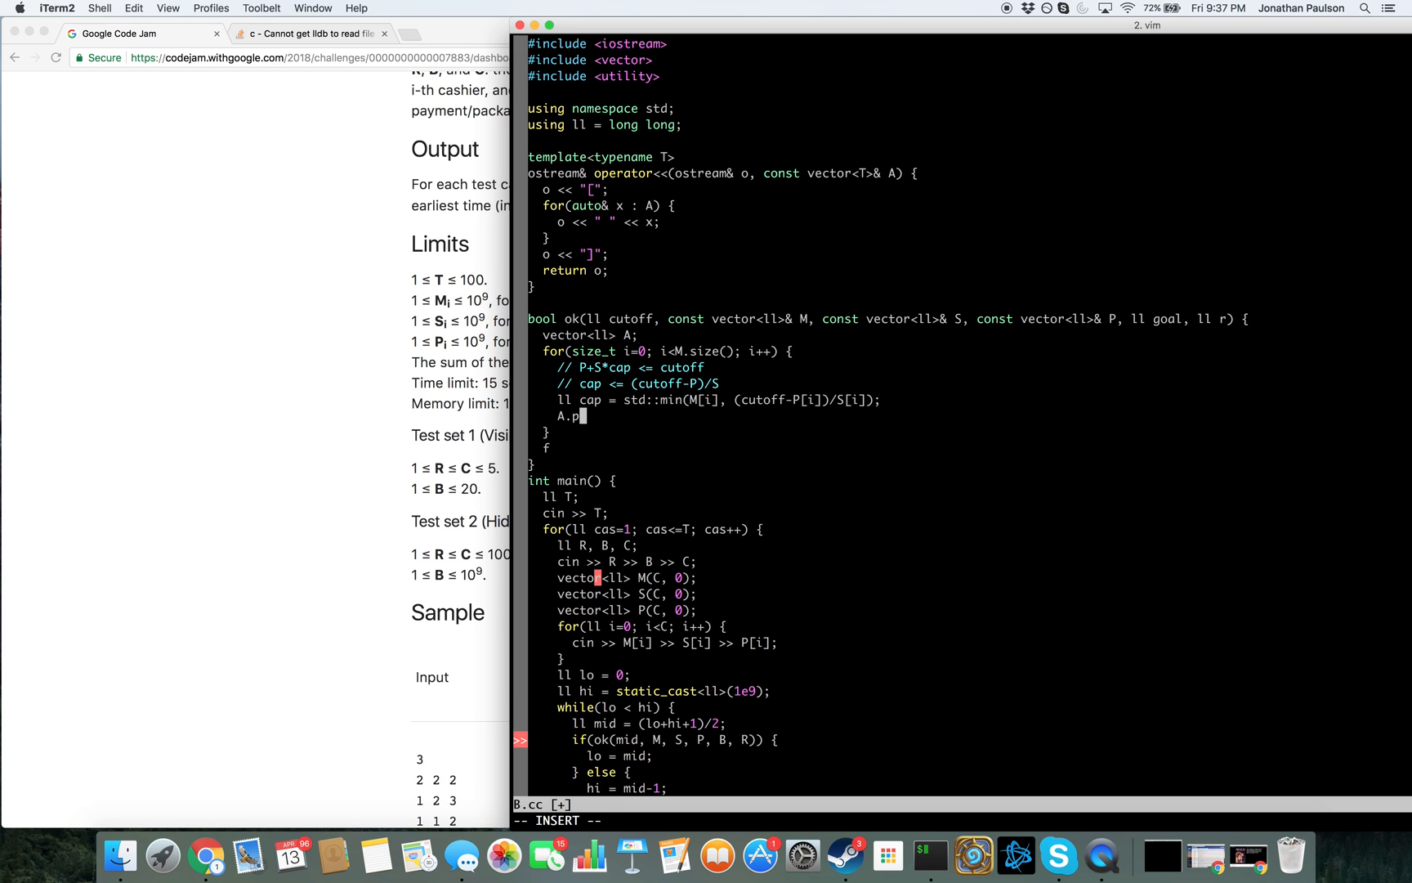
text(ush_ba)
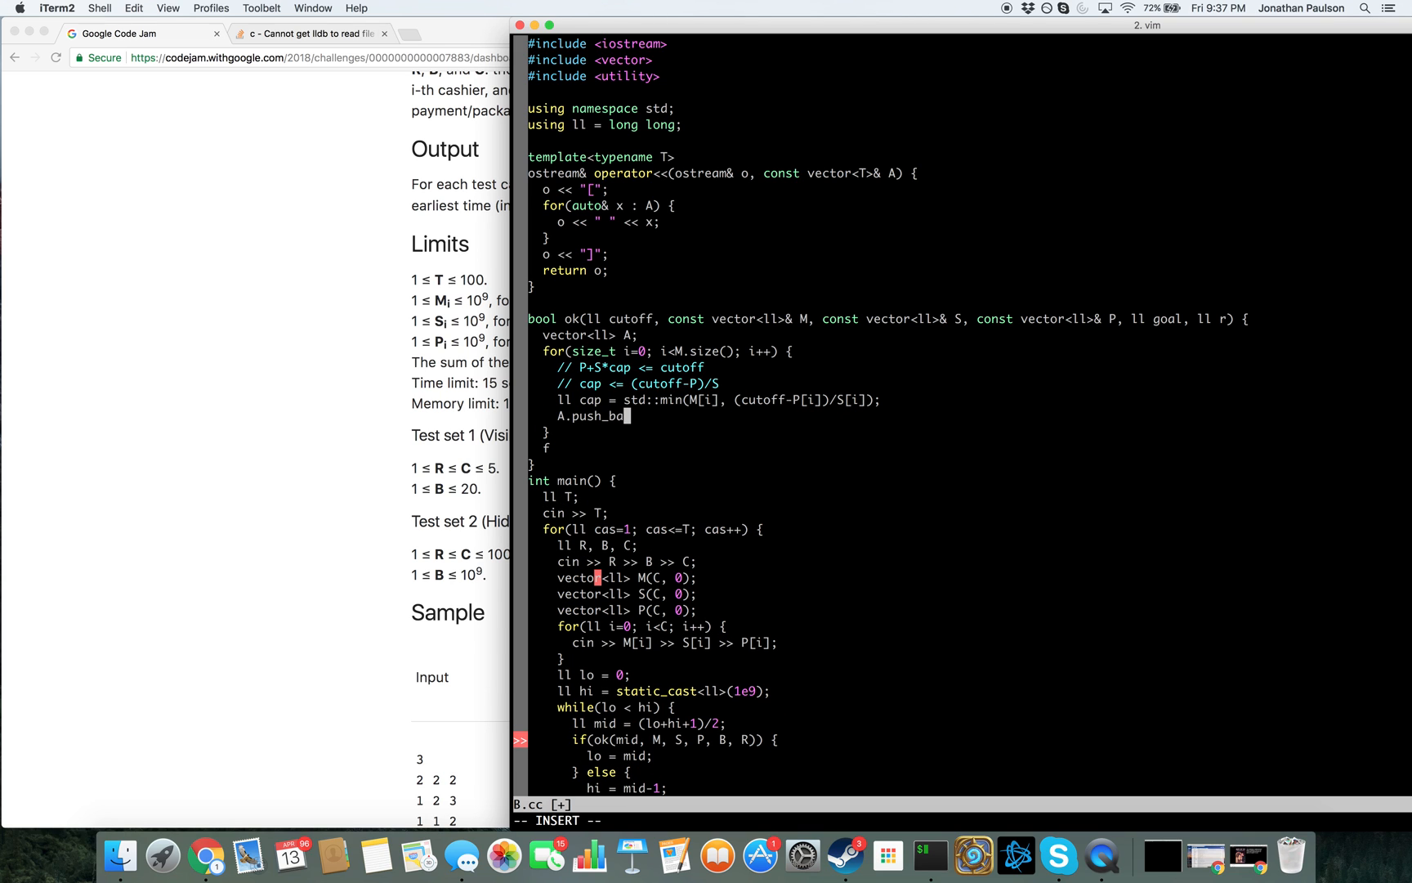
text(ck(cap);)
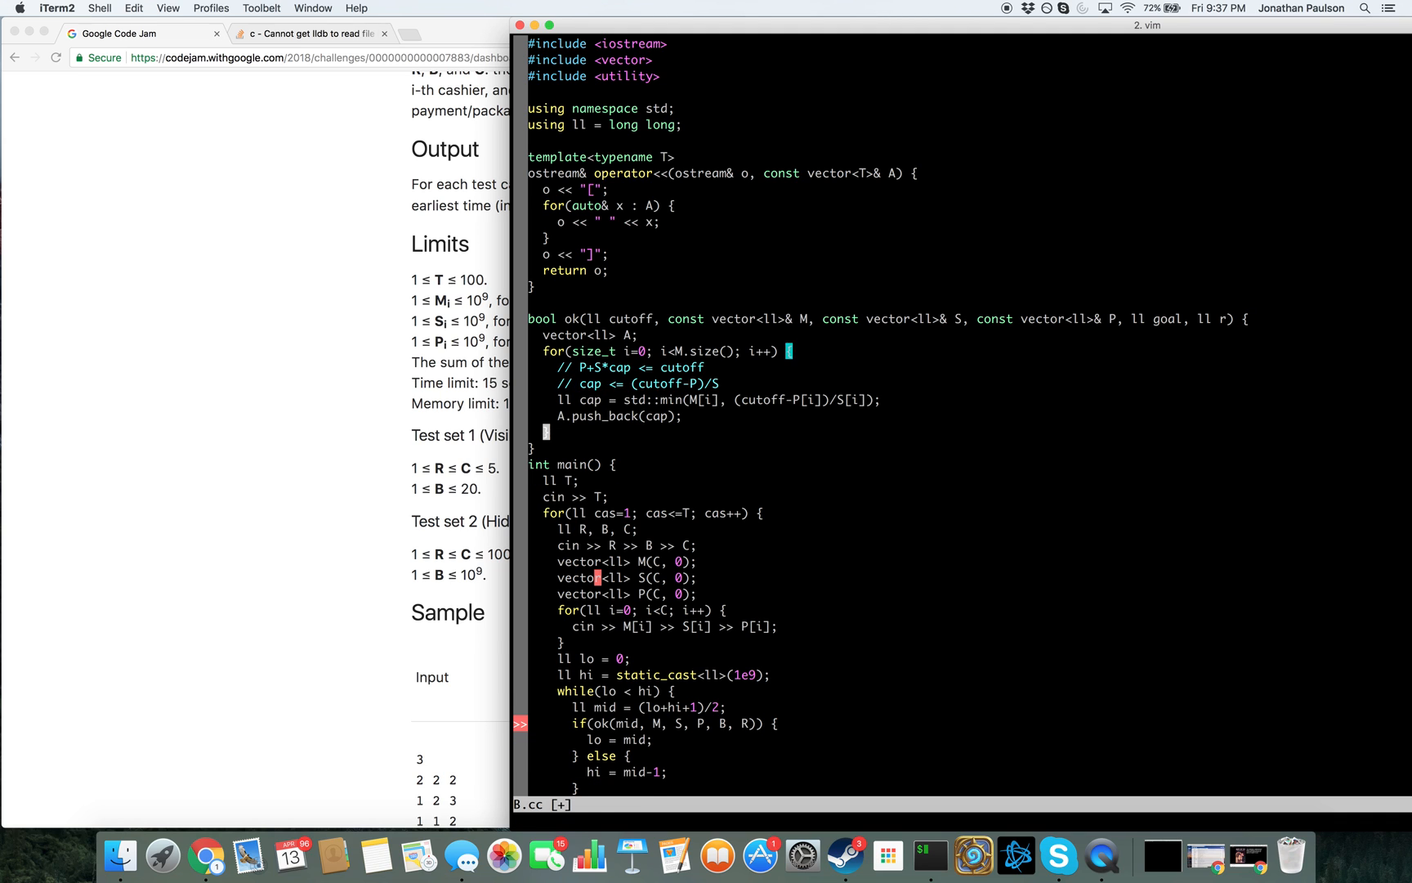
Sort A and initialise ll sum = 0 in ok
text(sort(A.begin(), A)
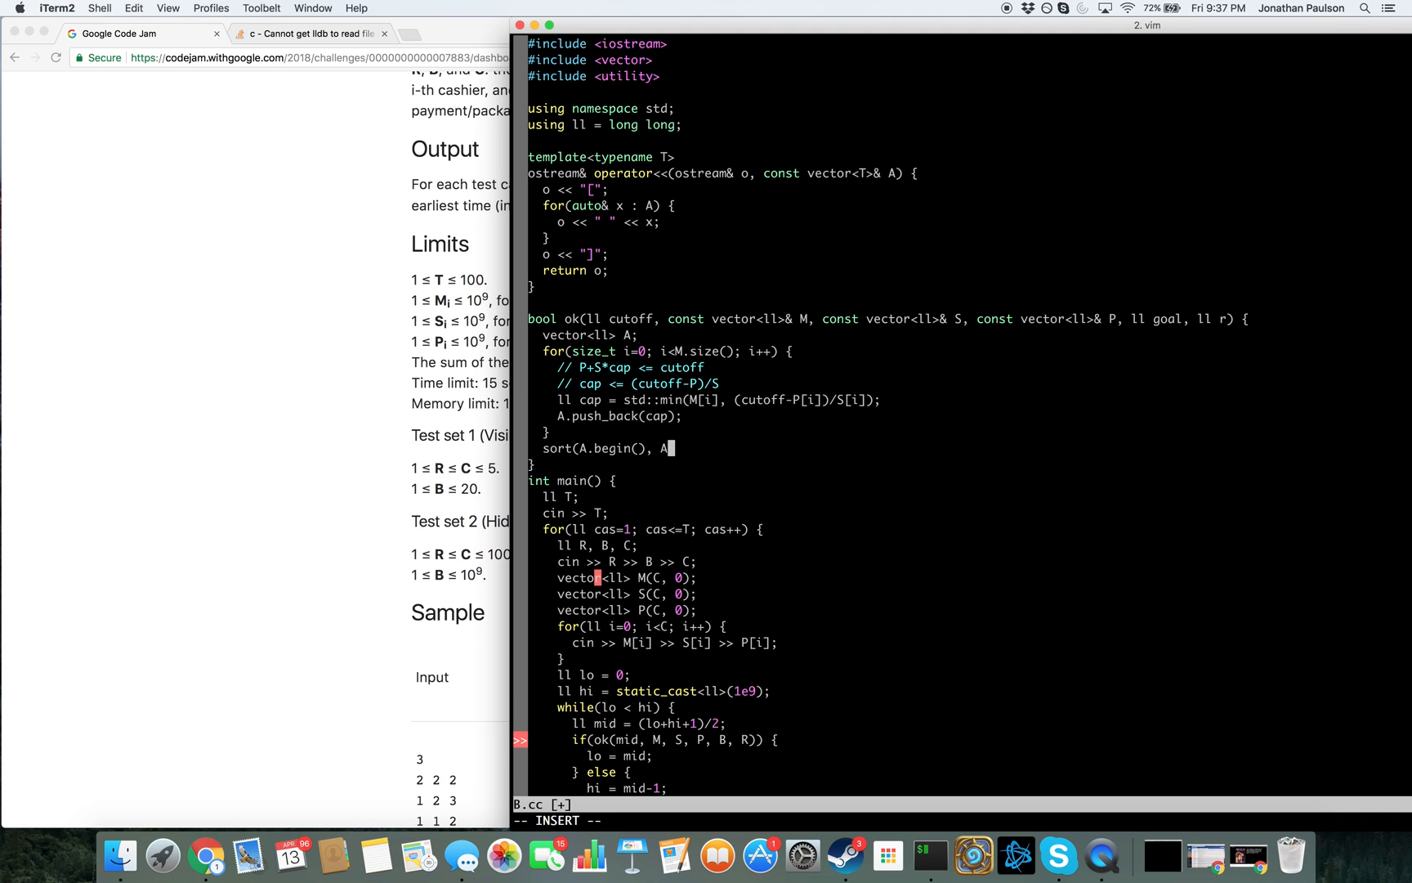
text(.end());)
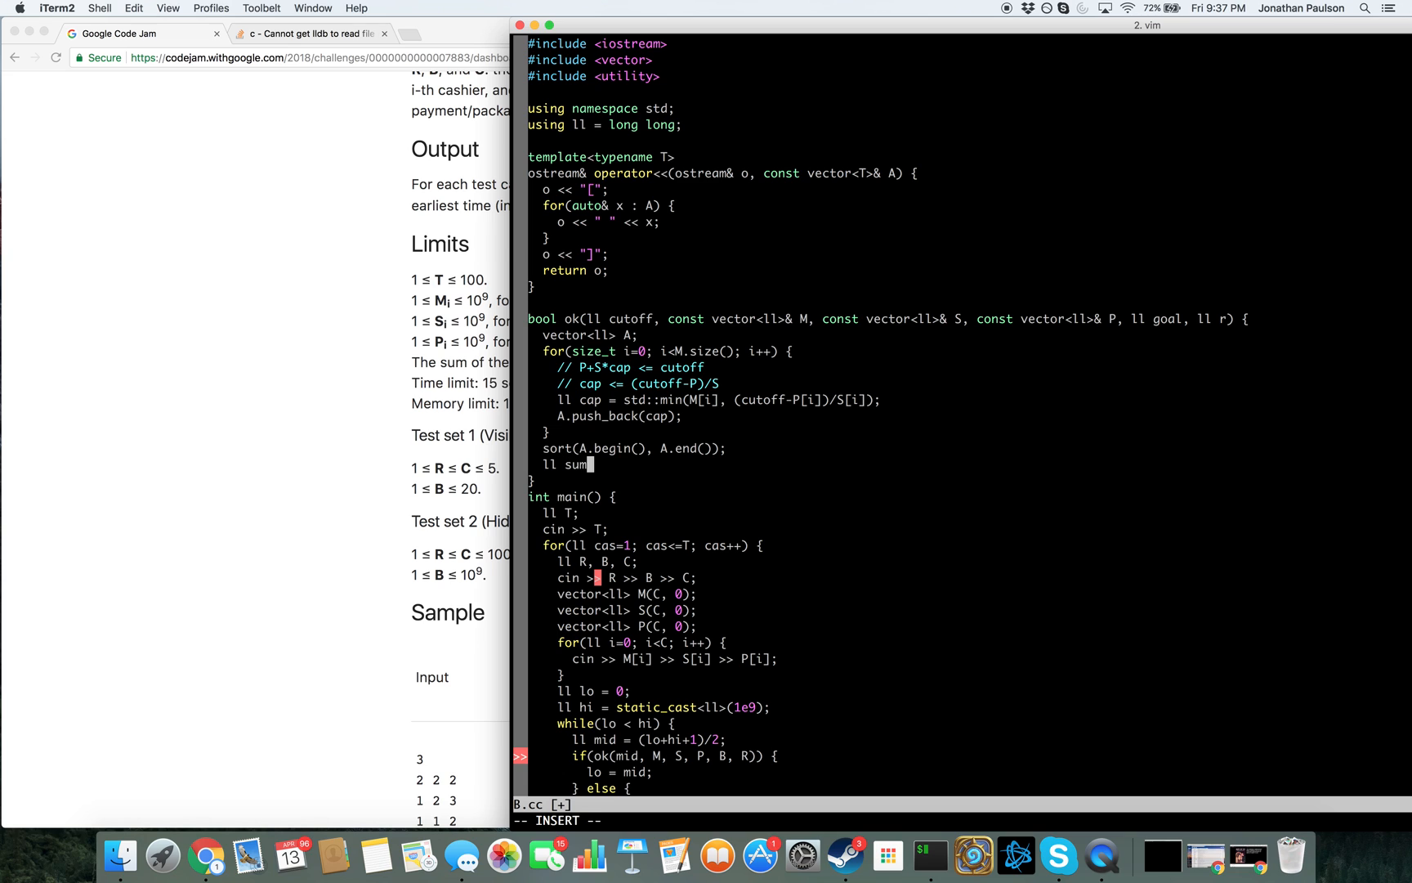
text(= 0;)
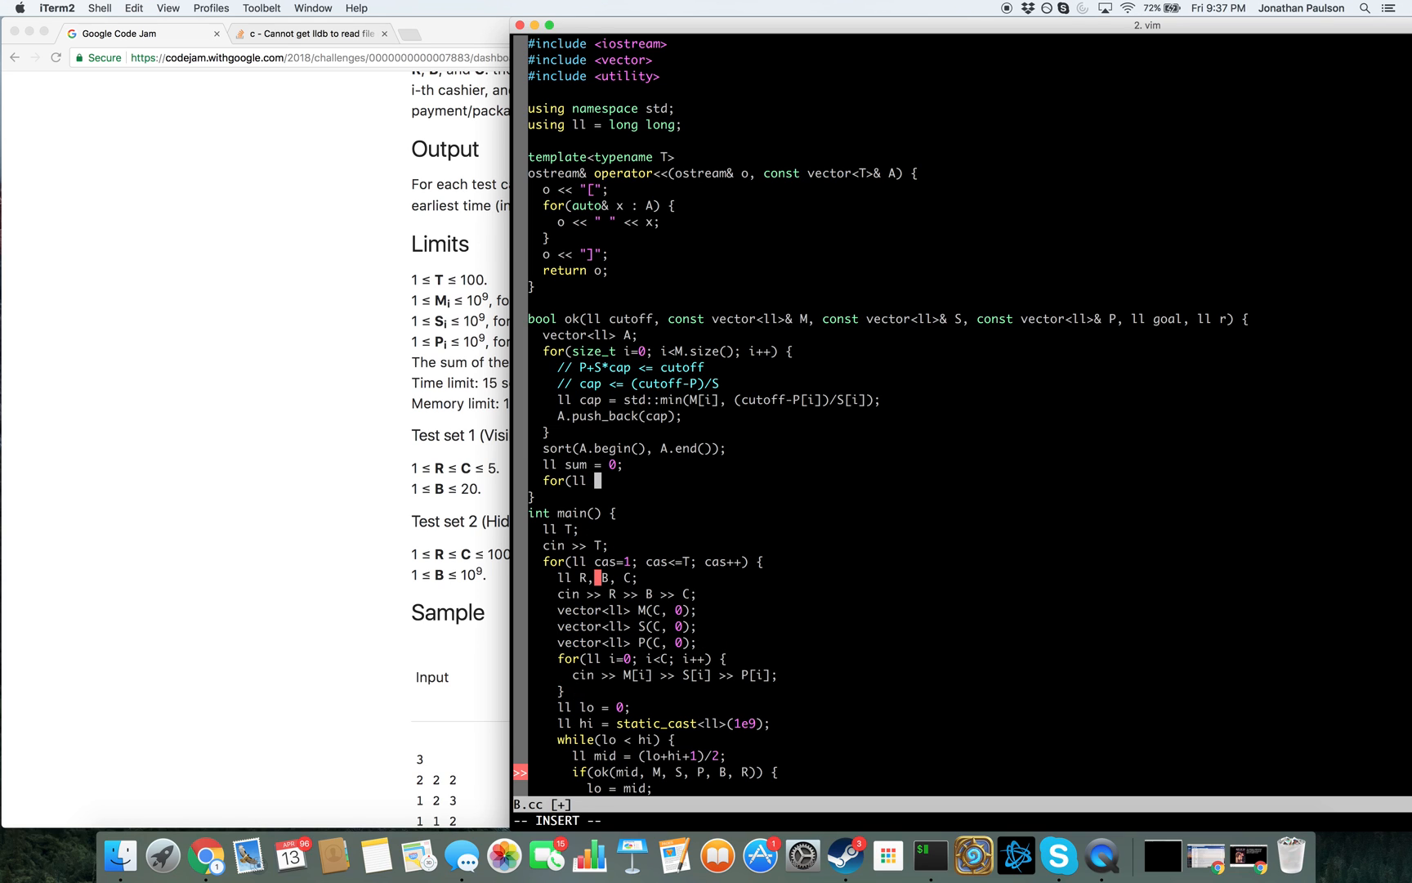
text(i=A.size)
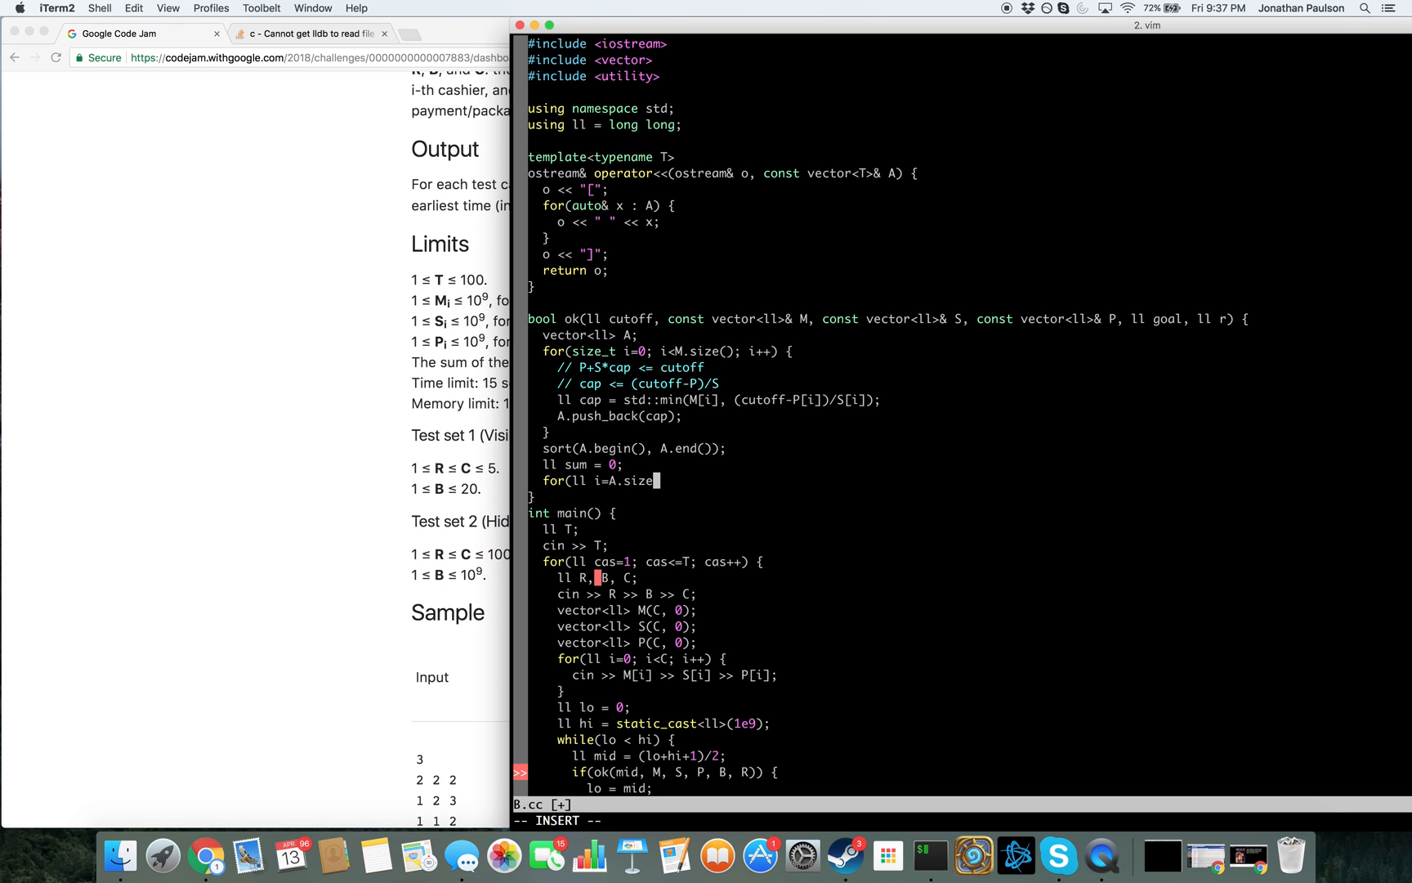
text(-1; i>=0)
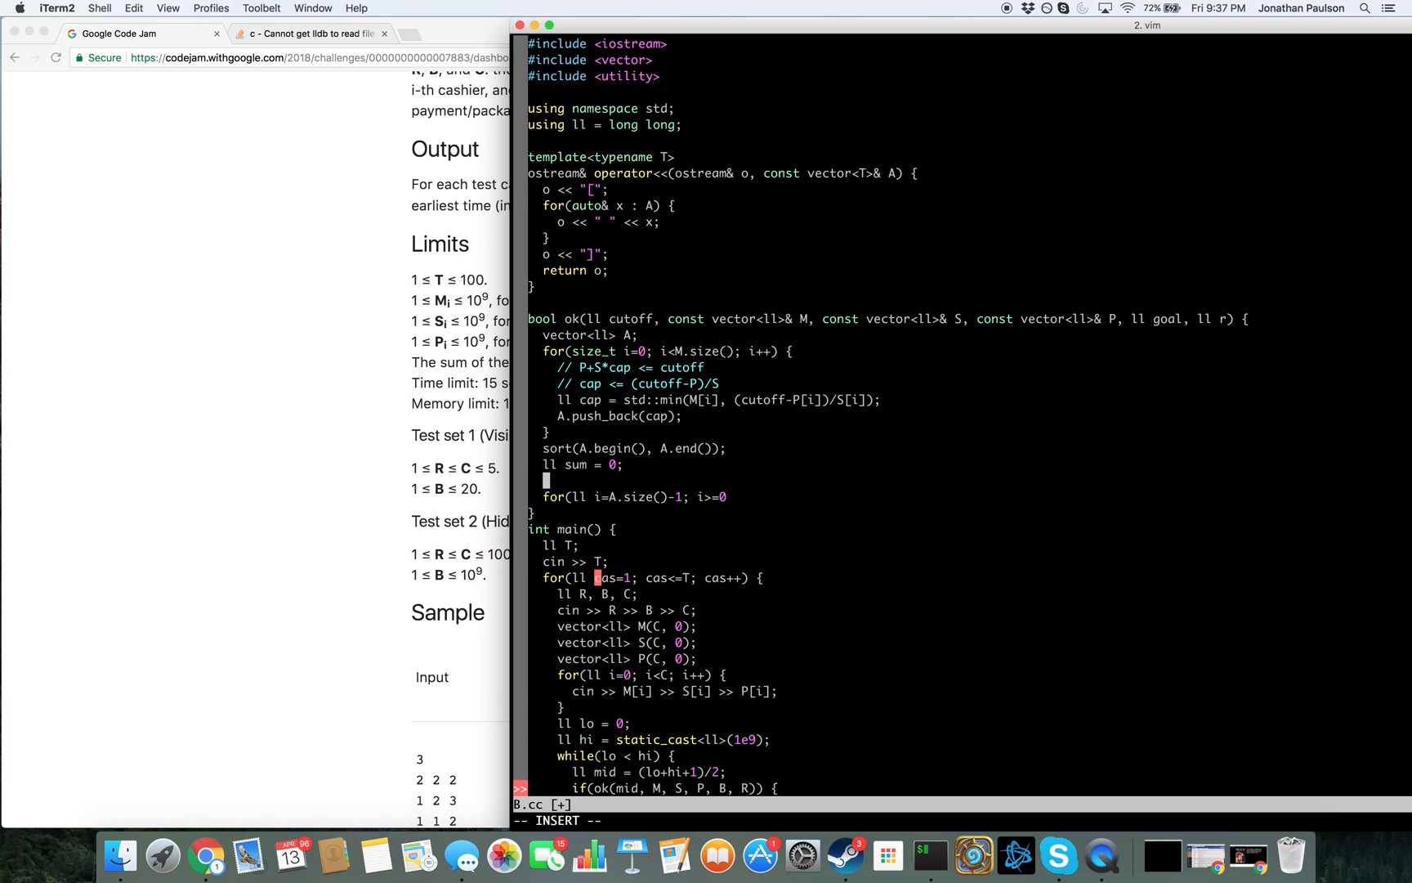
Sum the R largest caps via A[A.size()-1-i] for i<R and return the result
text(for(ll i=0; i)
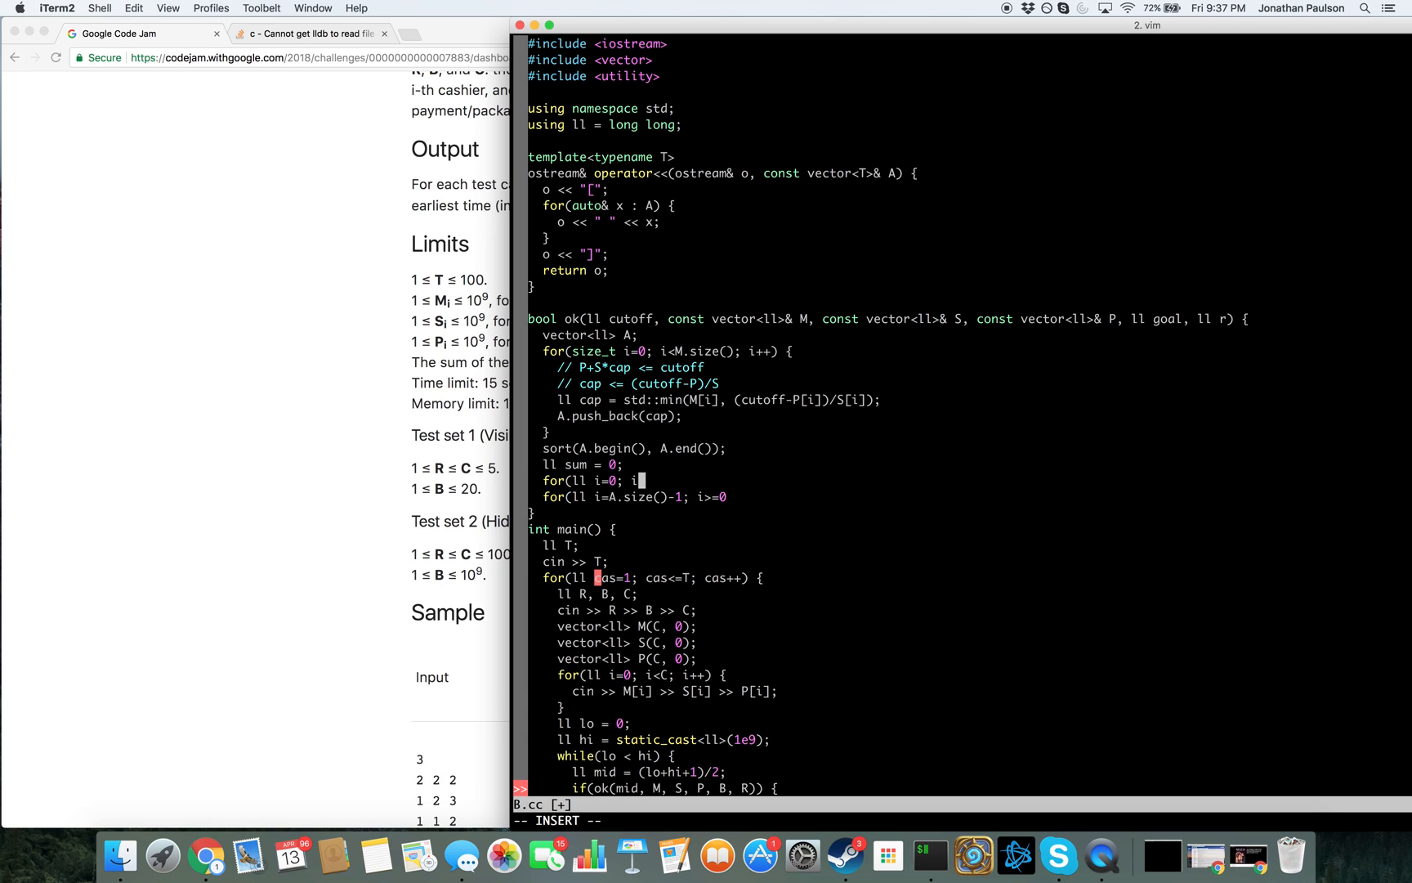
text(<R; i++) {)
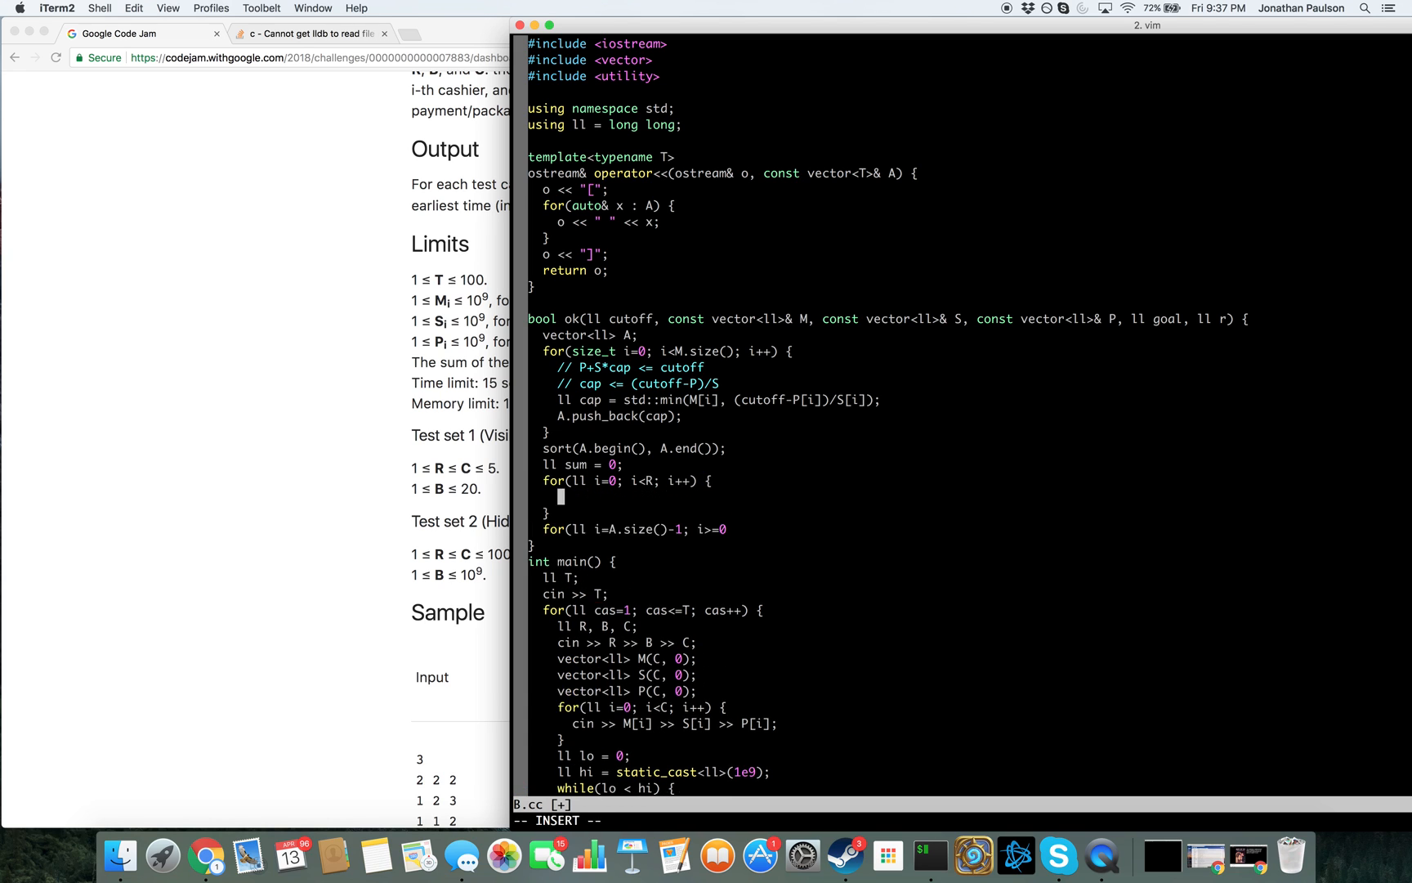
text(sum +=)
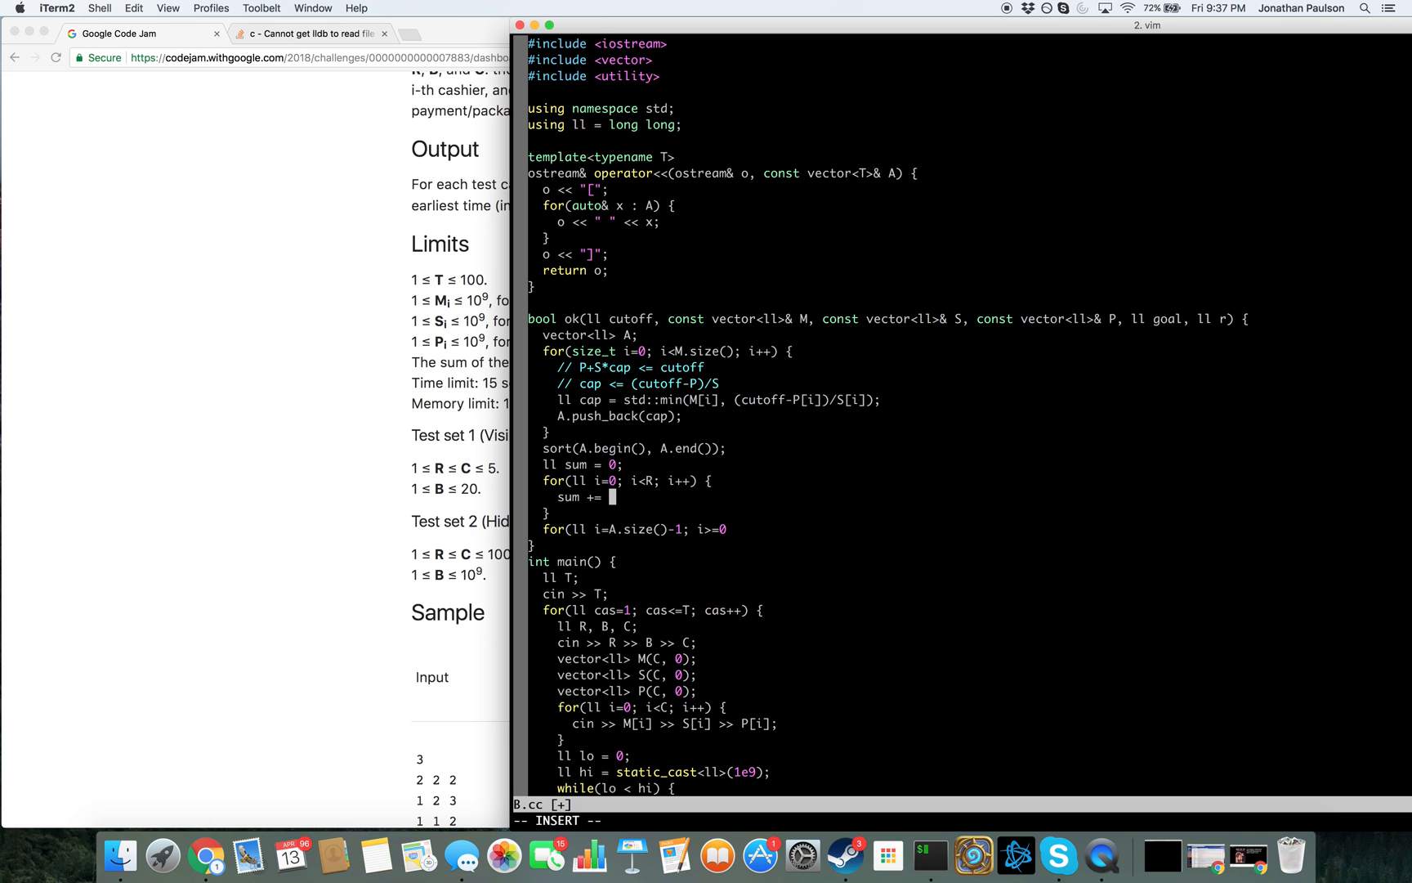
text(A[A)
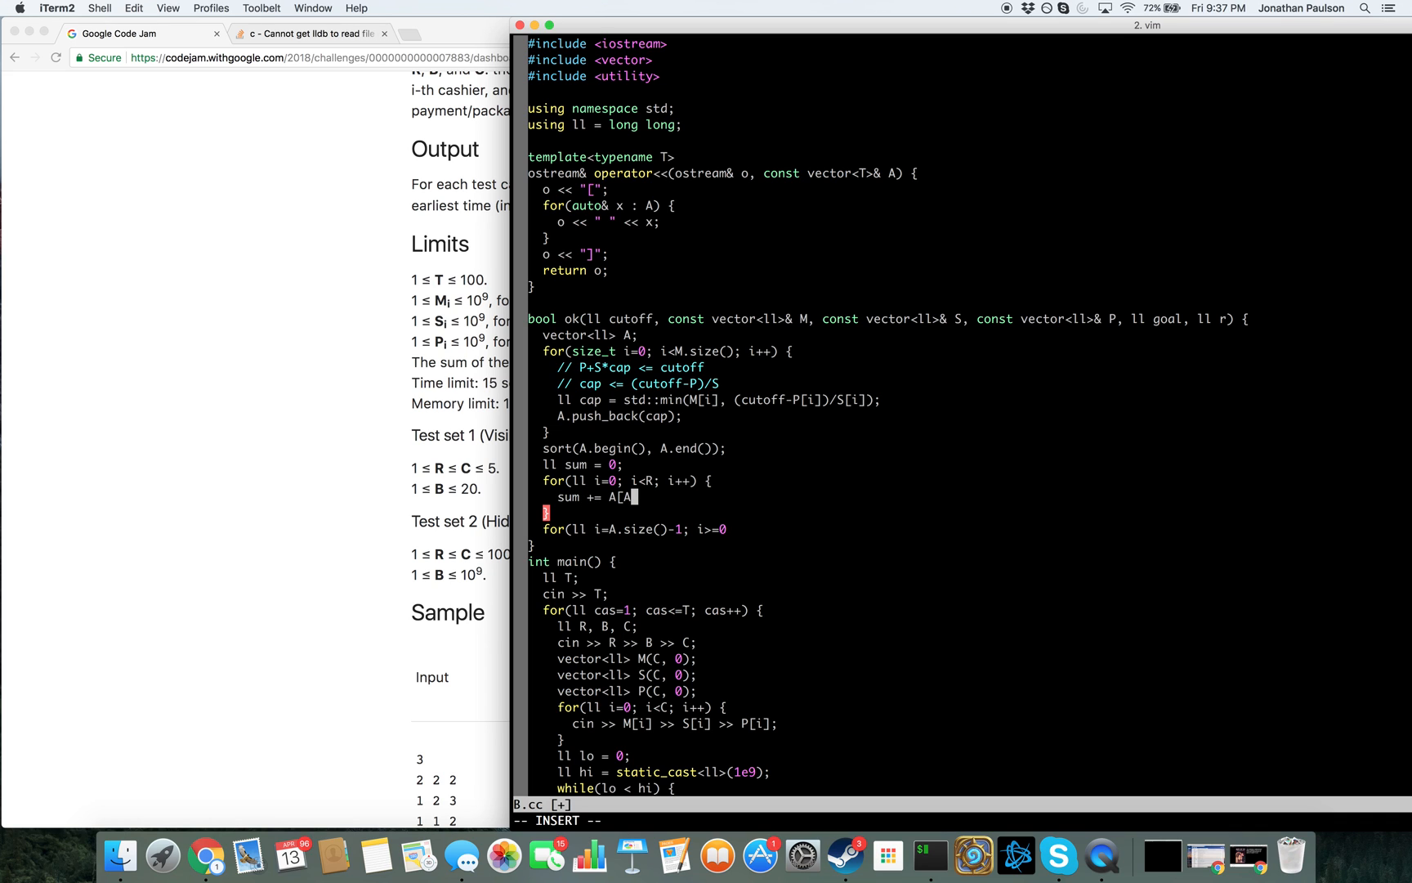
text(.size()-1-i];)
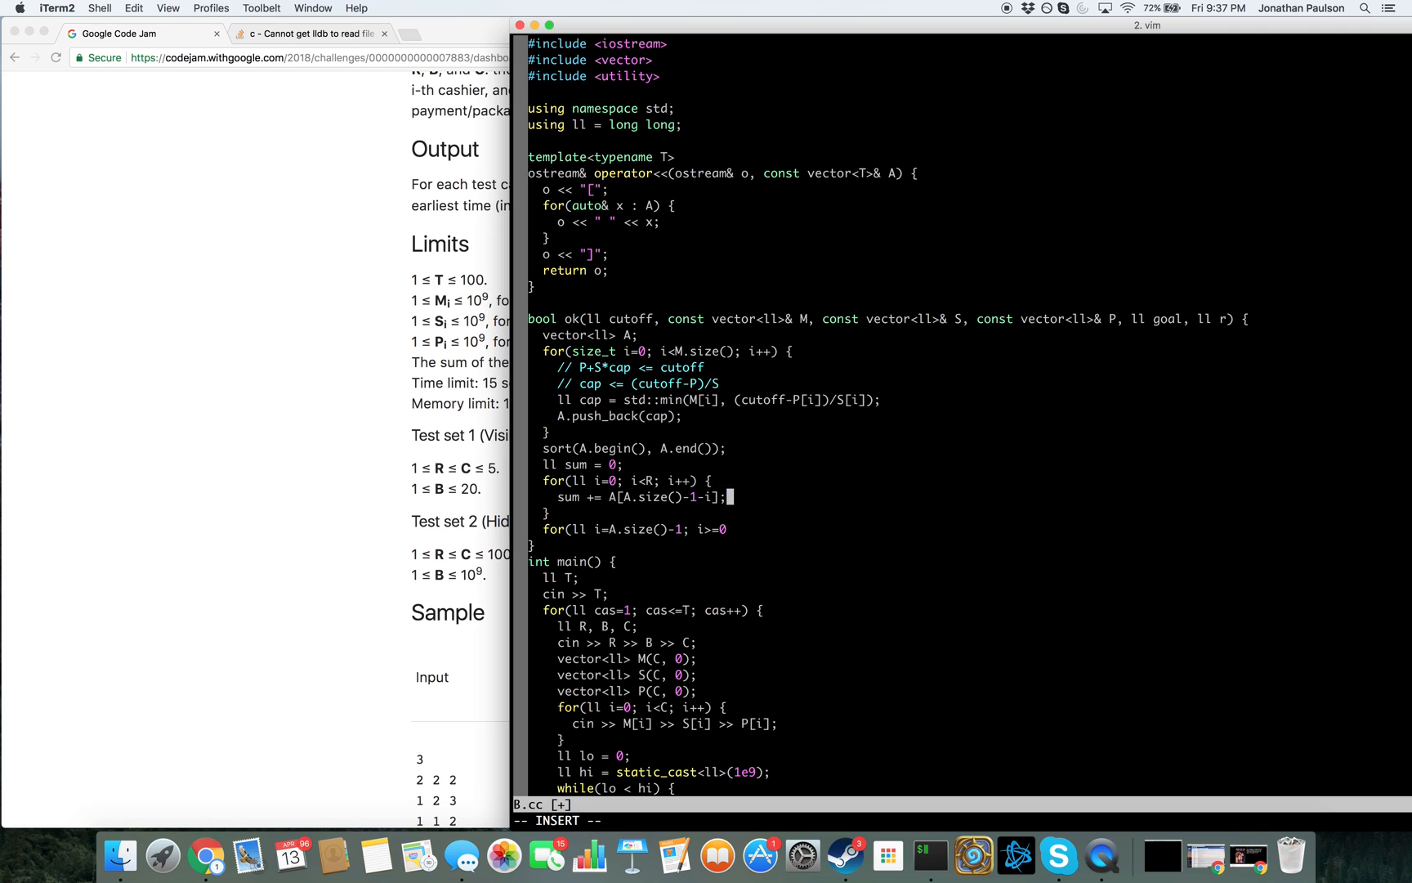
text(return s)
text(gxx B.cc && ./a.out < B.0)
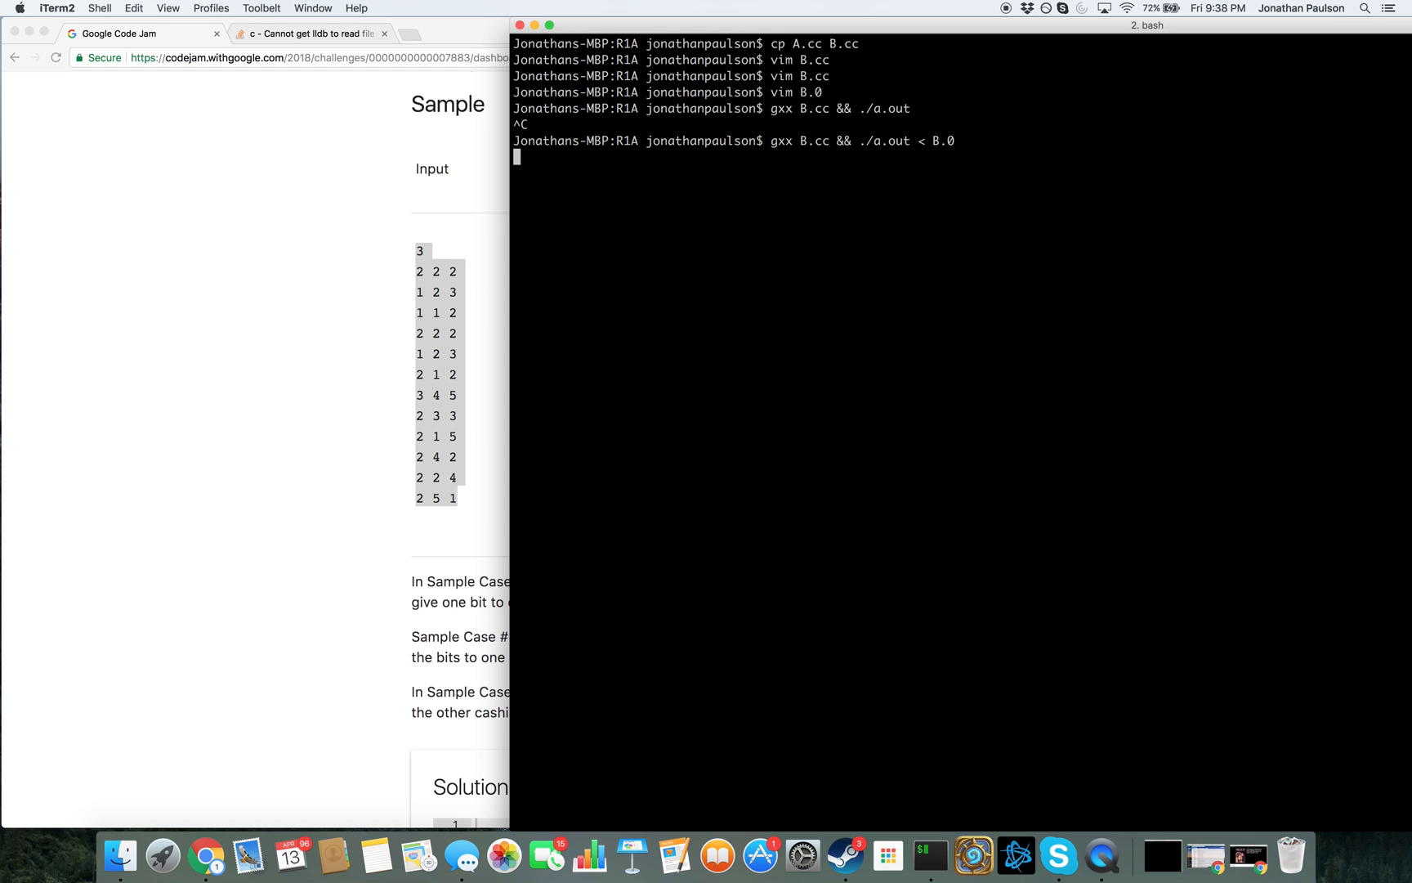
Reopen B.cc in vim after the silent run against B.0
text(vim)
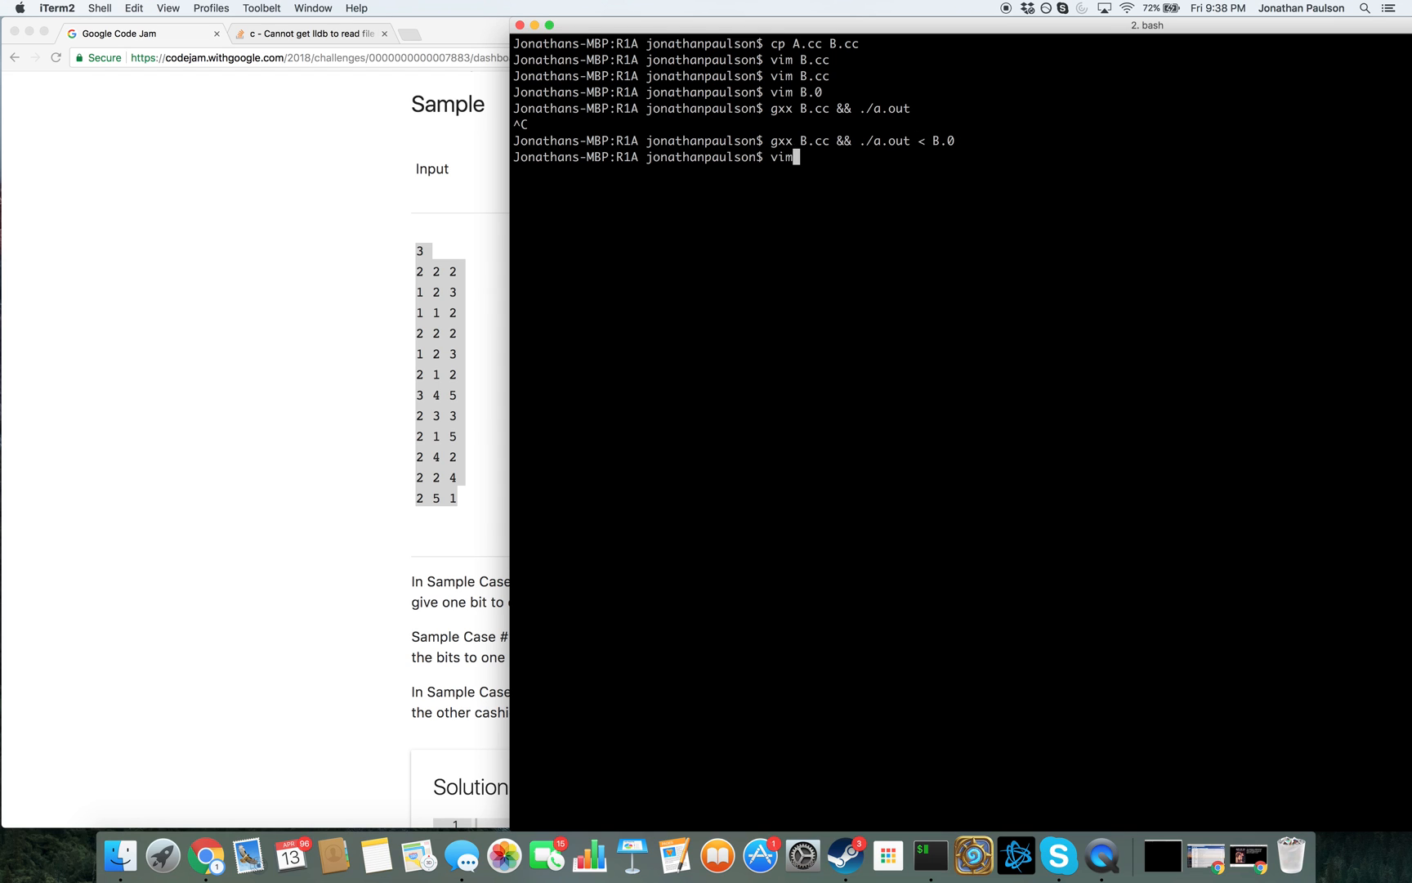
key(Return)
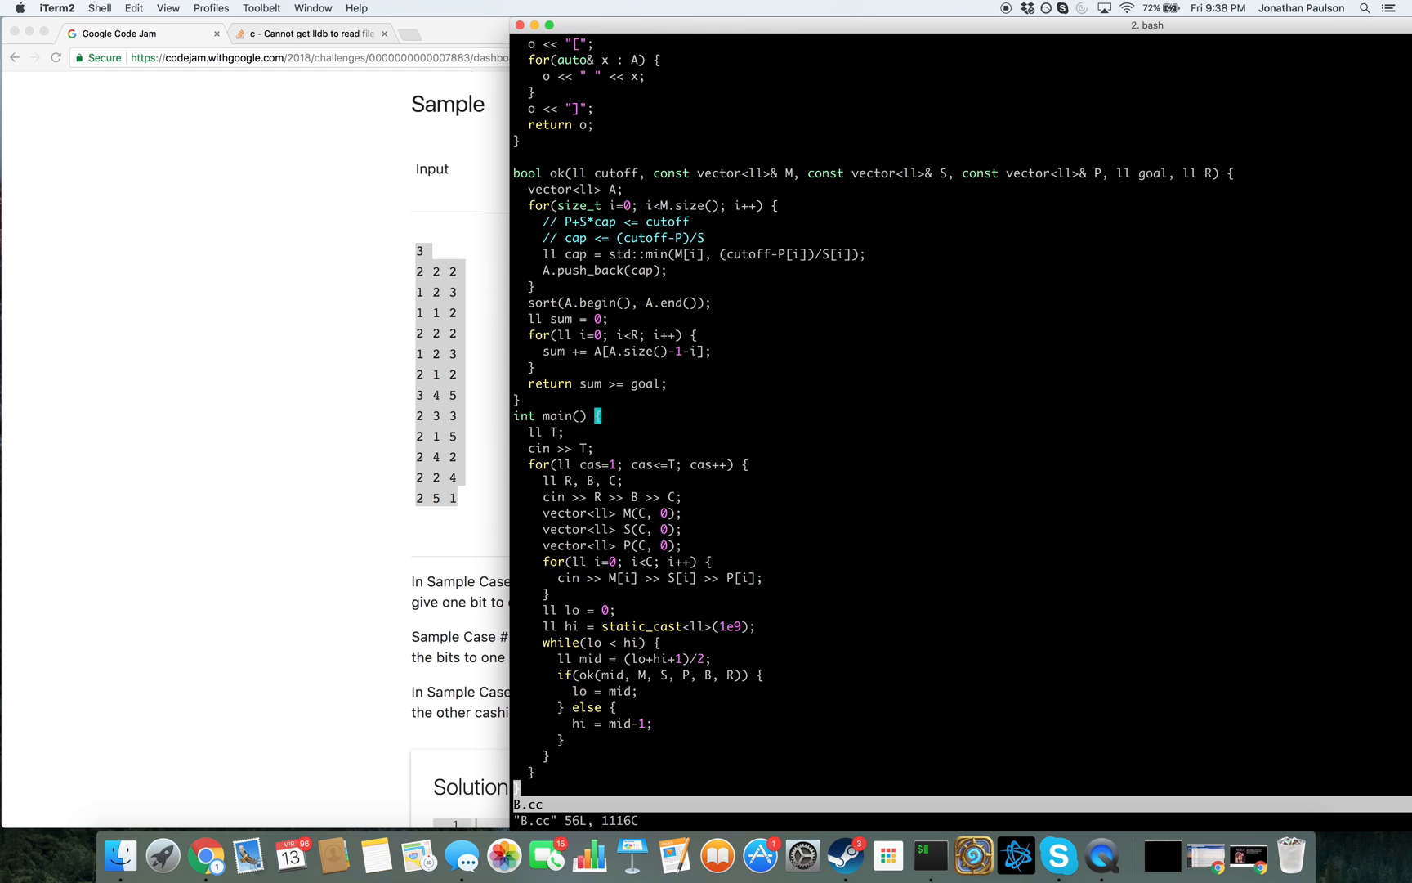
Print "Case #" << cas << ": " << lo per test, run on B.0, and return to B.cc in vim
text(cout << "Case)
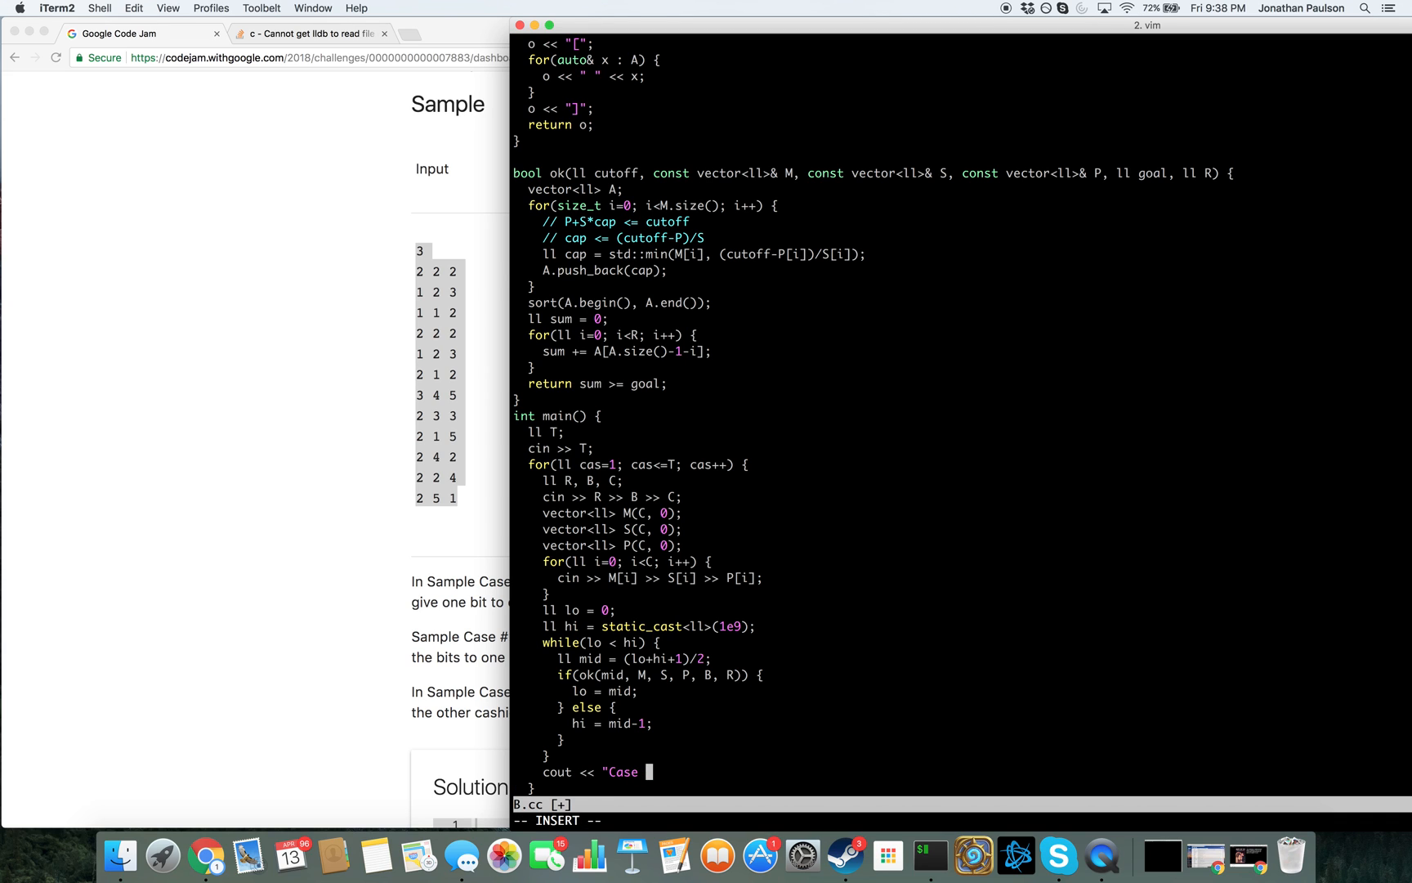
text(#" <<)
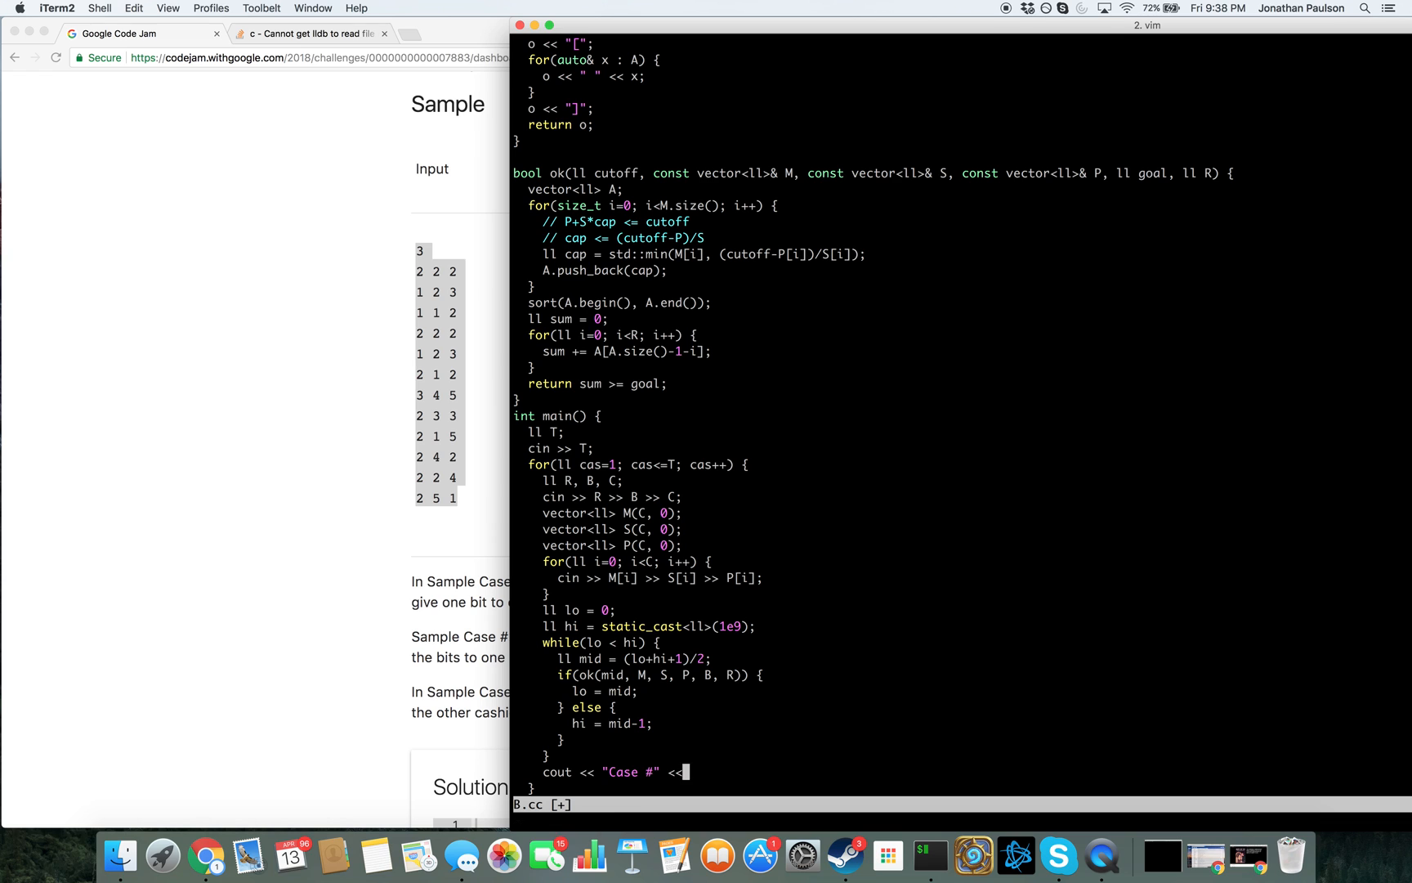
text(cas << ": ")
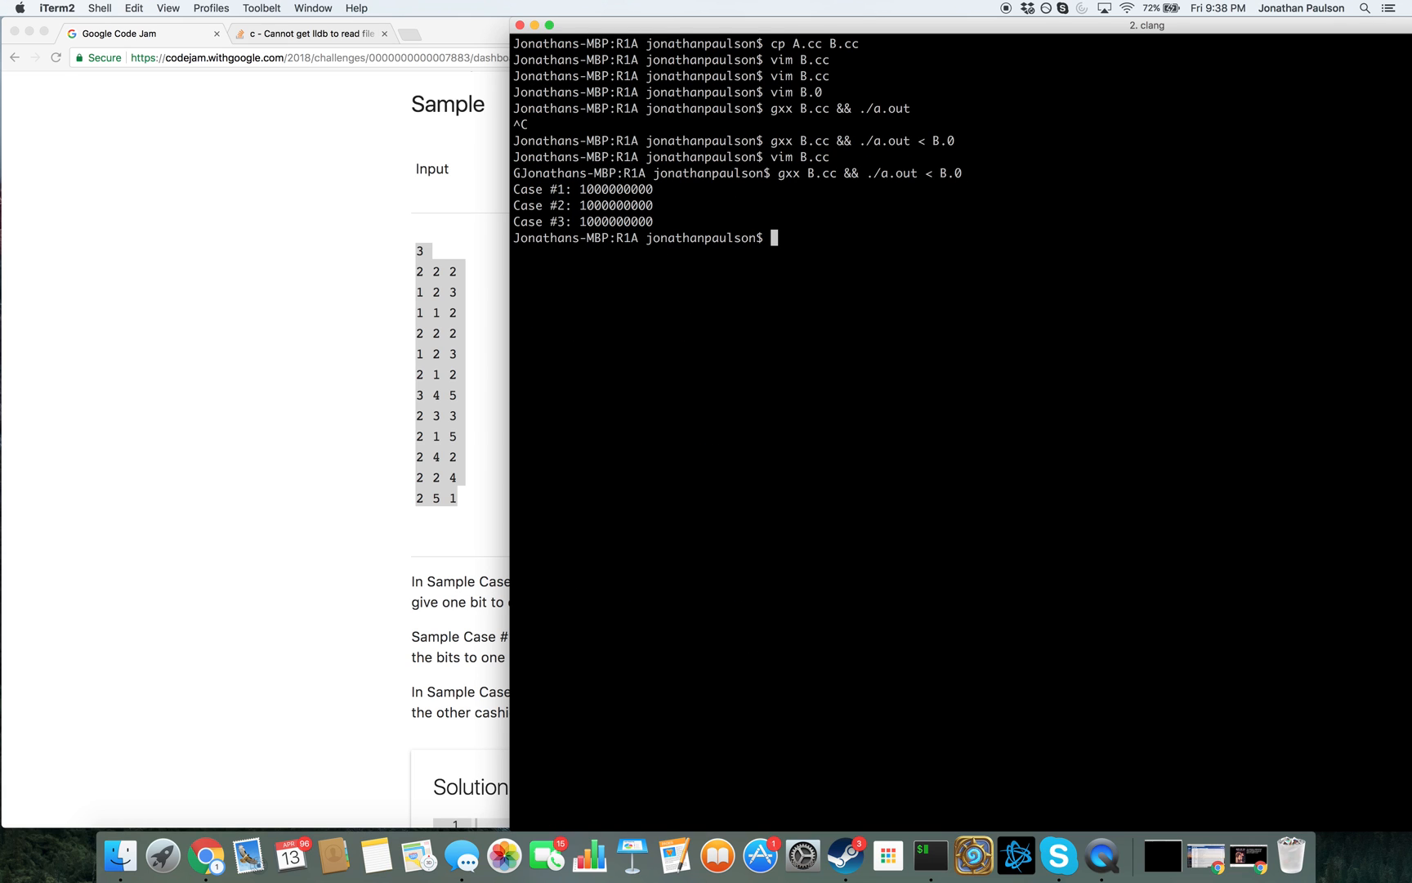
text(vim B.cc)
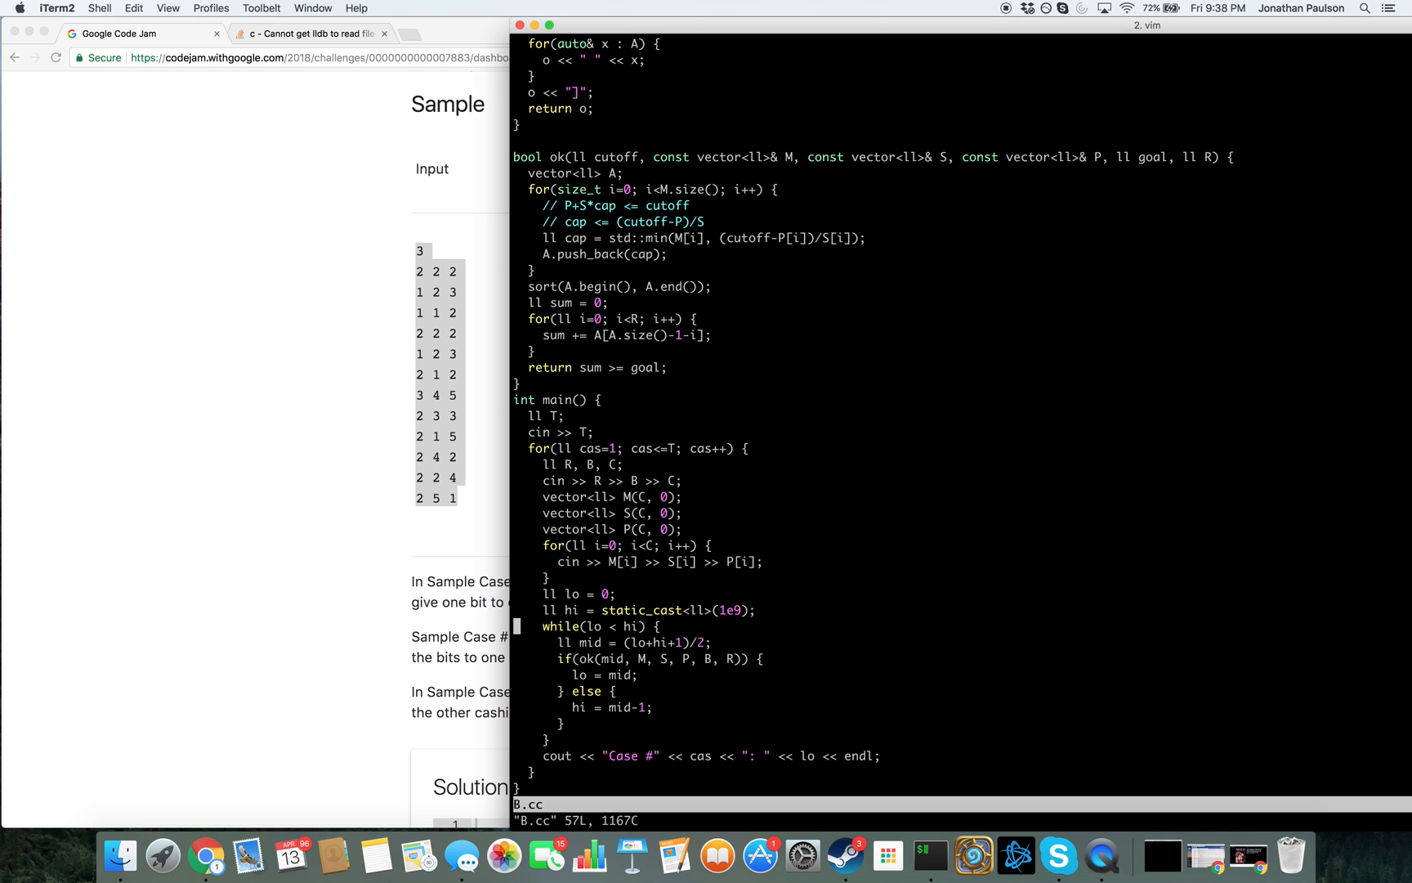
Store ok(mid, M, S, P, B, R) in good, print mid and good each iteration, and set hi = mid when good
text(bool)
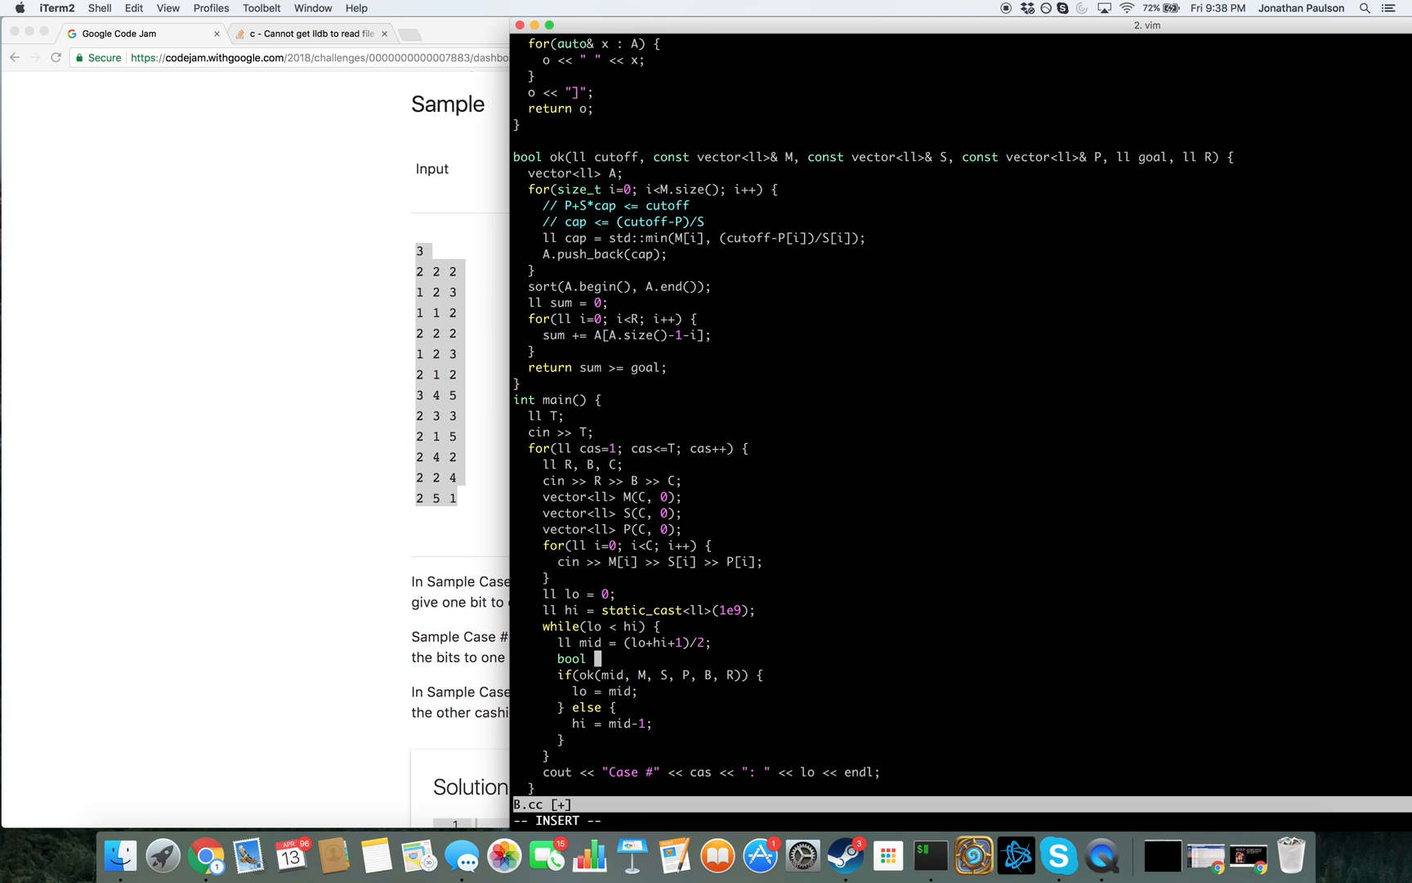
text(cout <<)
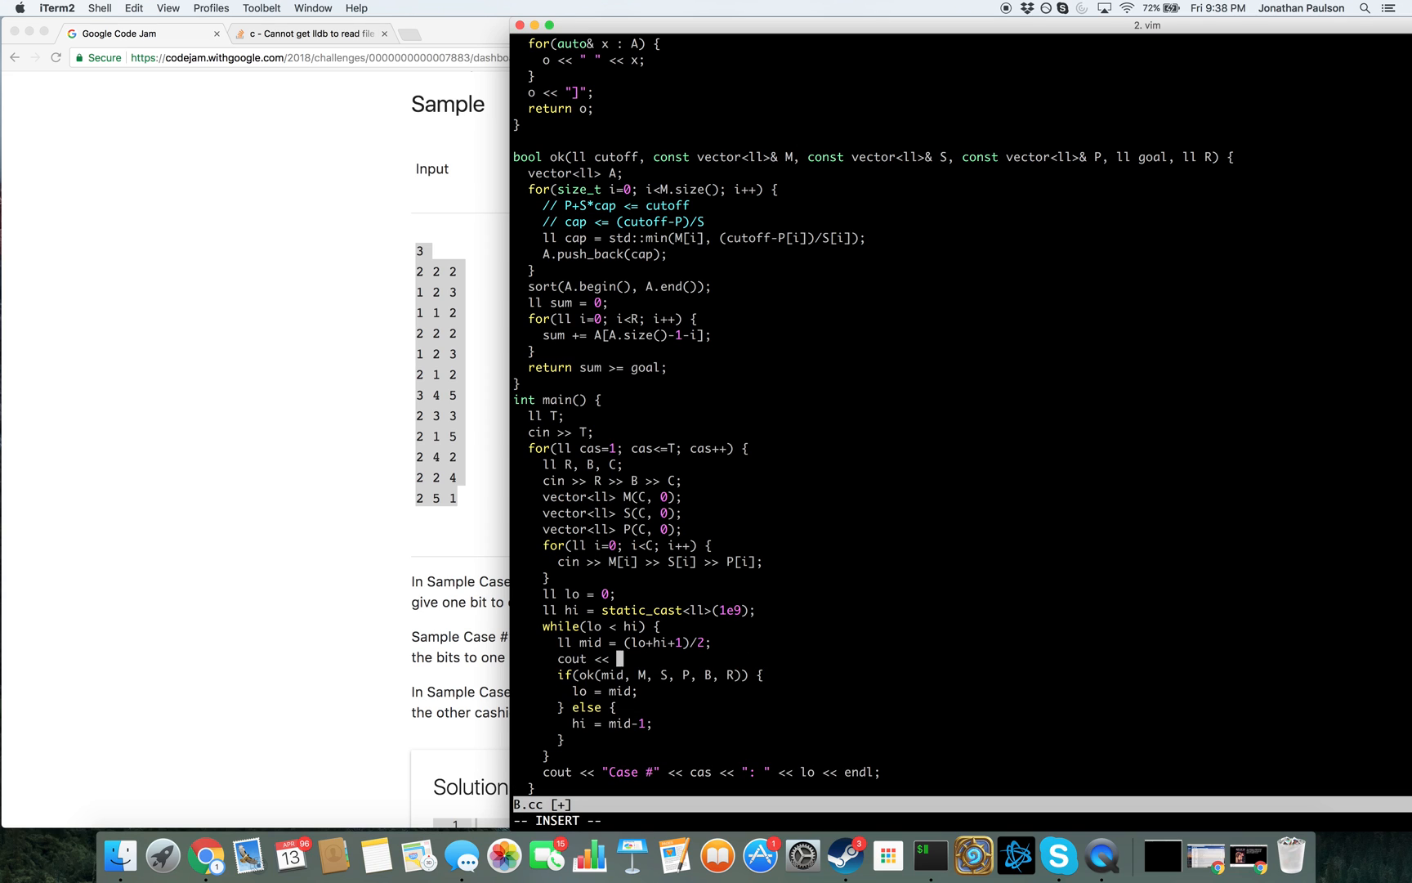
text(mid <<)
text(b)
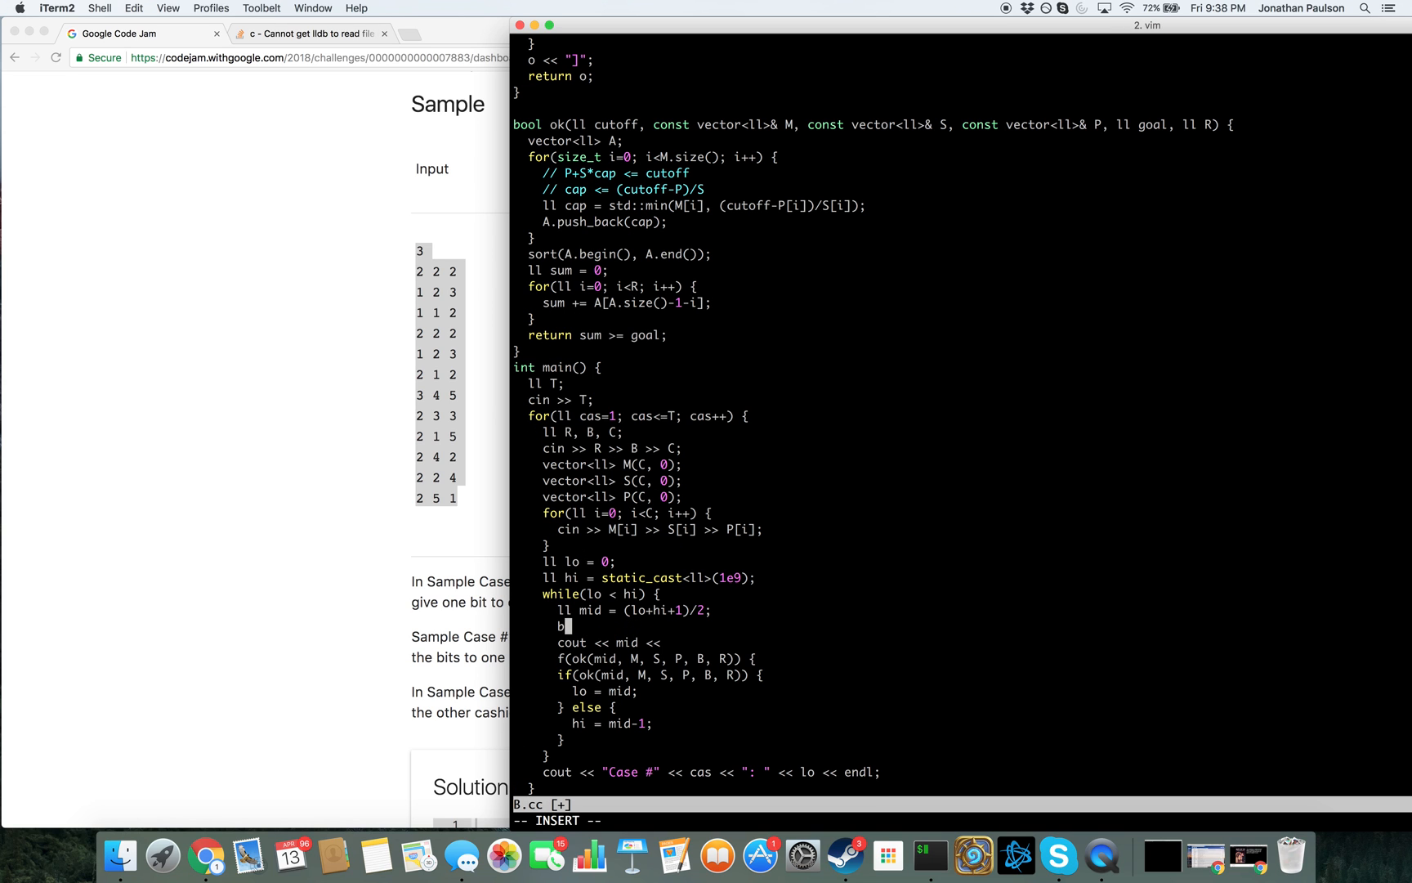
text(ool good = ok(mi)
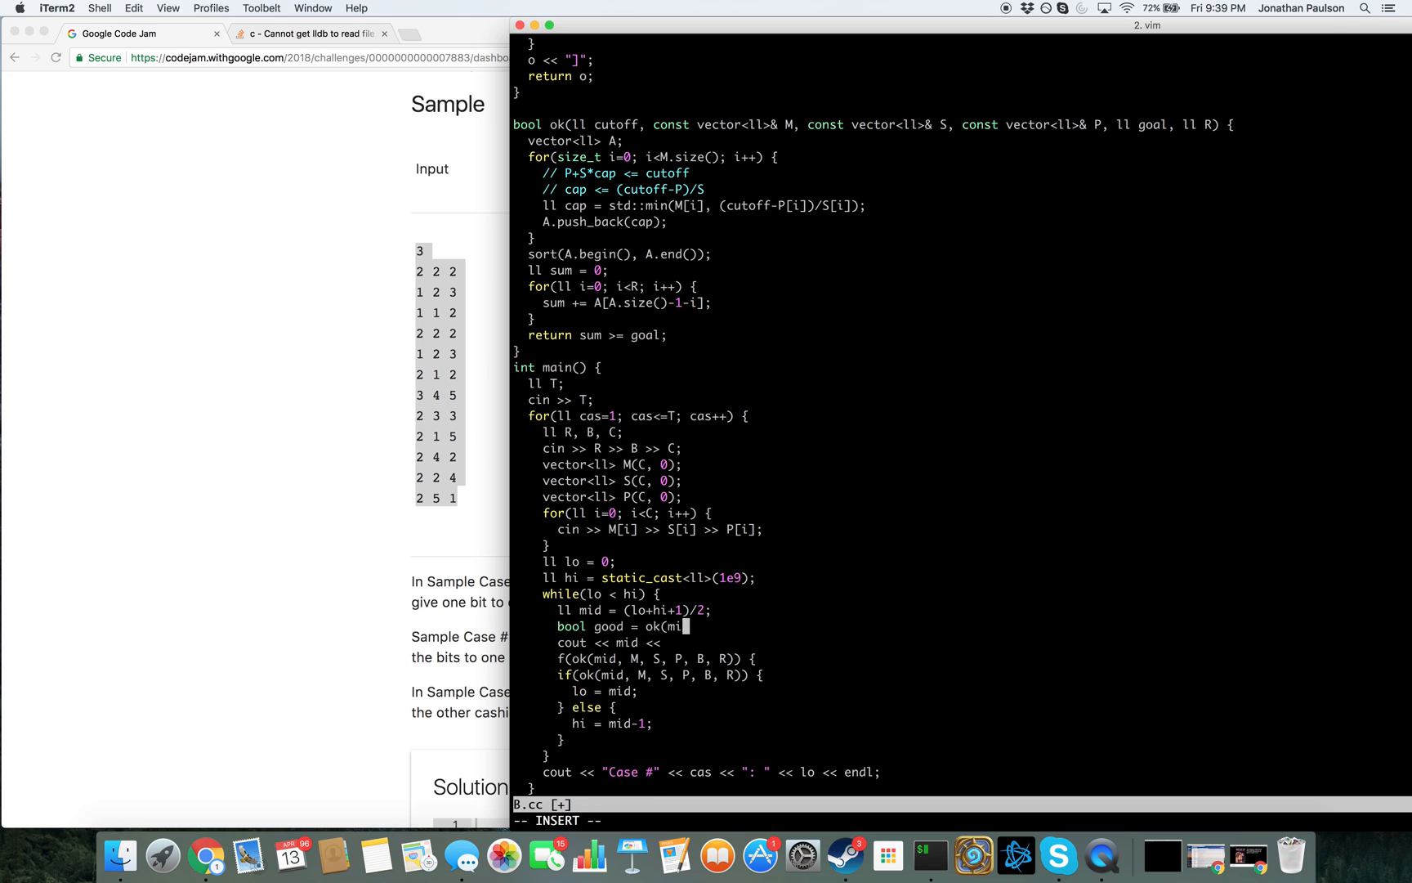
text(d, M, S, P, B, R);)
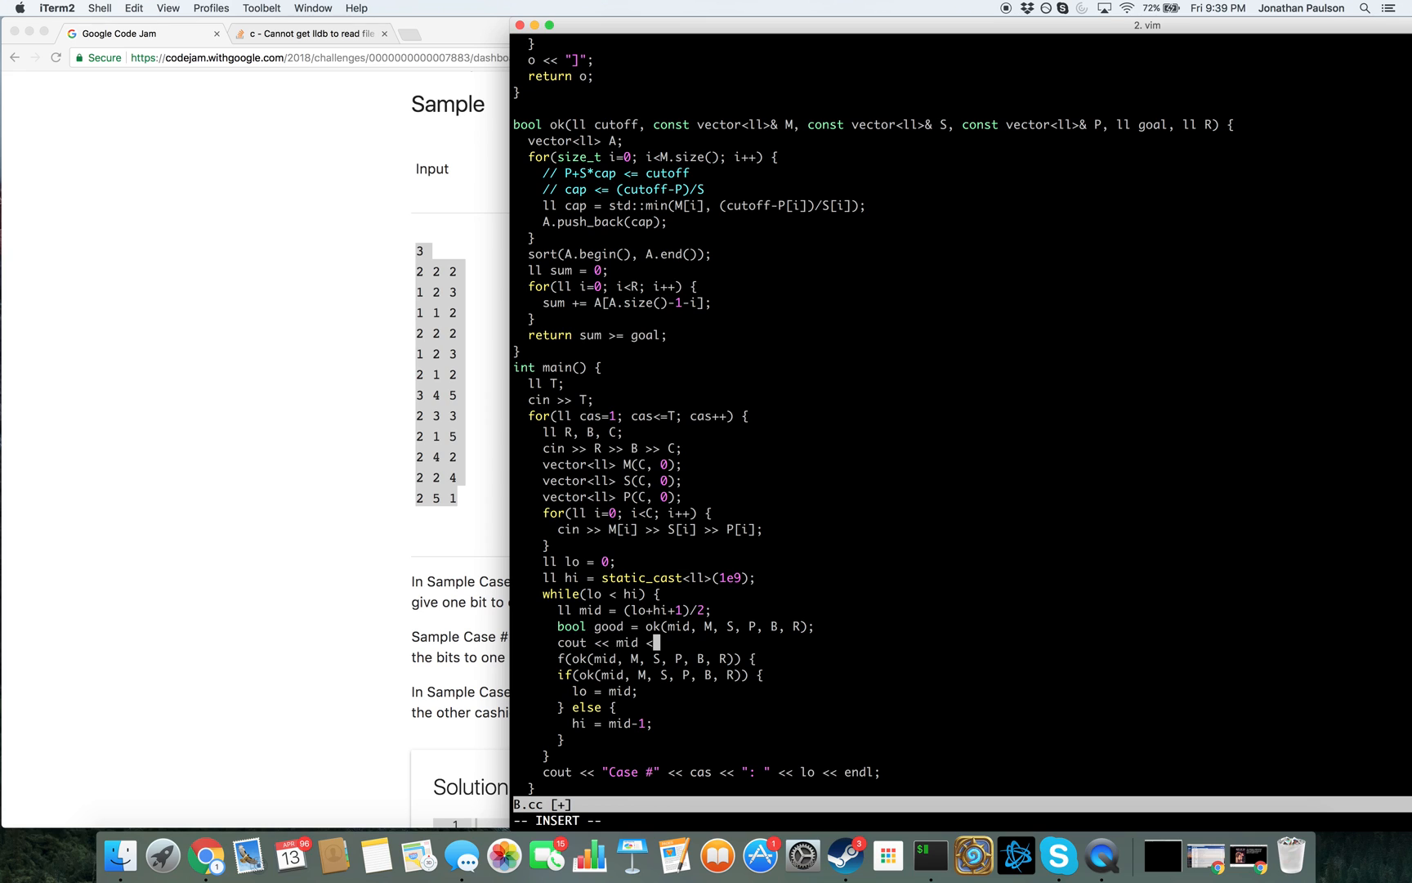
text(" " << good << endl;)
click(661, 675)
text(if(good)
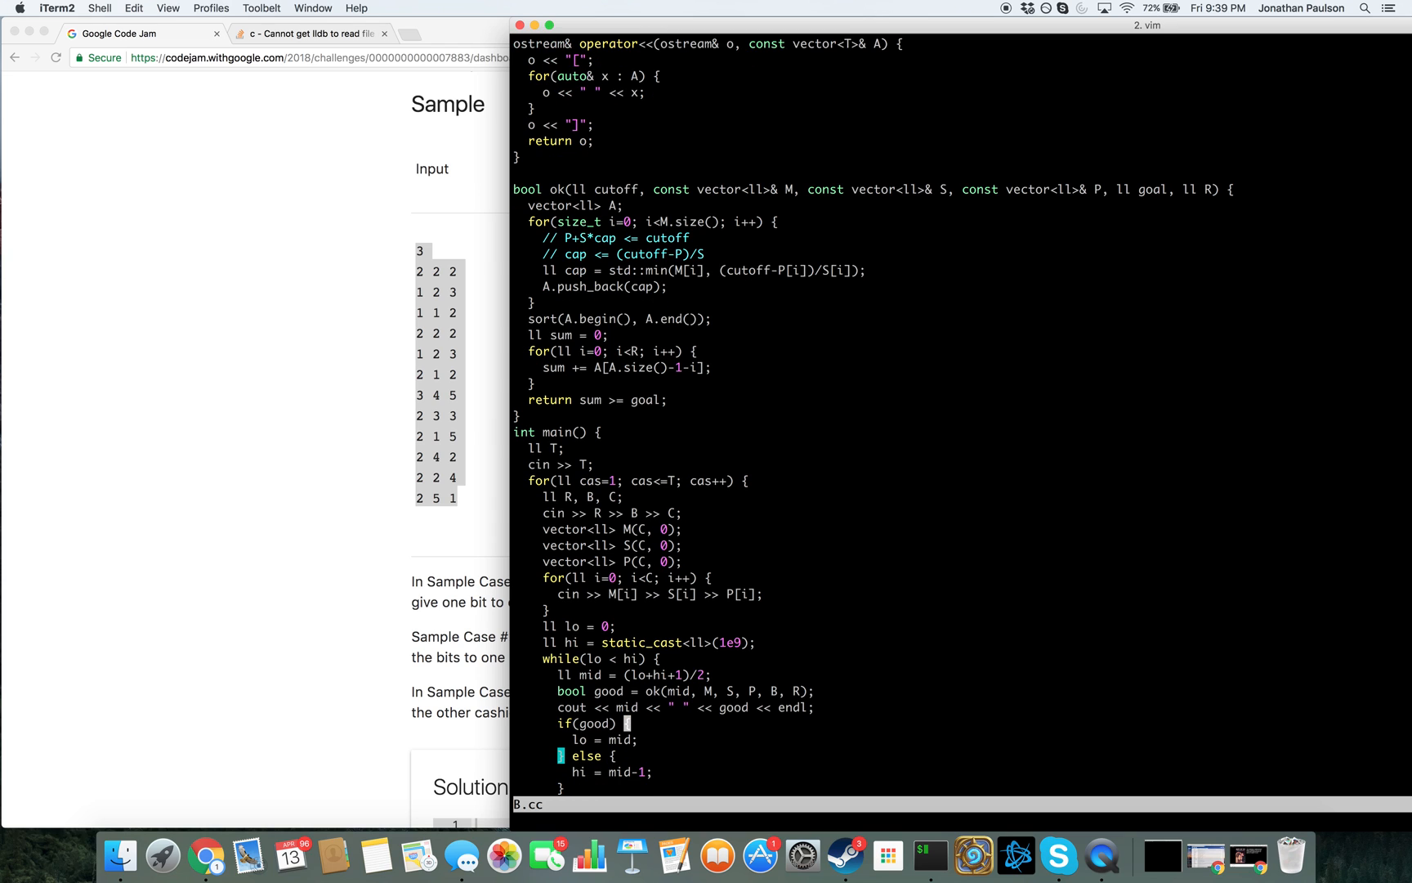
text(hi = mid;)
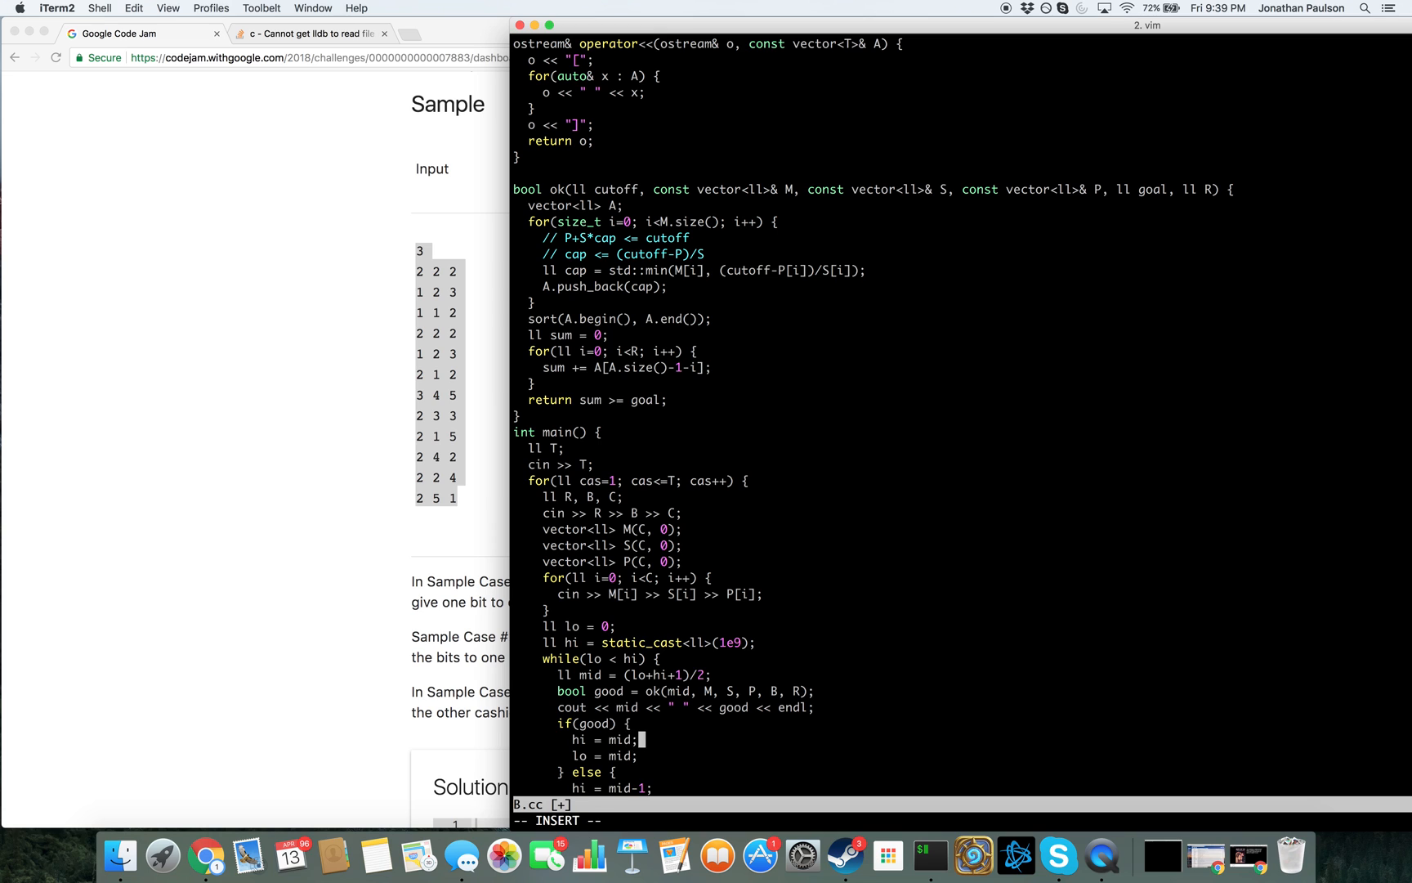